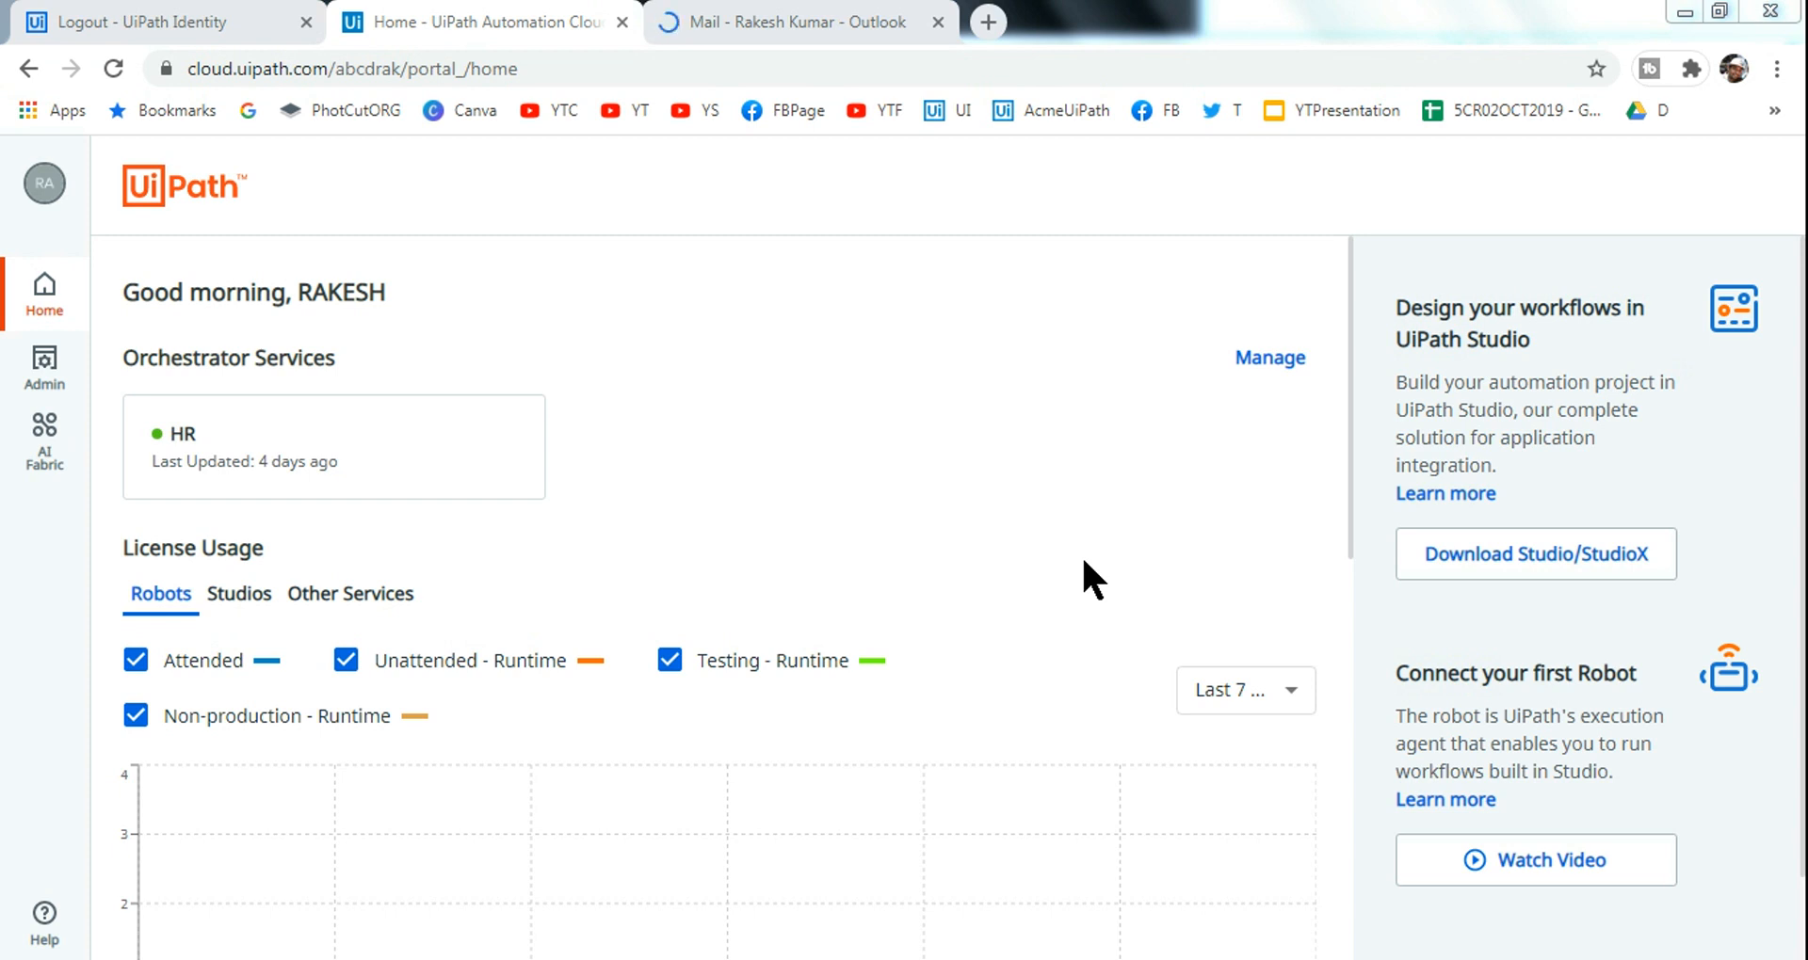
mouse_move(1047, 566)
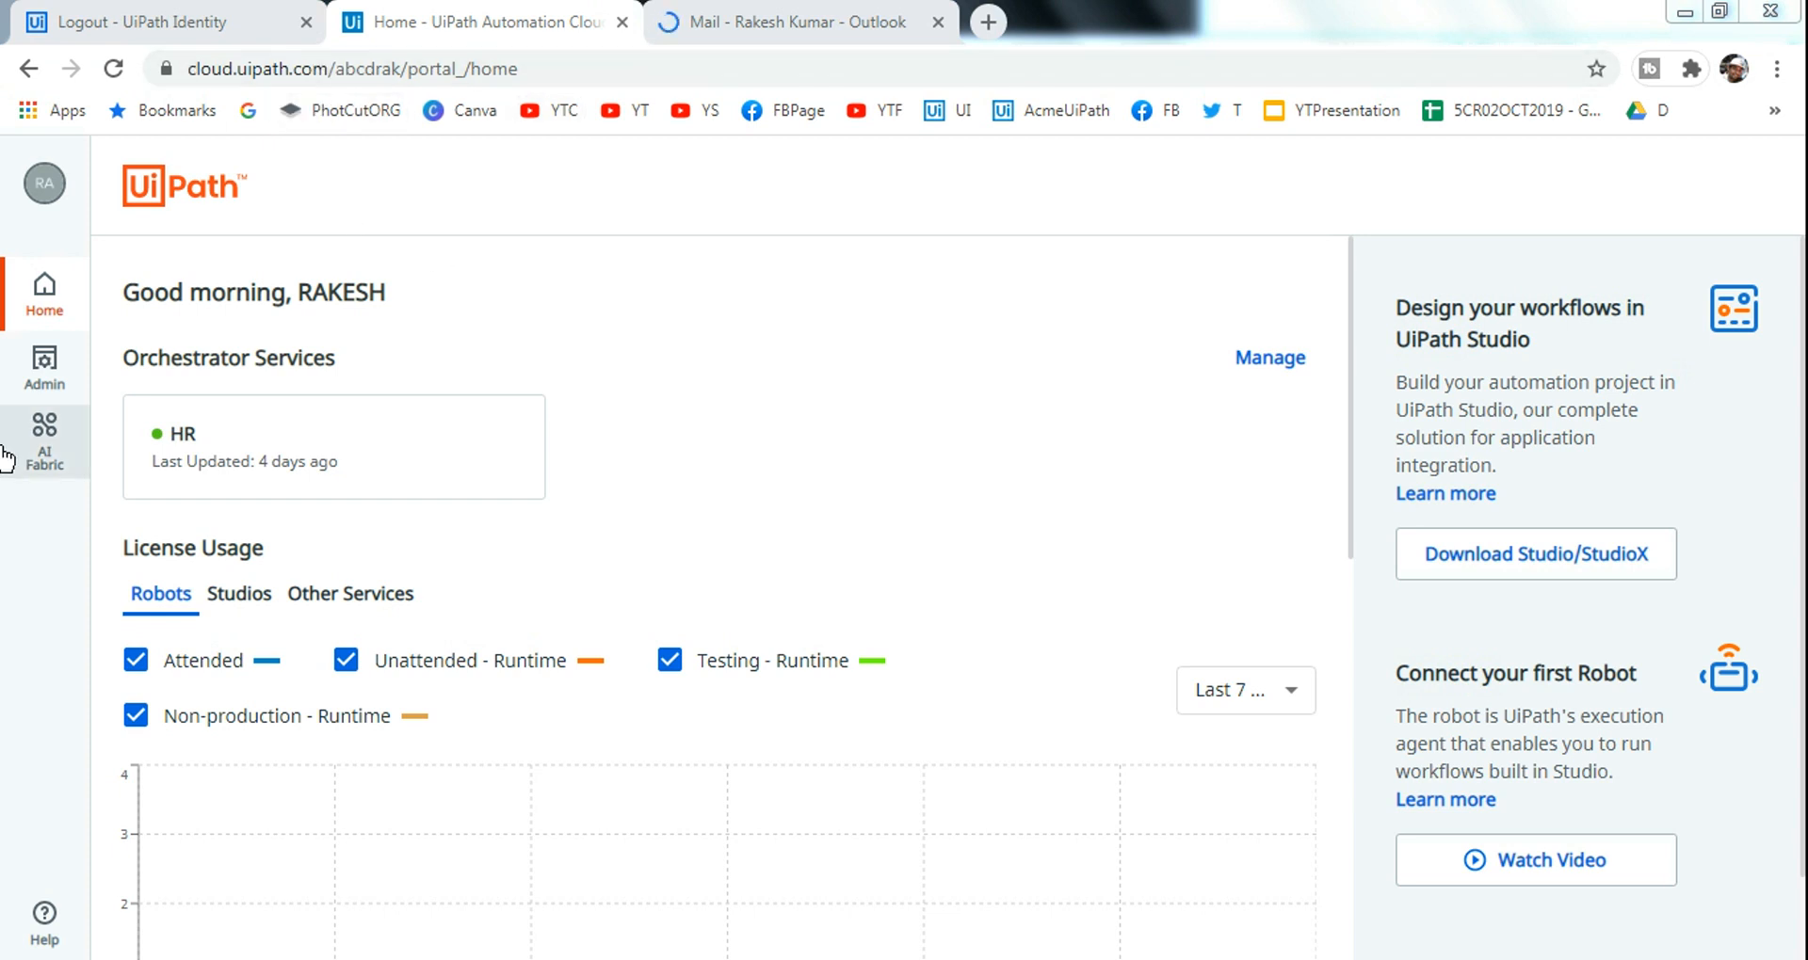
Go to Admin and show the organization's Users list with the single existing administrator.
left_click(43, 367)
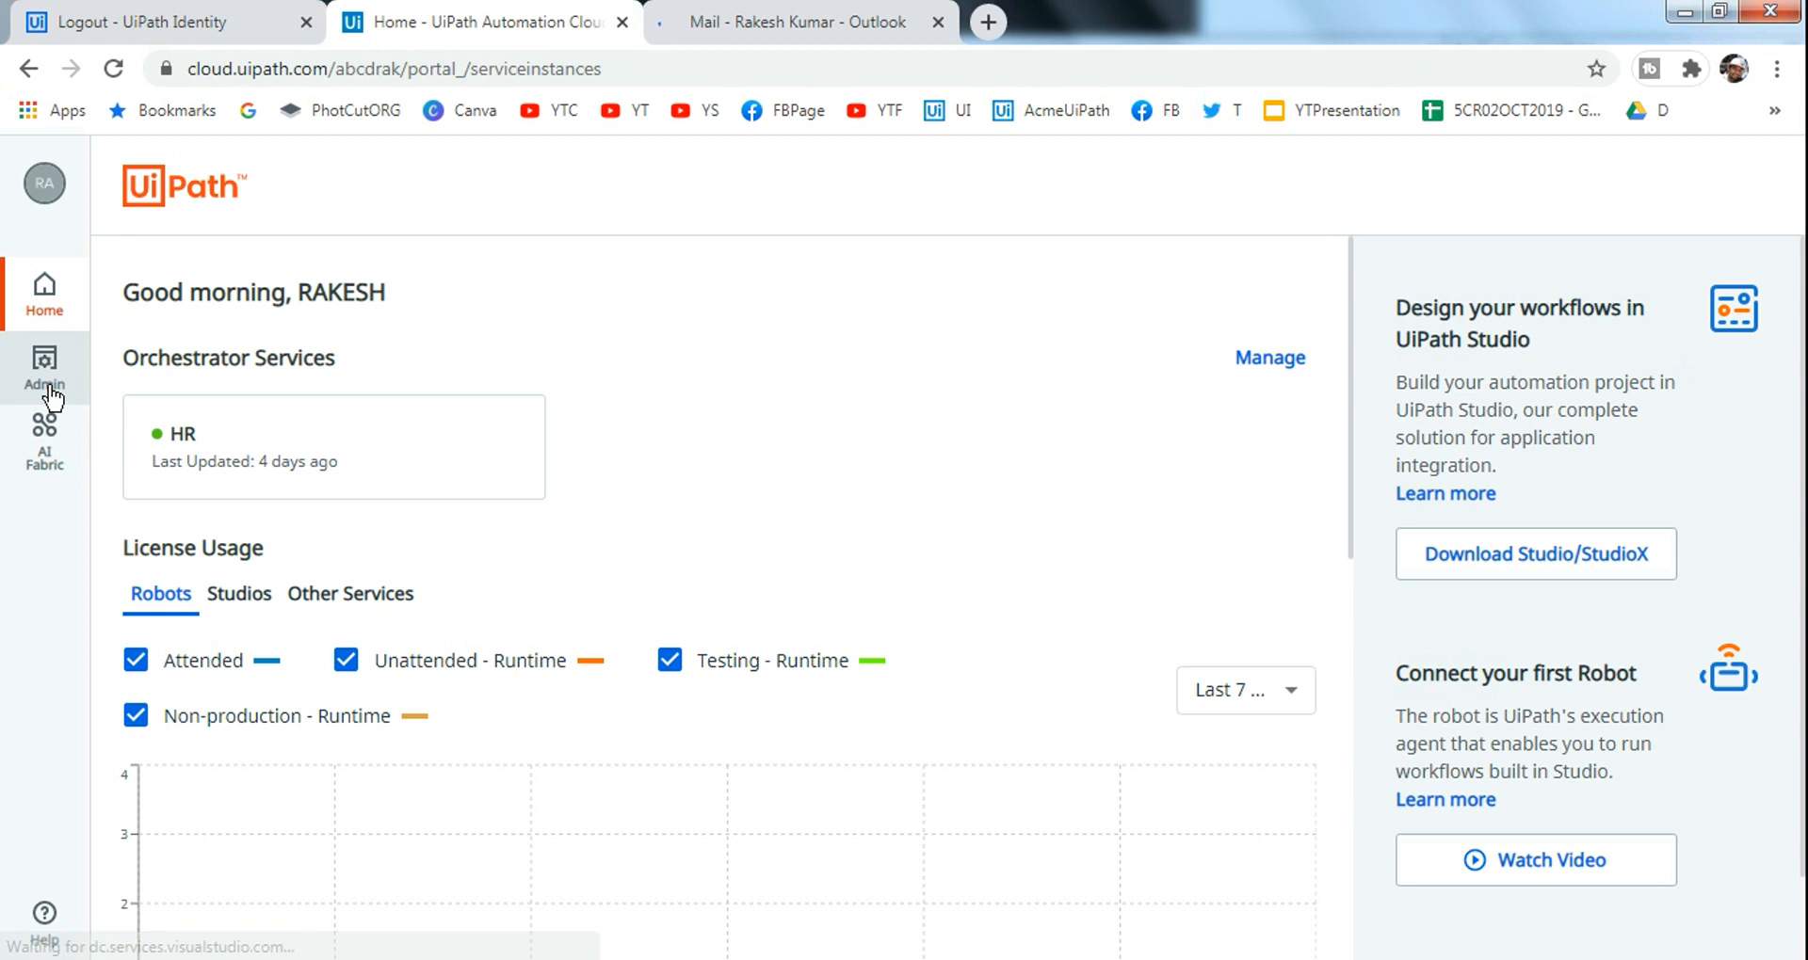
left_click(43, 369)
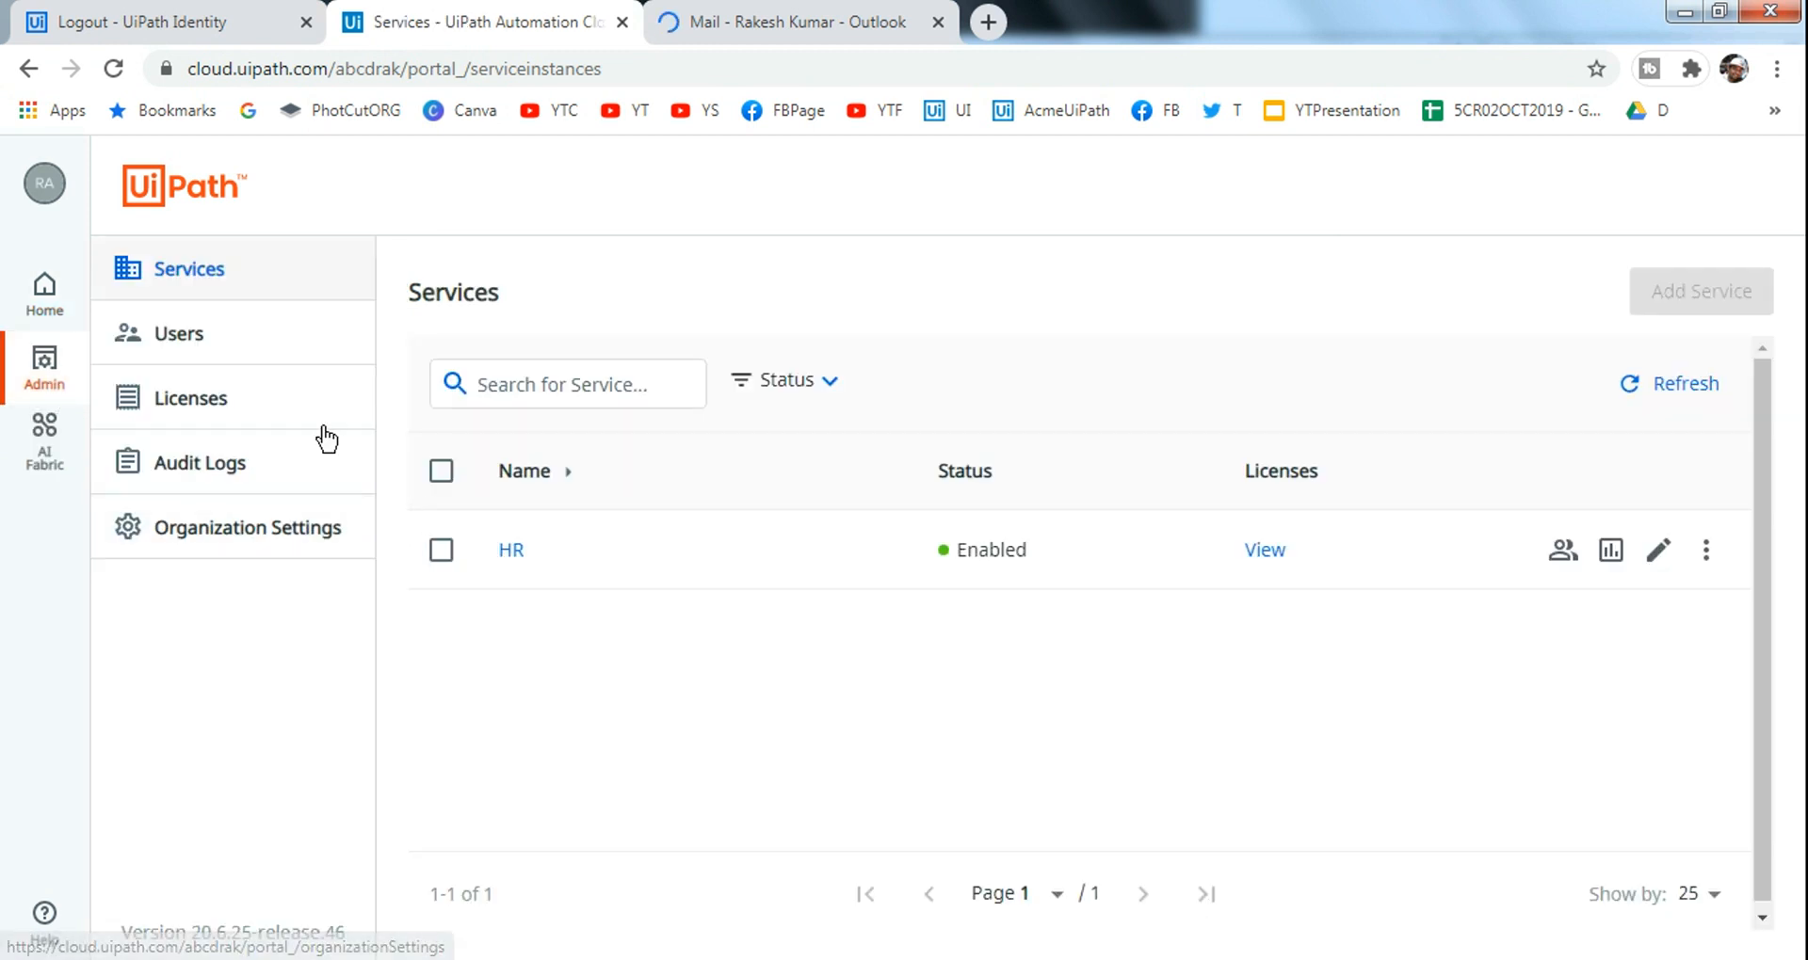
left_click(177, 333)
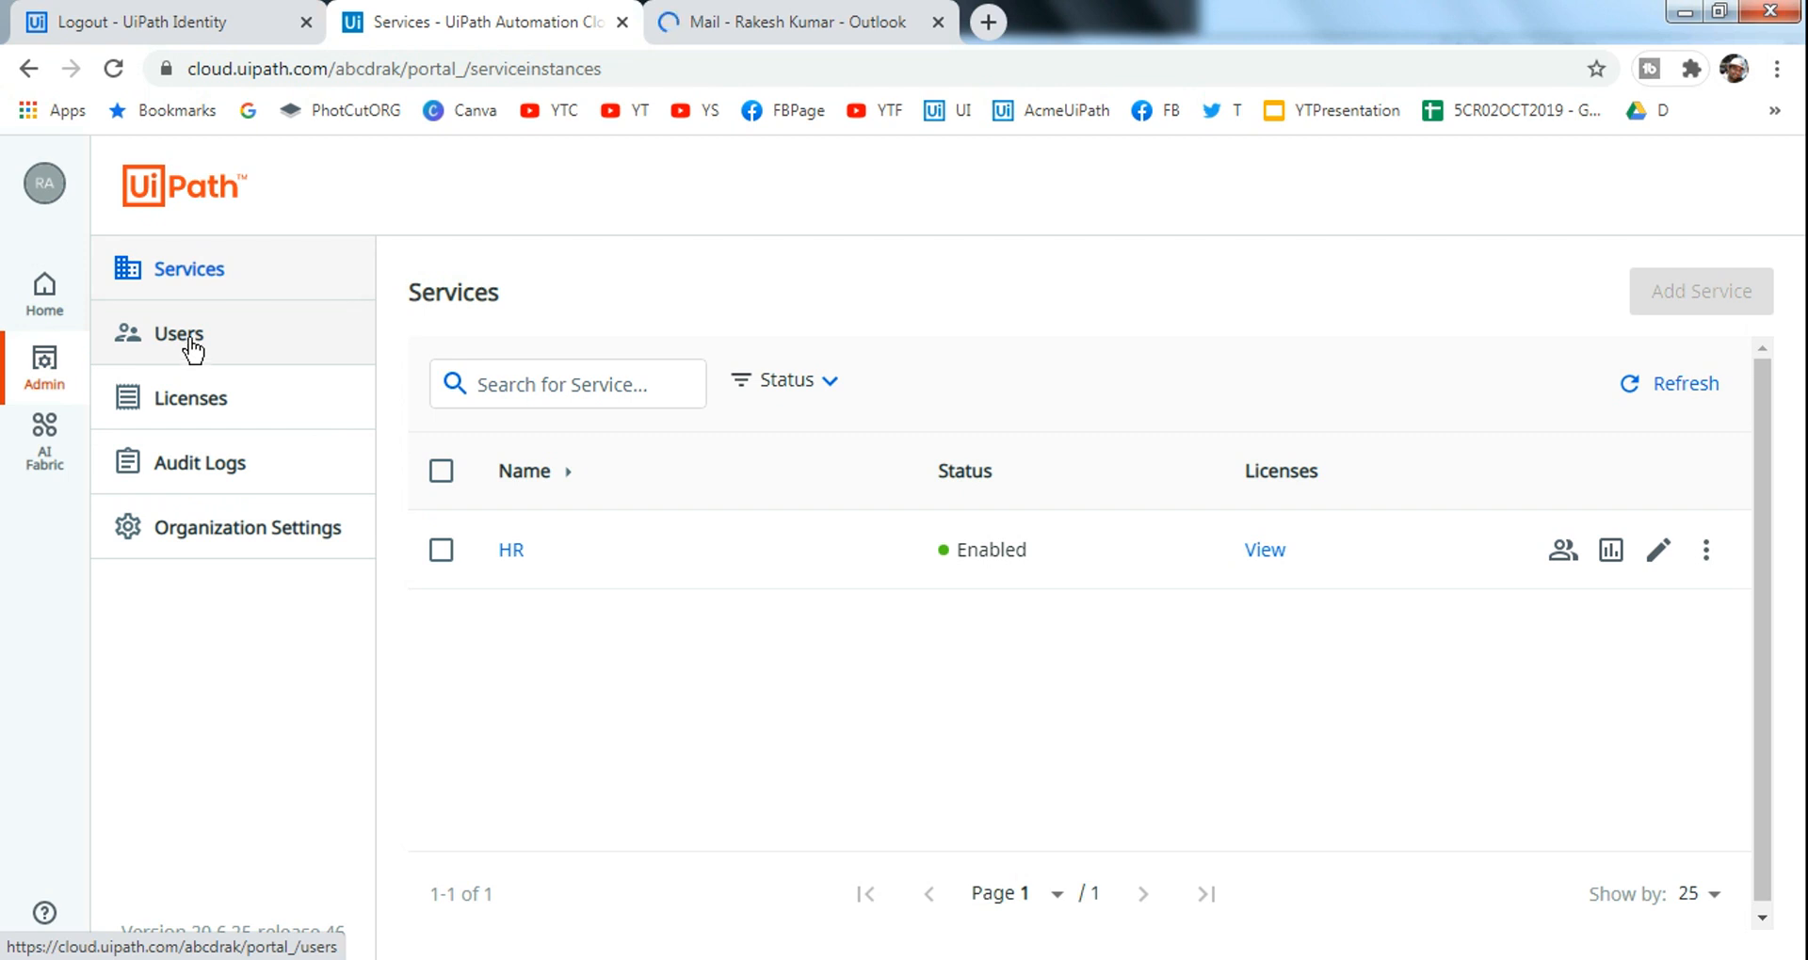
left_click(177, 335)
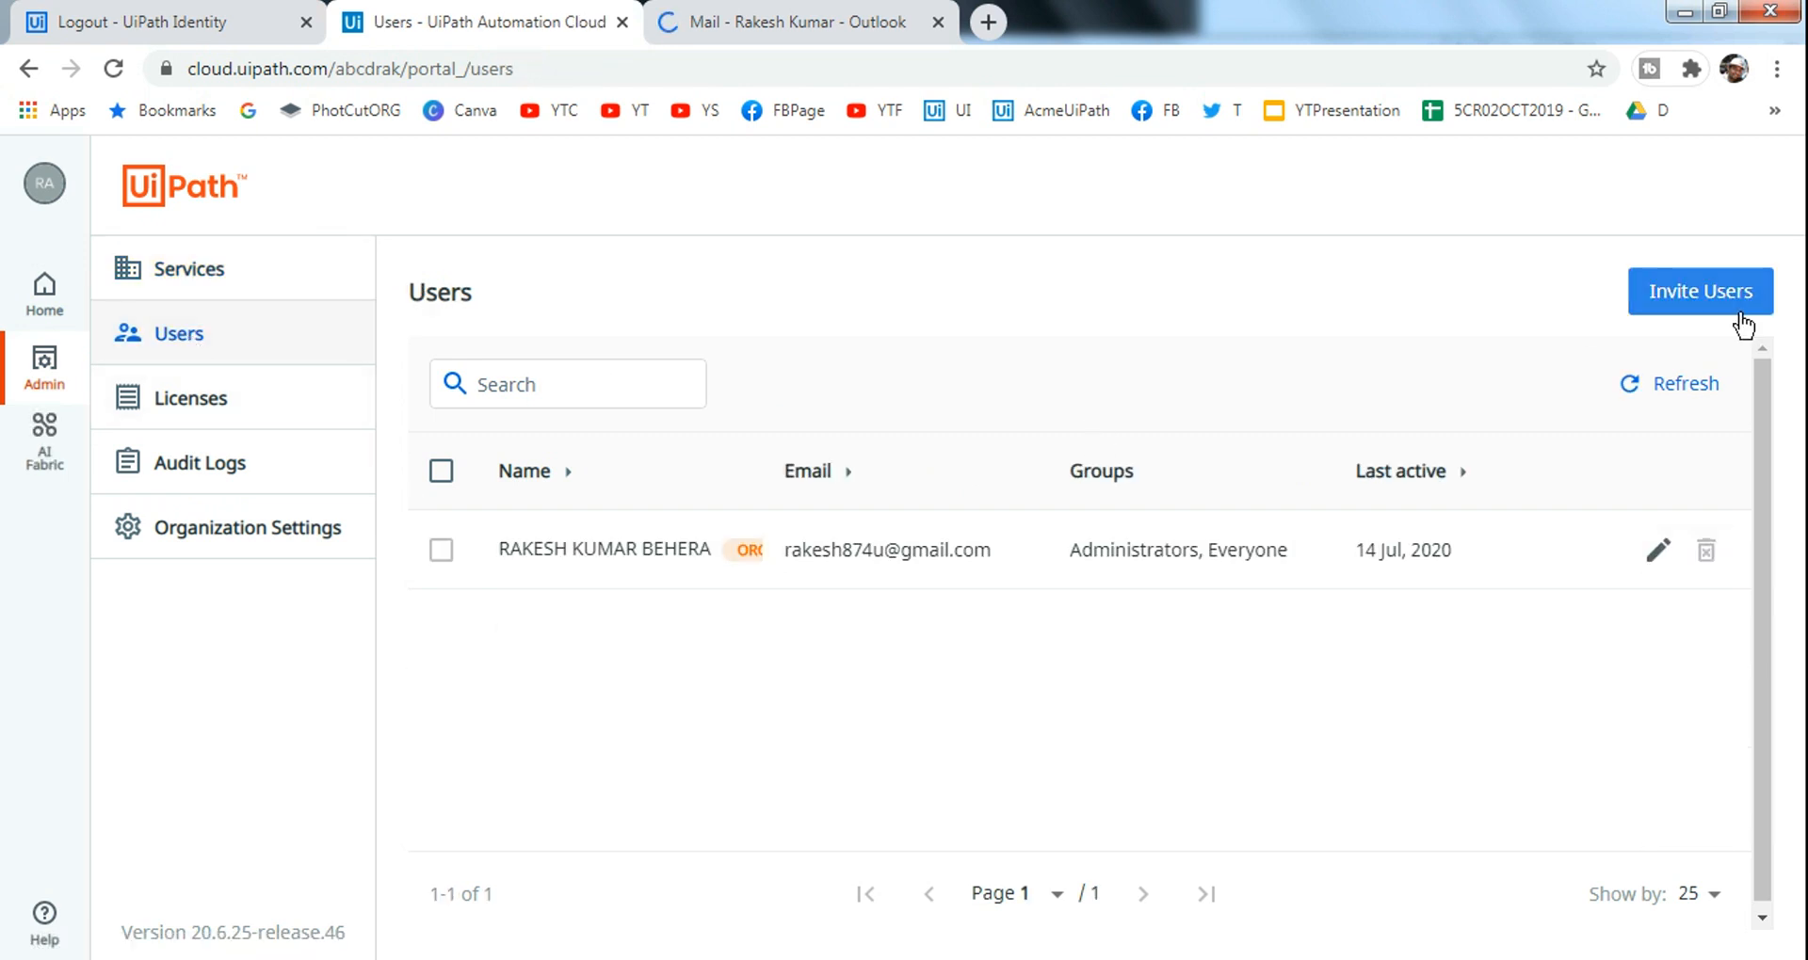
mouse_move(1698, 290)
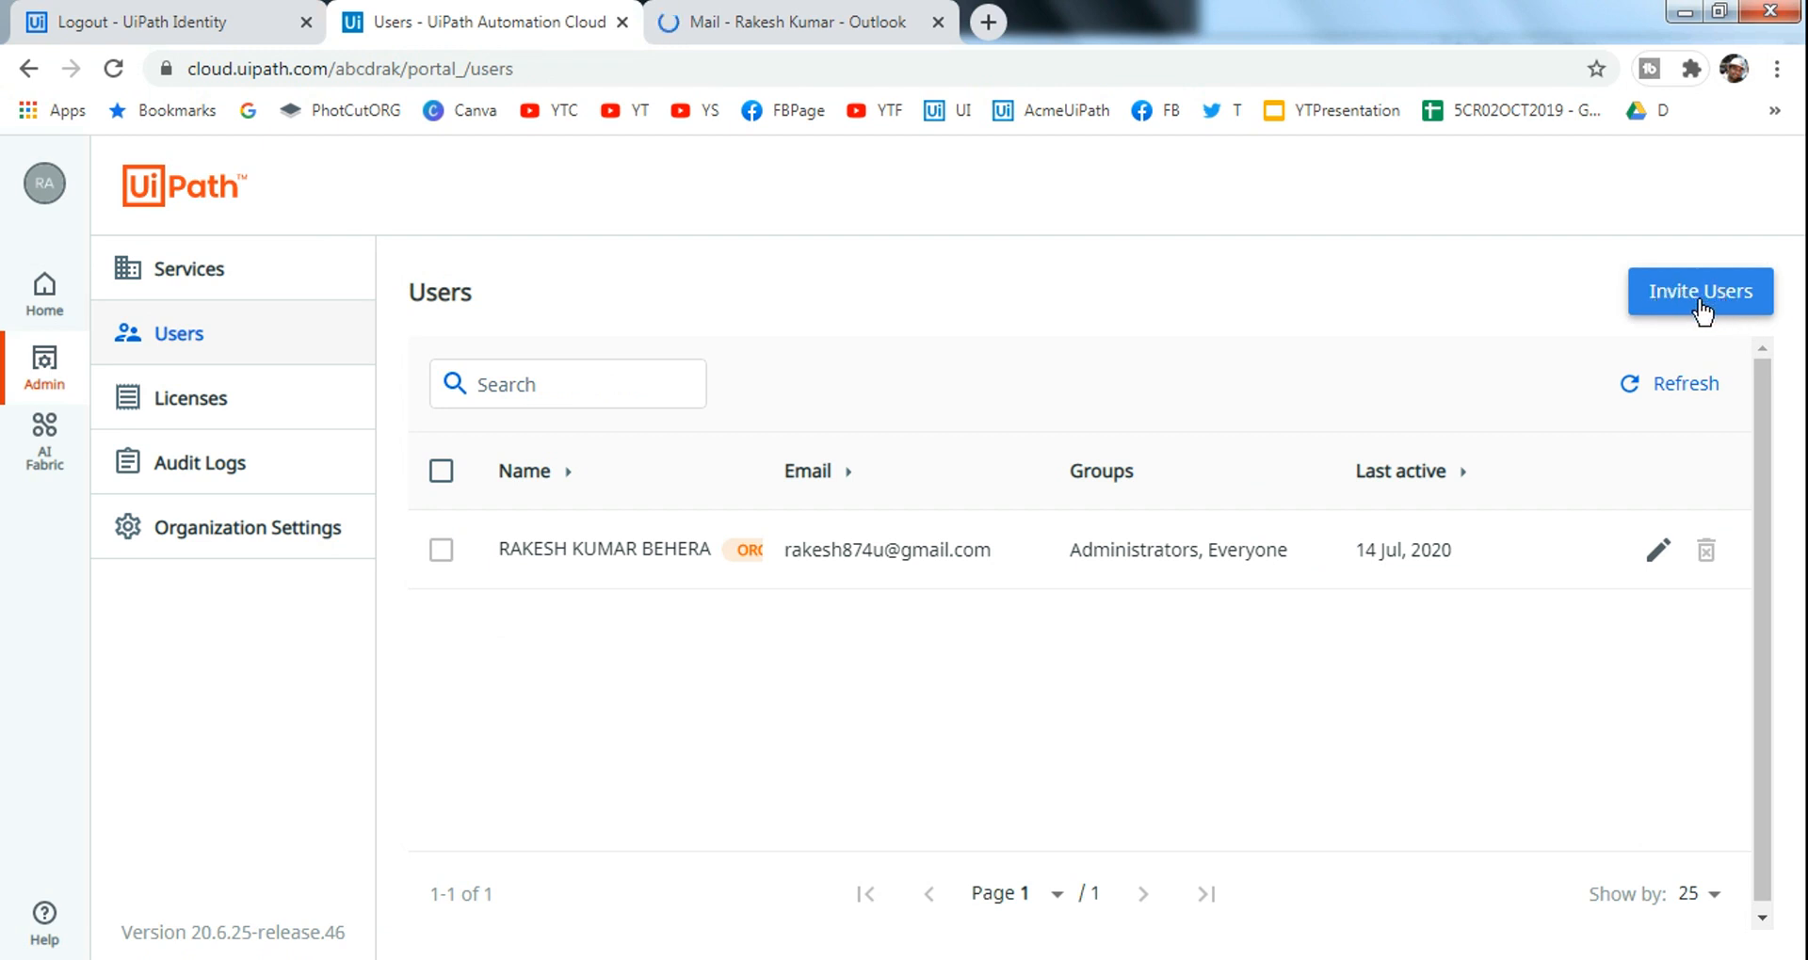
left_click(1698, 290)
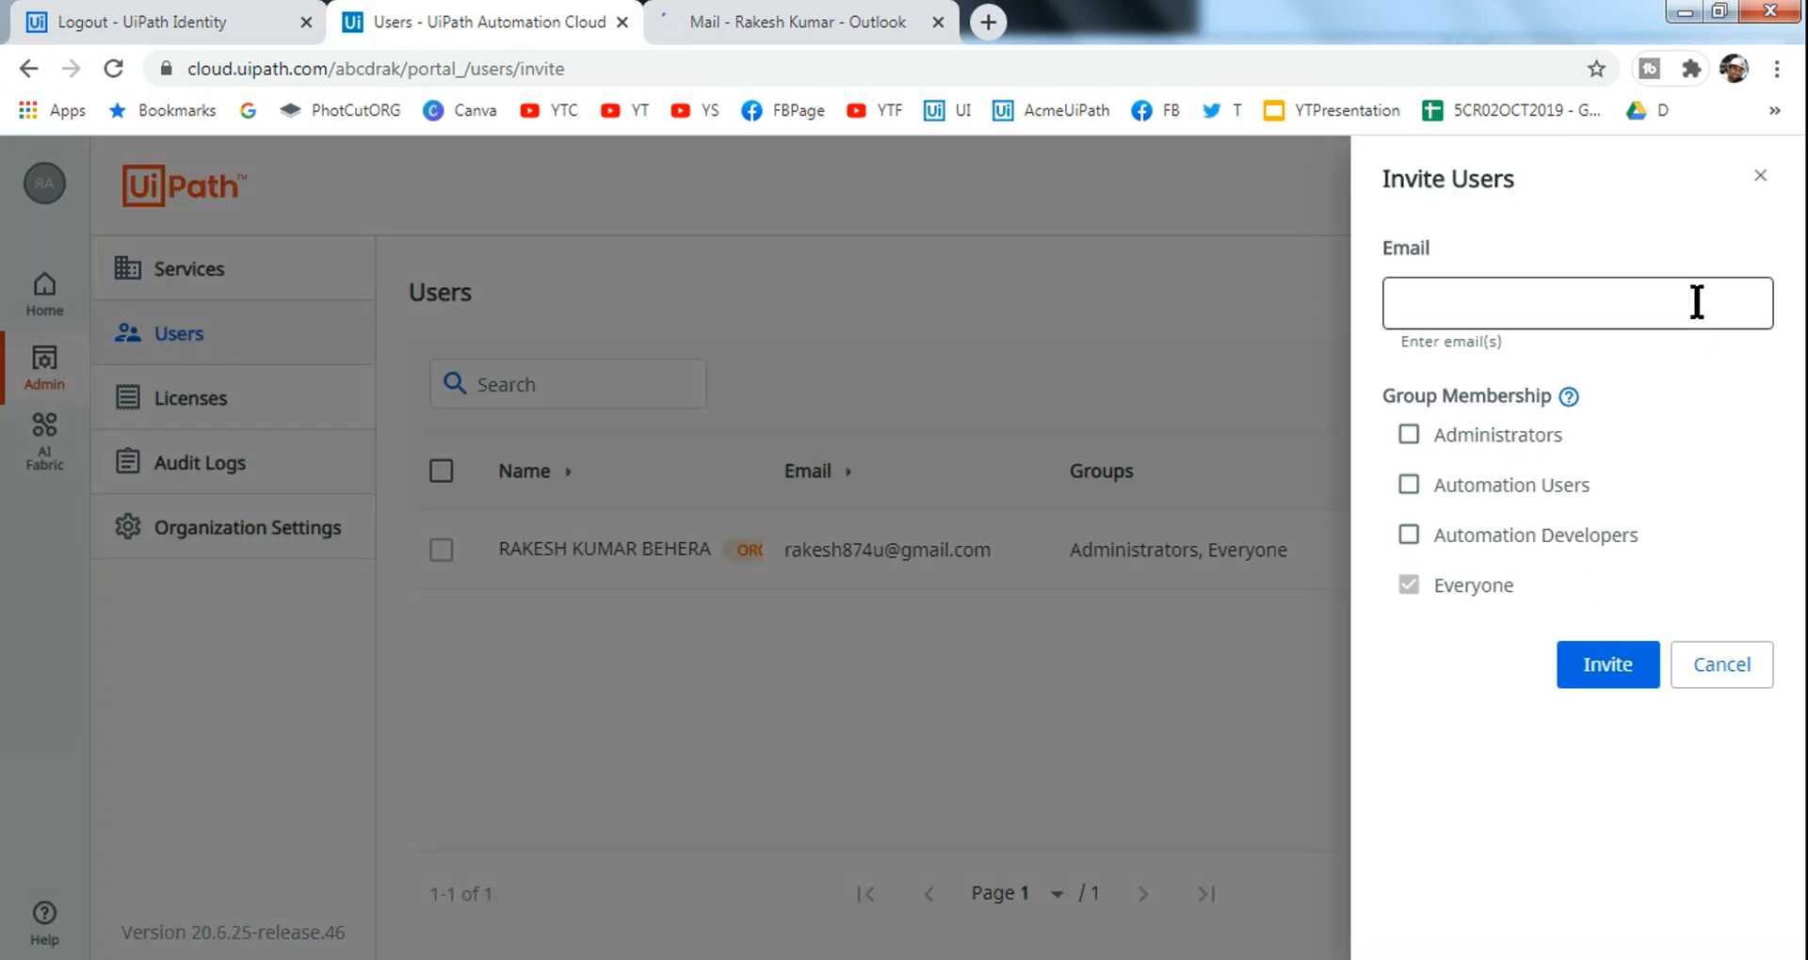
left_click(1576, 303)
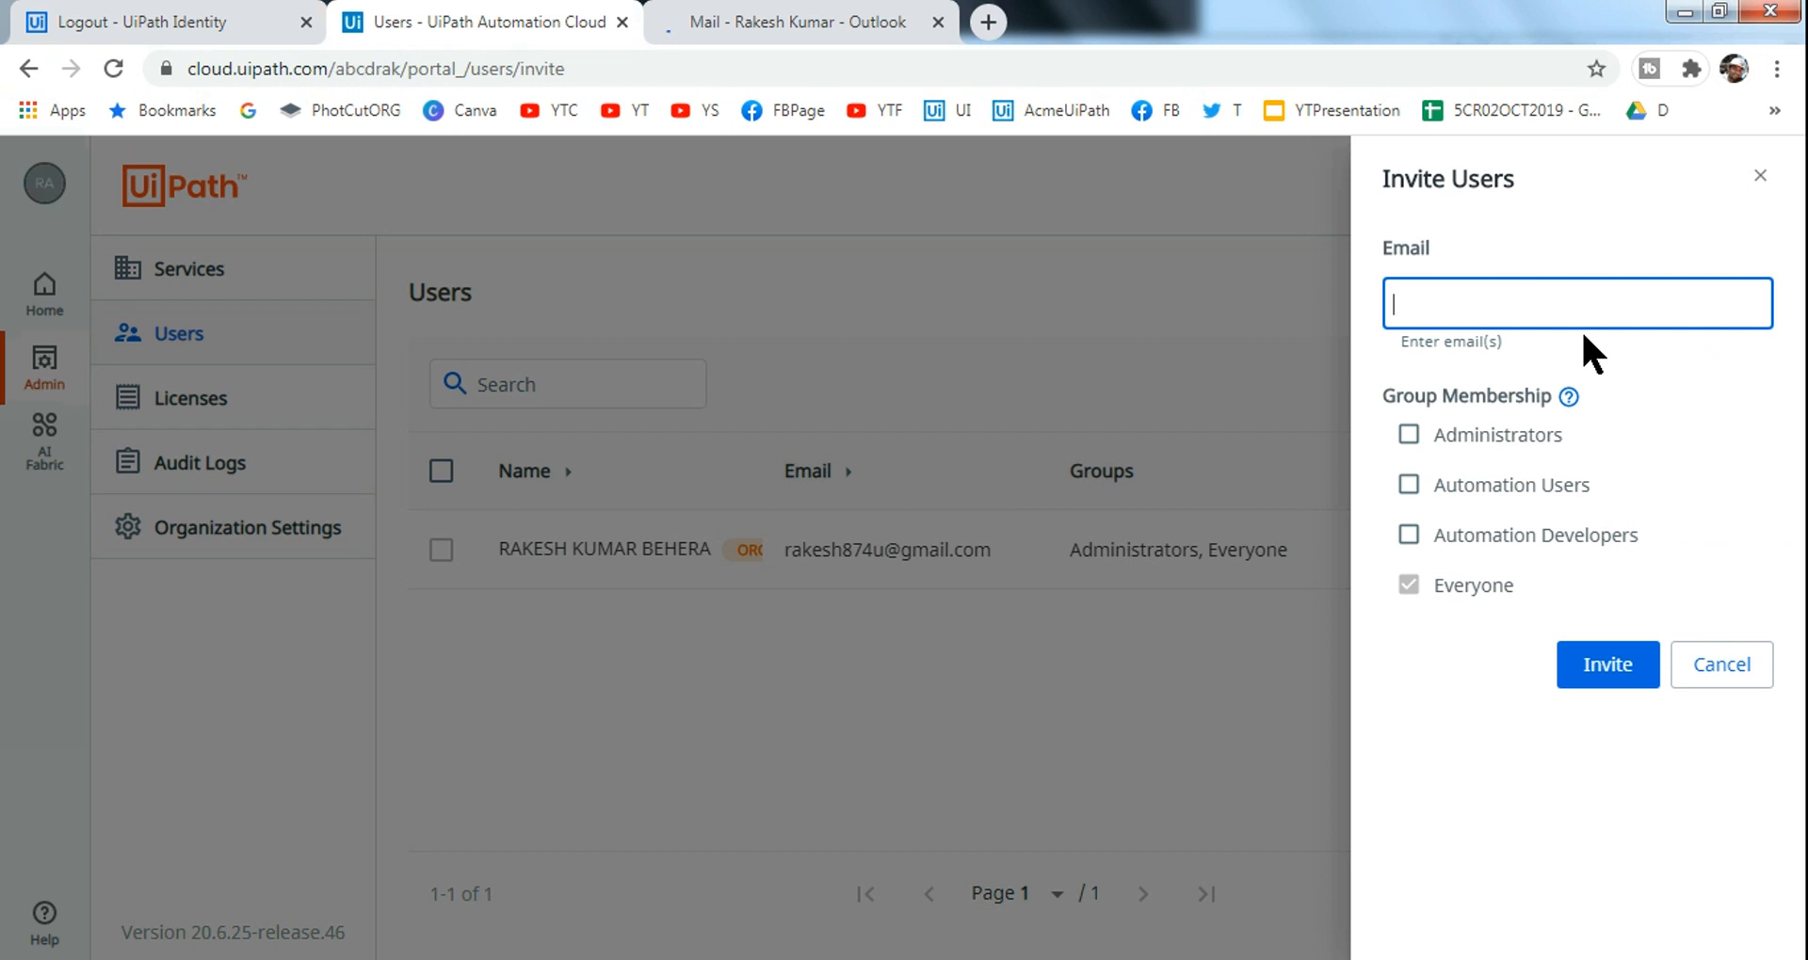
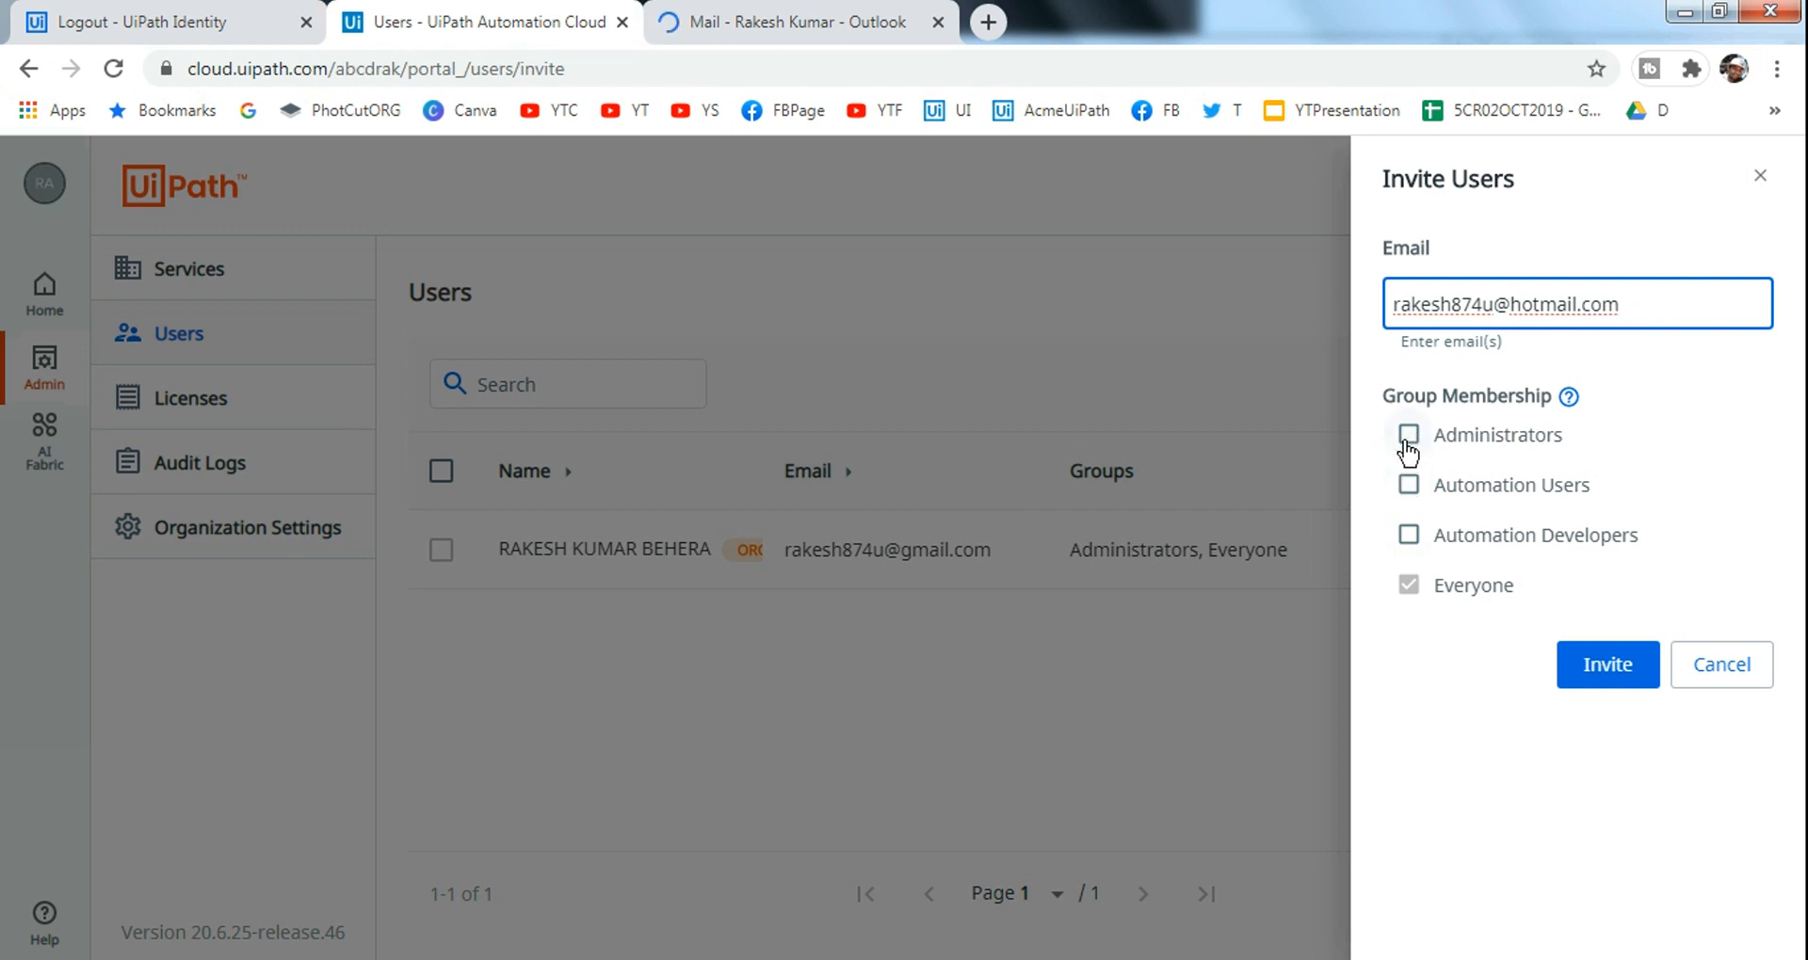
Make the invitee a member of the Administrators group and send the invitation.
left_click(1409, 435)
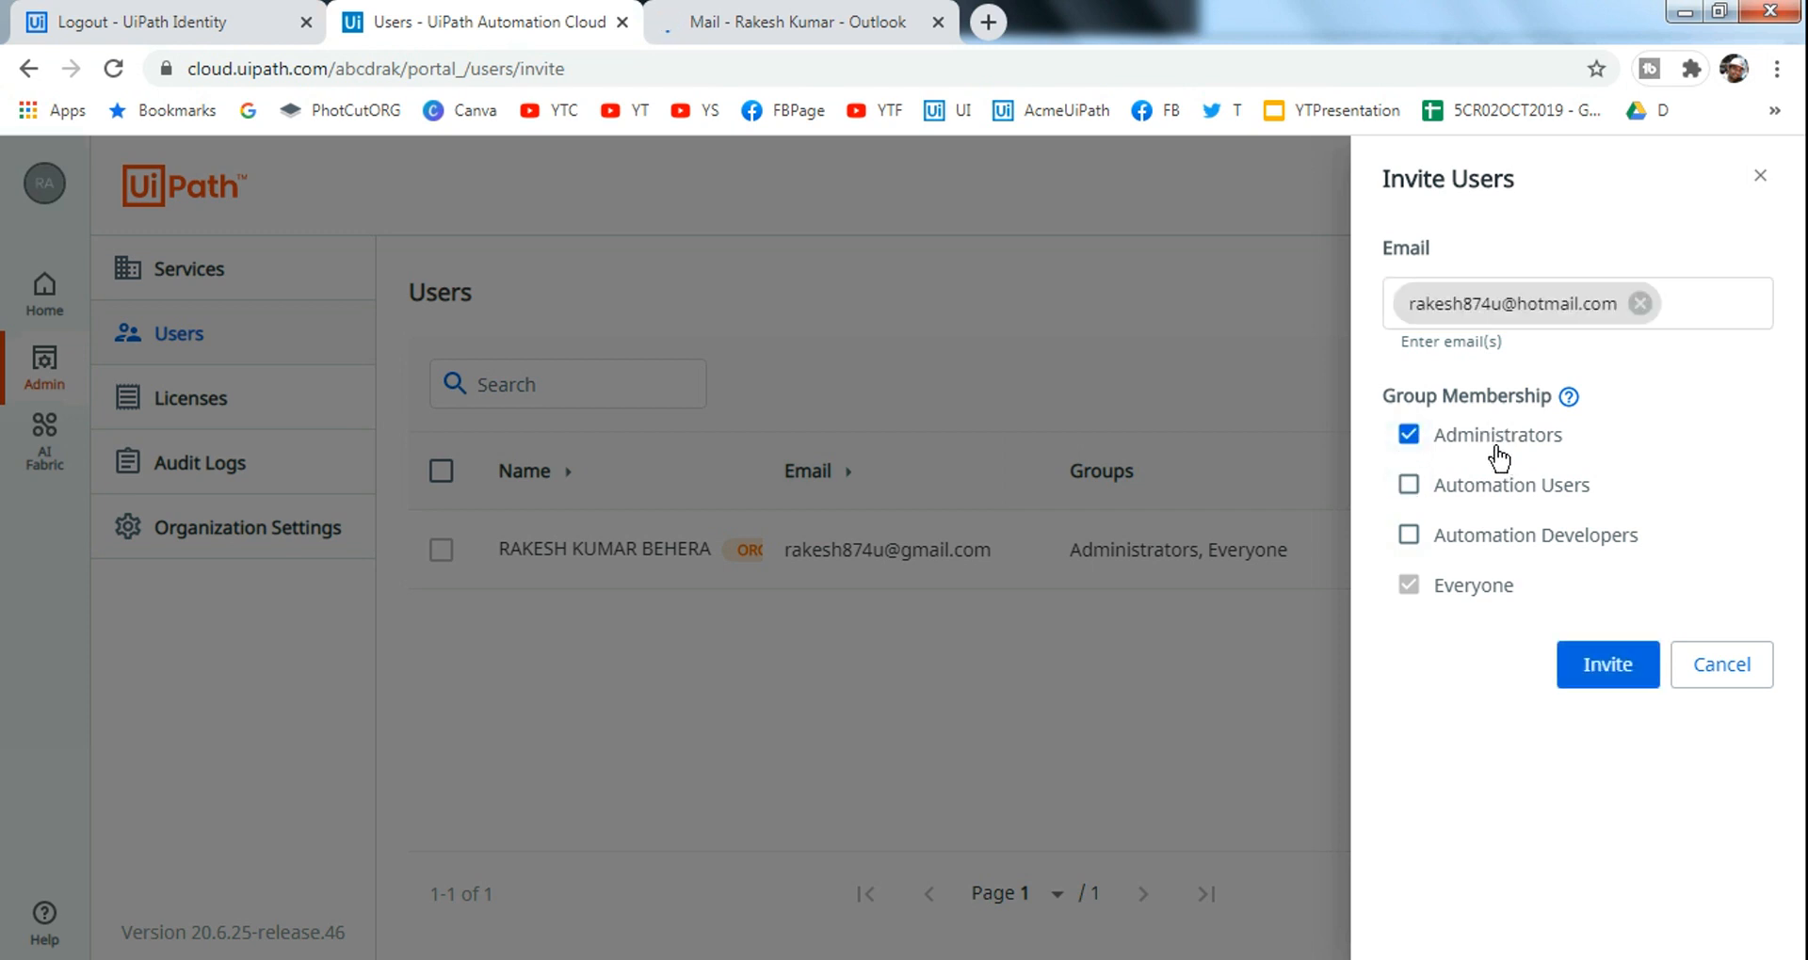
left_click(1606, 665)
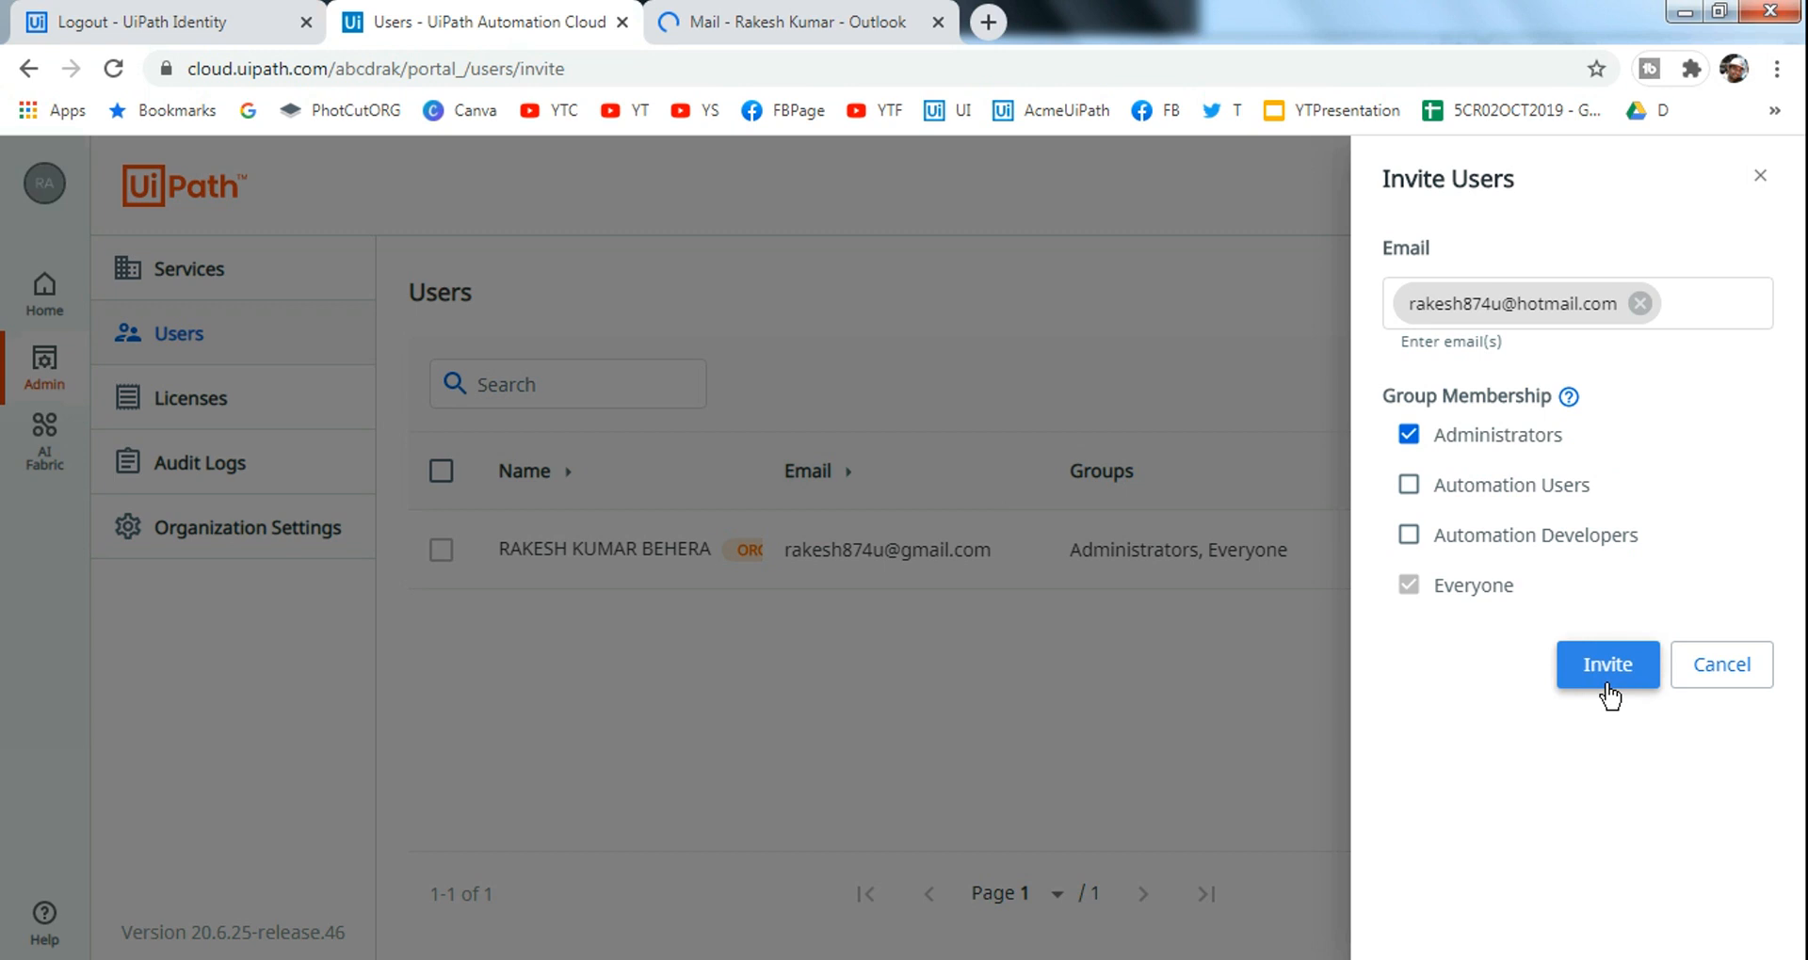
left_click(1606, 665)
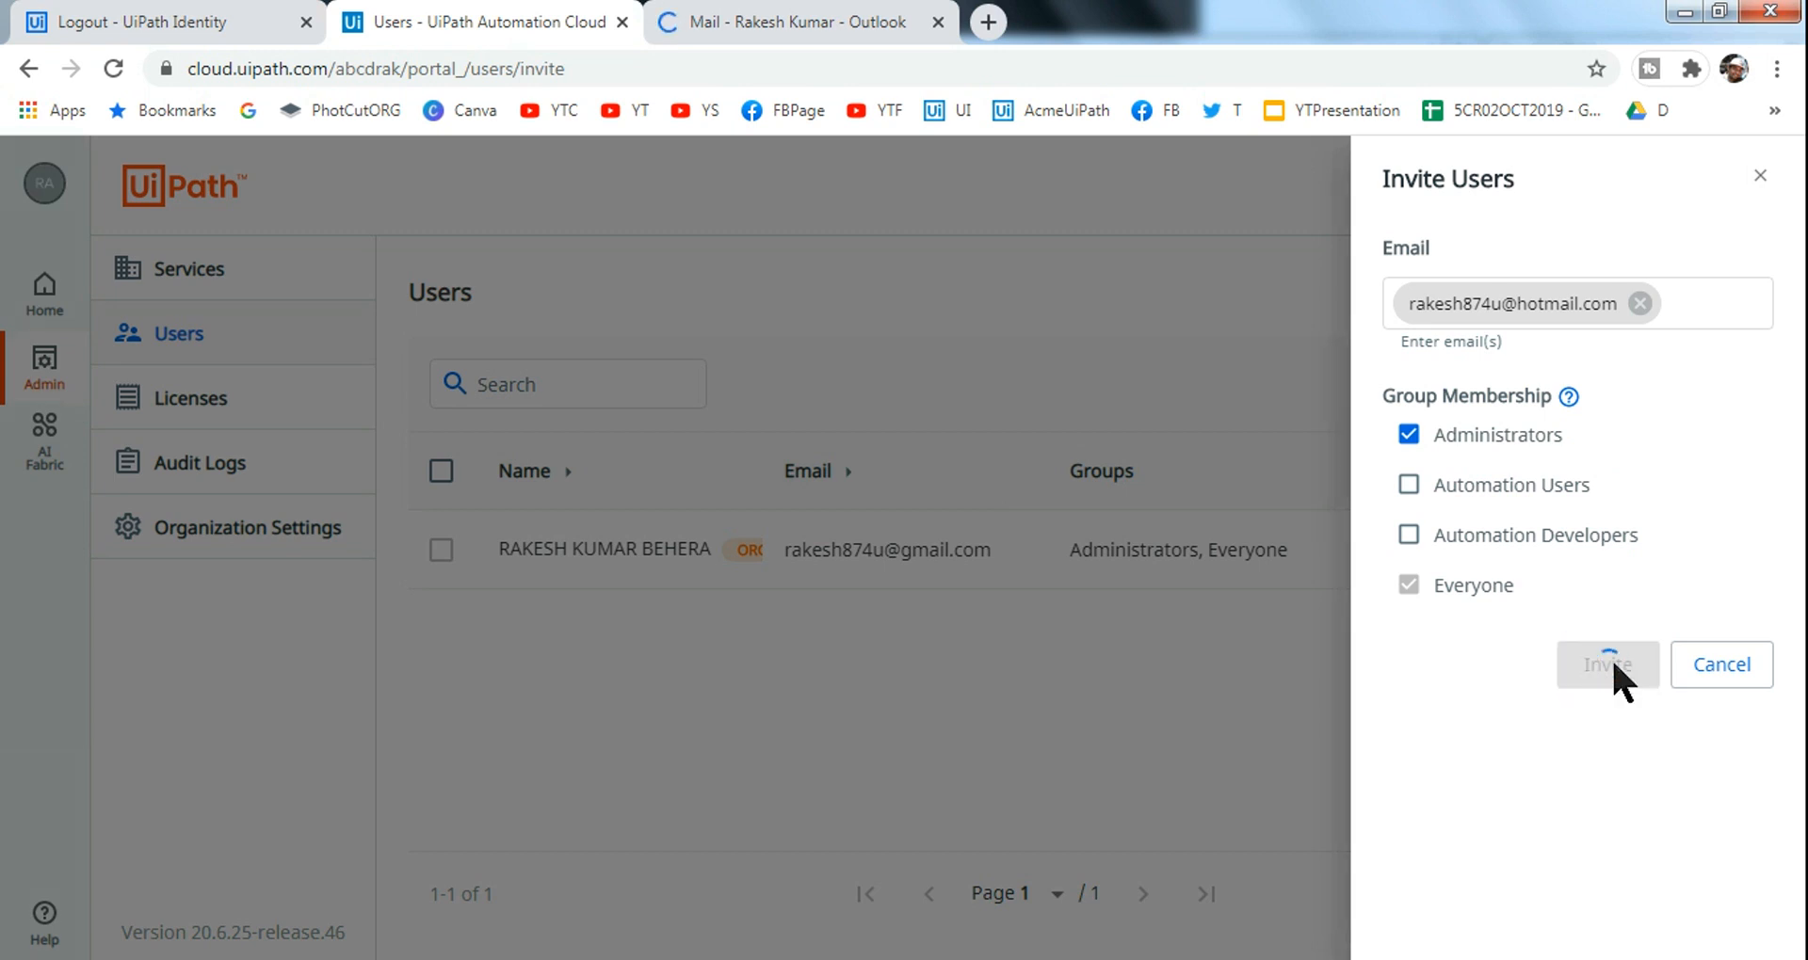
Let the invite request complete until 'User(s) invited successfully' is confirmed.
left_click(1606, 665)
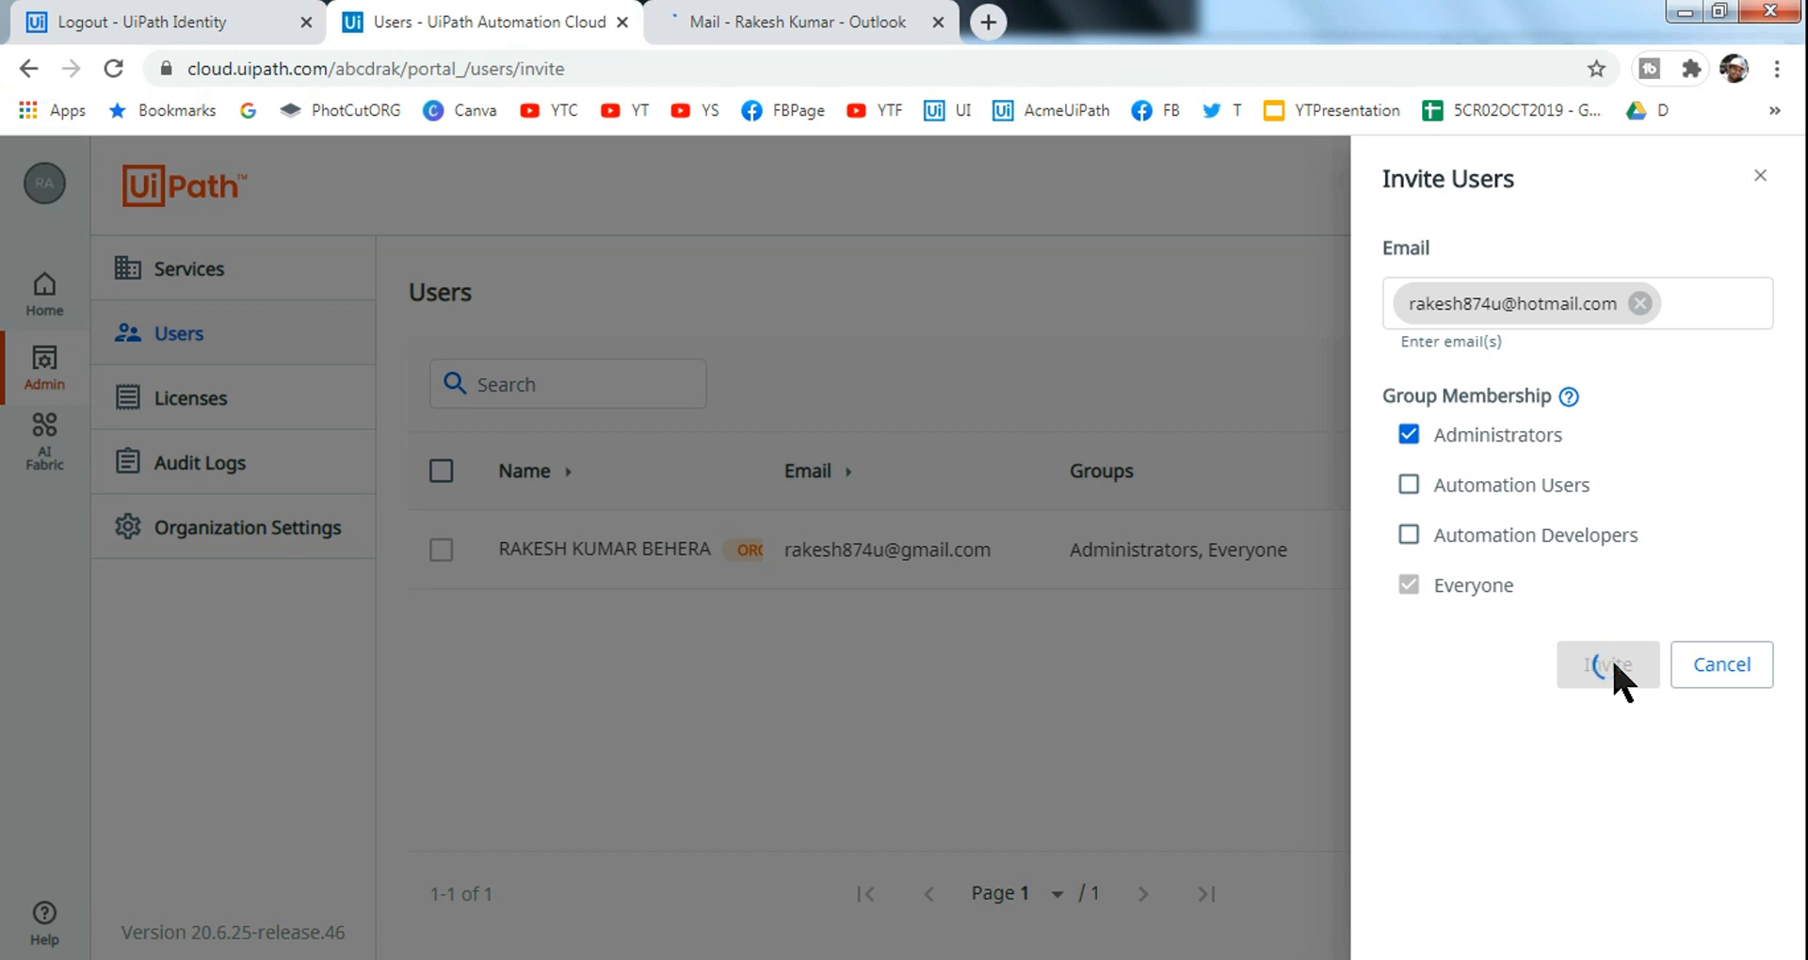
left_click(1607, 665)
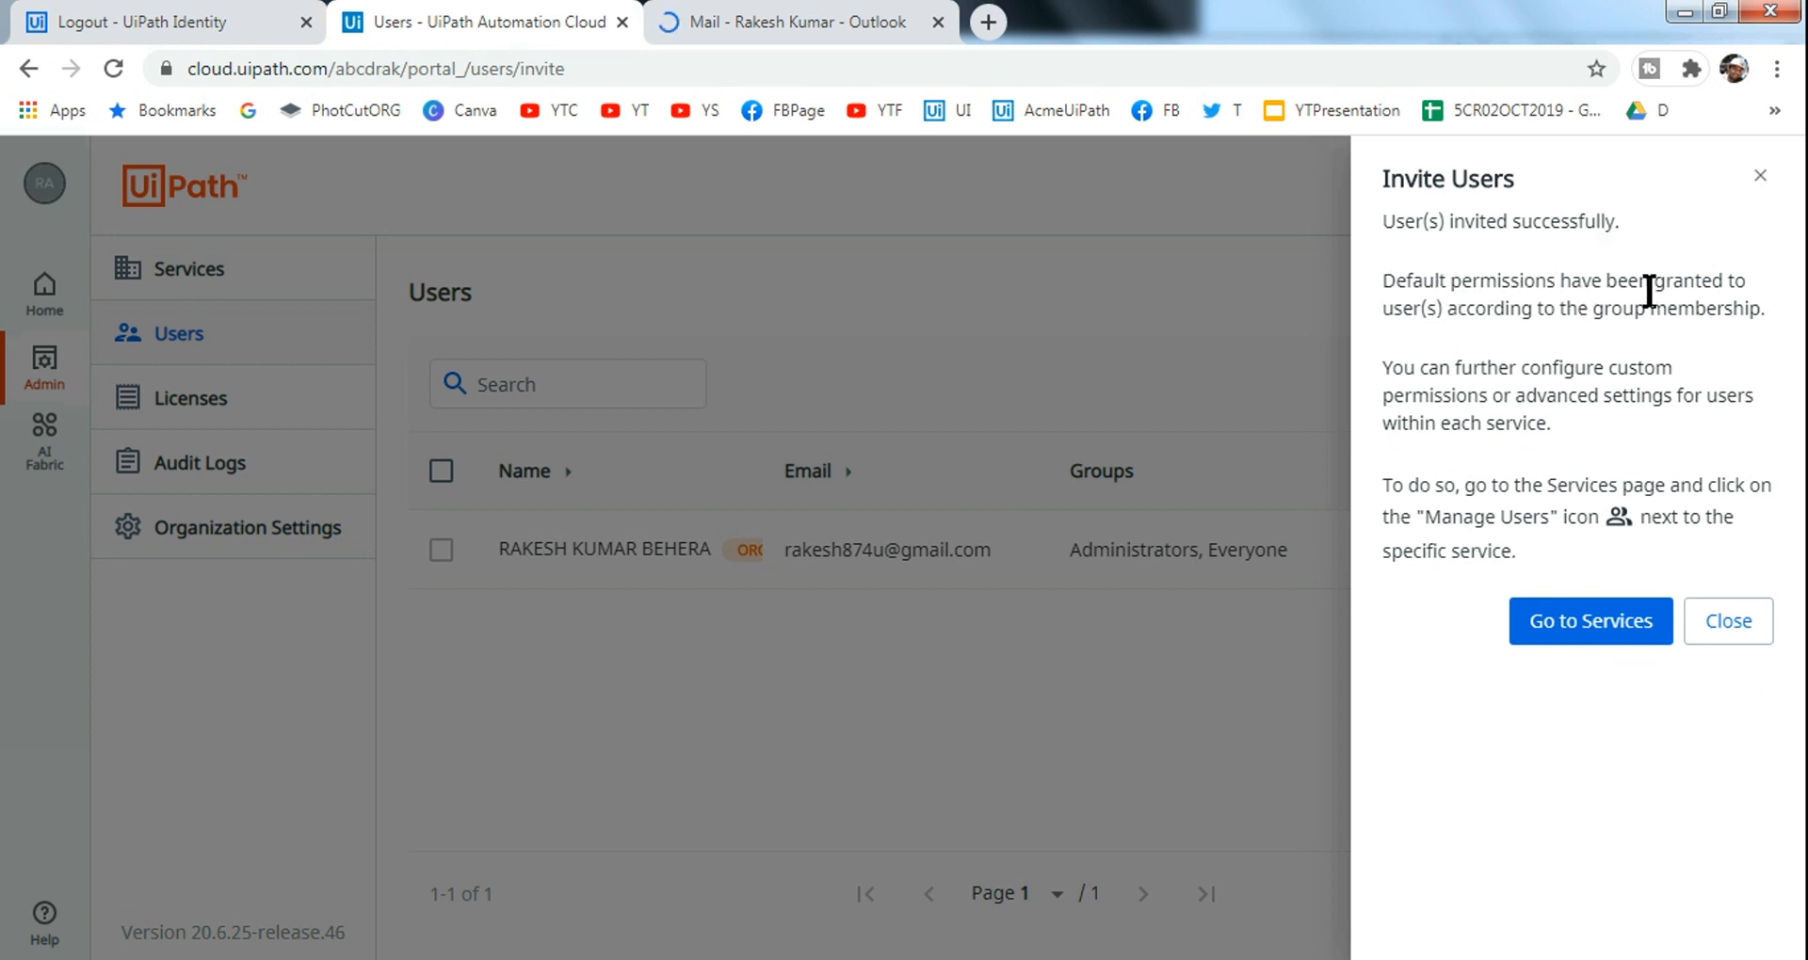
mouse_move(1706, 352)
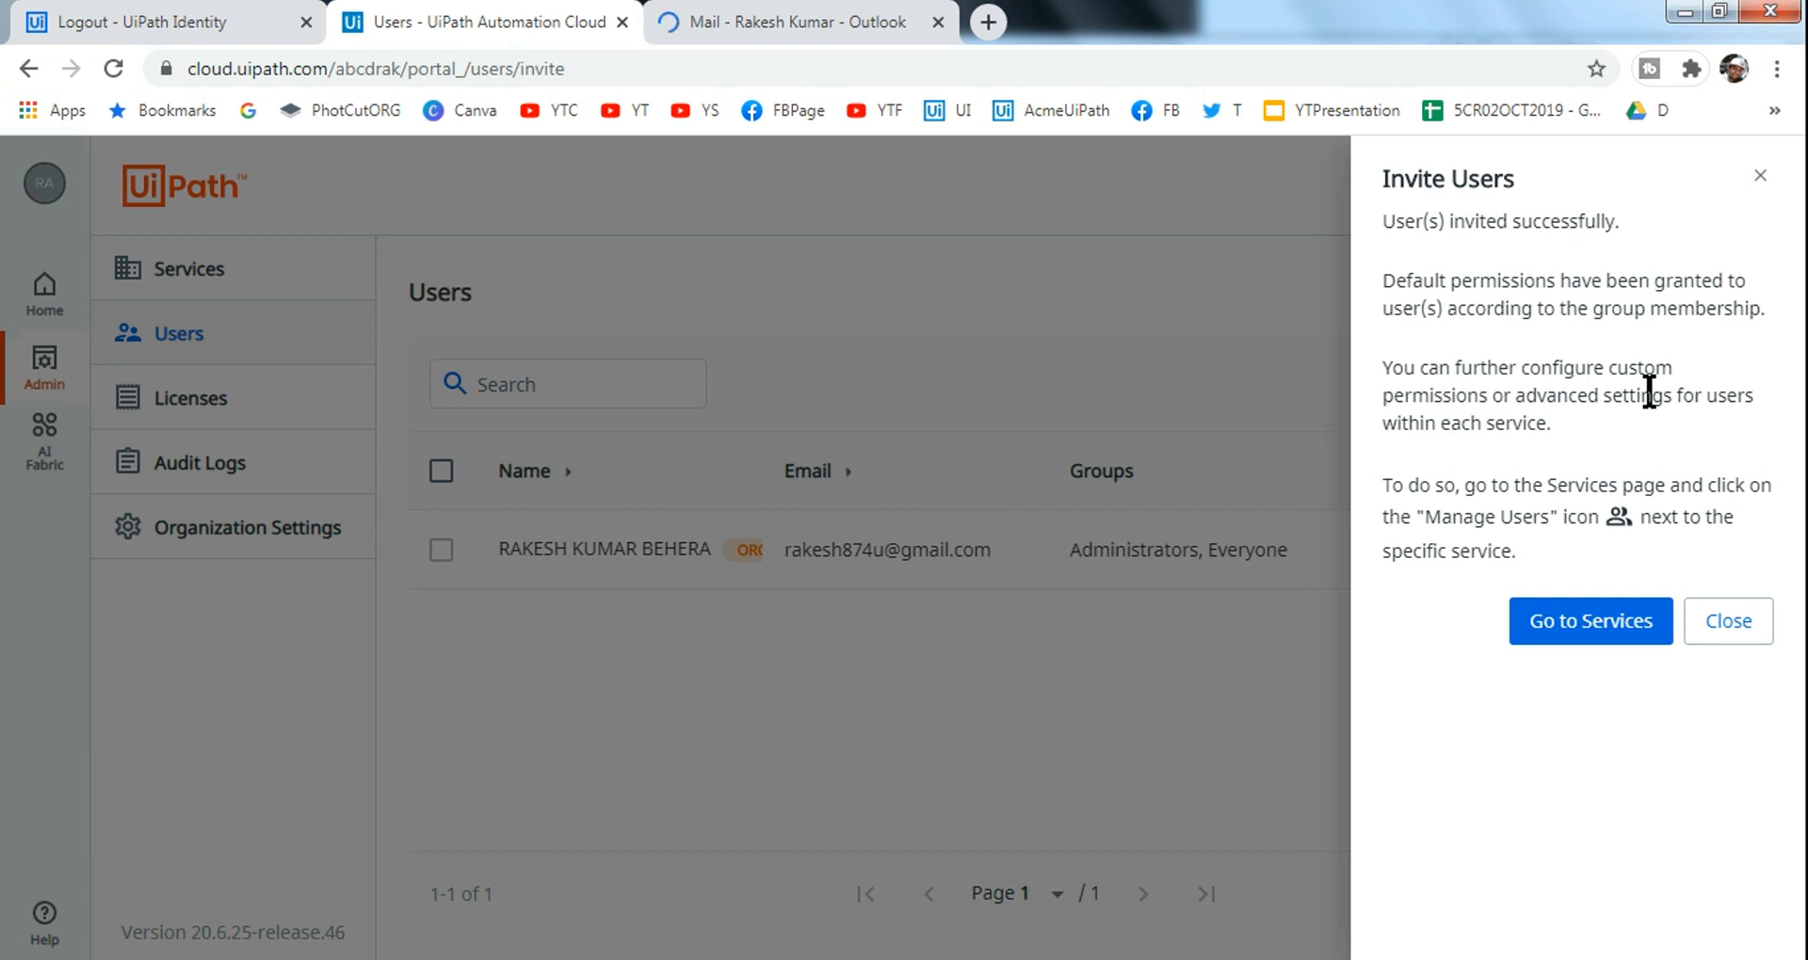
mouse_move(1476, 420)
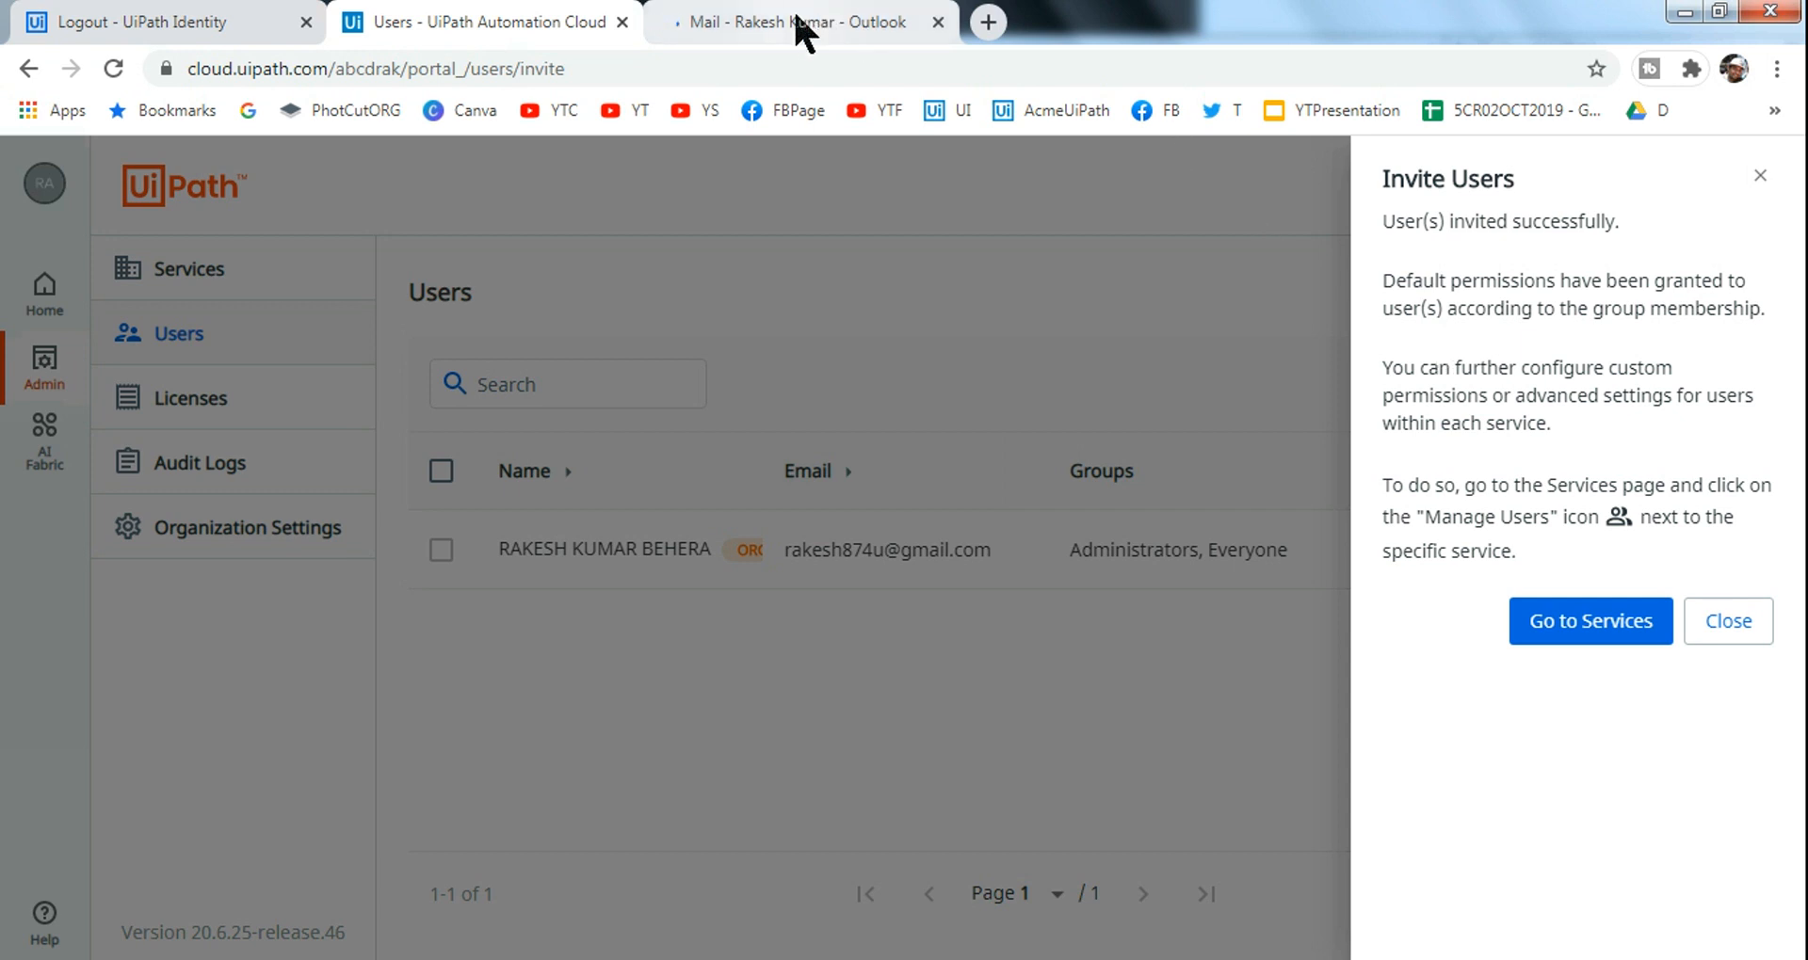
Switch to the Outlook mailbox and read the 'You are invited to join the UiPath Automation Cloud' email down to Accept Invite.
left_click(804, 23)
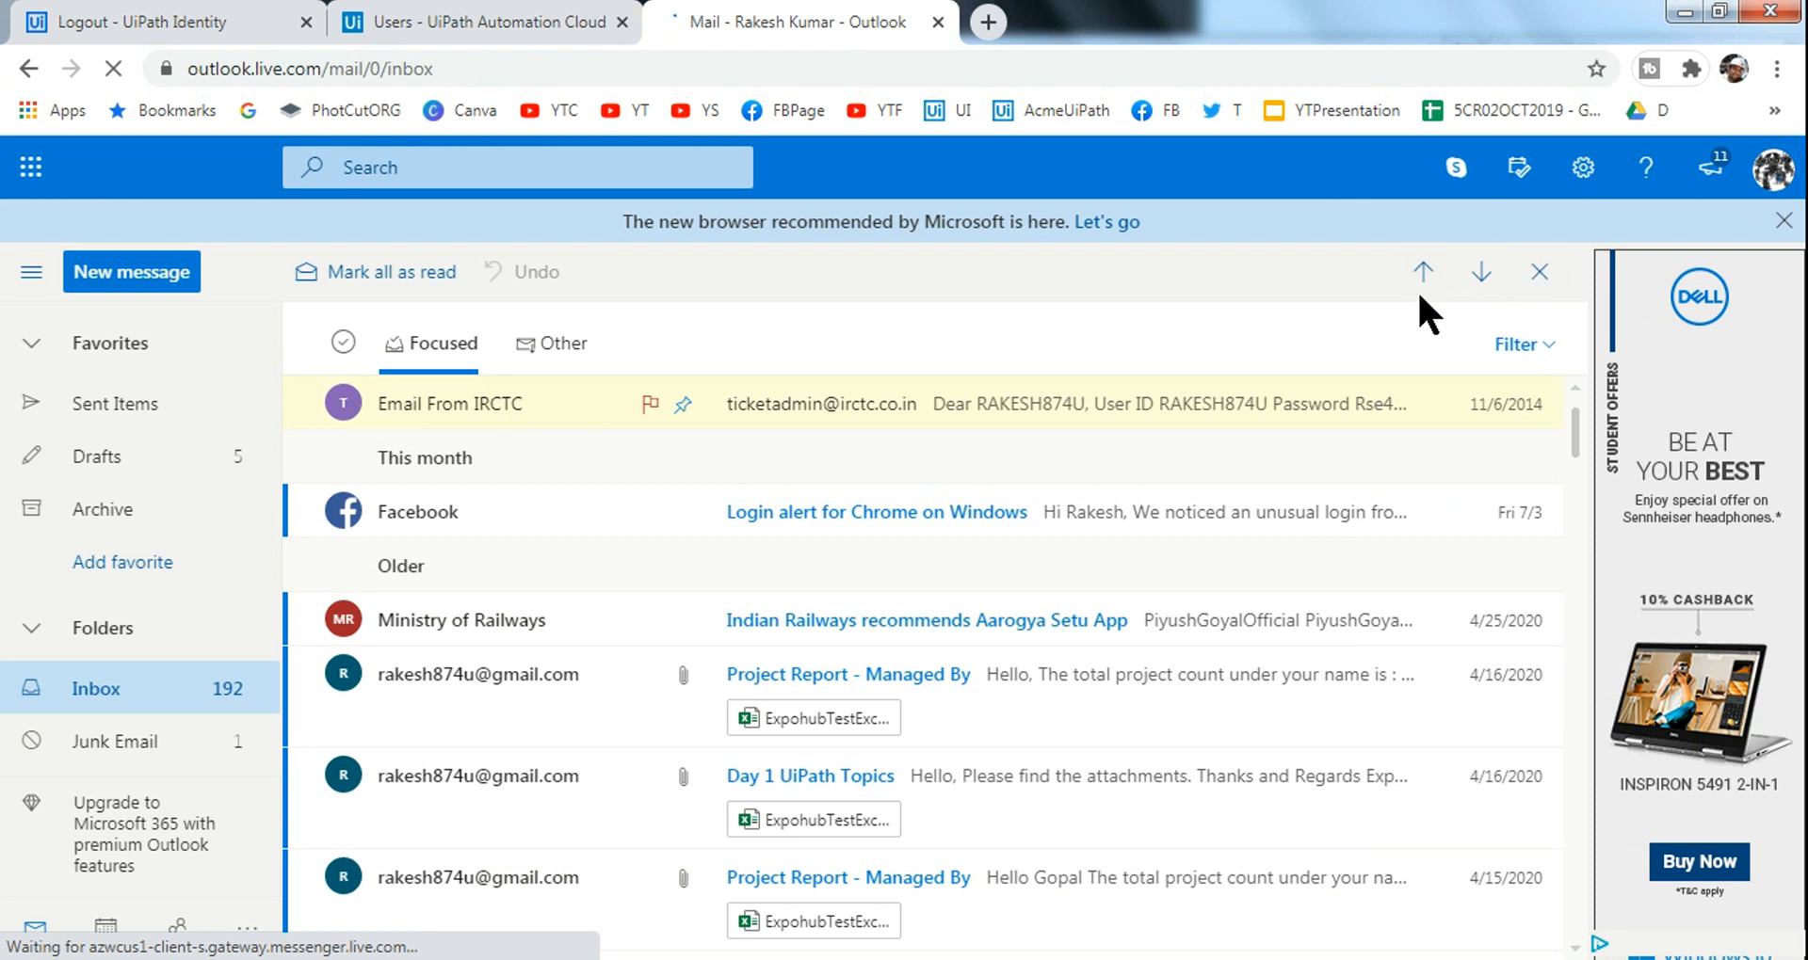
mouse_move(1424, 272)
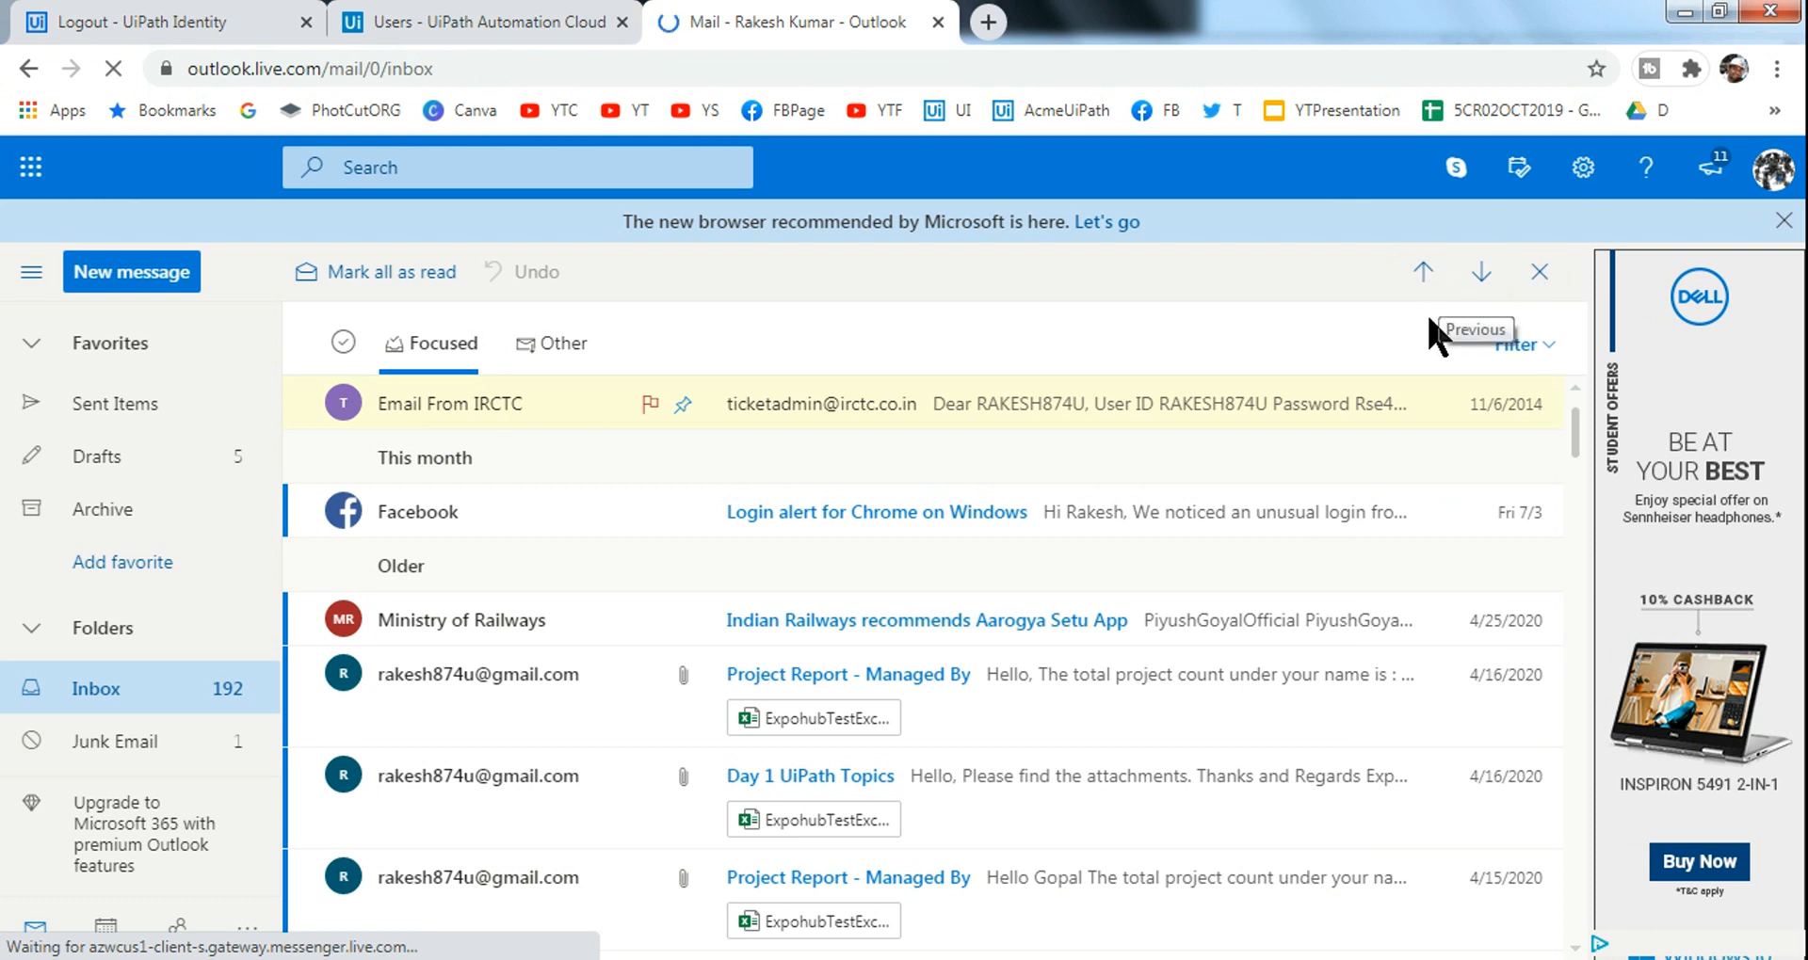
mouse_move(126, 311)
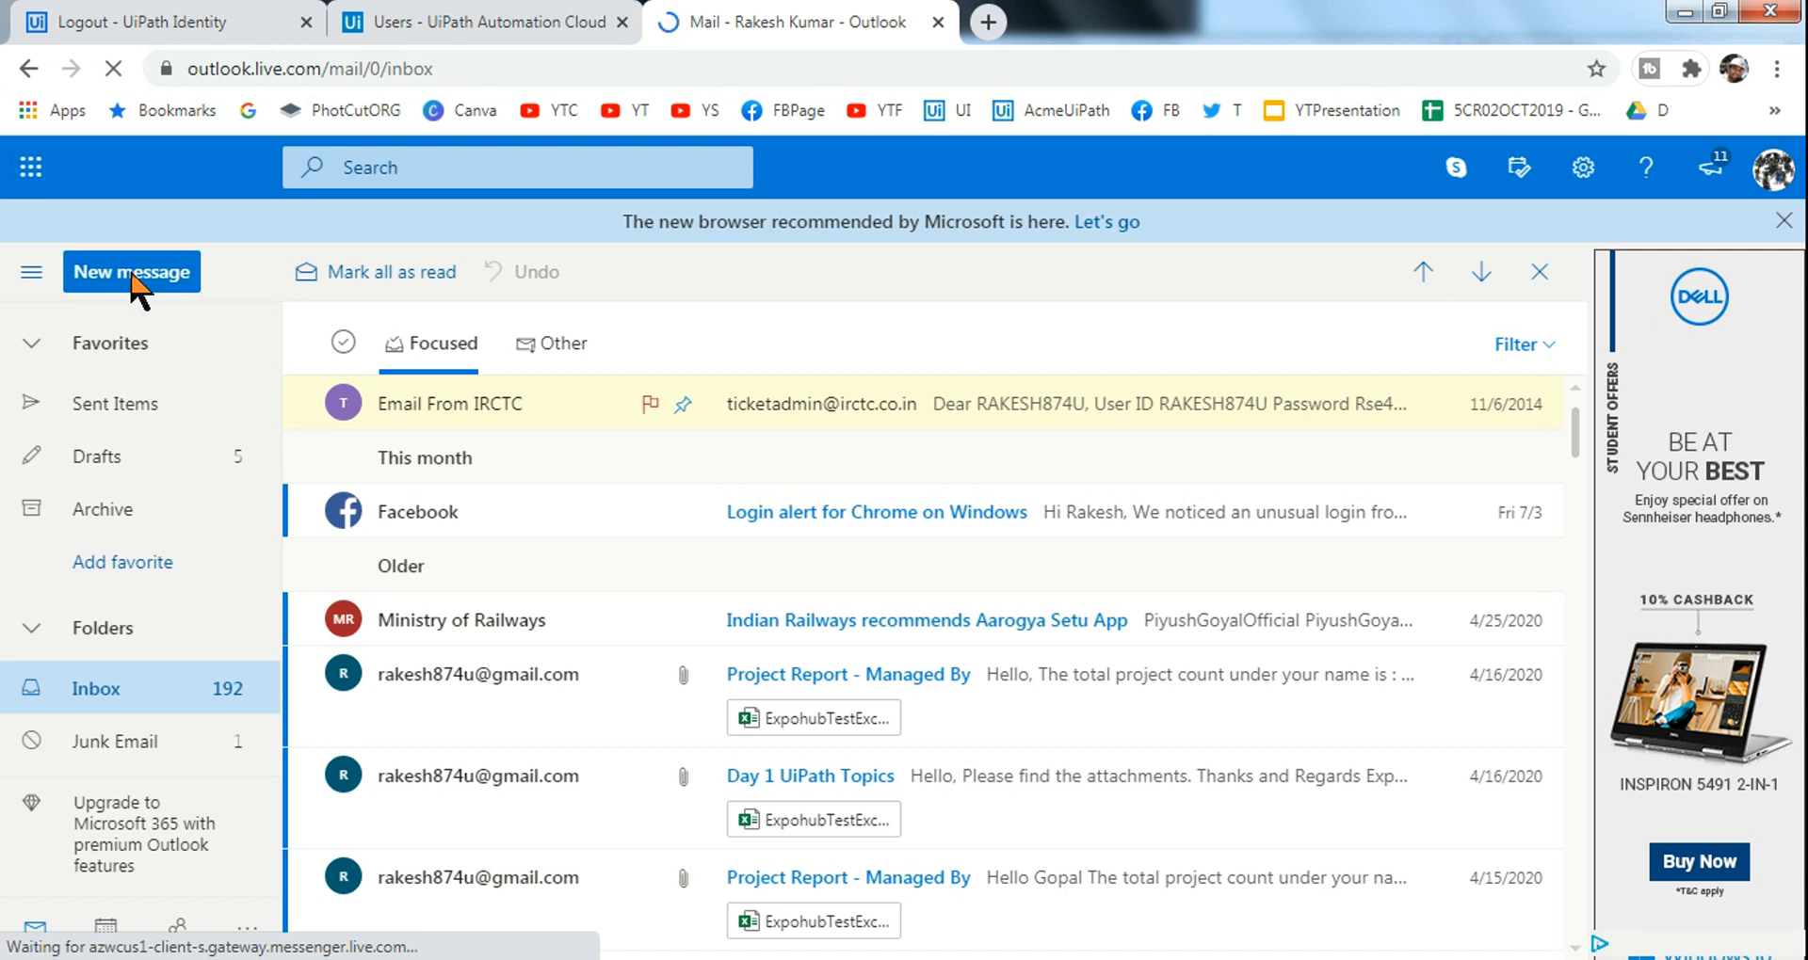
left_click(132, 271)
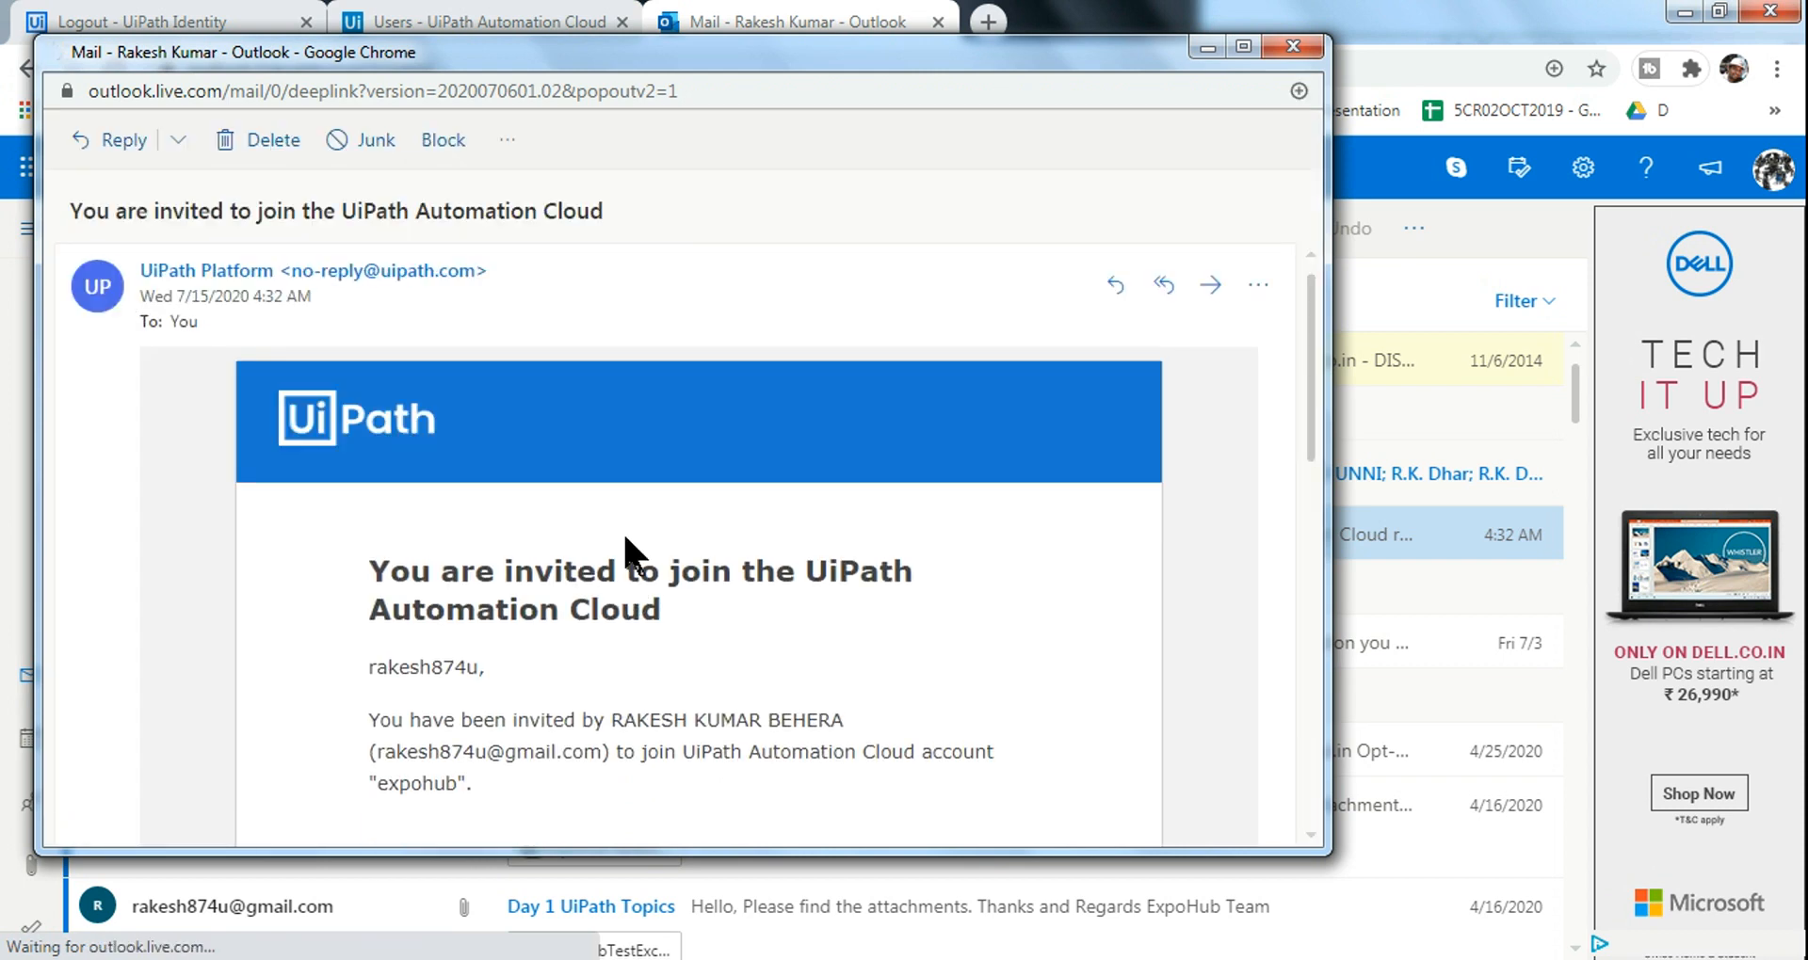
scroll("down", 3)
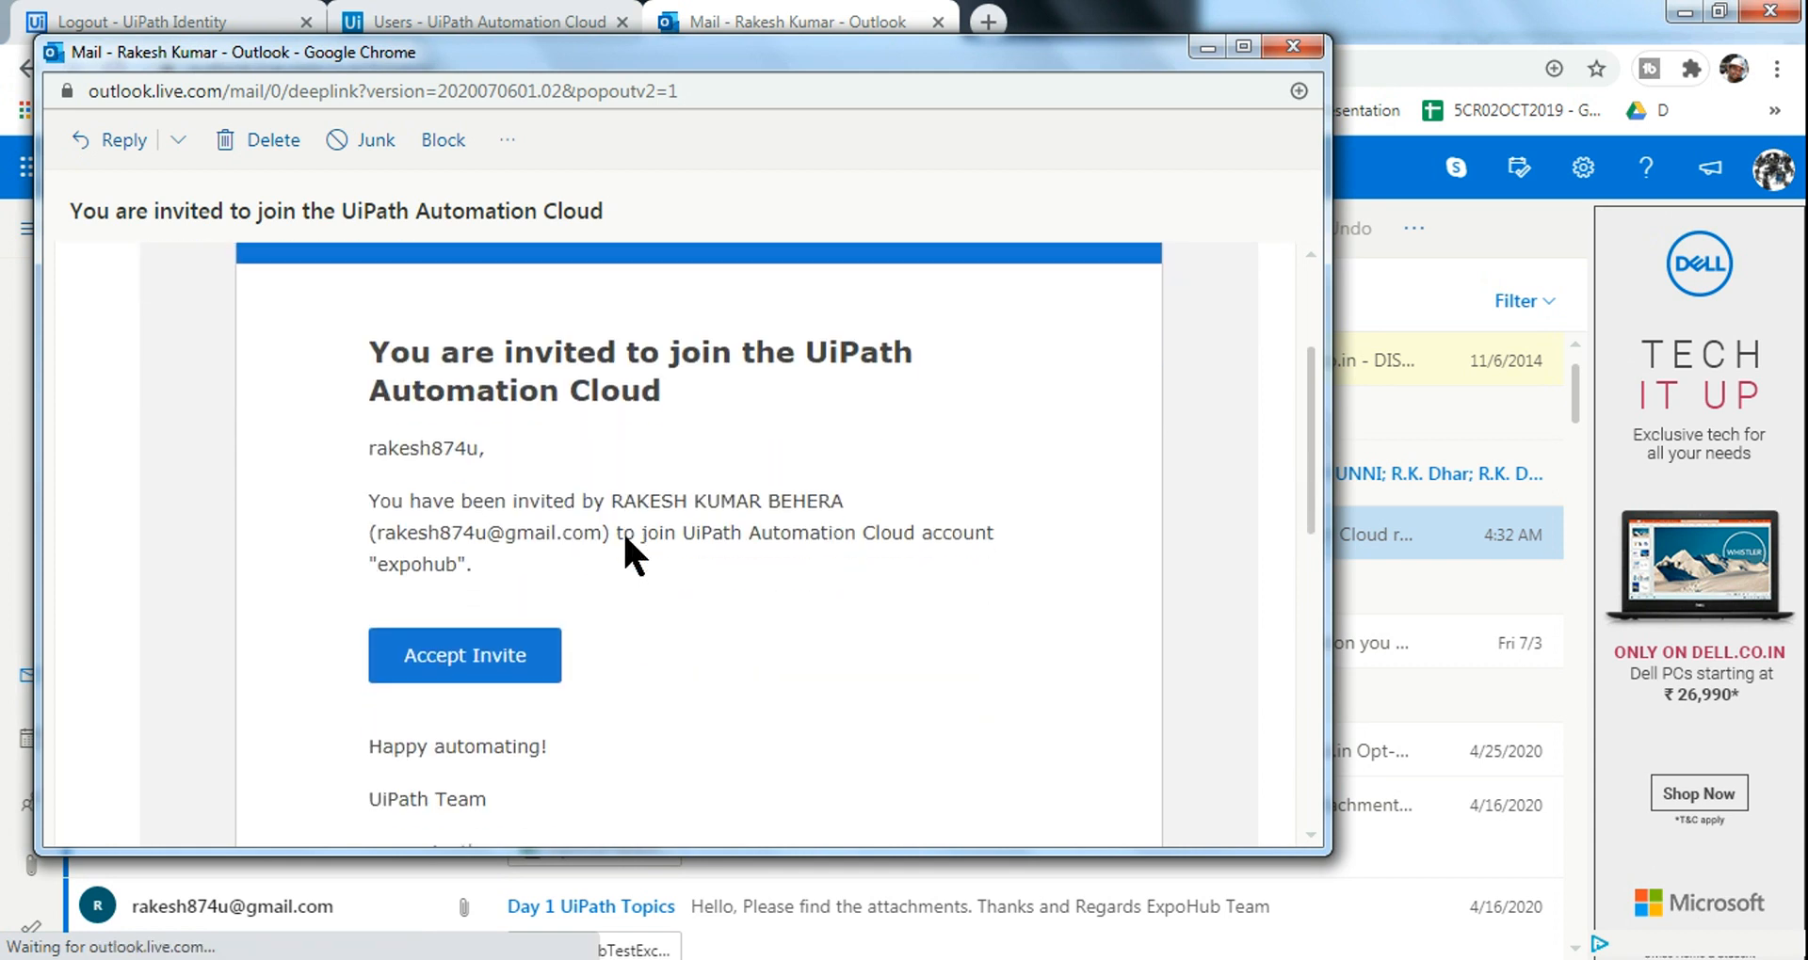
scroll("down", 3)
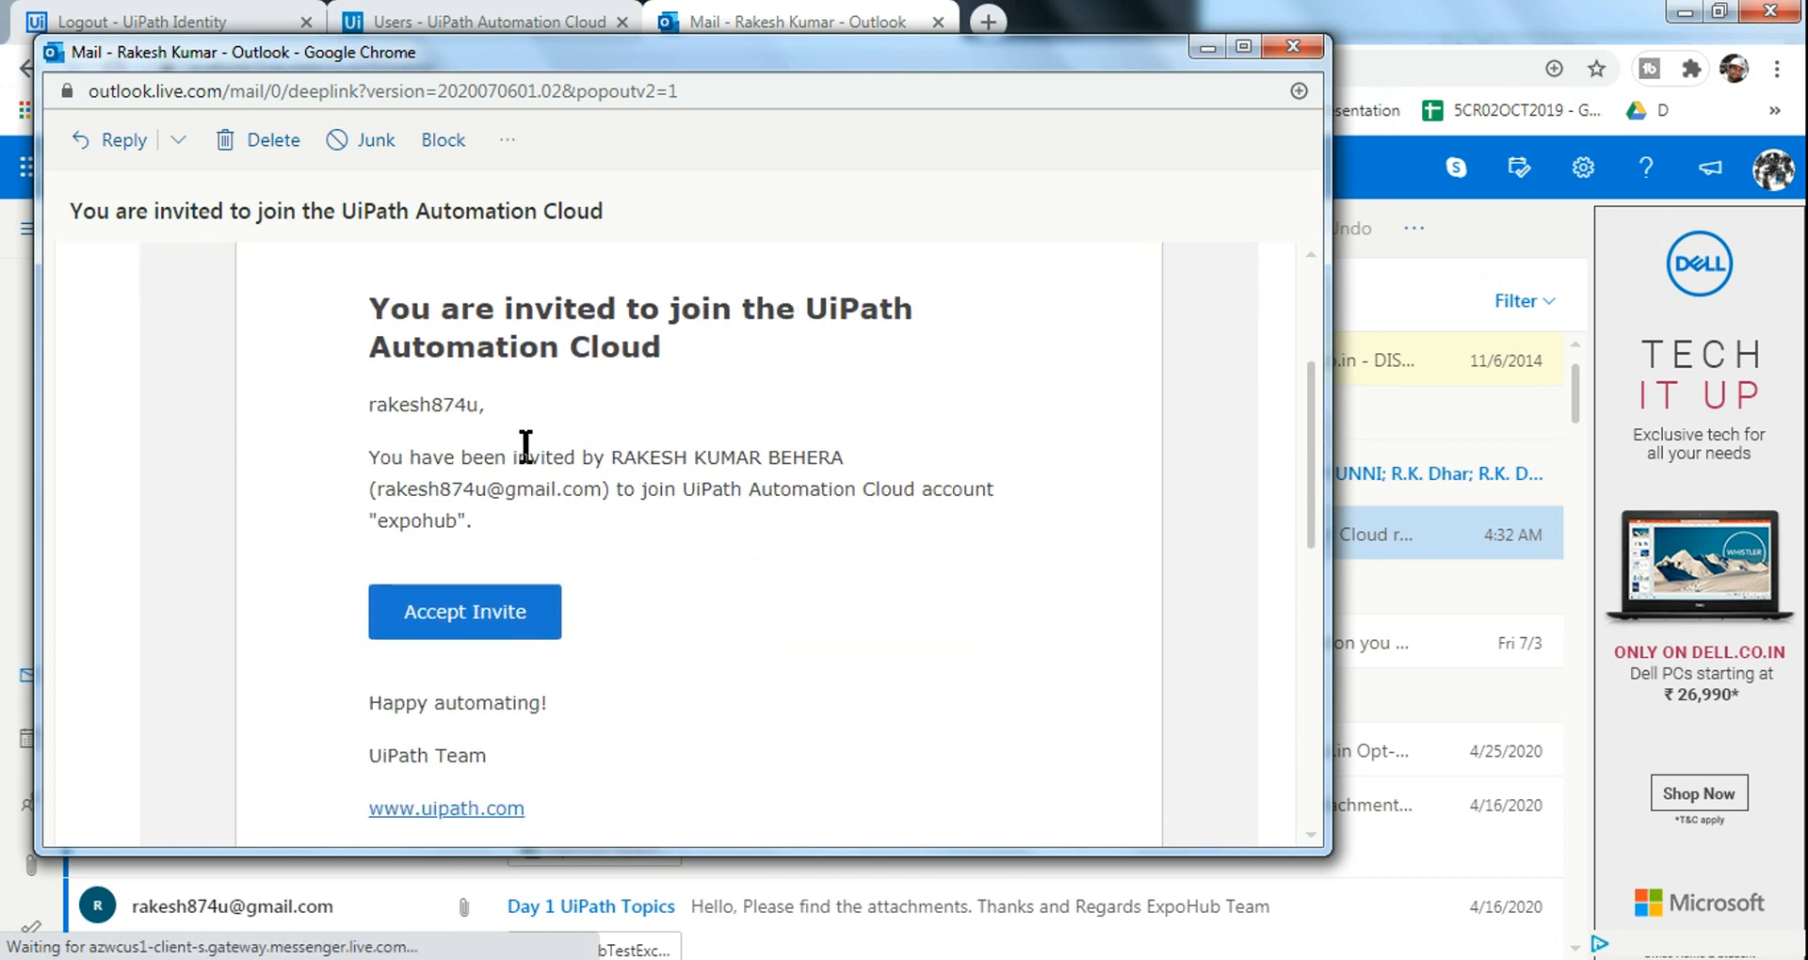
mouse_move(463, 610)
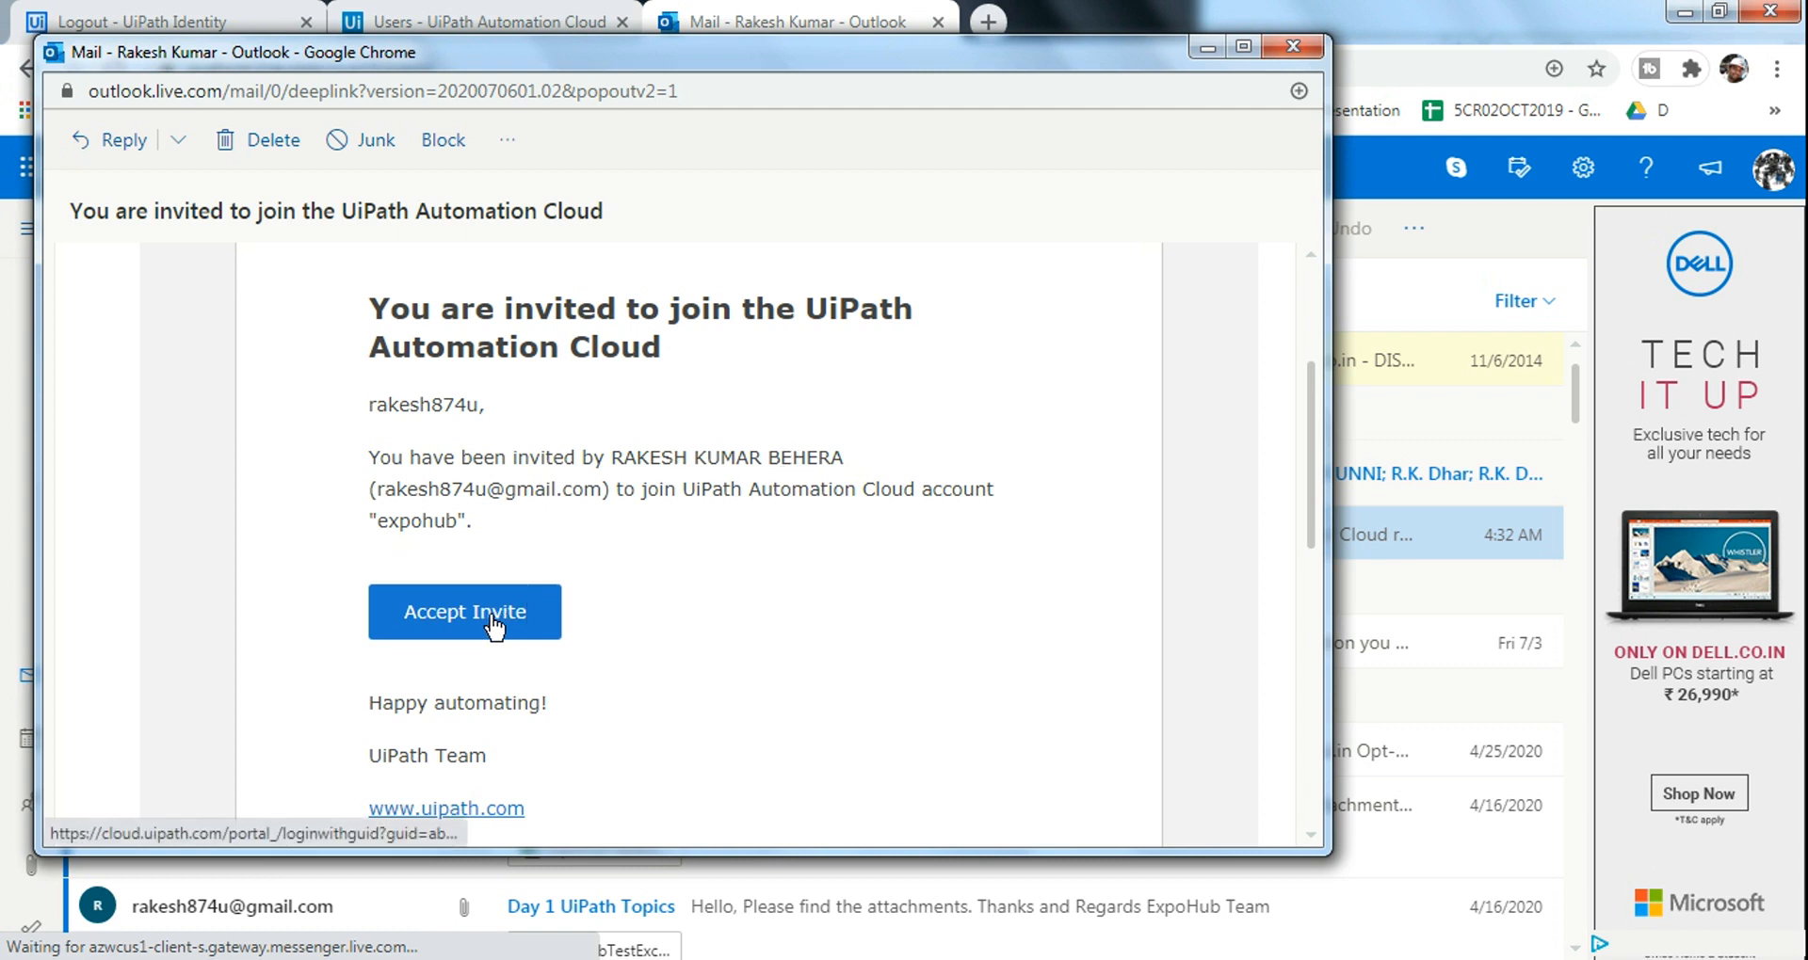
Accept the invite from the email and choose 'Sign up with Microsoft' on the sign-up page.
left_click(465, 610)
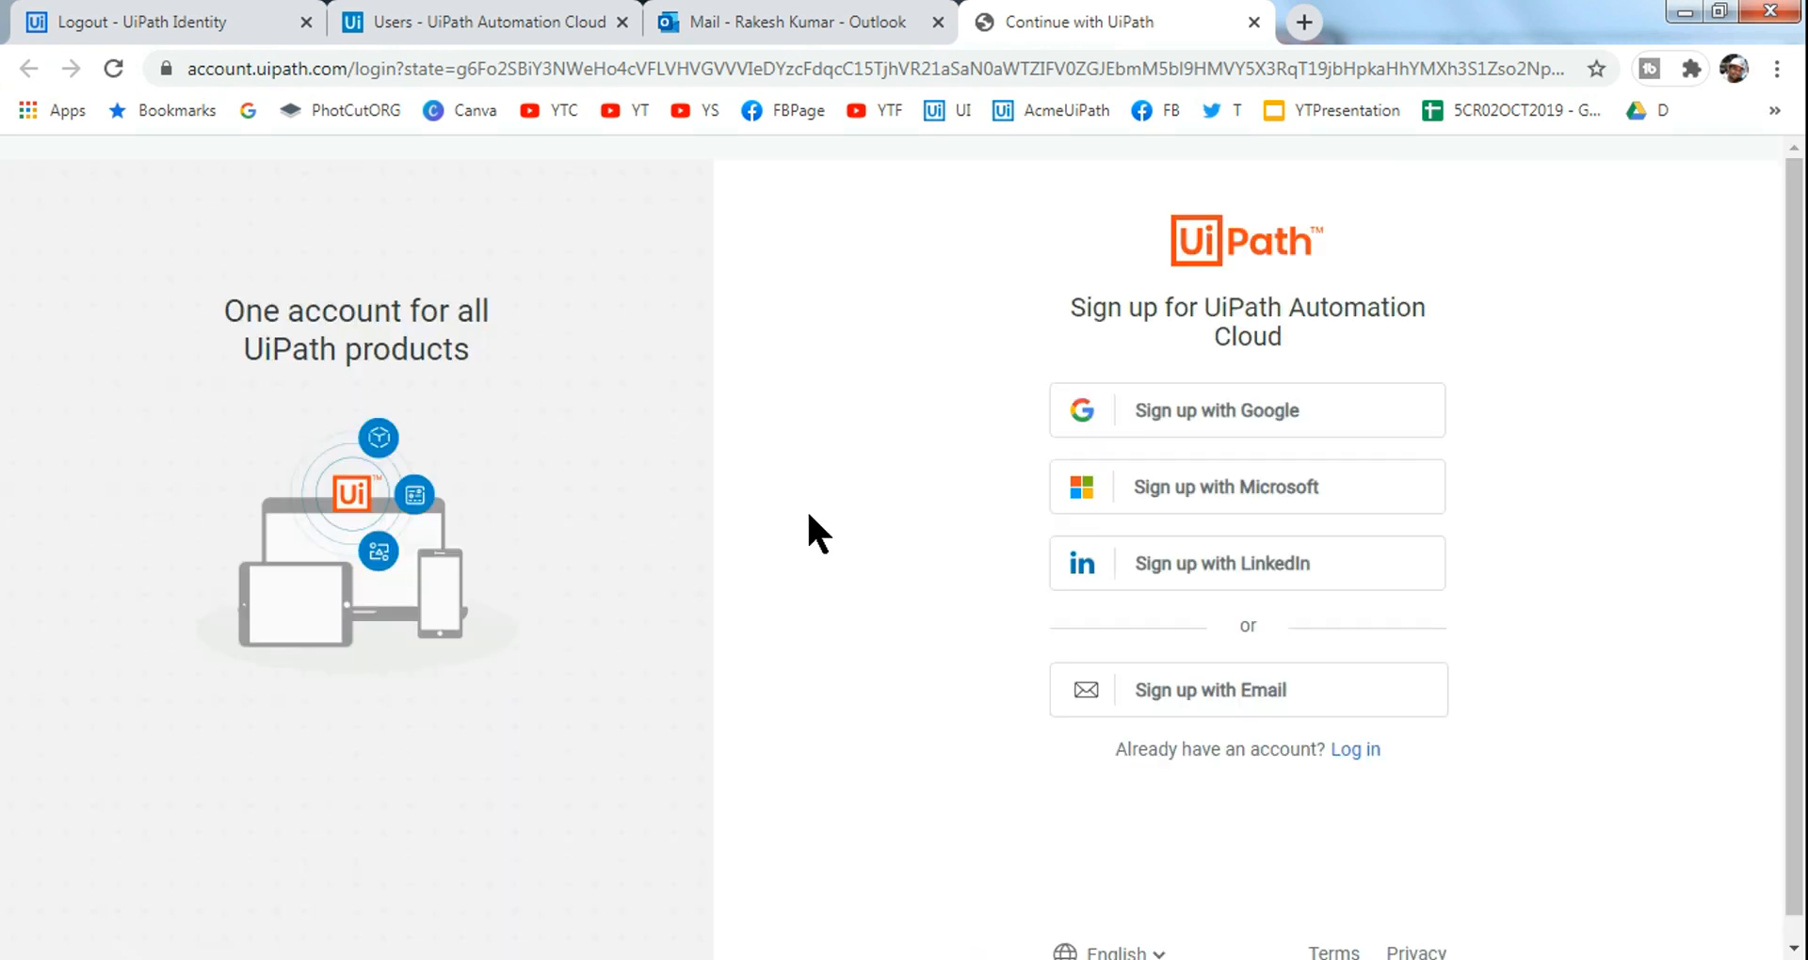
mouse_move(1211, 429)
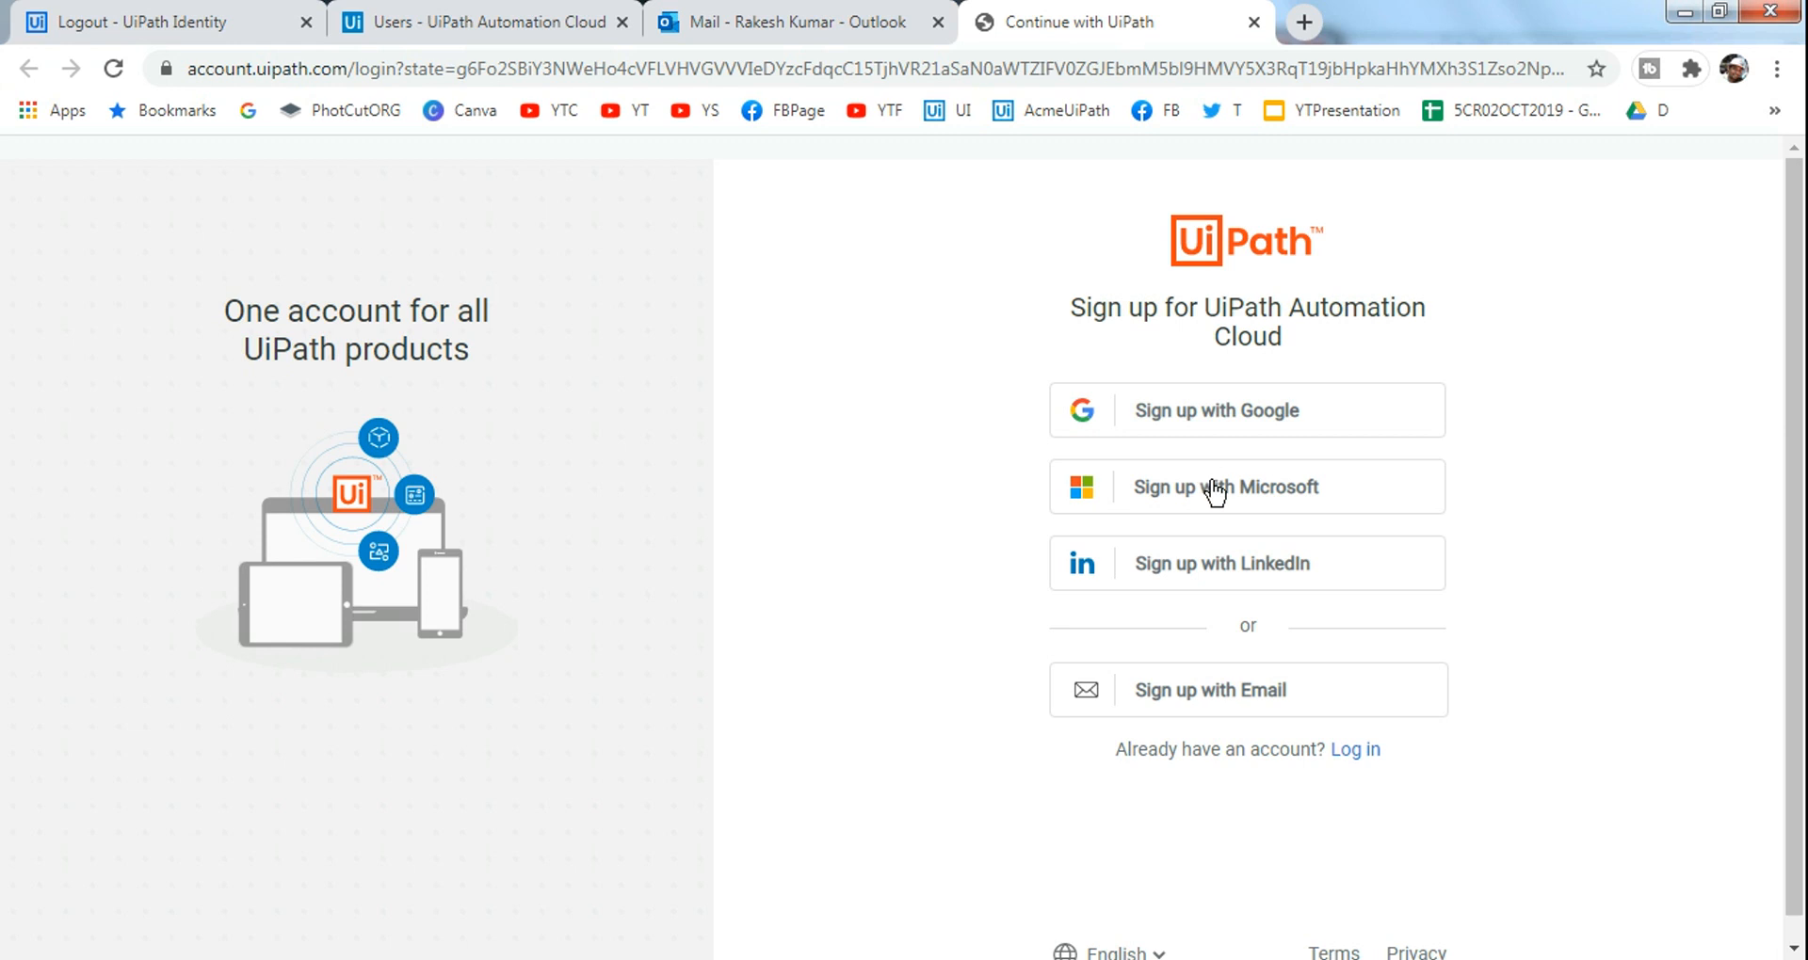
left_click(1226, 486)
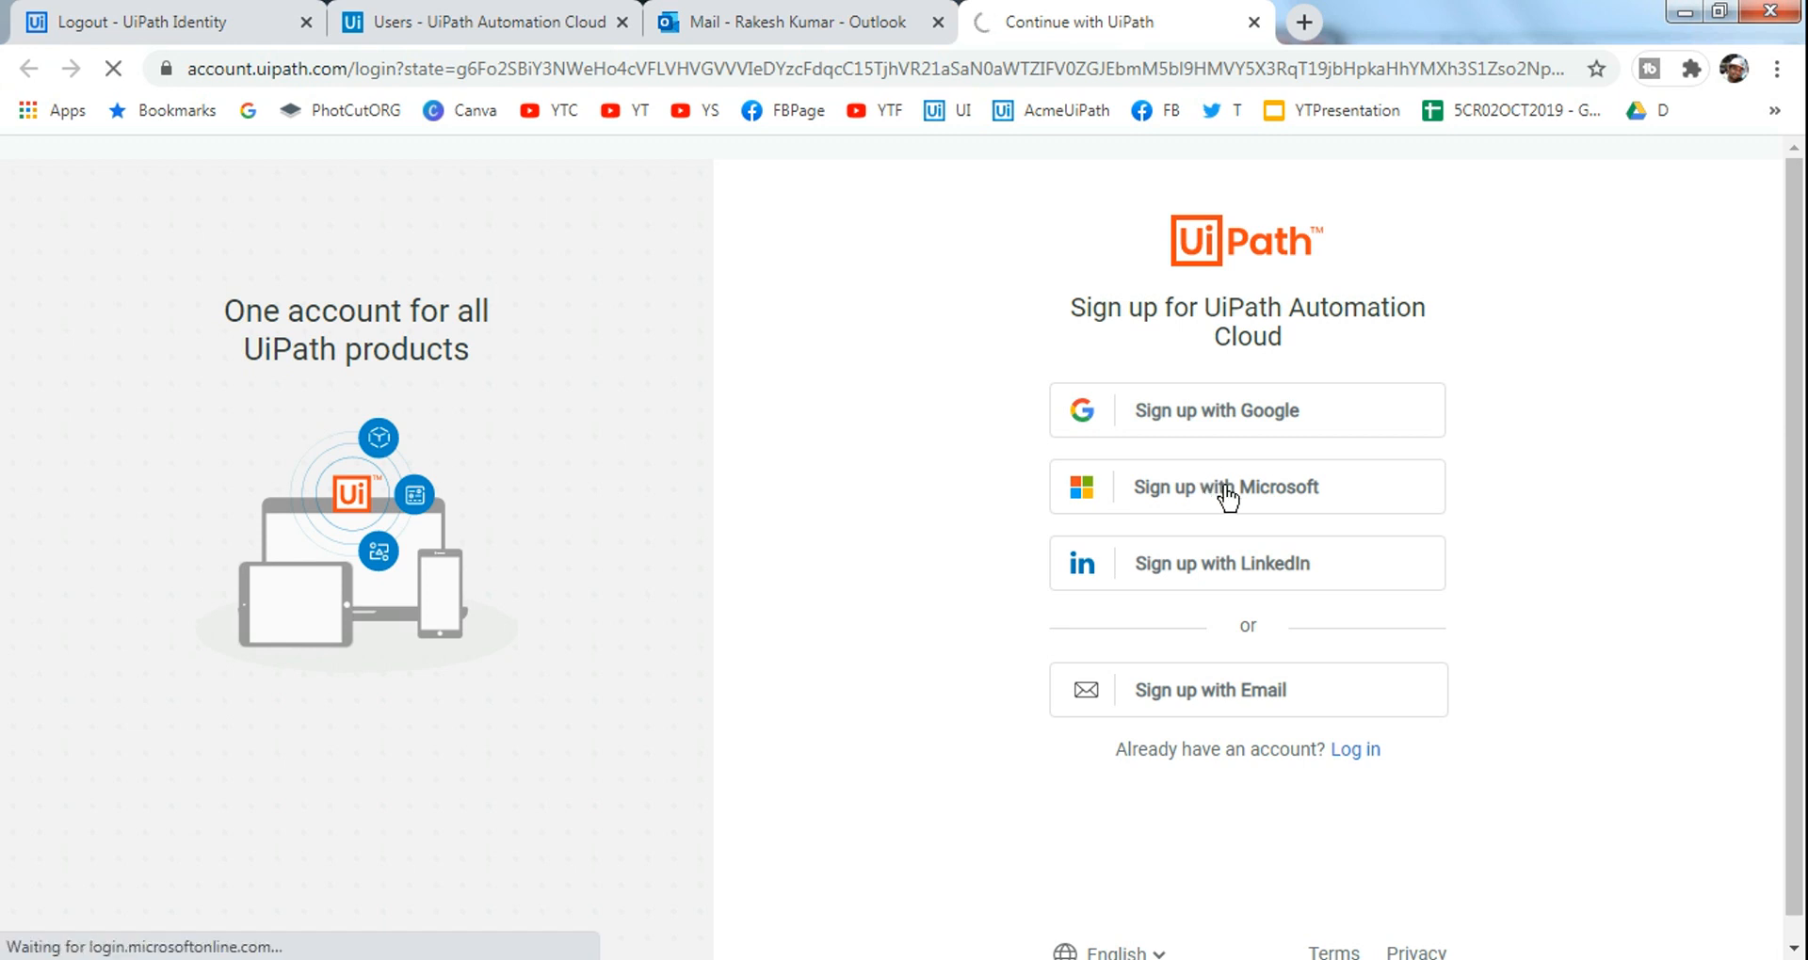
Pick the hotmail Microsoft account and answer Yes to let UiPath Cloud Platform read the profile.
left_click(1244, 486)
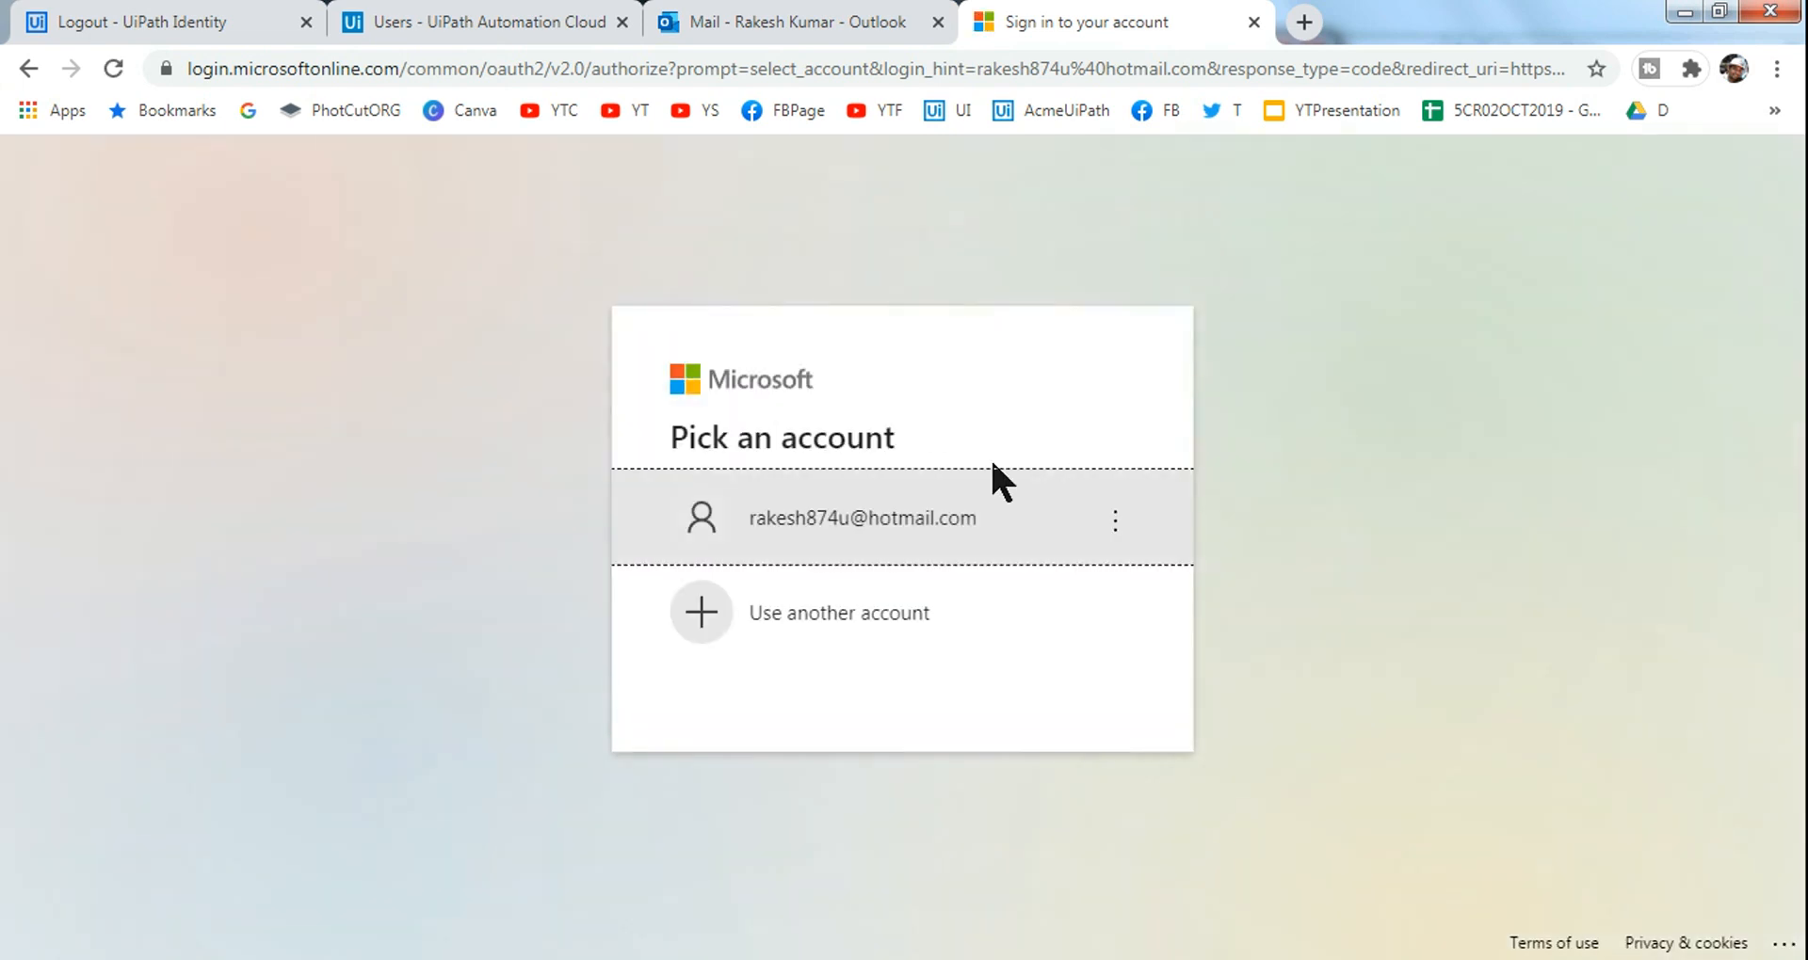
left_click(860, 518)
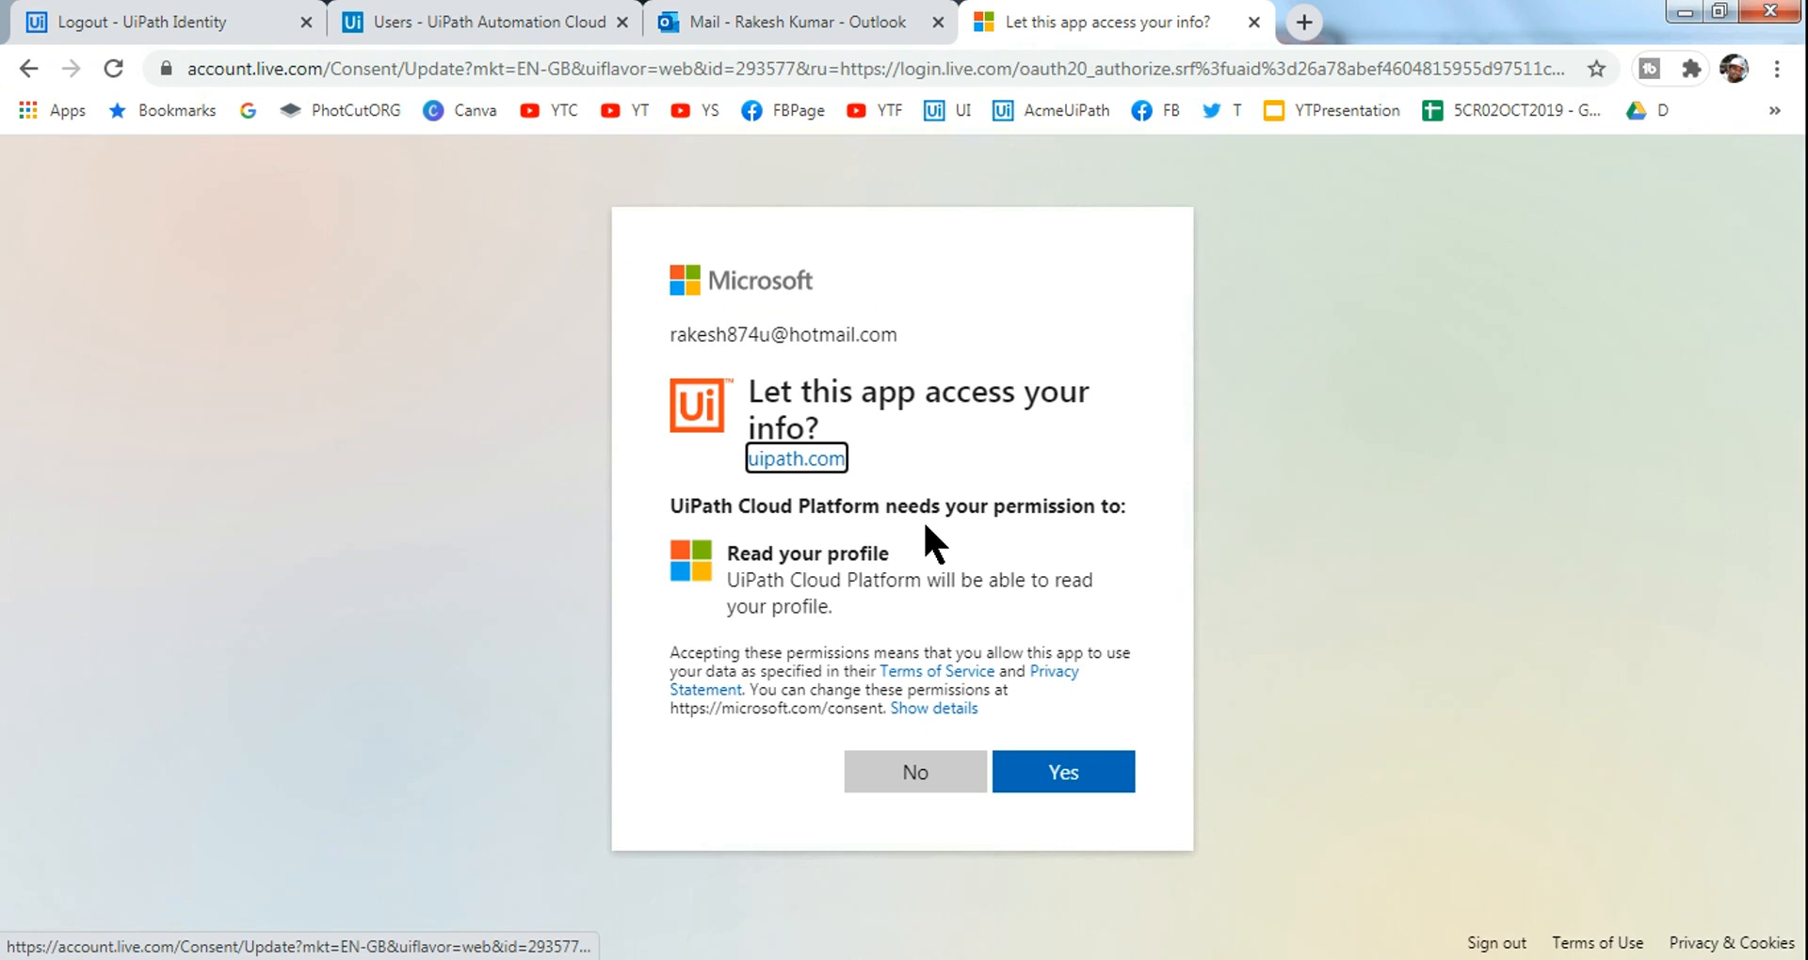
mouse_move(1009, 732)
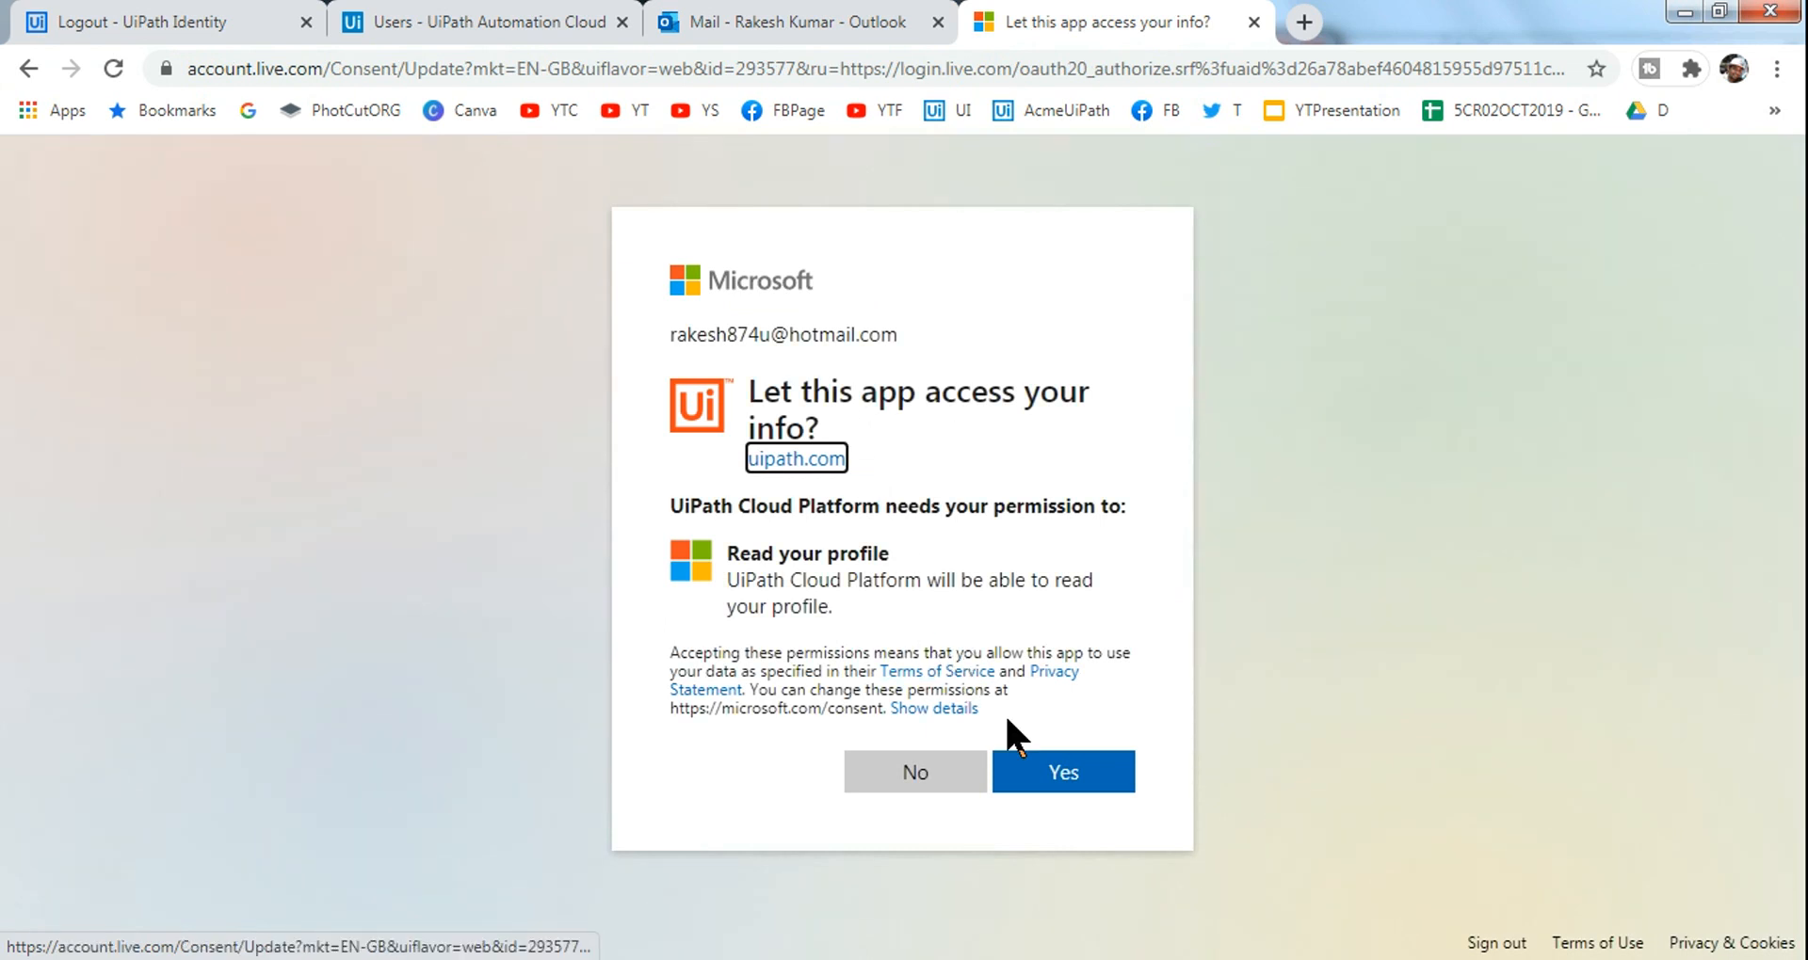
left_click(1061, 772)
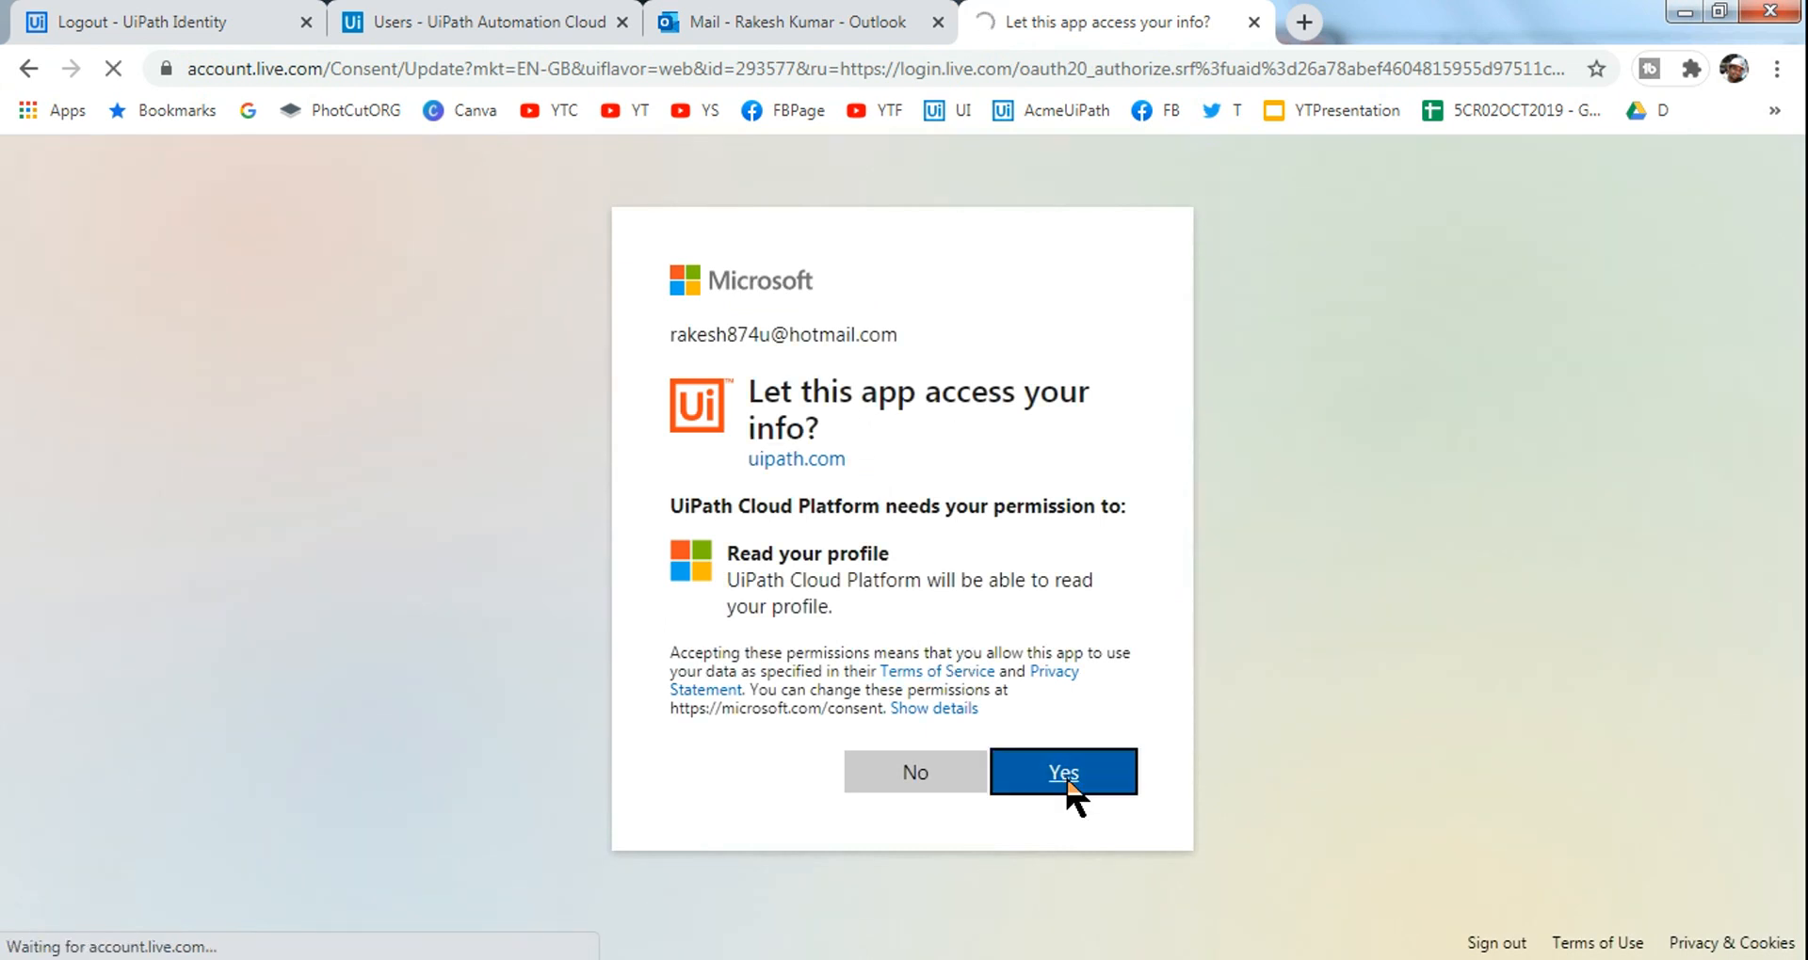
left_click(1062, 772)
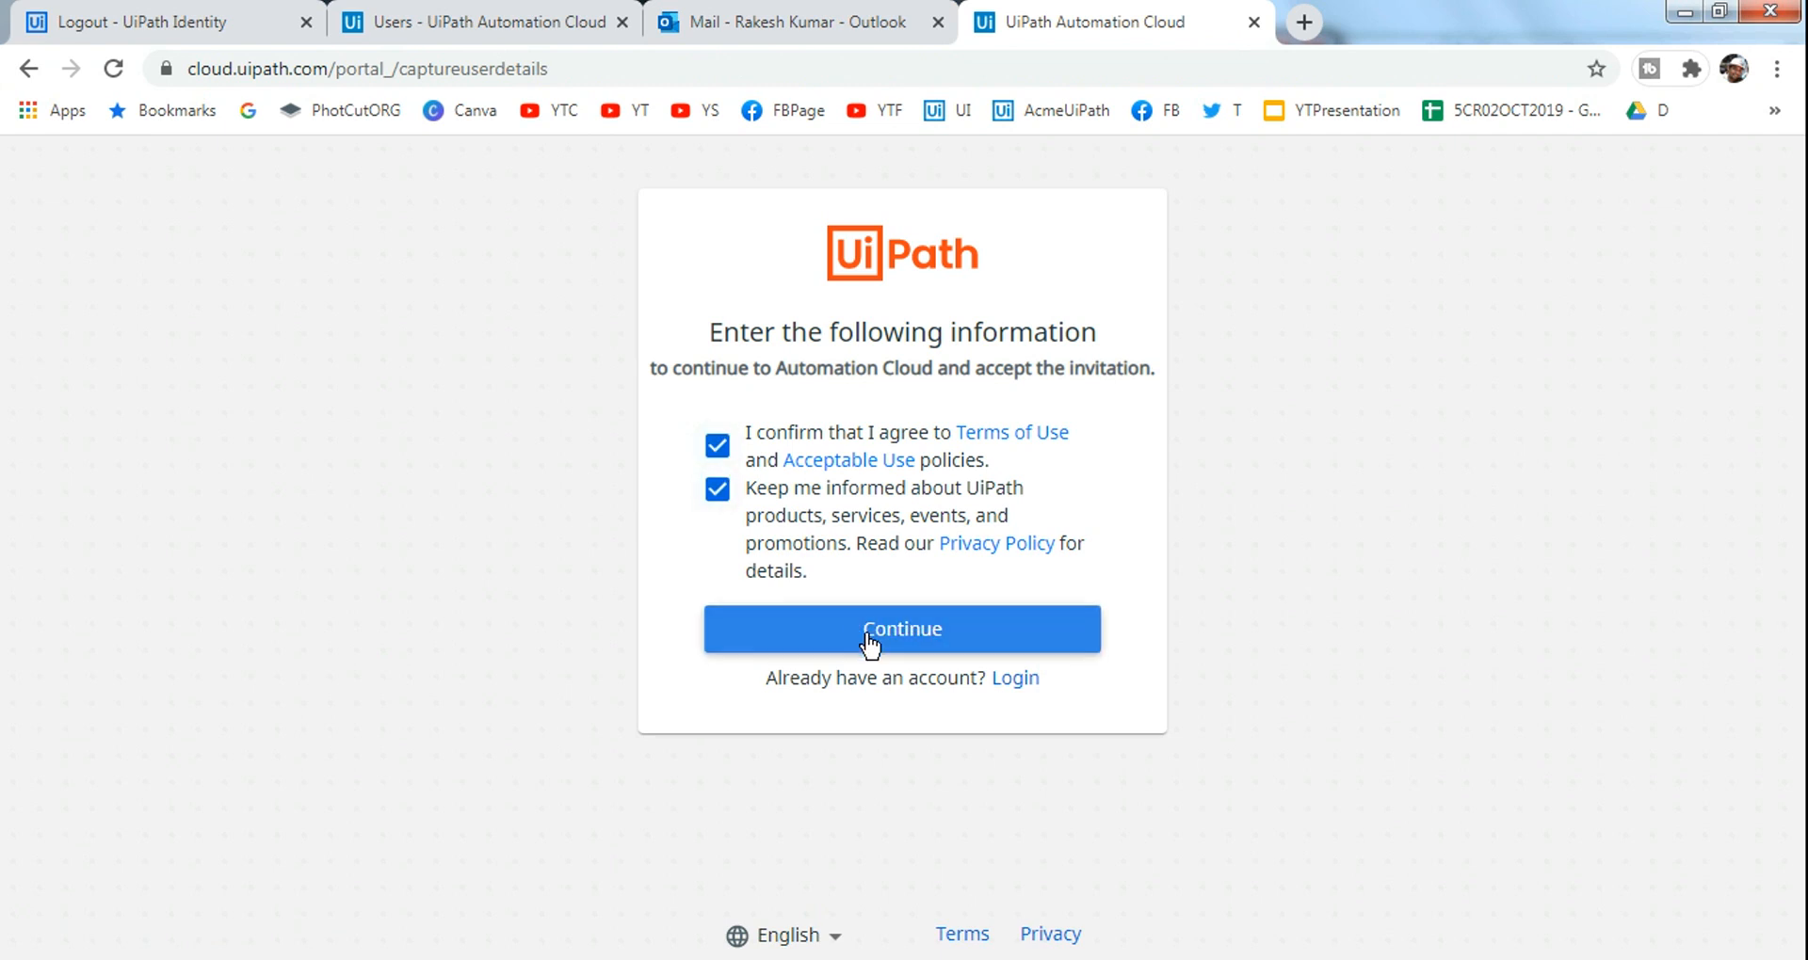
Continue with both agreement boxes ticked to join the organization and reach the home page greeting Rakesh.
left_click(902, 629)
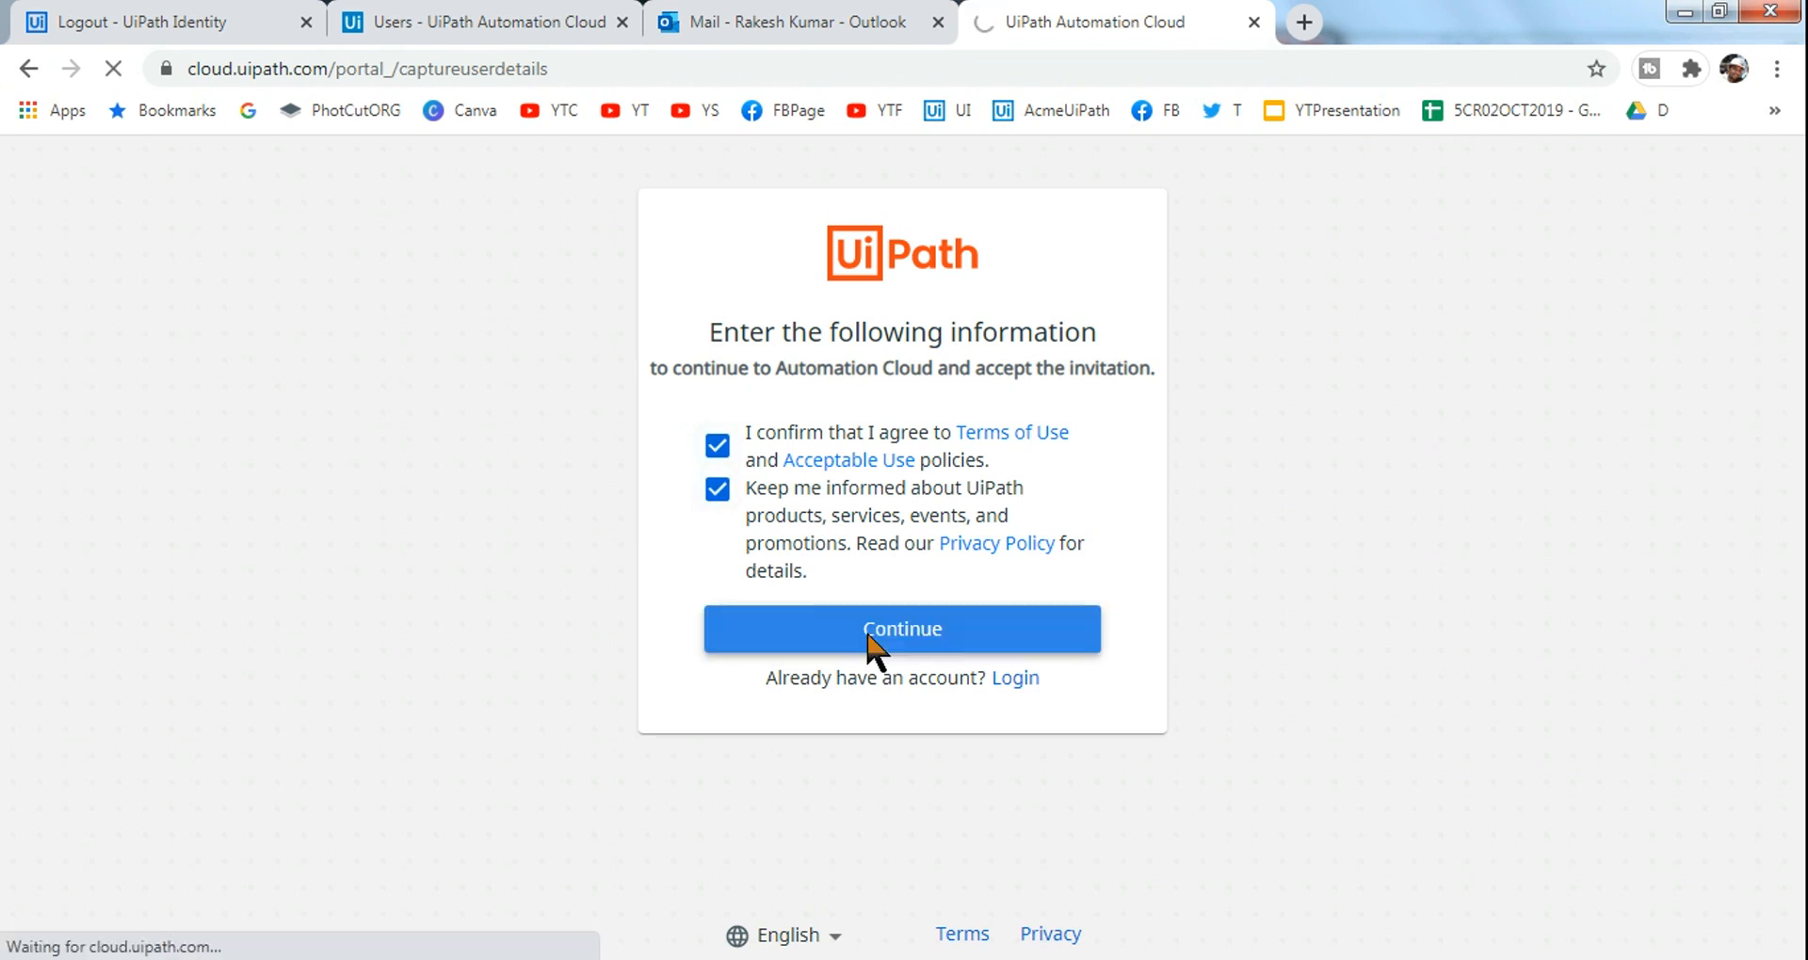
left_click(902, 629)
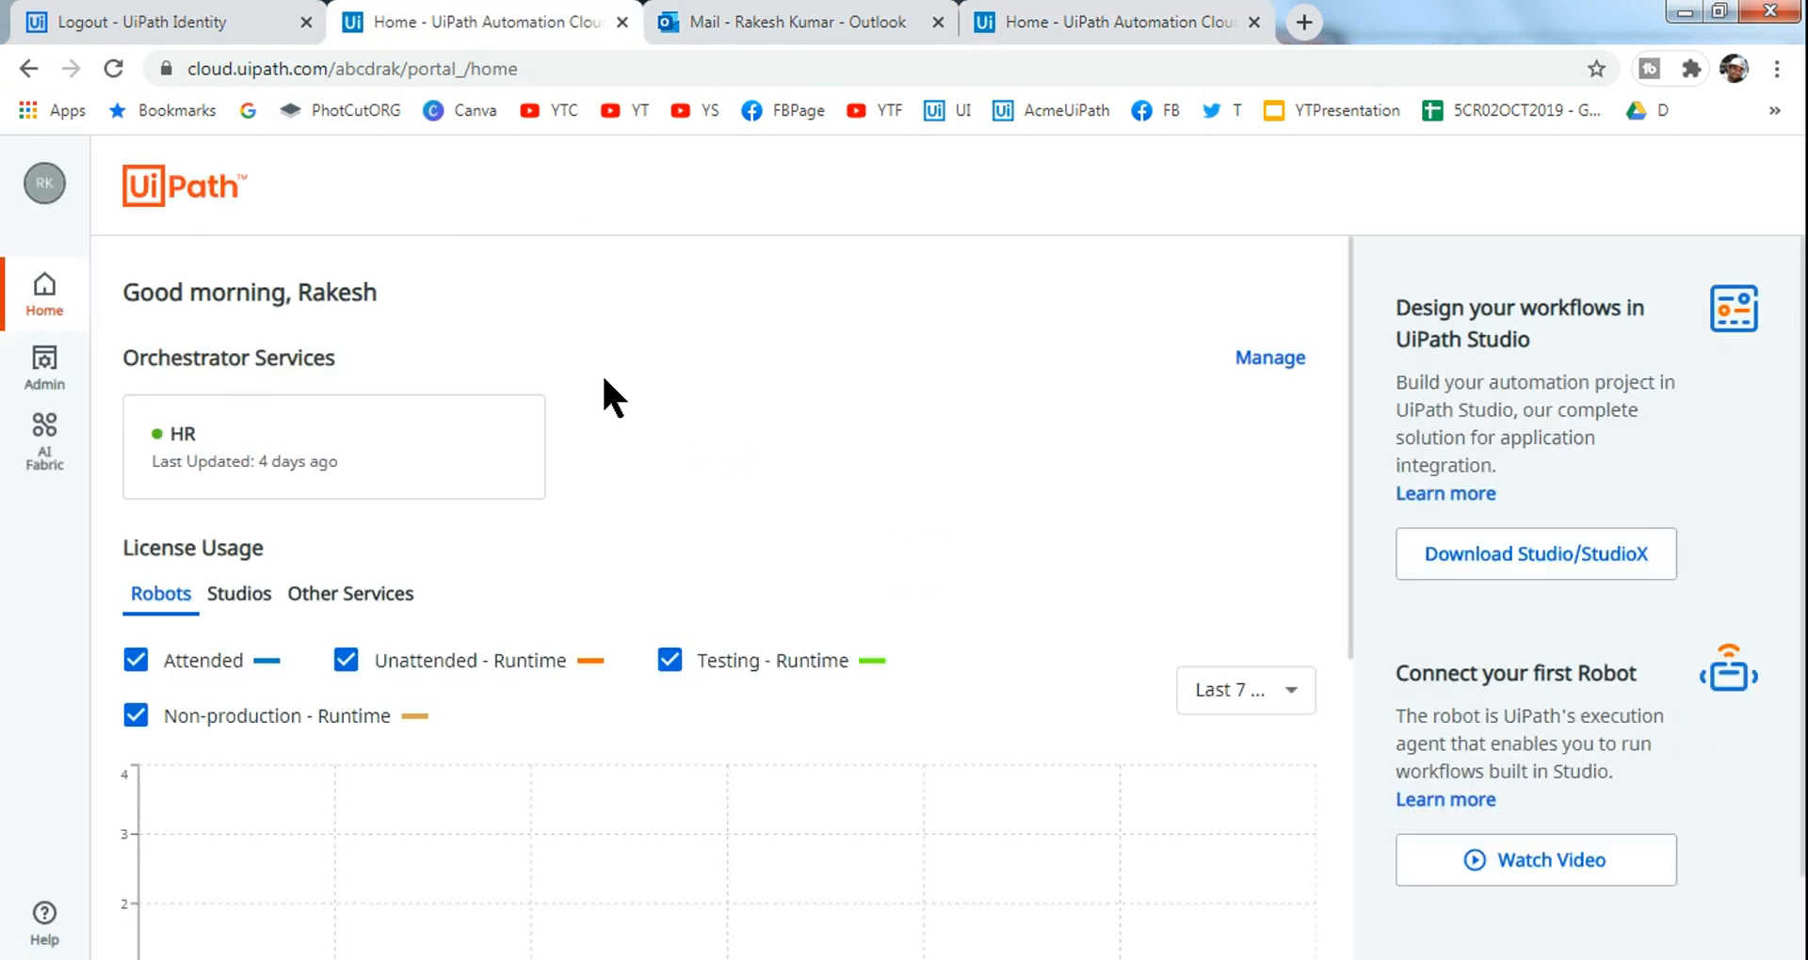
mouse_move(1239, 549)
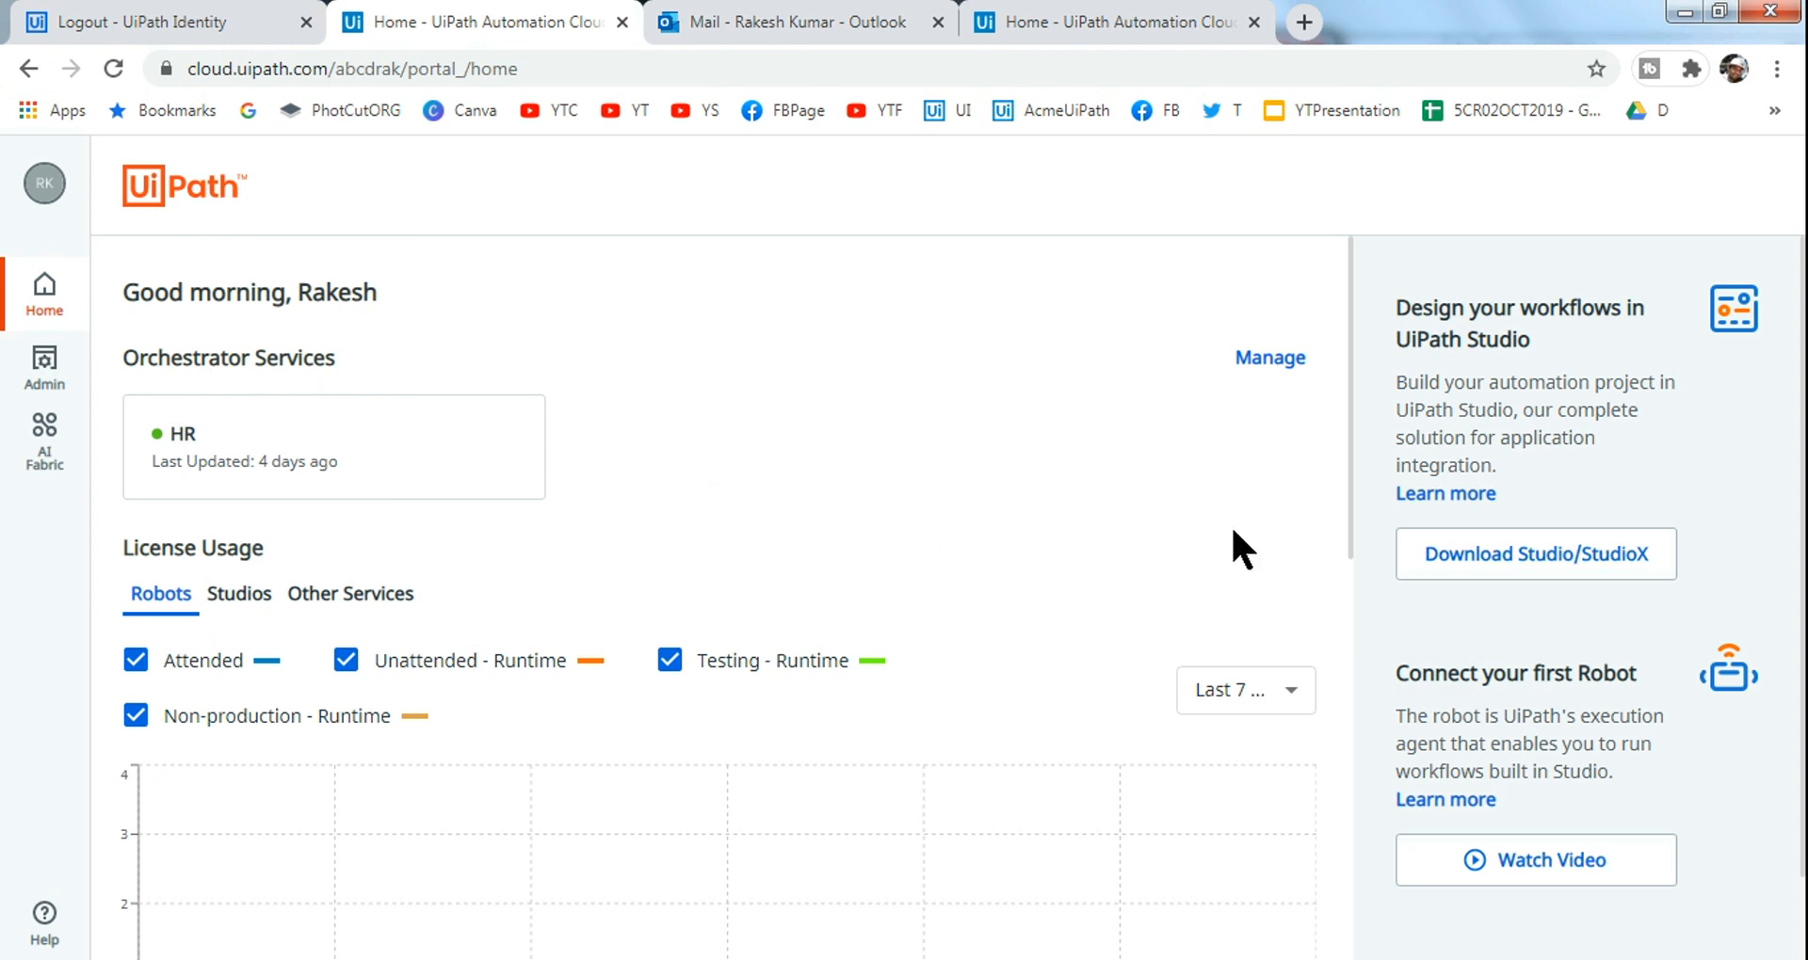
mouse_move(43, 367)
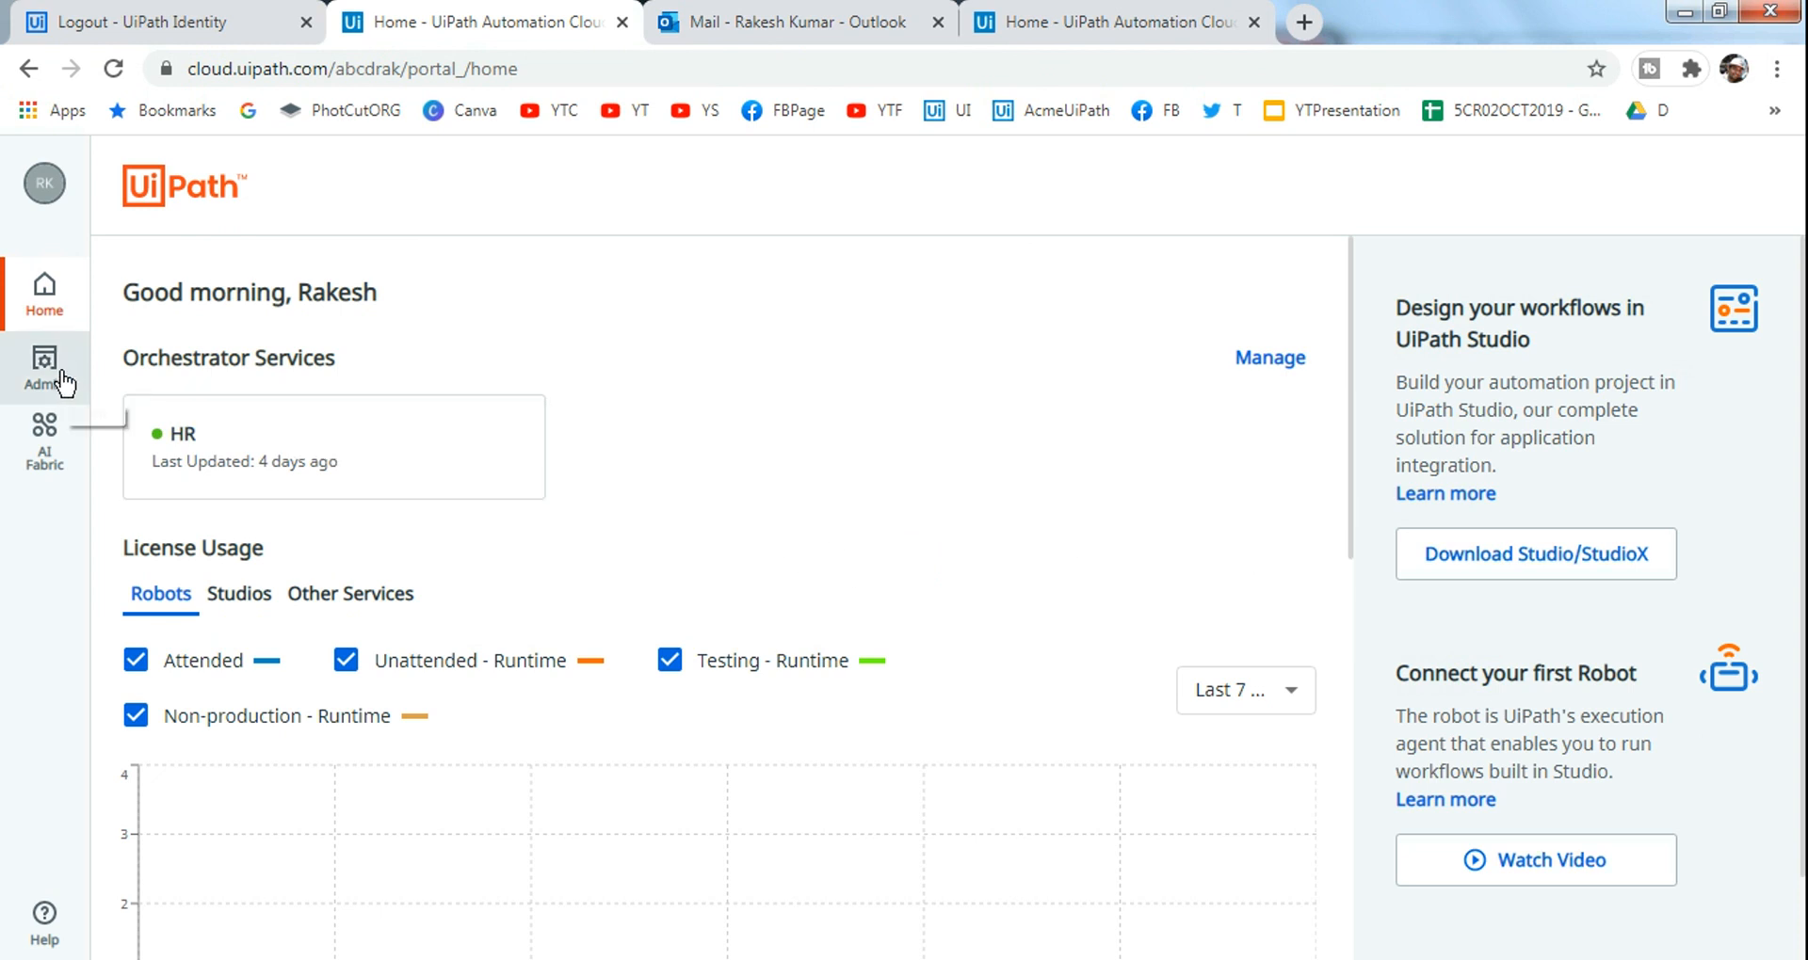
Go to Admin to reach the Services page listing the enabled HR service.
left_click(43, 367)
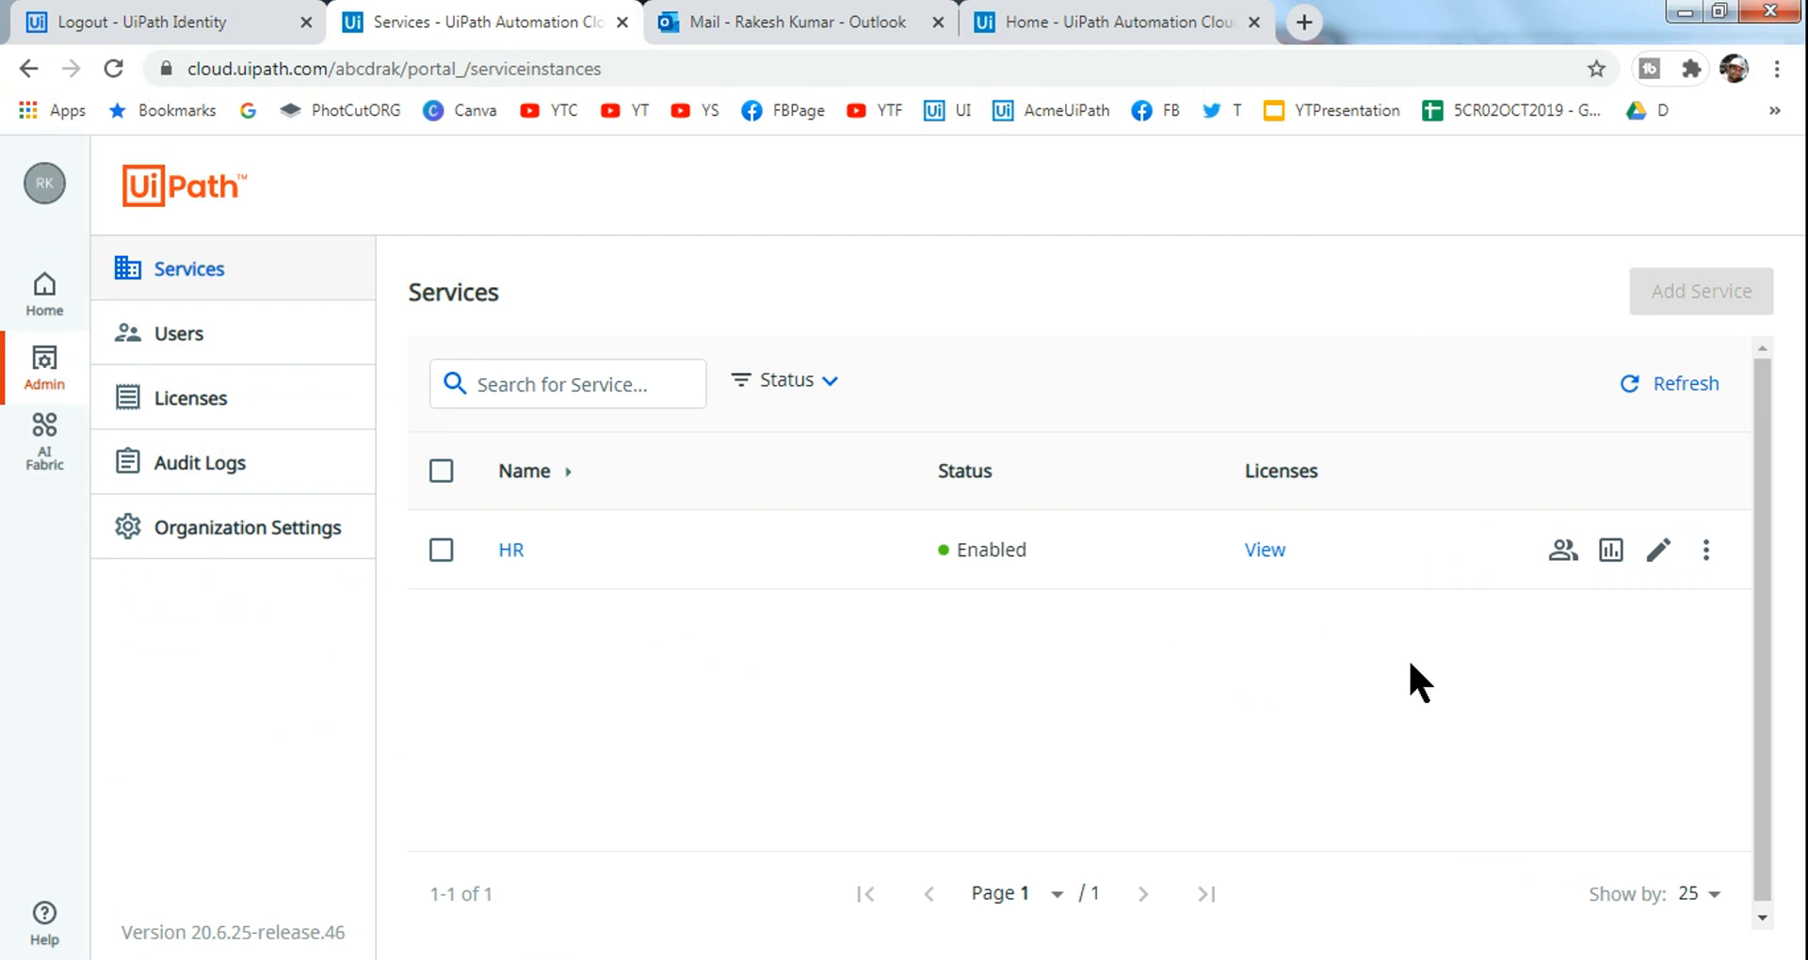
mouse_move(1430, 689)
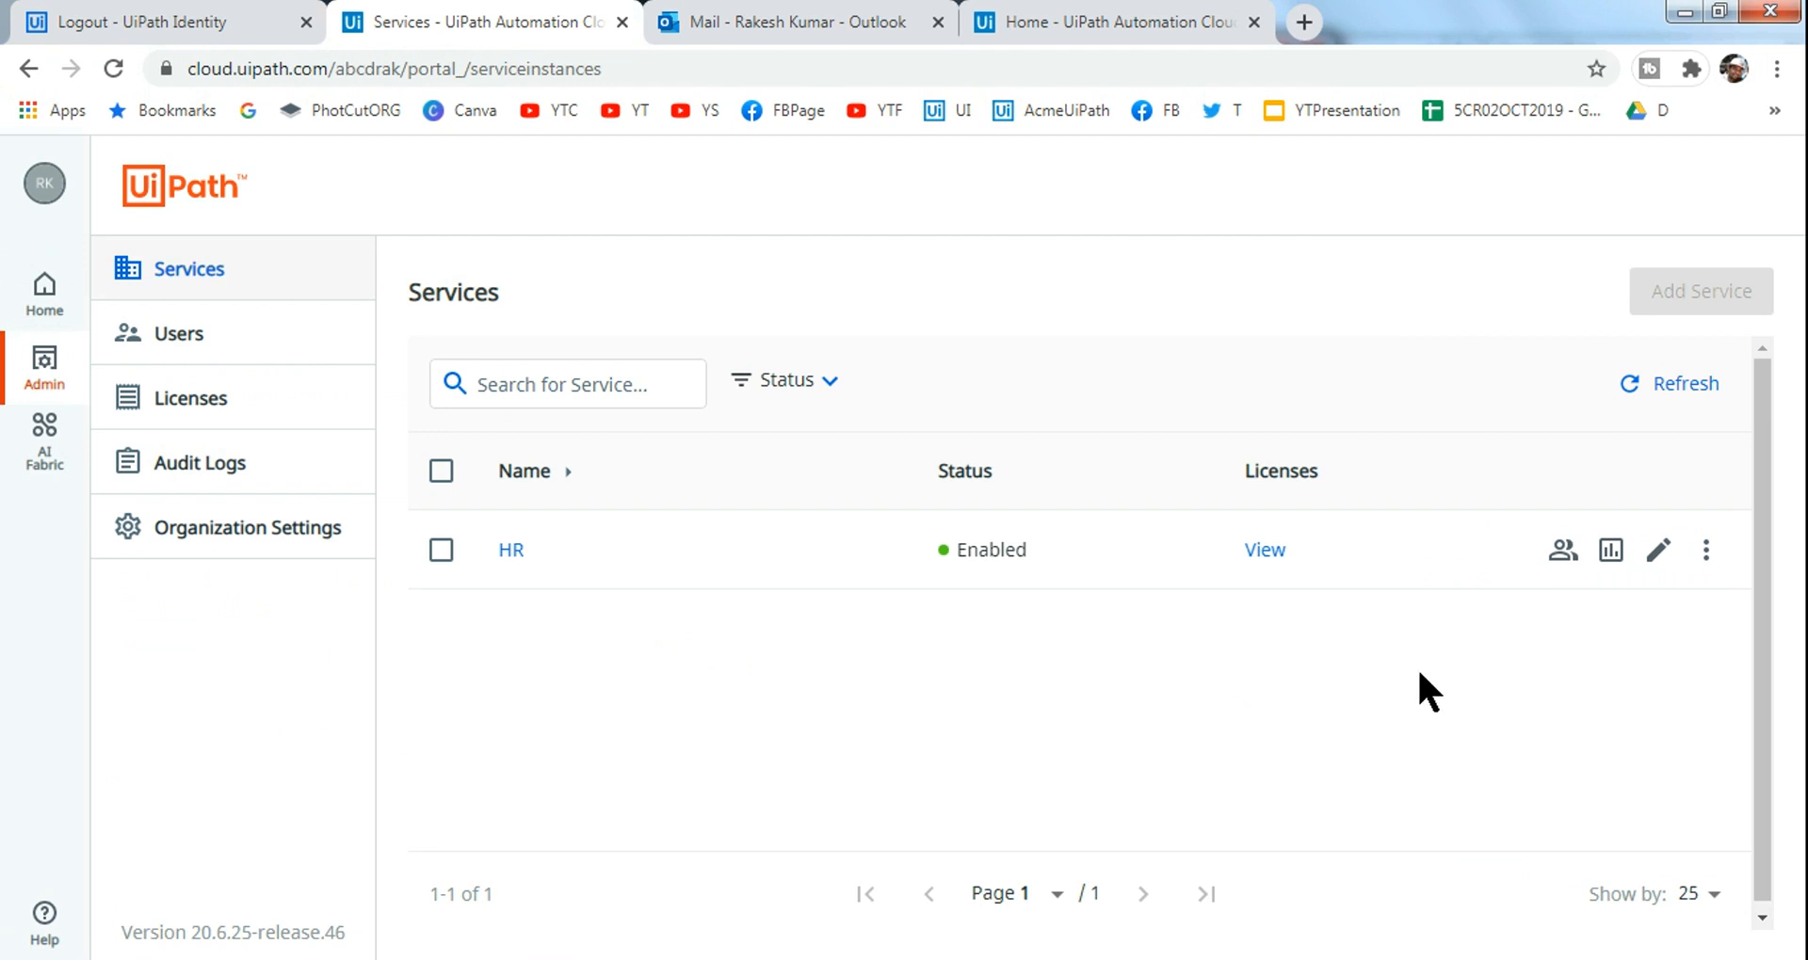
mouse_move(1570, 685)
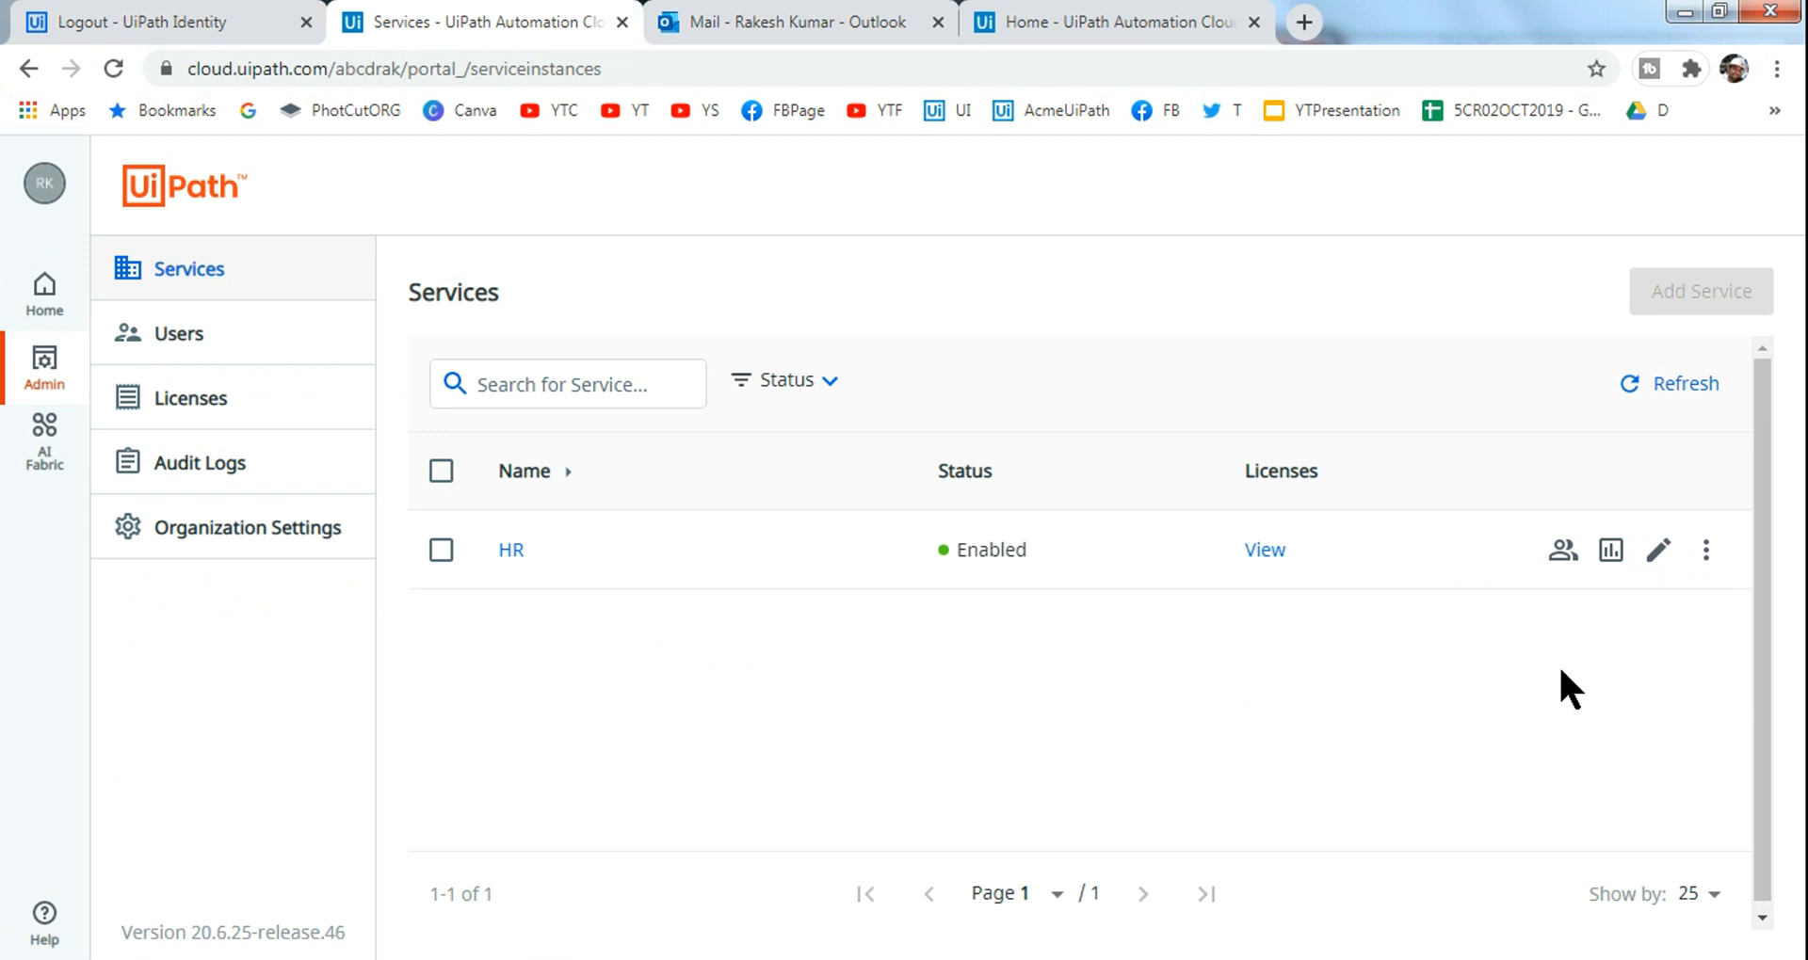
mouse_move(1581, 672)
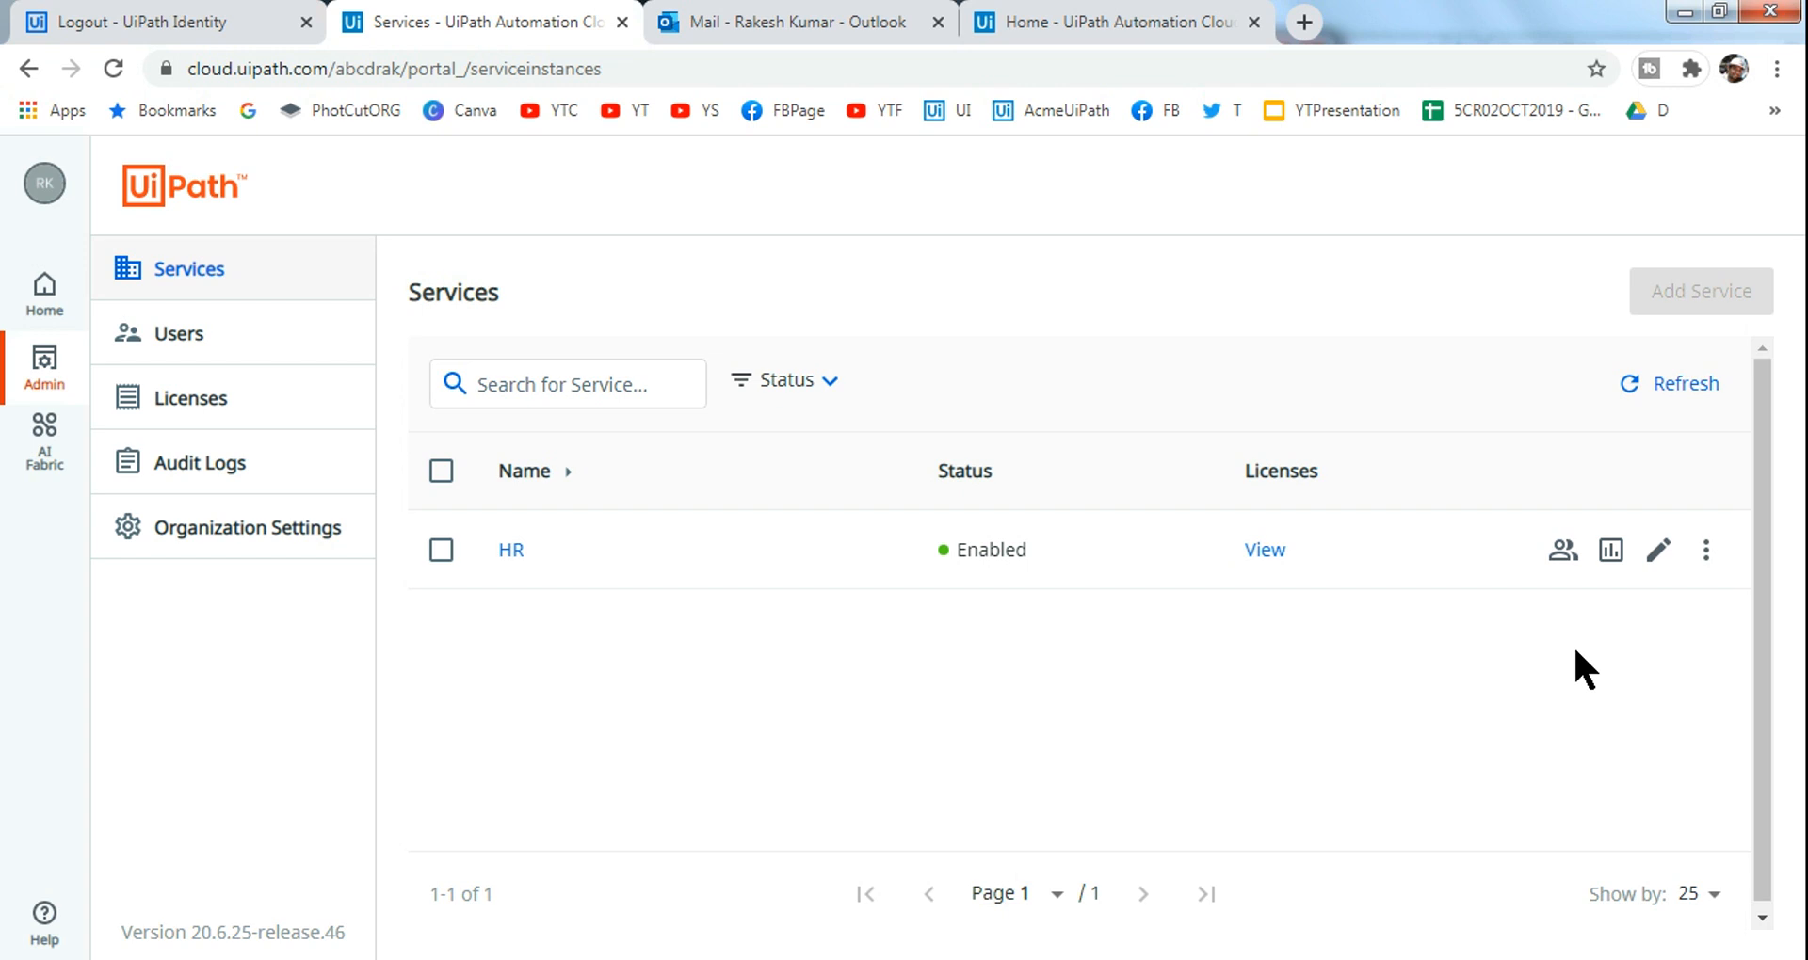
mouse_move(1561, 633)
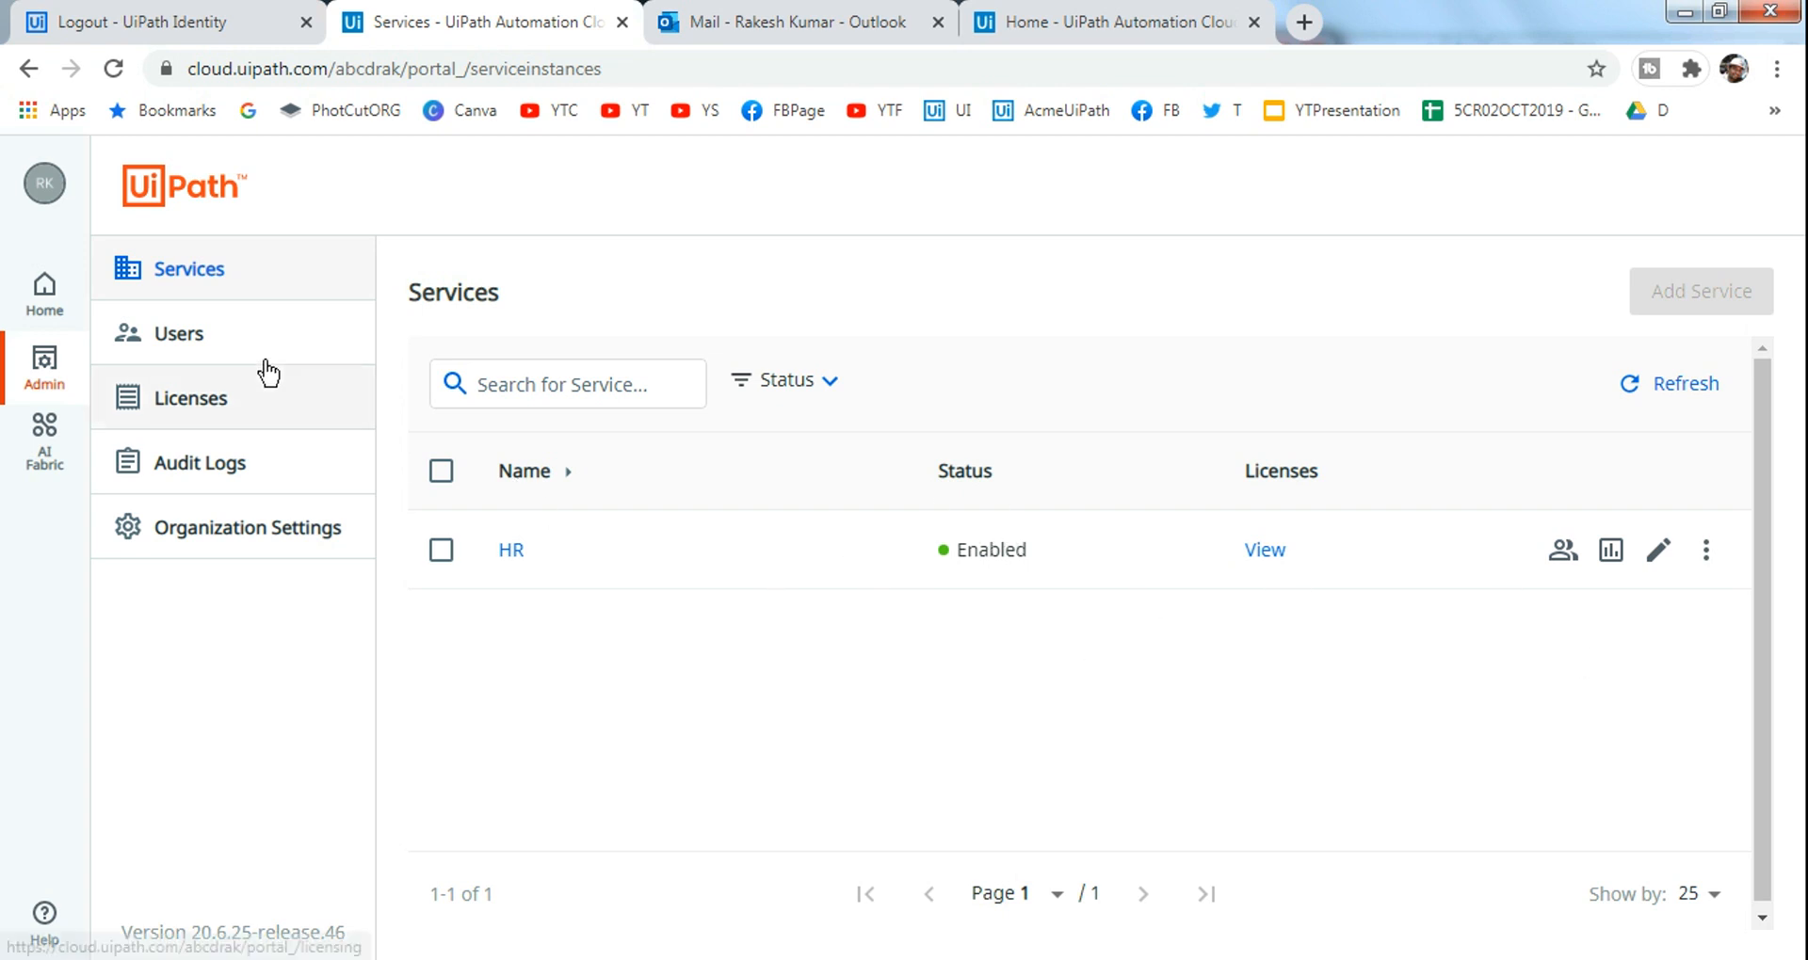
Show the Users list and highlight the hotmail user, now one of two organization admins.
left_click(178, 333)
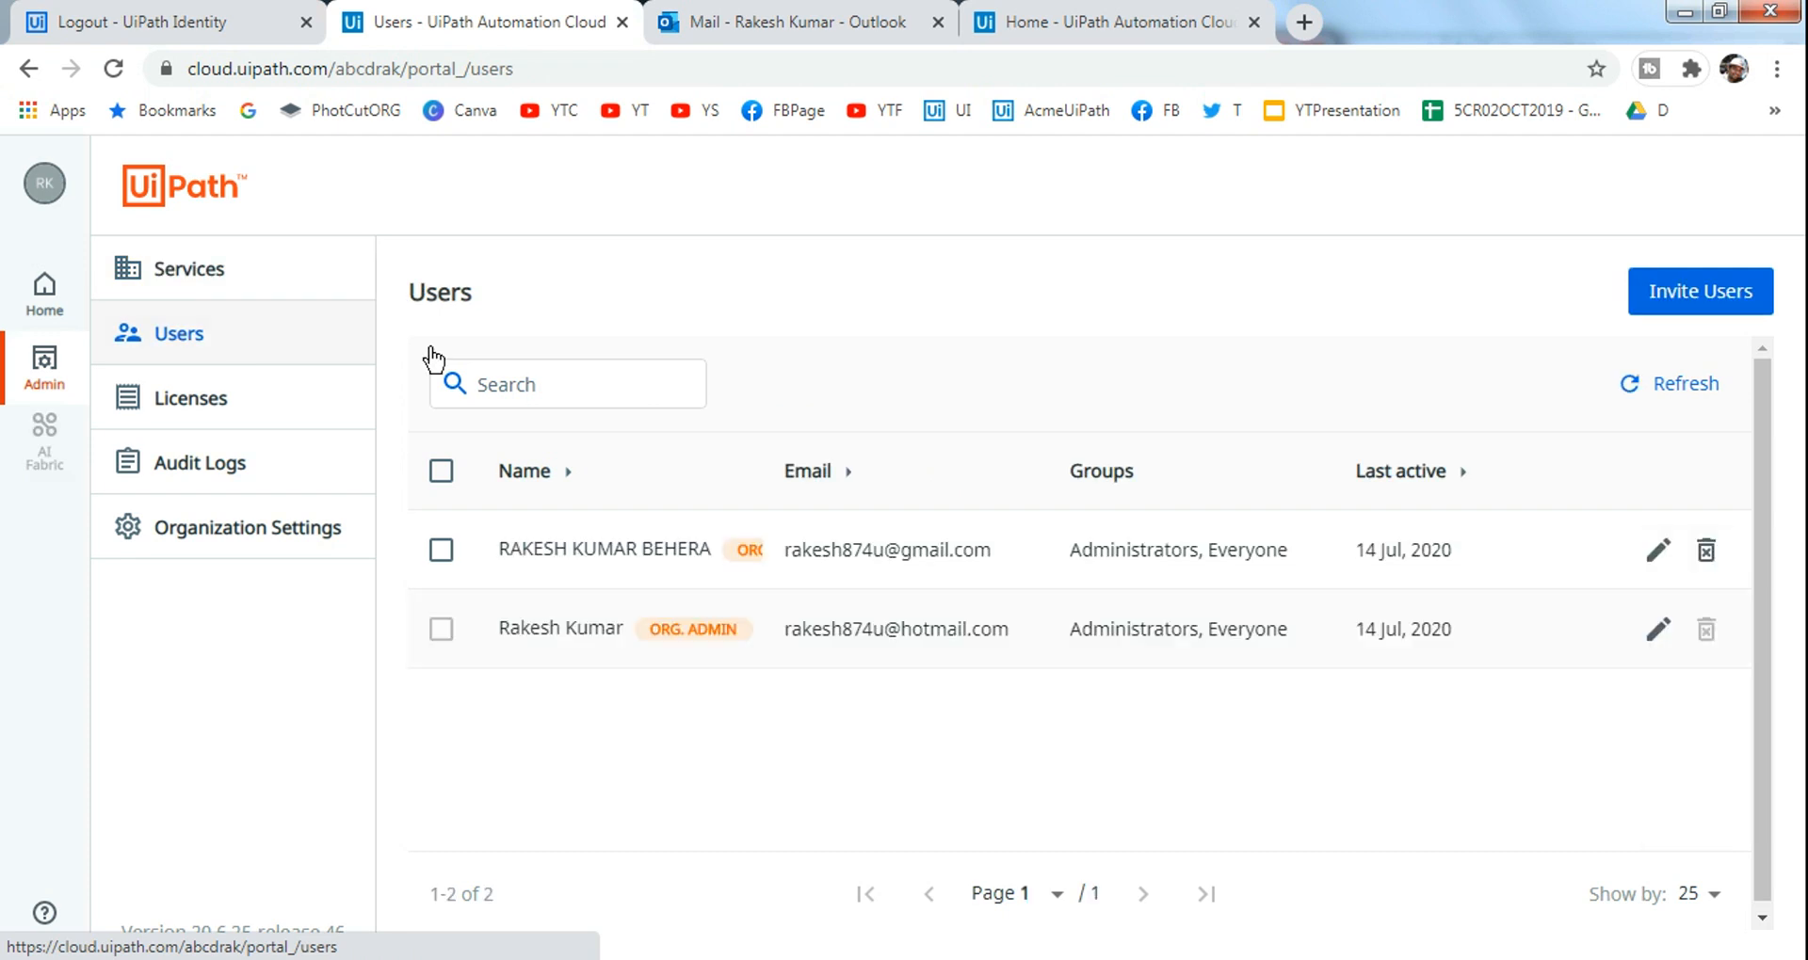
mouse_move(667, 610)
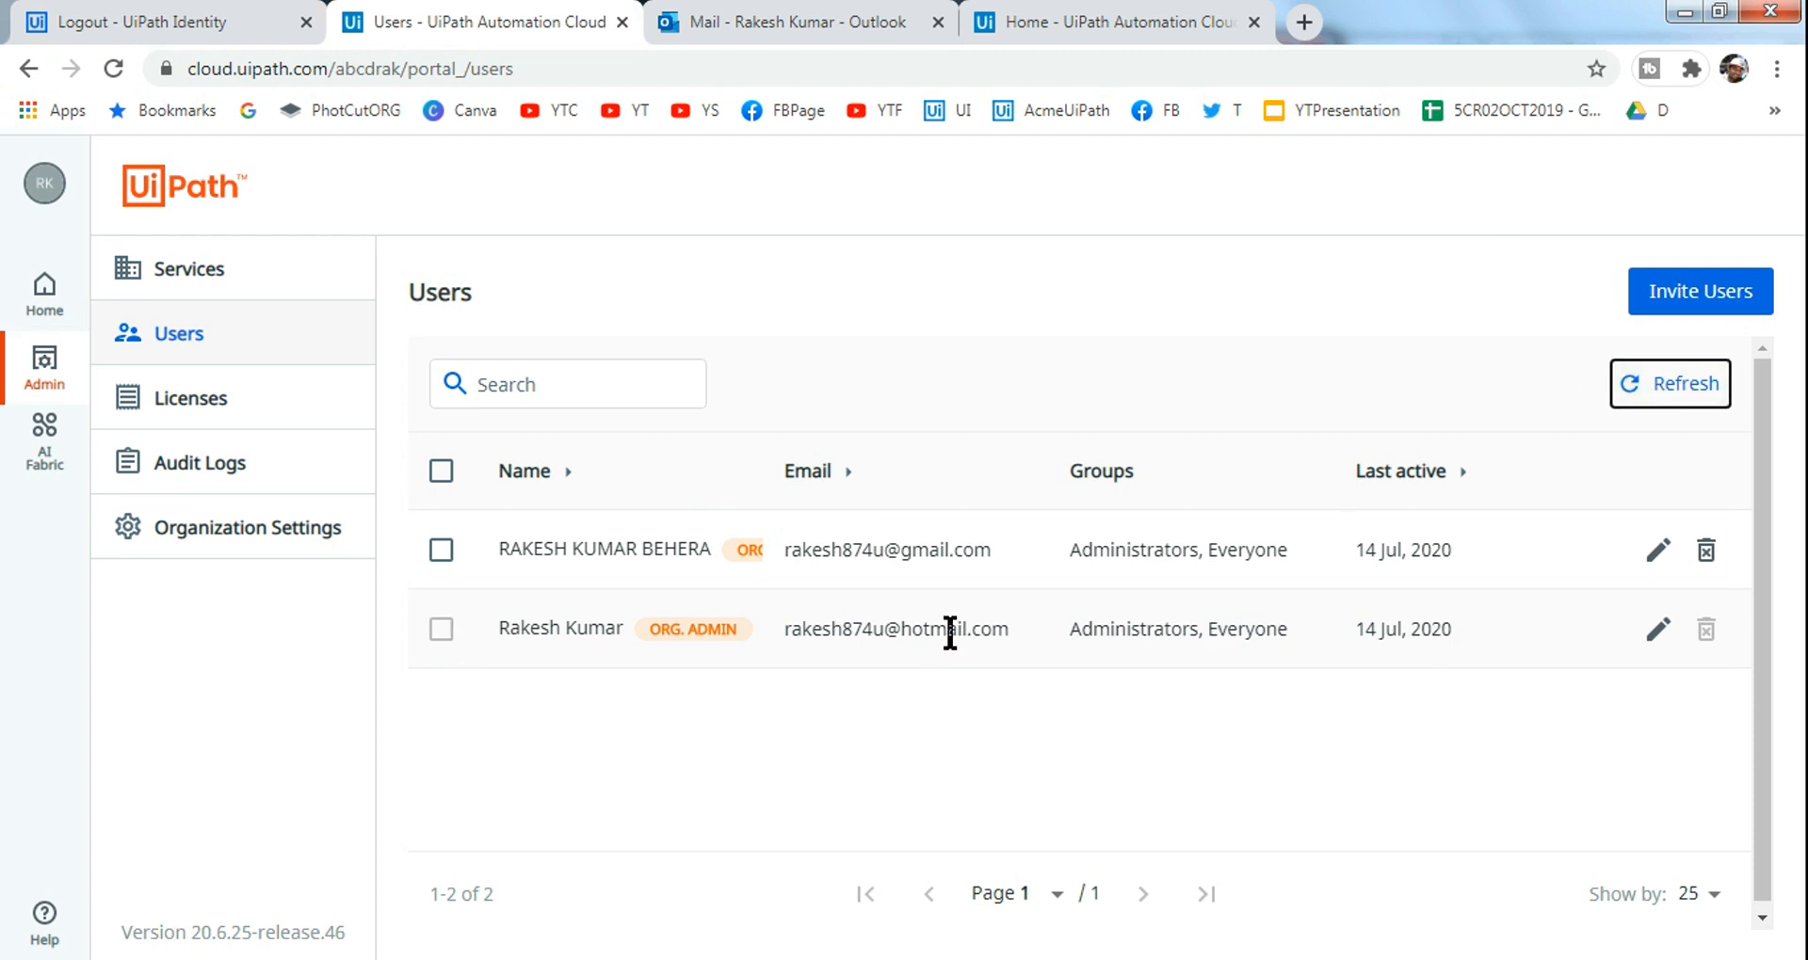
double_click(529, 629)
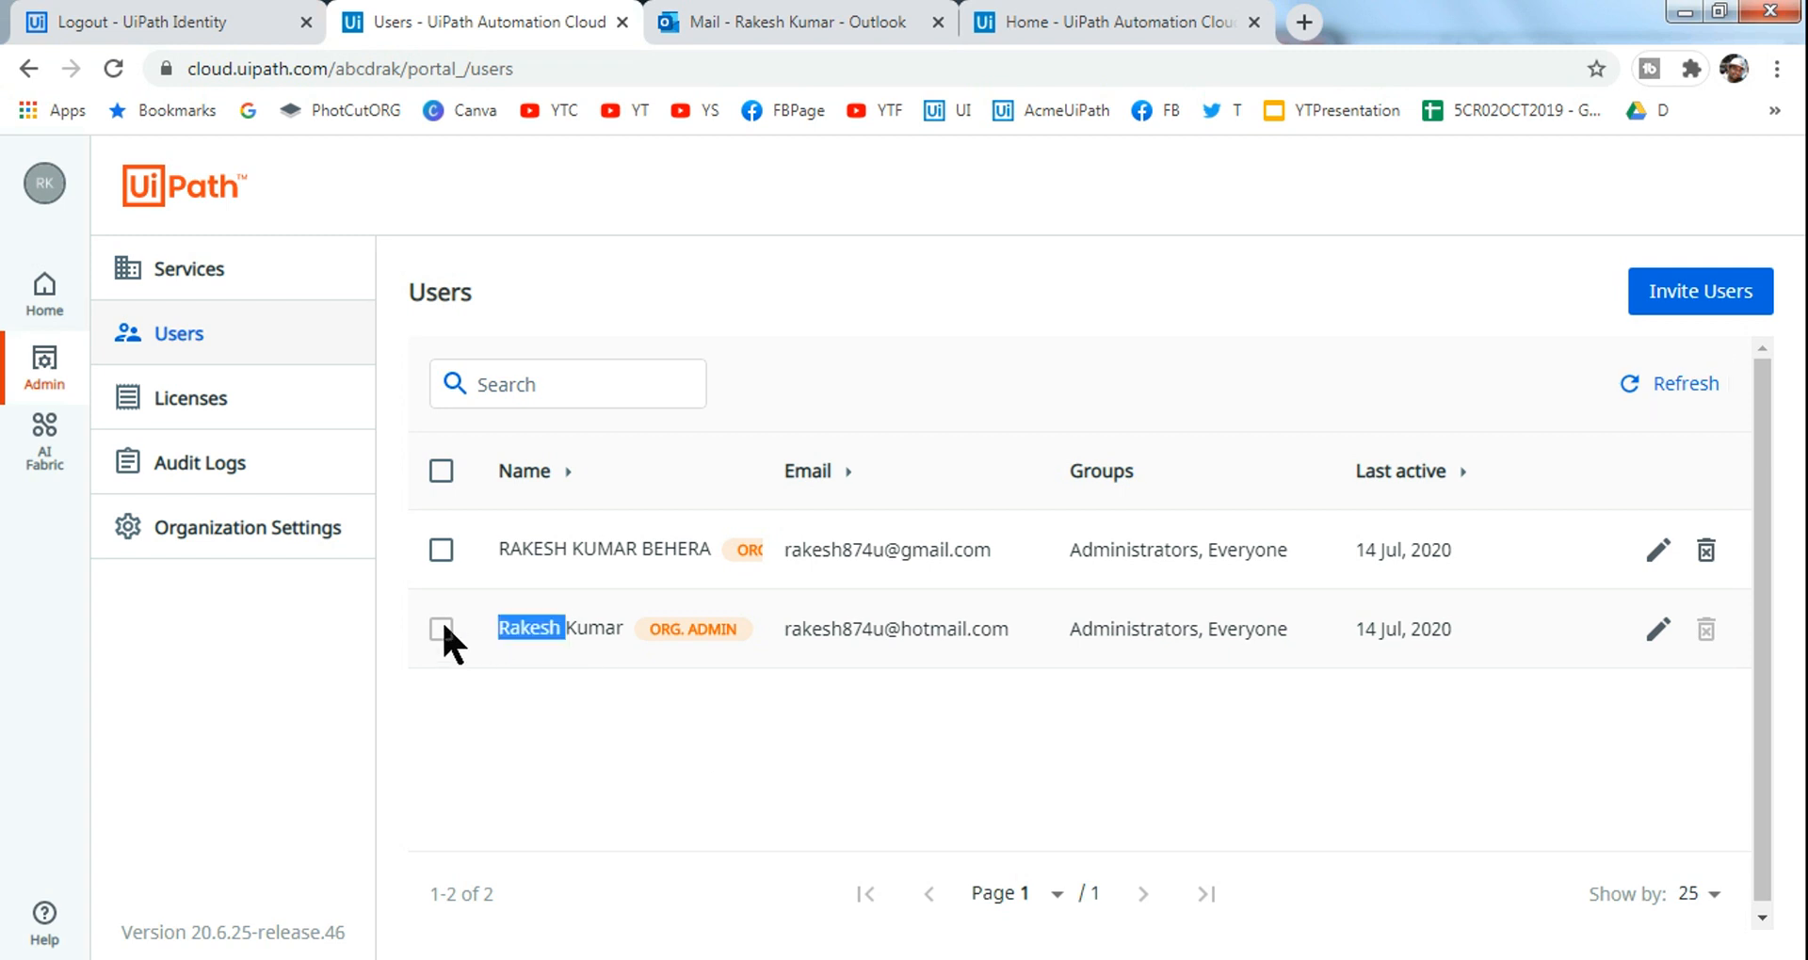
mouse_move(759, 666)
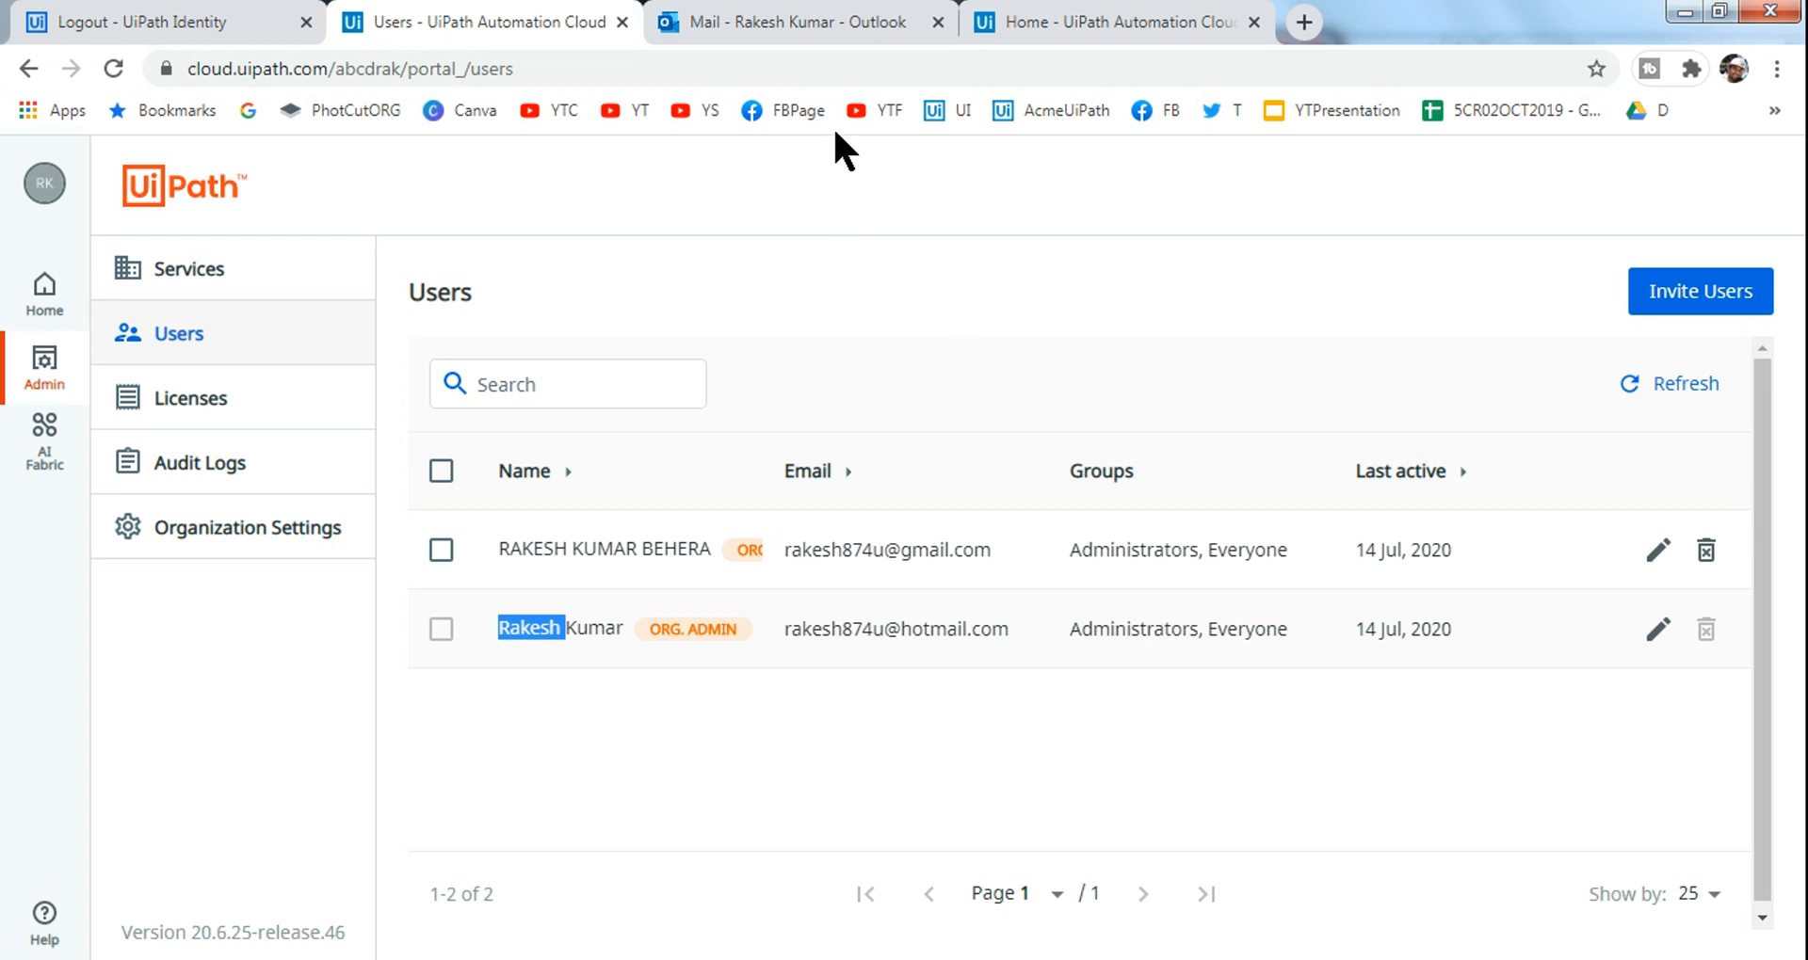
mouse_move(209, 287)
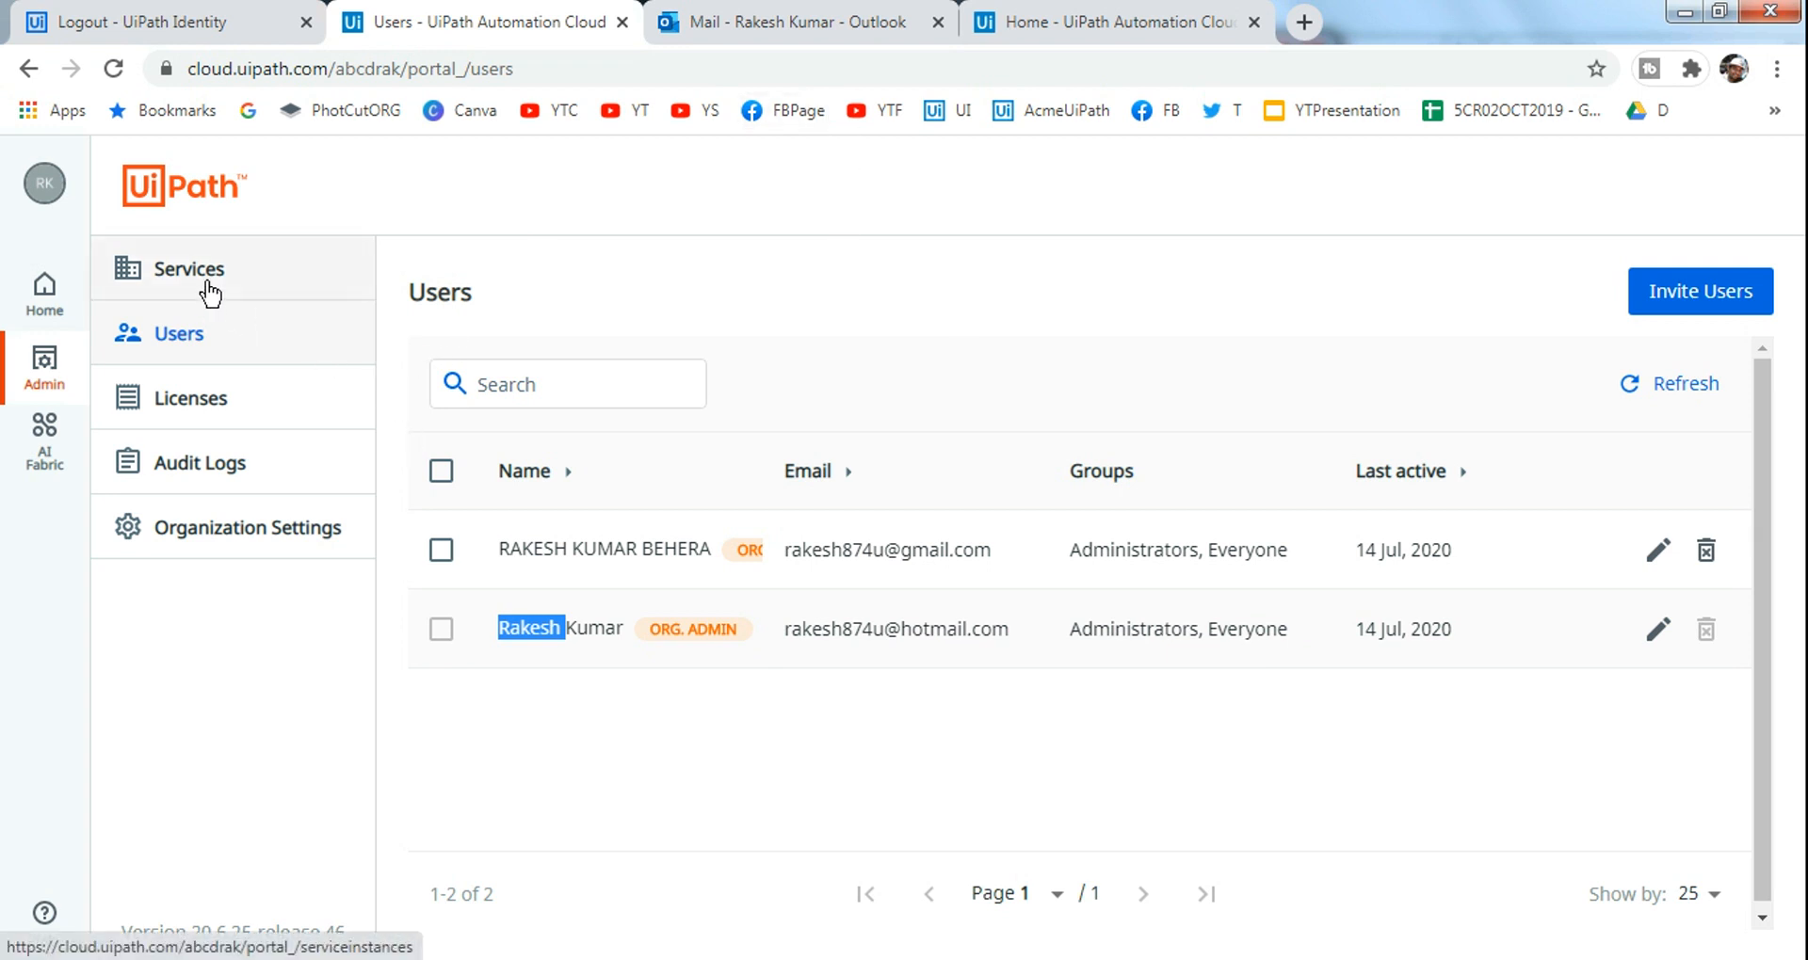
Return to Services and launch the HR Orchestrator service.
left_click(186, 270)
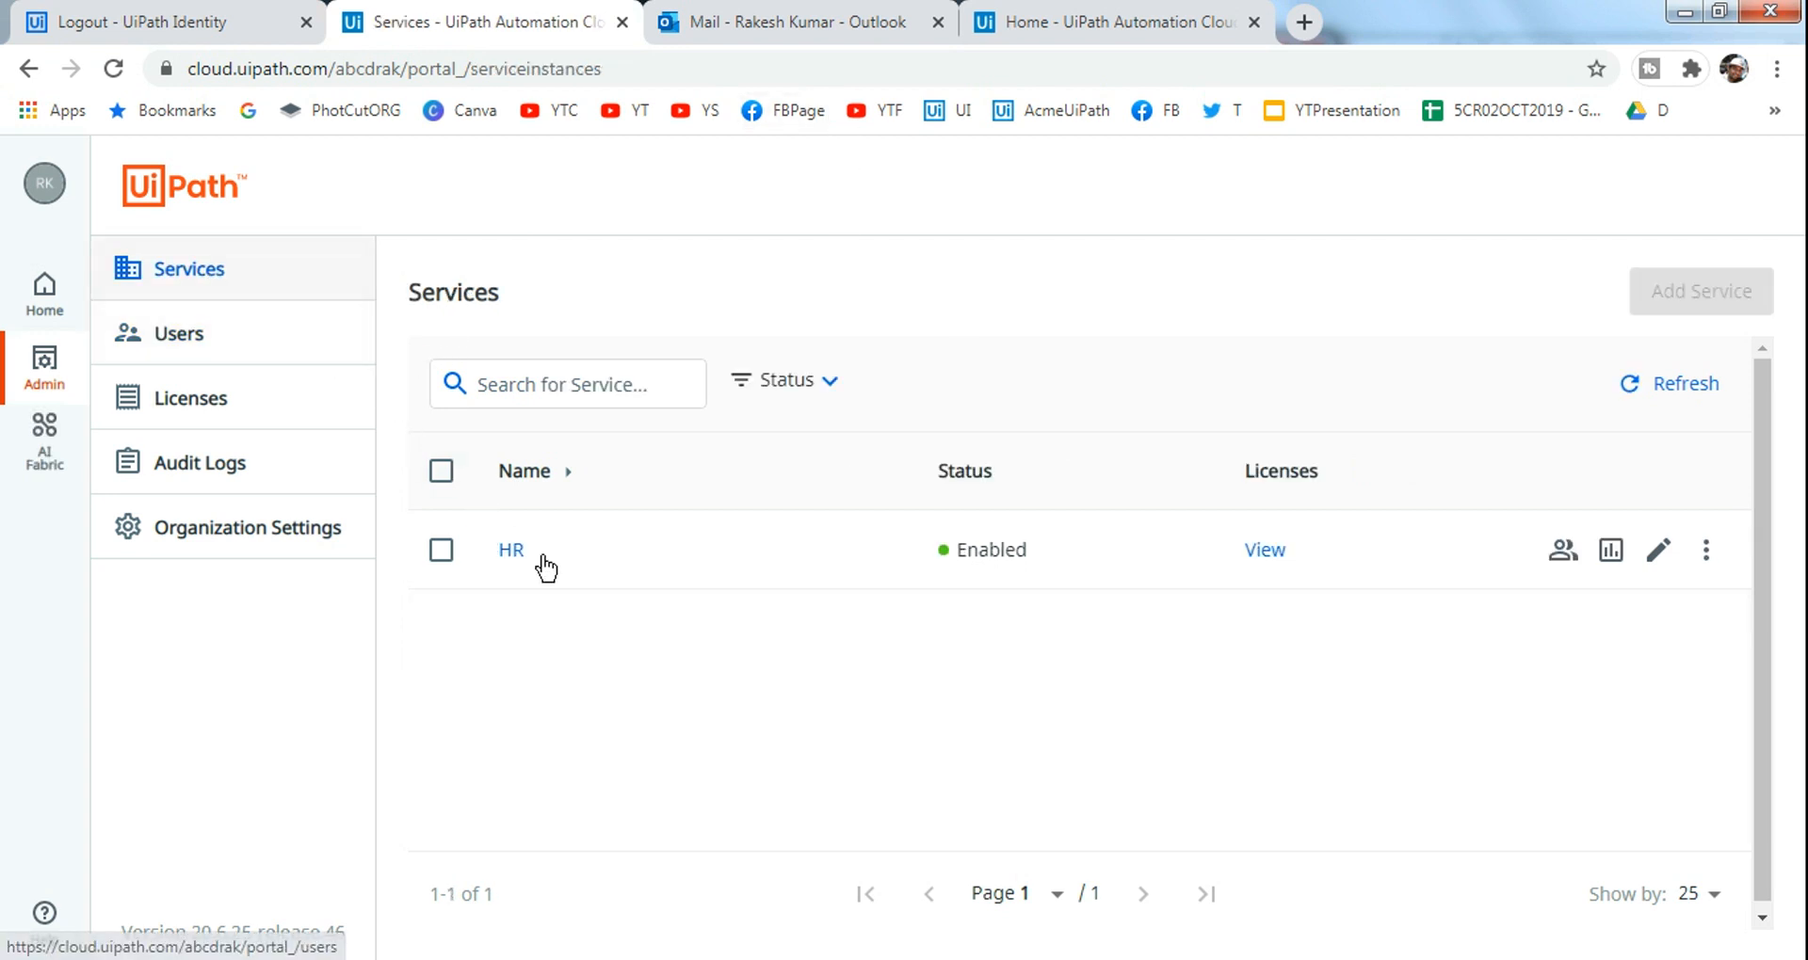
left_click(510, 550)
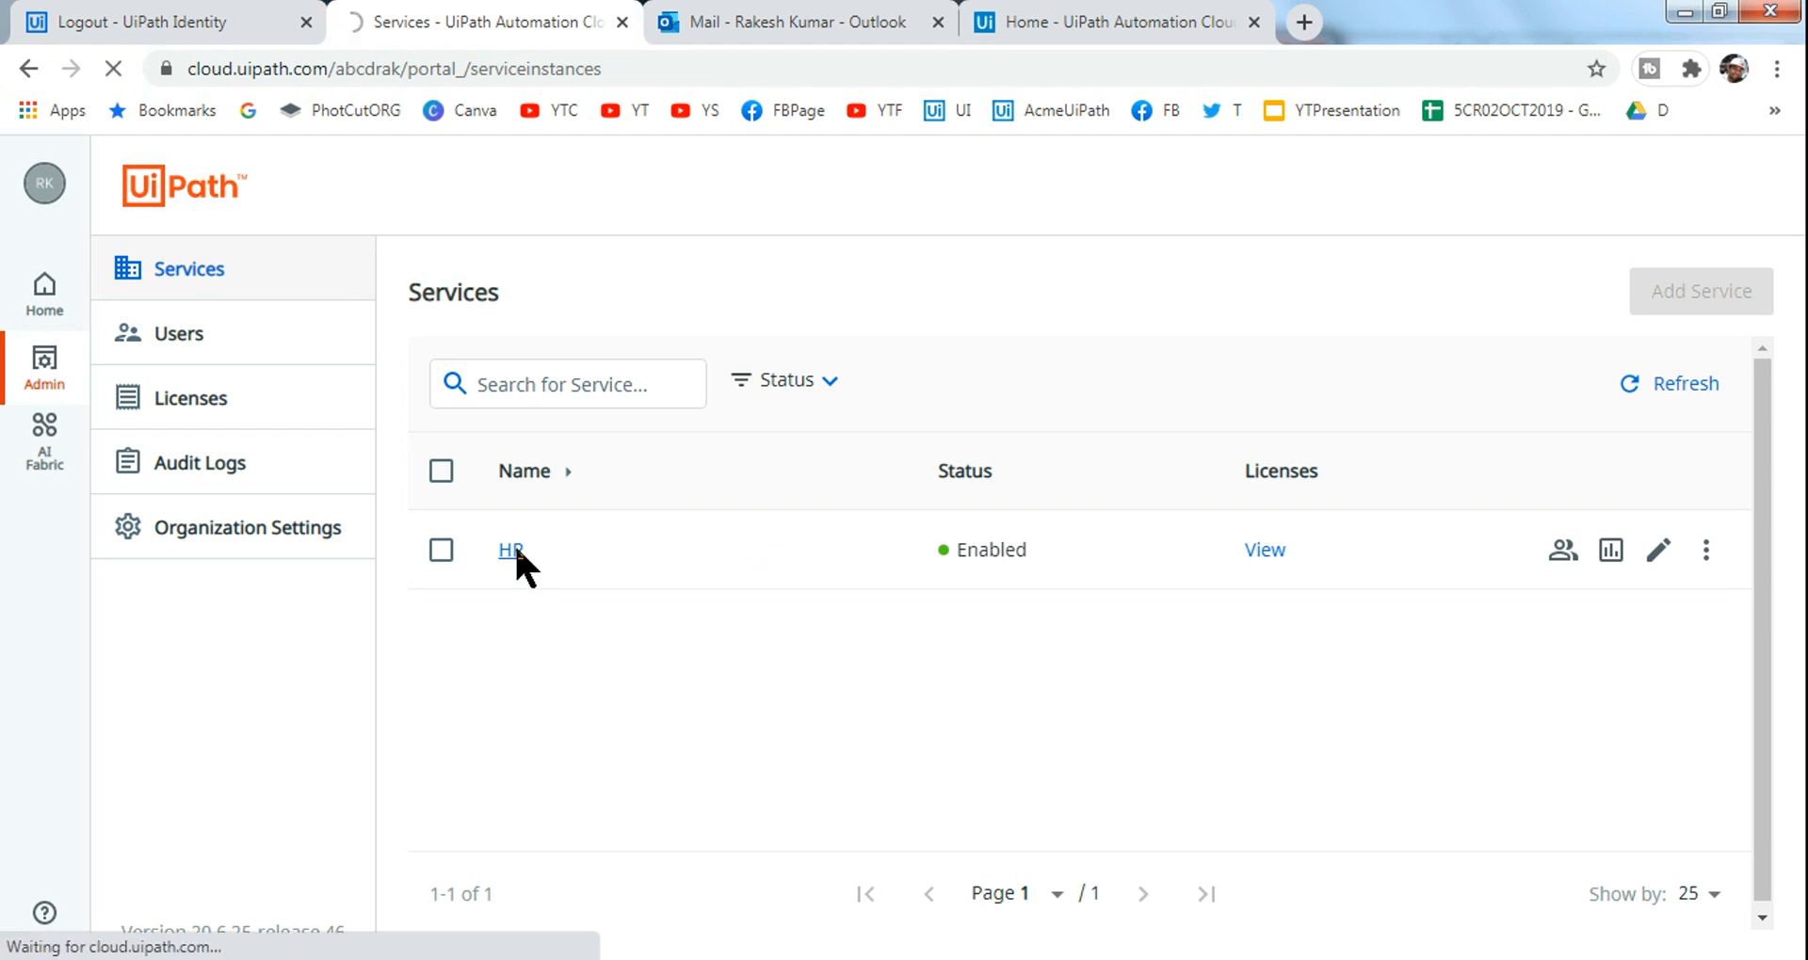
left_click(510, 550)
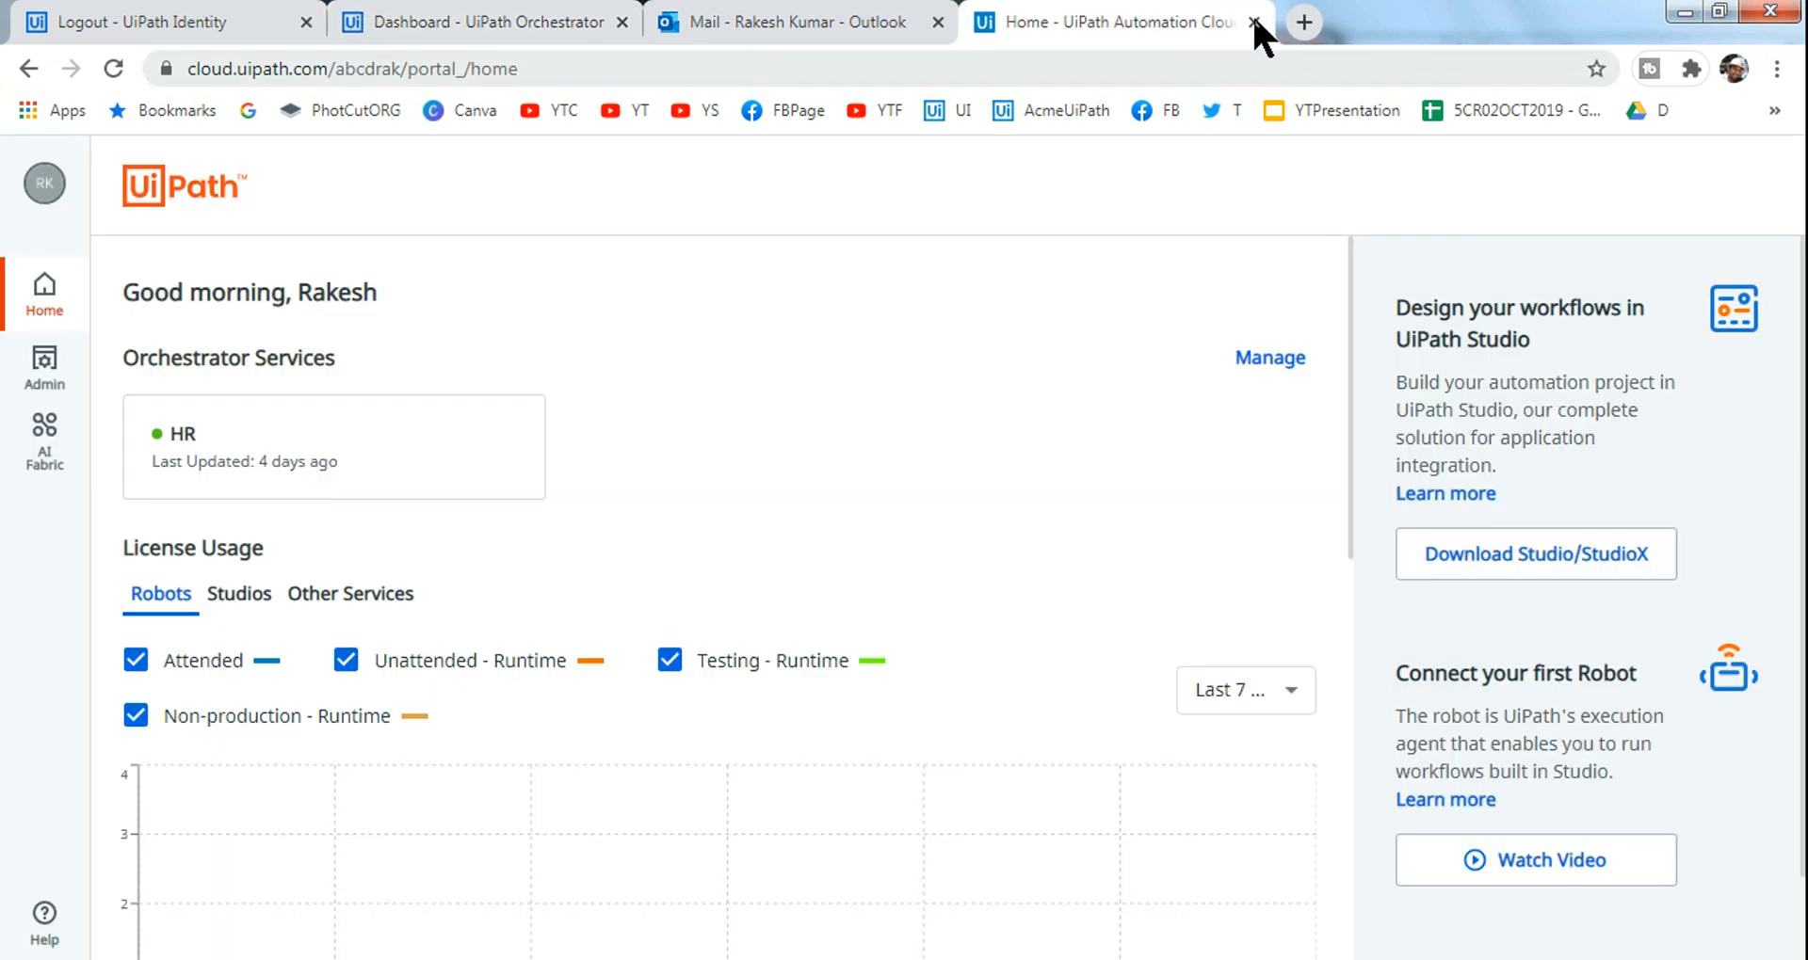
Close the duplicate Automation Cloud home tab and return to the Orchestrator Dashboard in the Shared folder.
left_click(1252, 21)
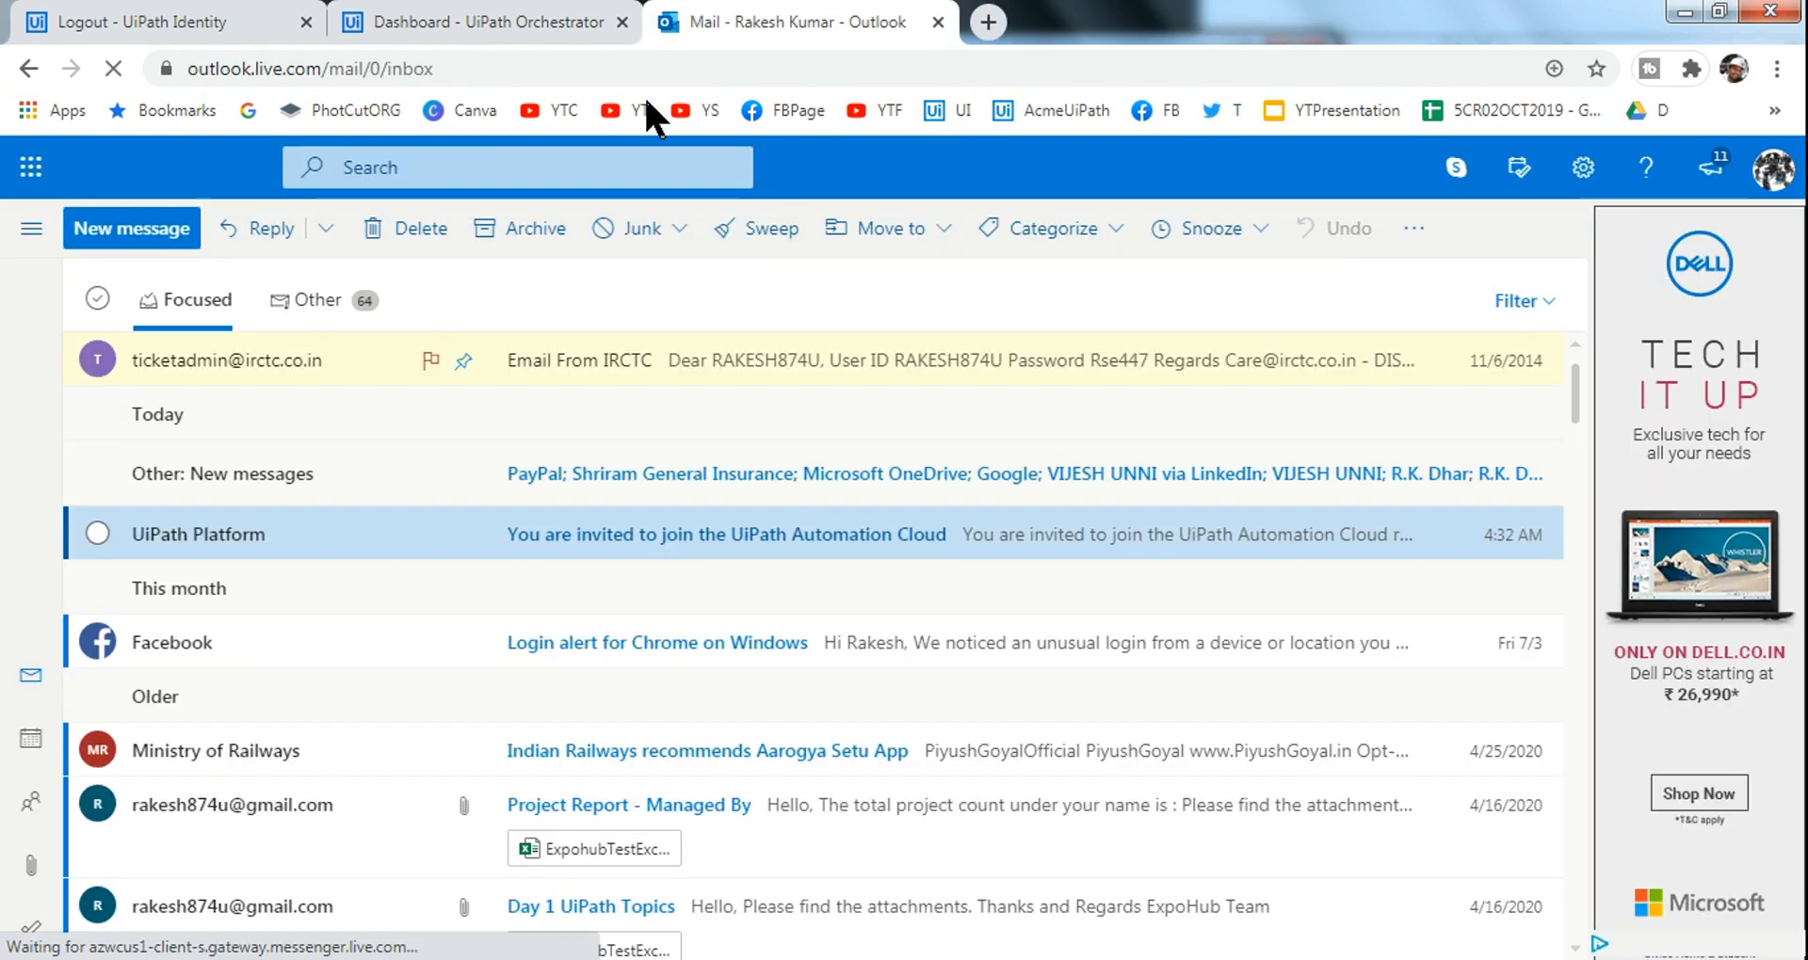
left_click(473, 21)
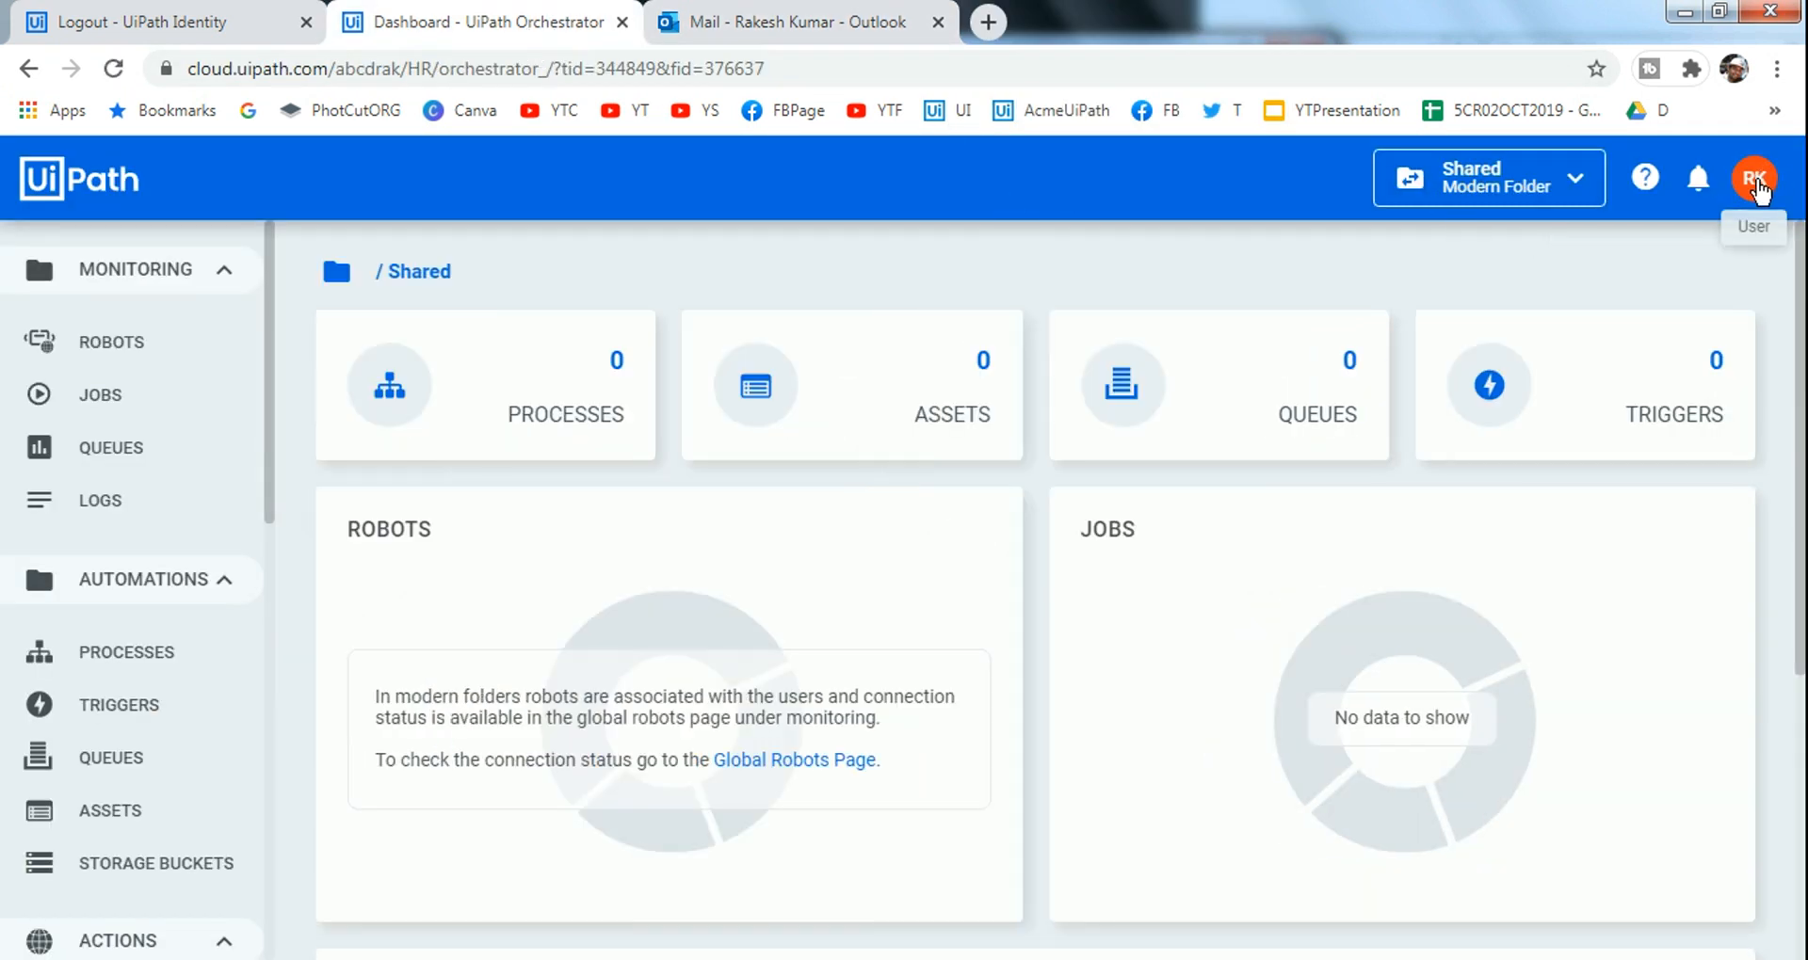
Log out the hotmail user and sign back in with the existing Gmail Google account.
left_click(1753, 177)
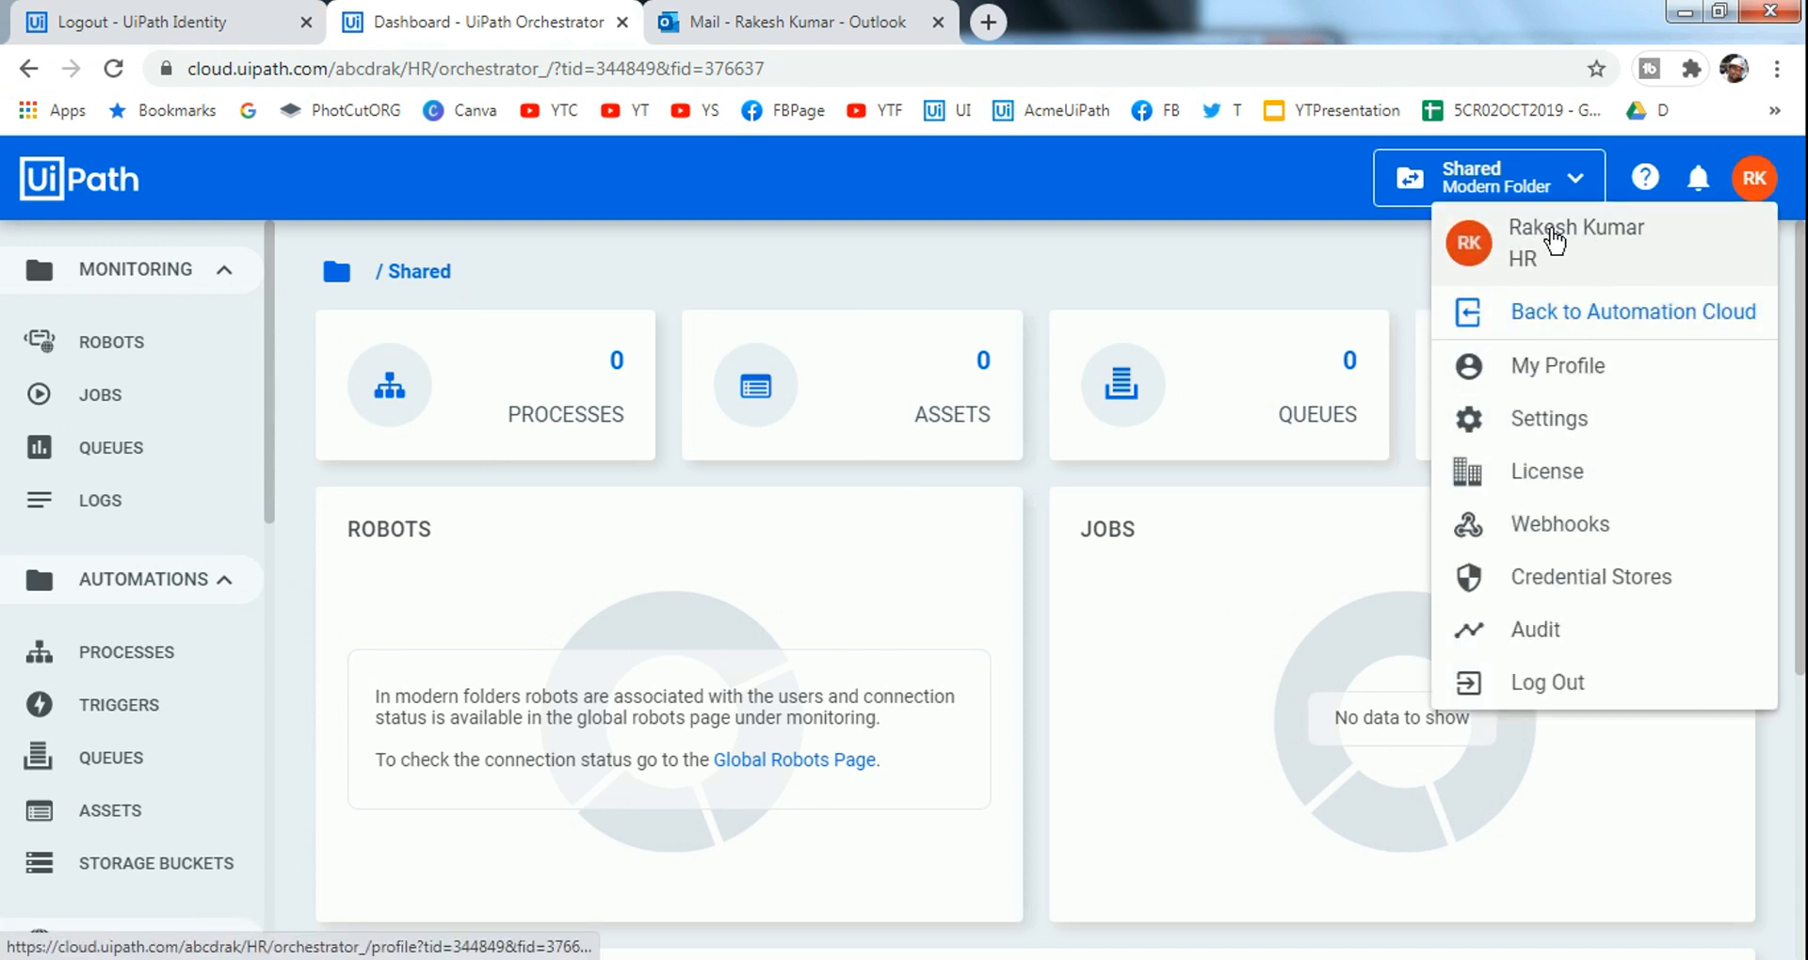
mouse_move(1619, 251)
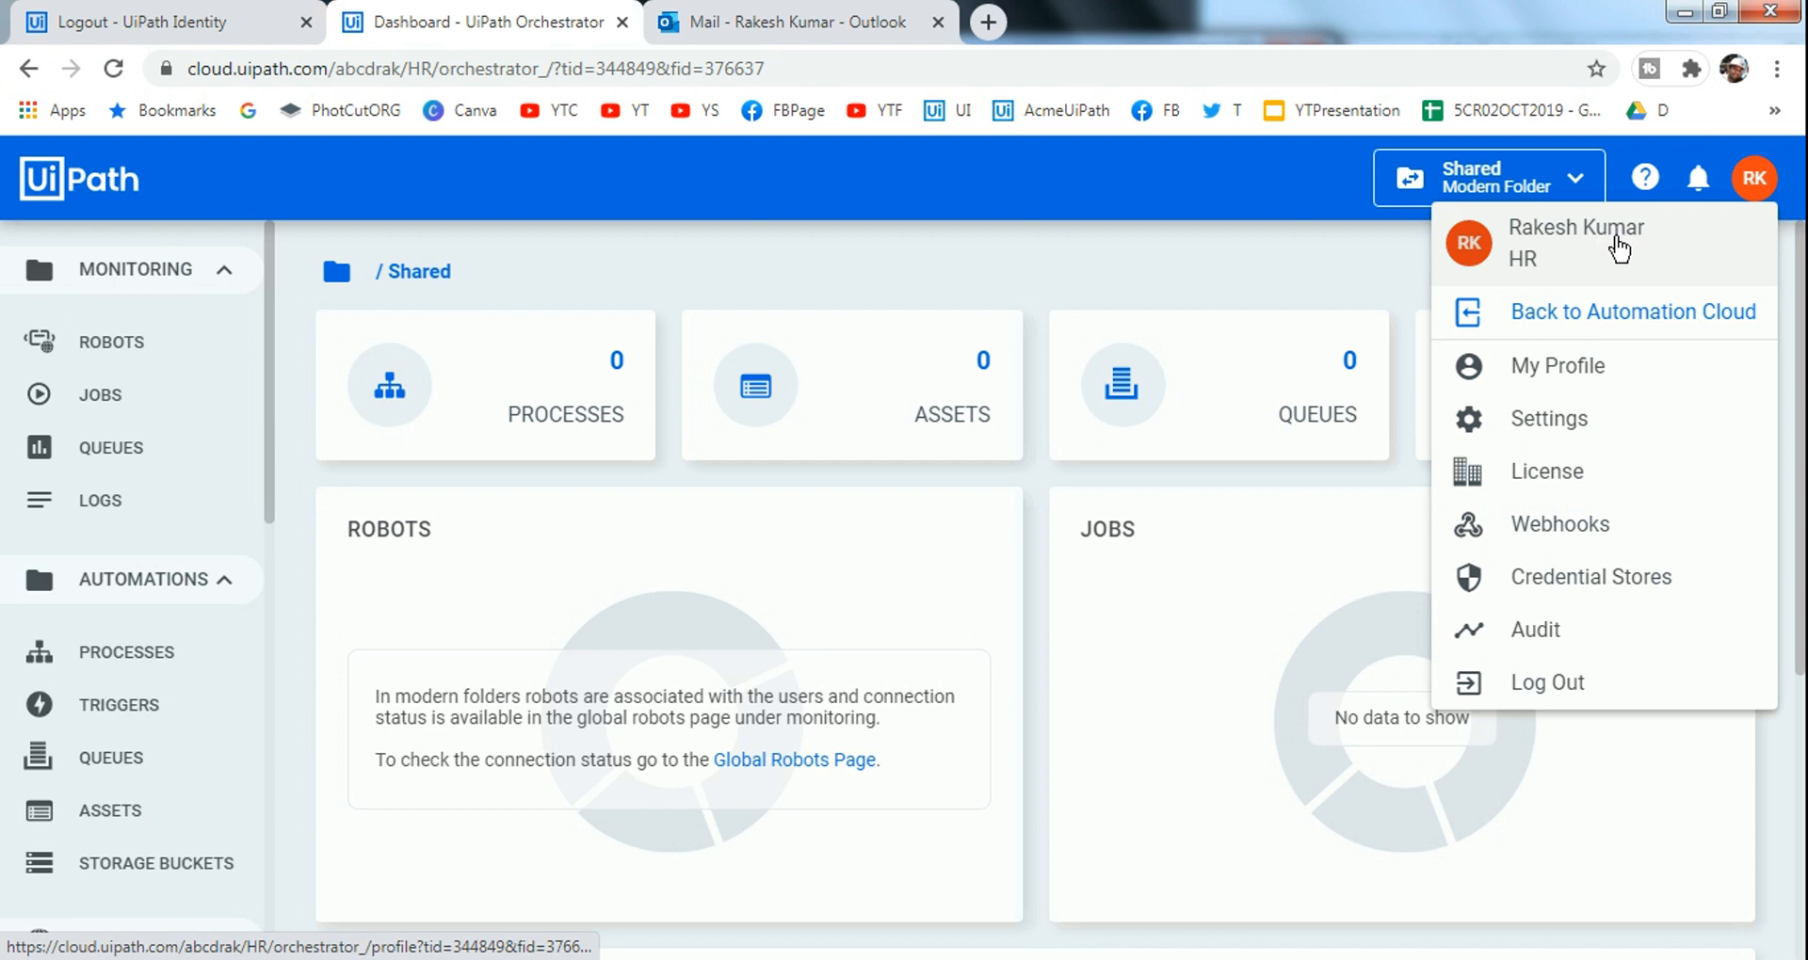
mouse_move(1591, 245)
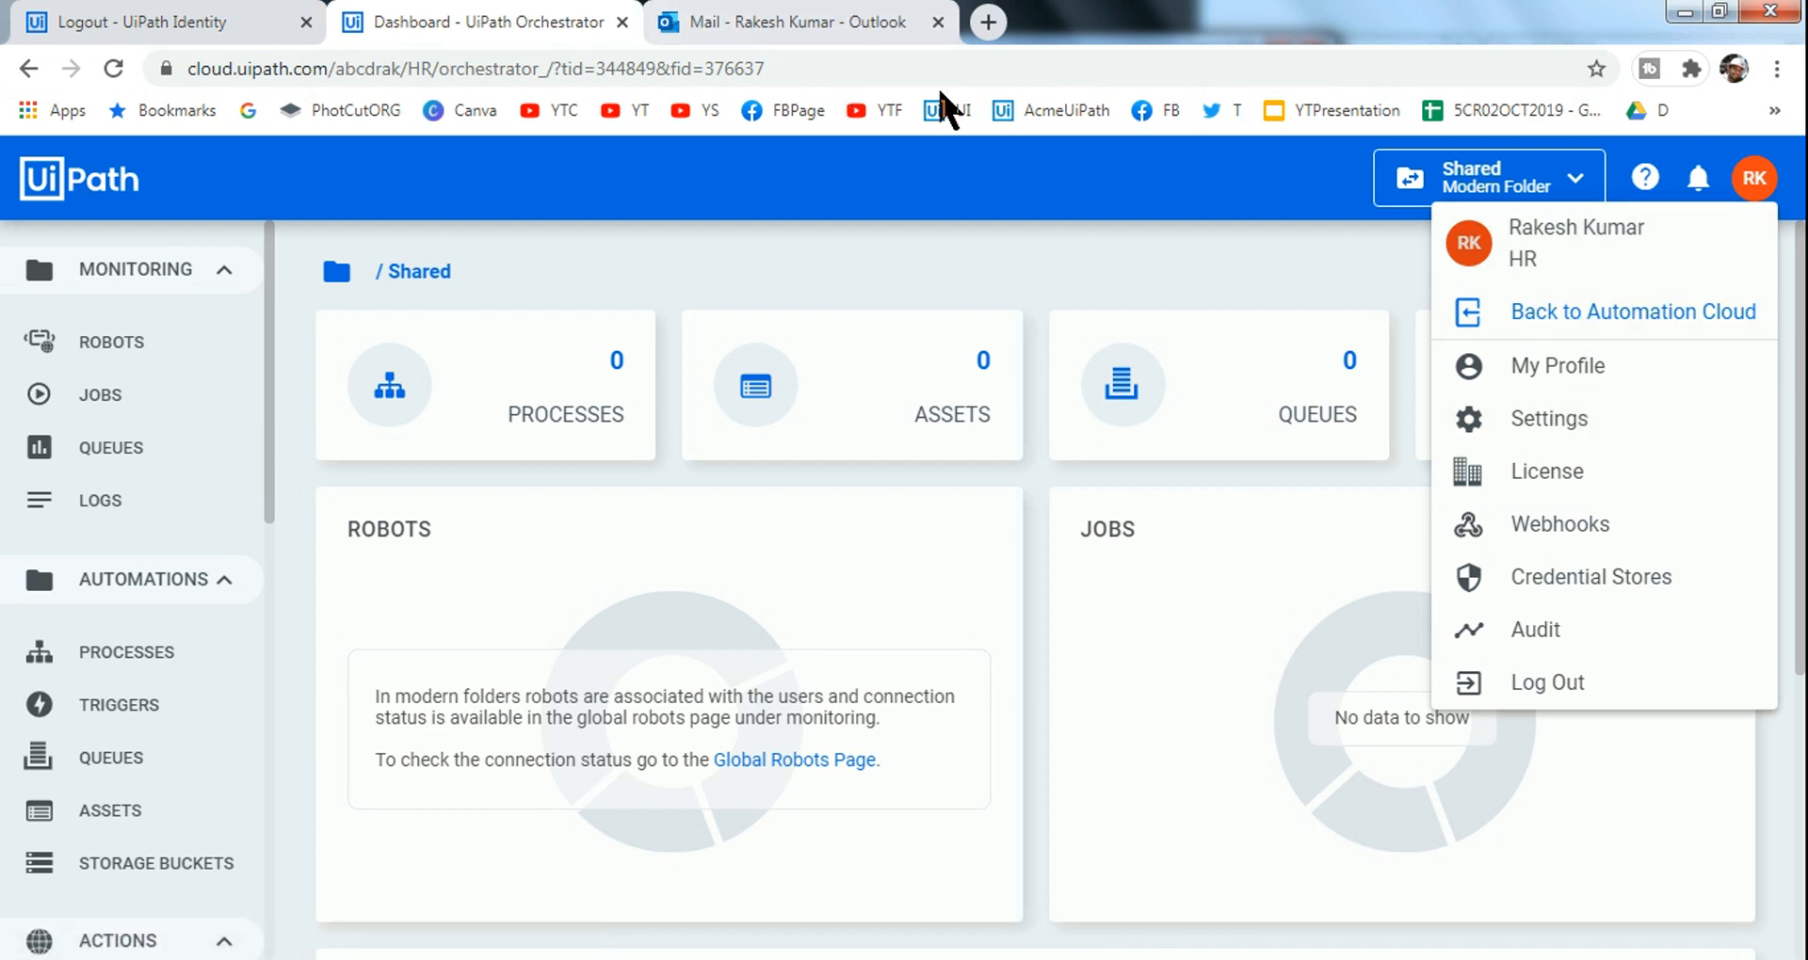
mouse_move(1546, 682)
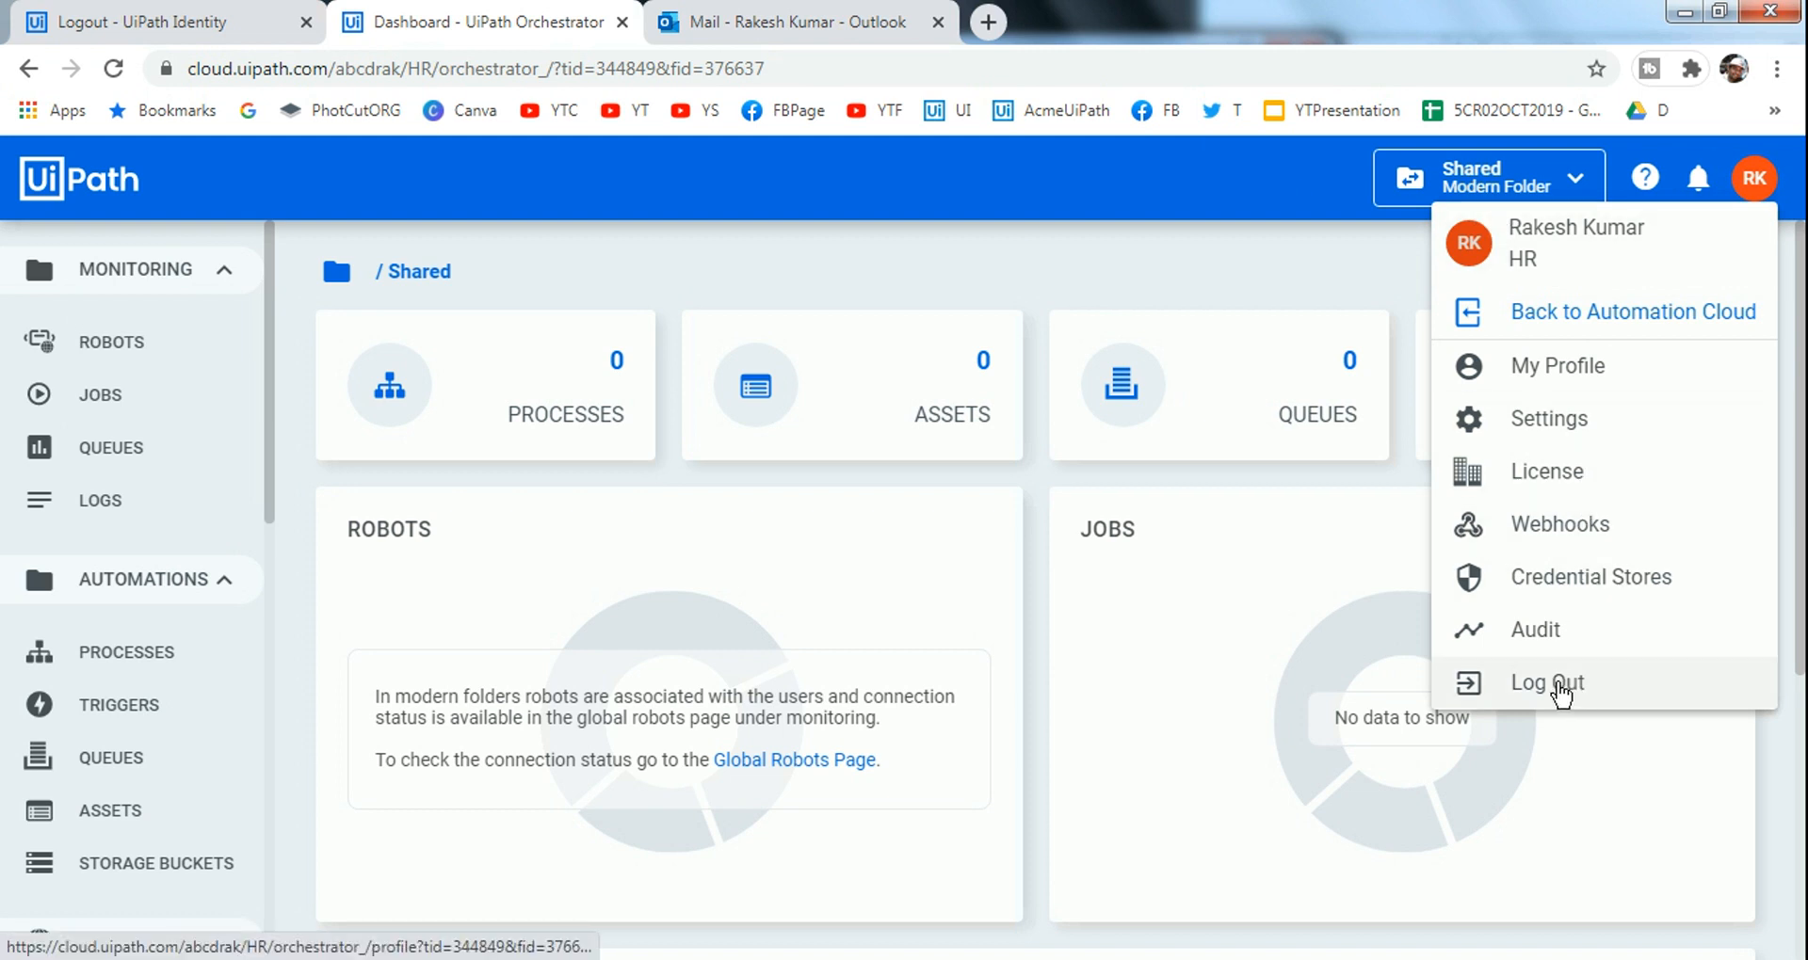
left_click(1546, 681)
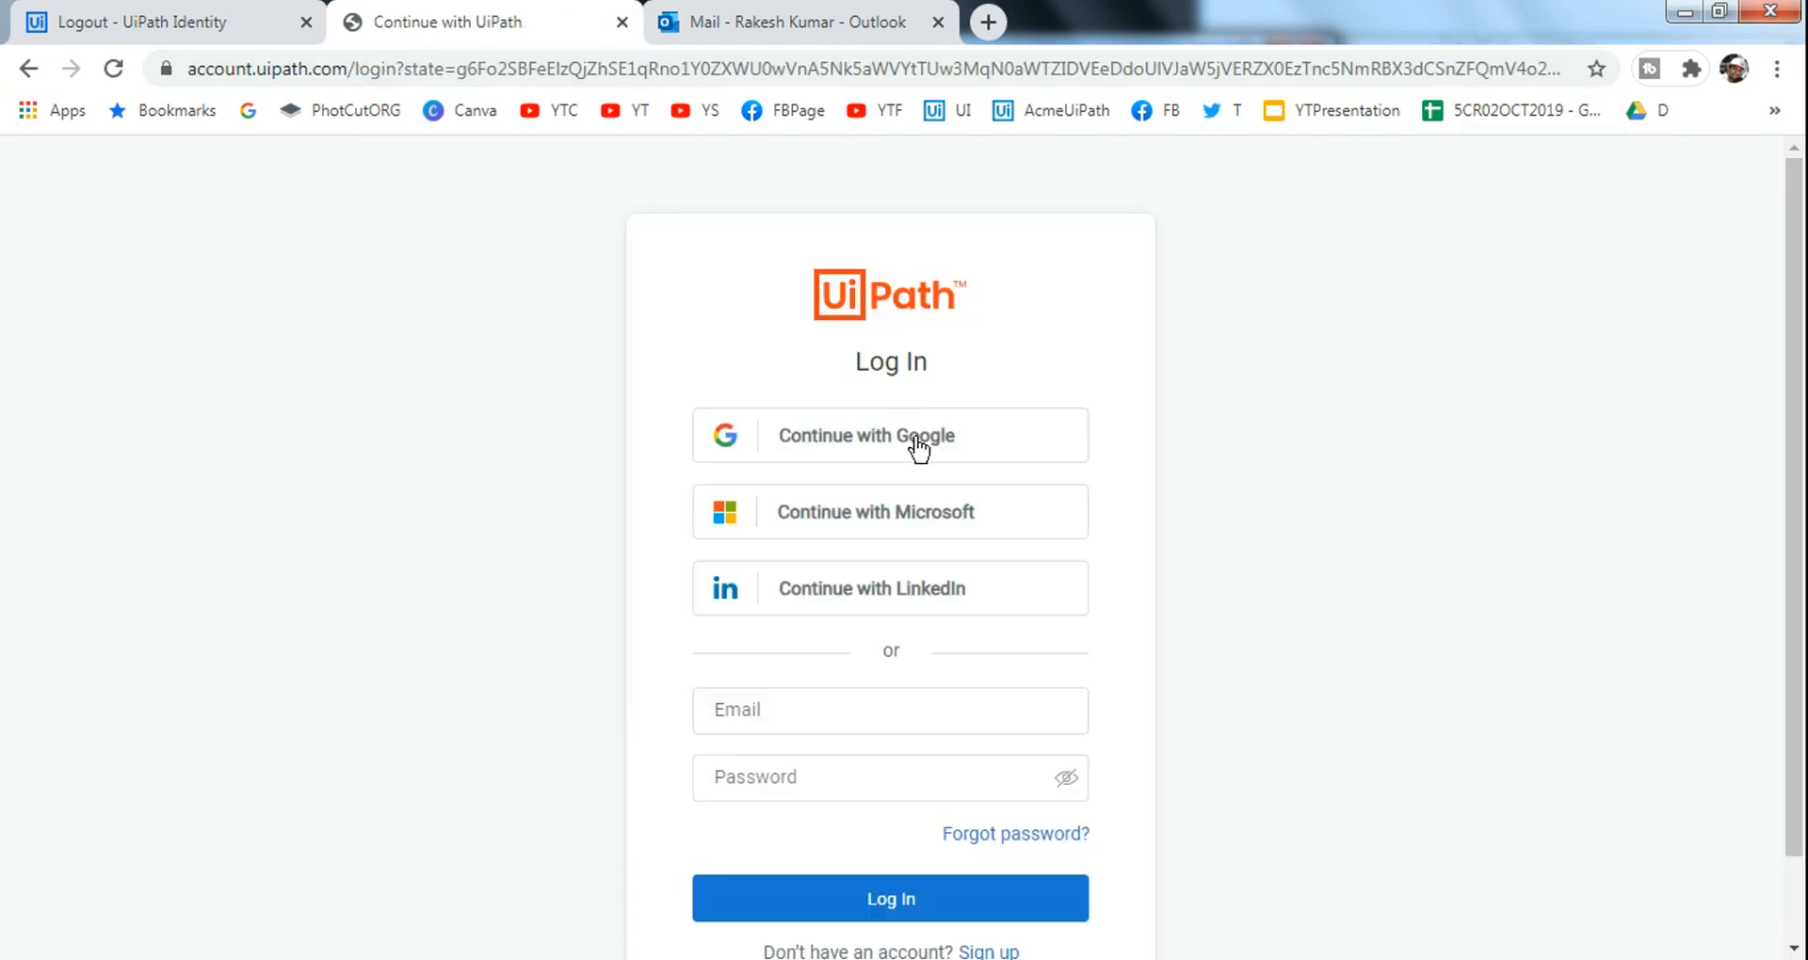
left_click(888, 435)
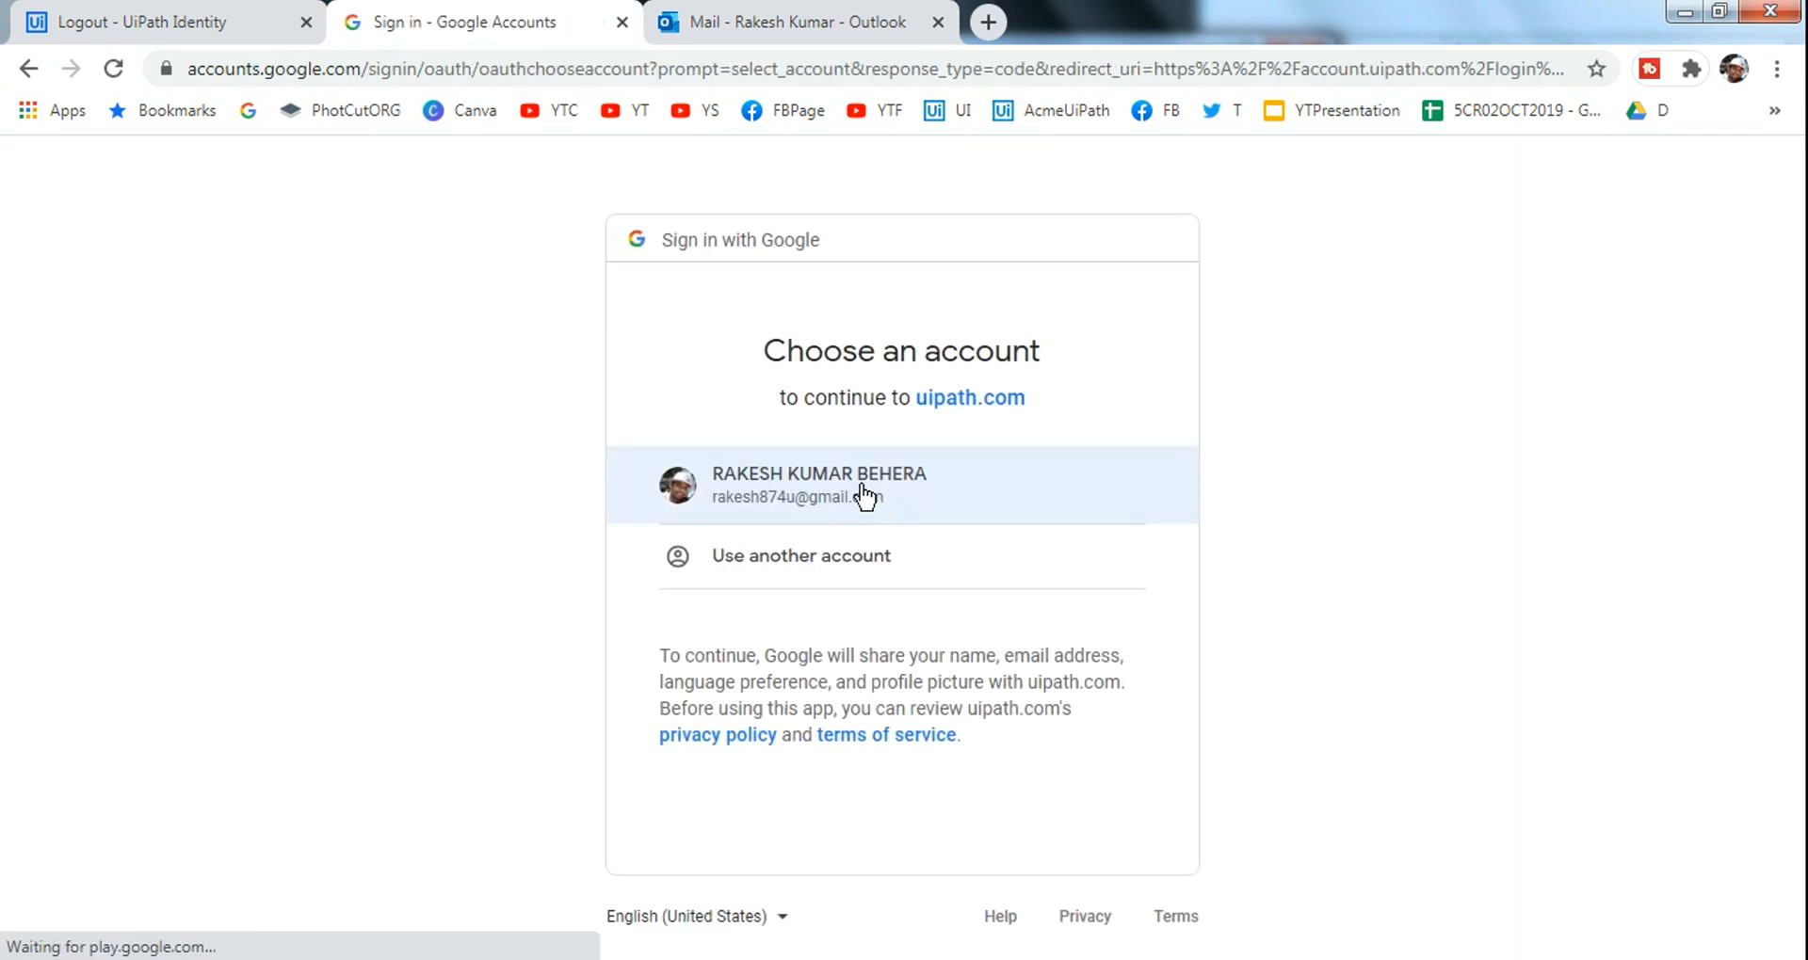
left_click(819, 484)
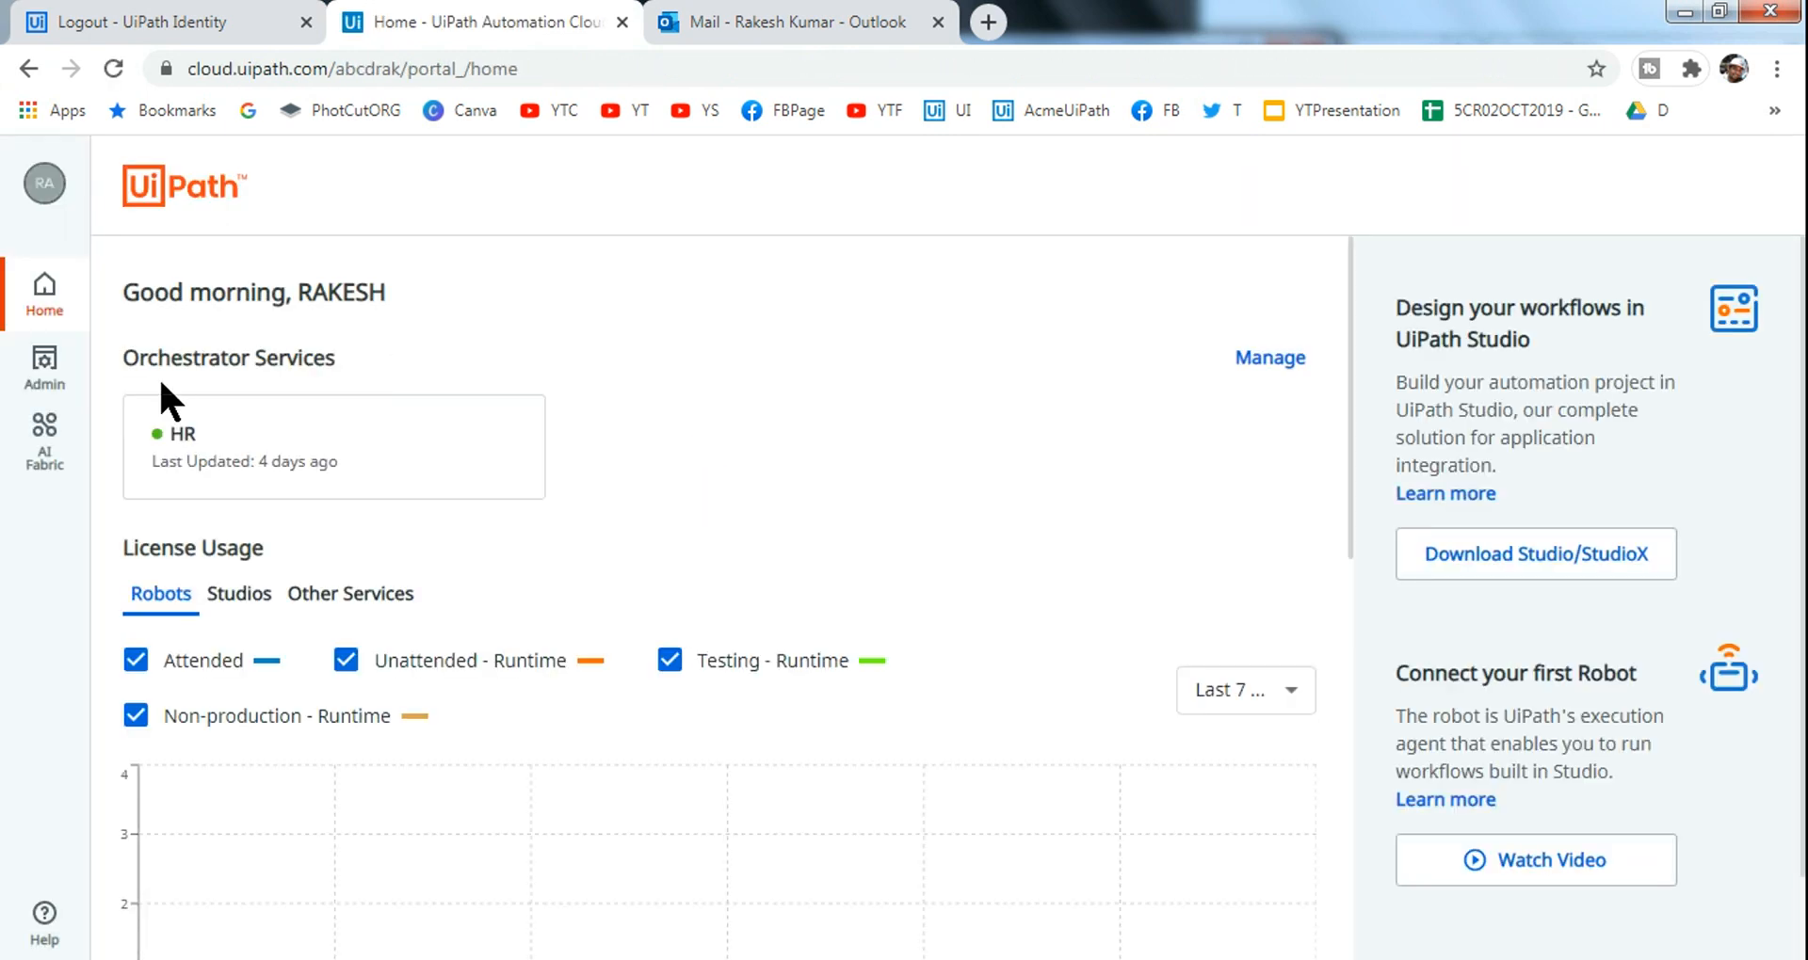
In Admin > Users tick the hotmail user to confirm it is deletable, then go to Services.
left_click(44, 367)
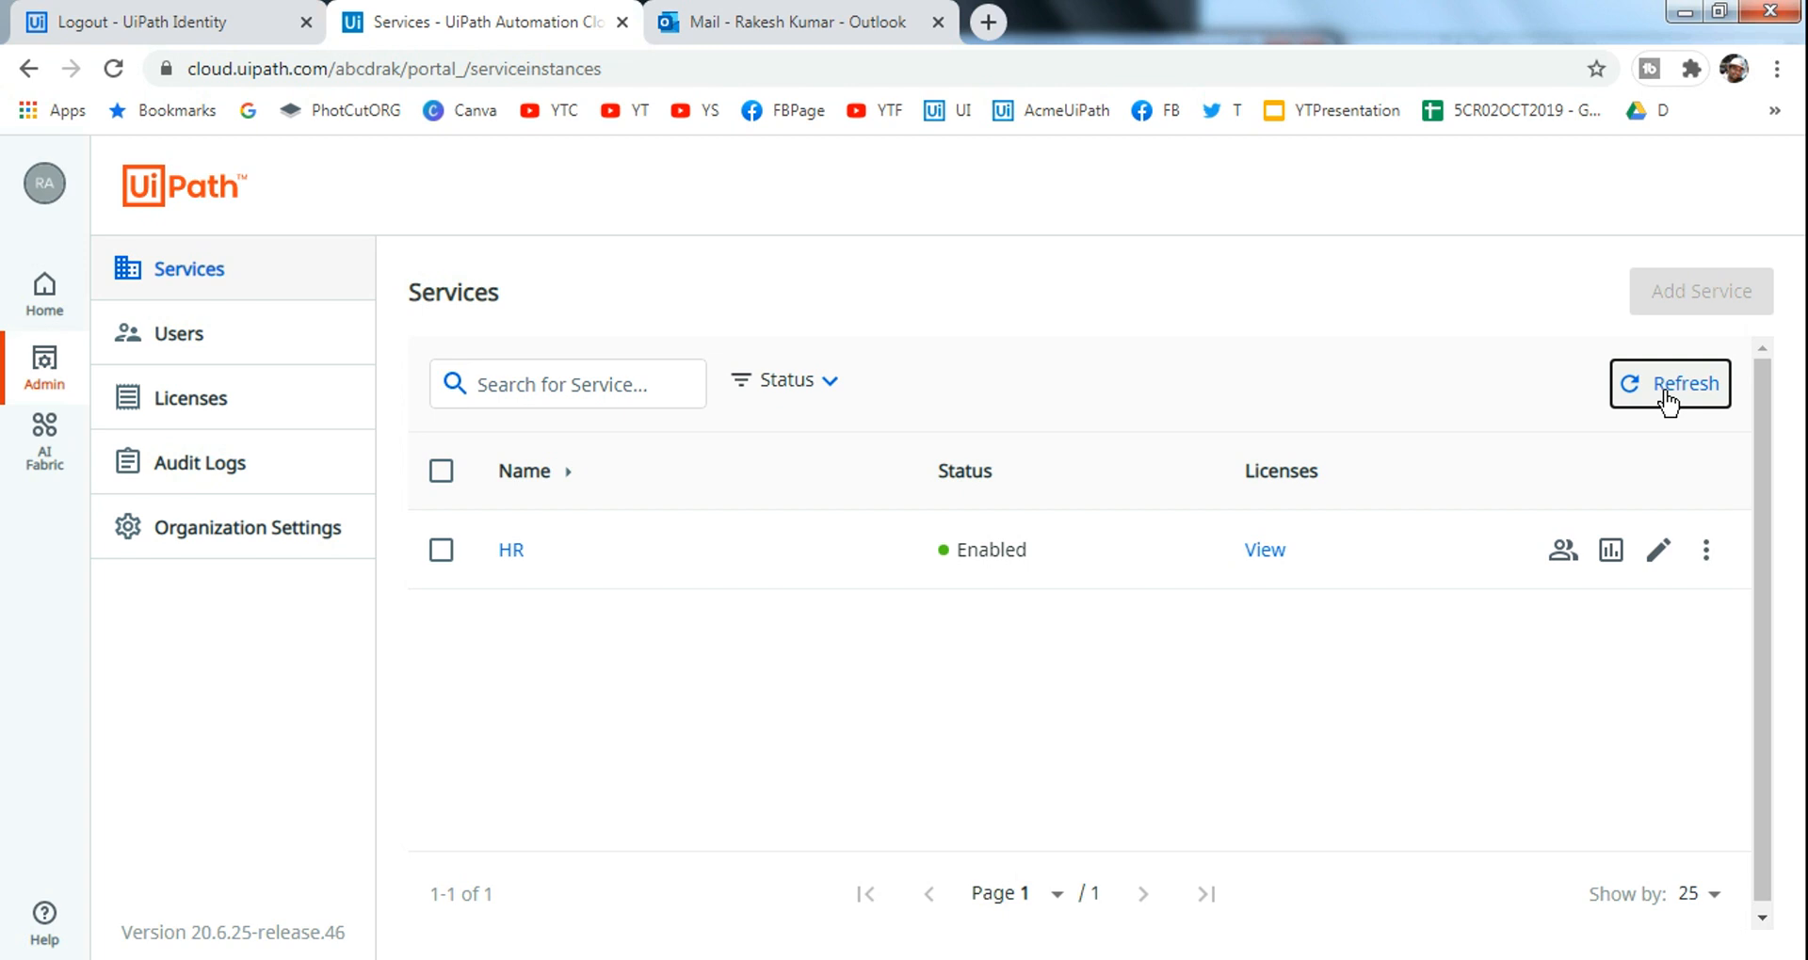
left_click(177, 334)
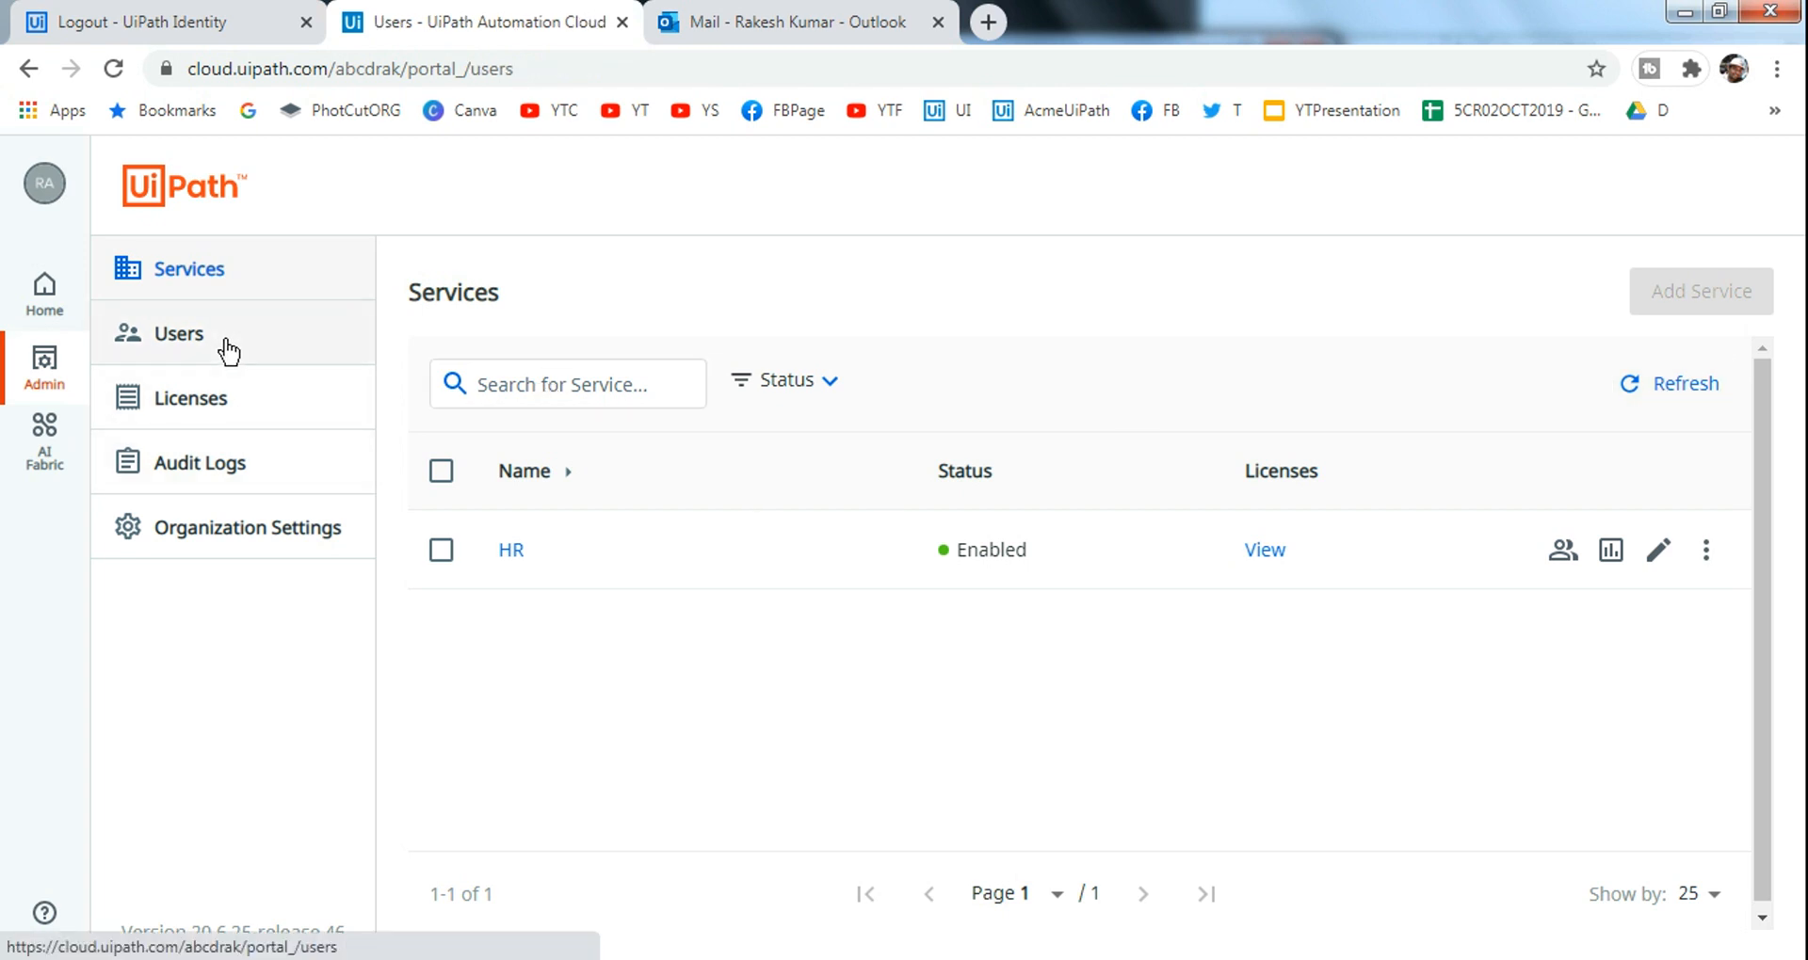
left_click(179, 334)
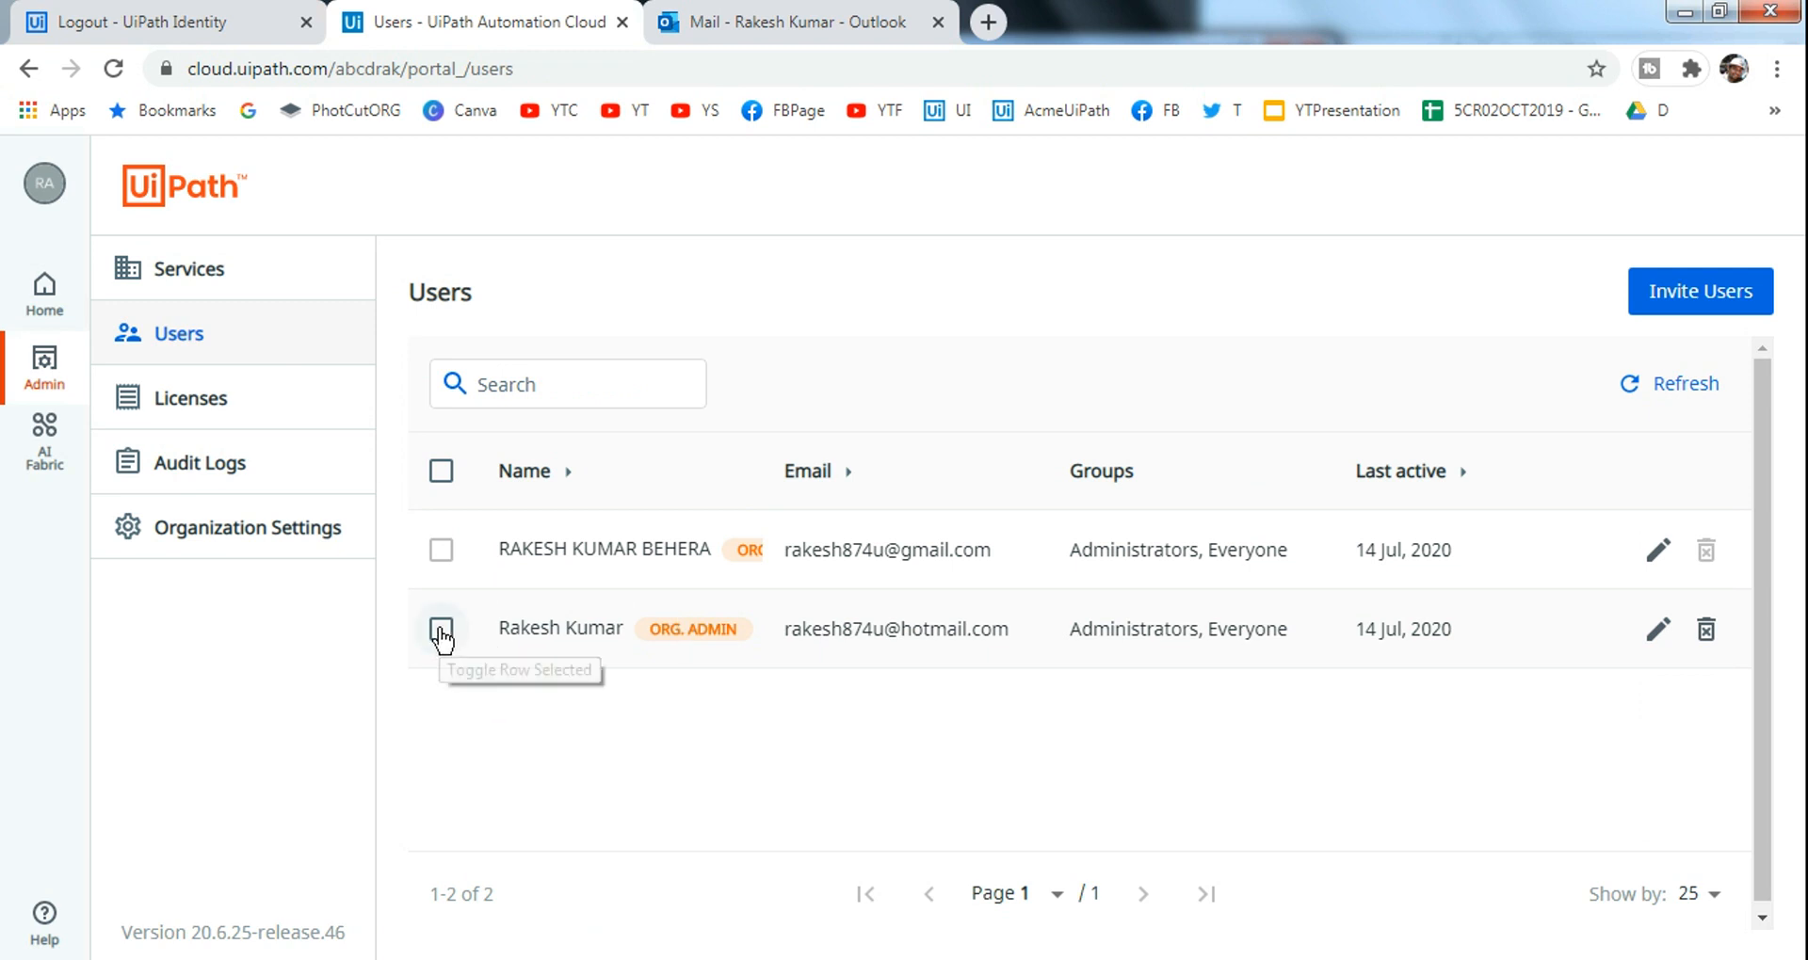
left_click(441, 629)
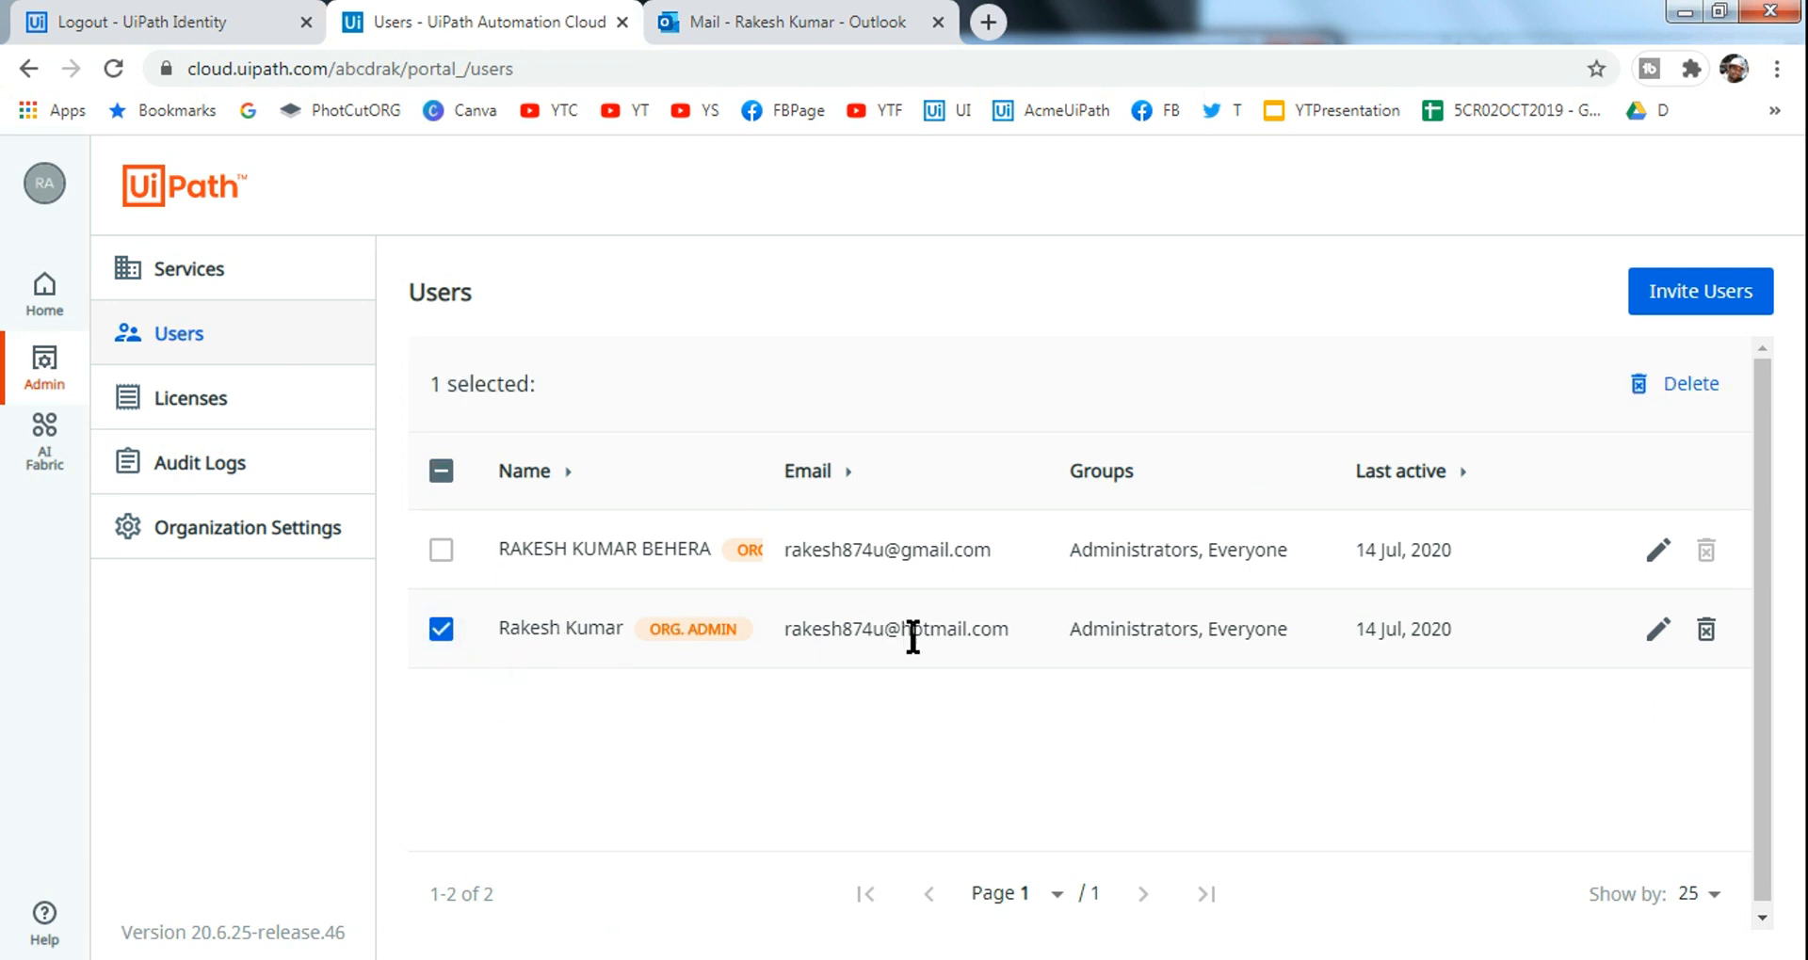
mouse_move(1706, 629)
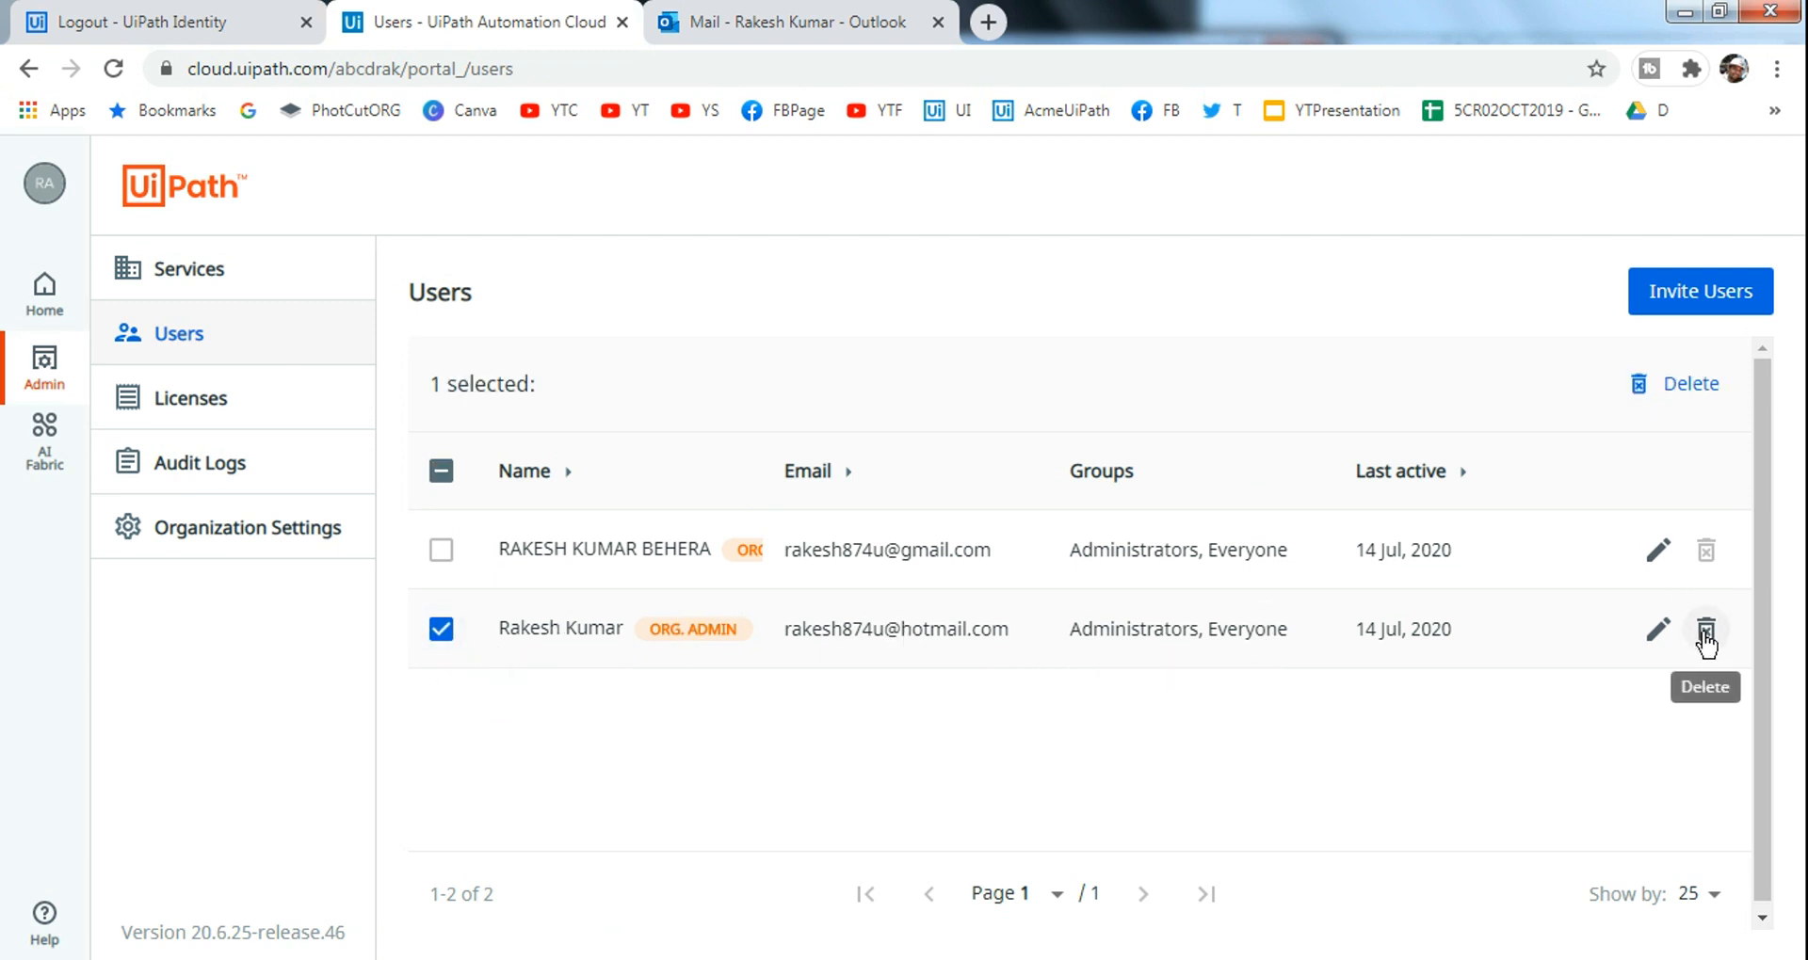
mouse_move(1491, 640)
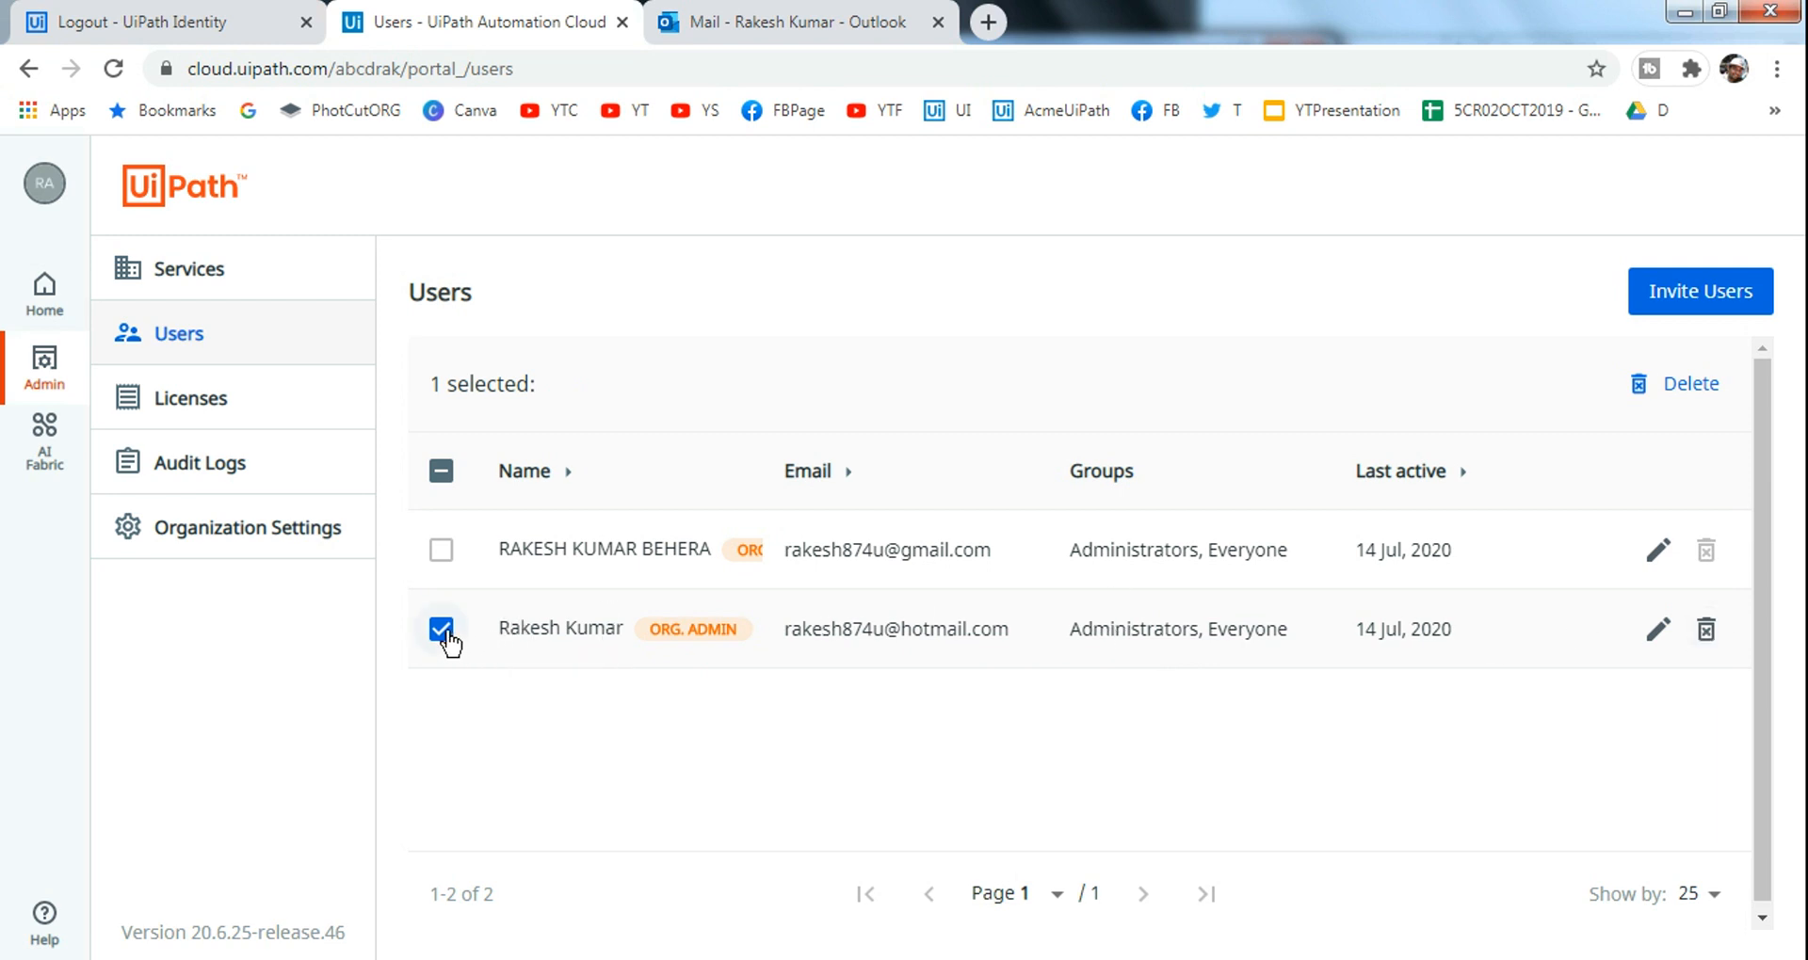
left_click(441, 629)
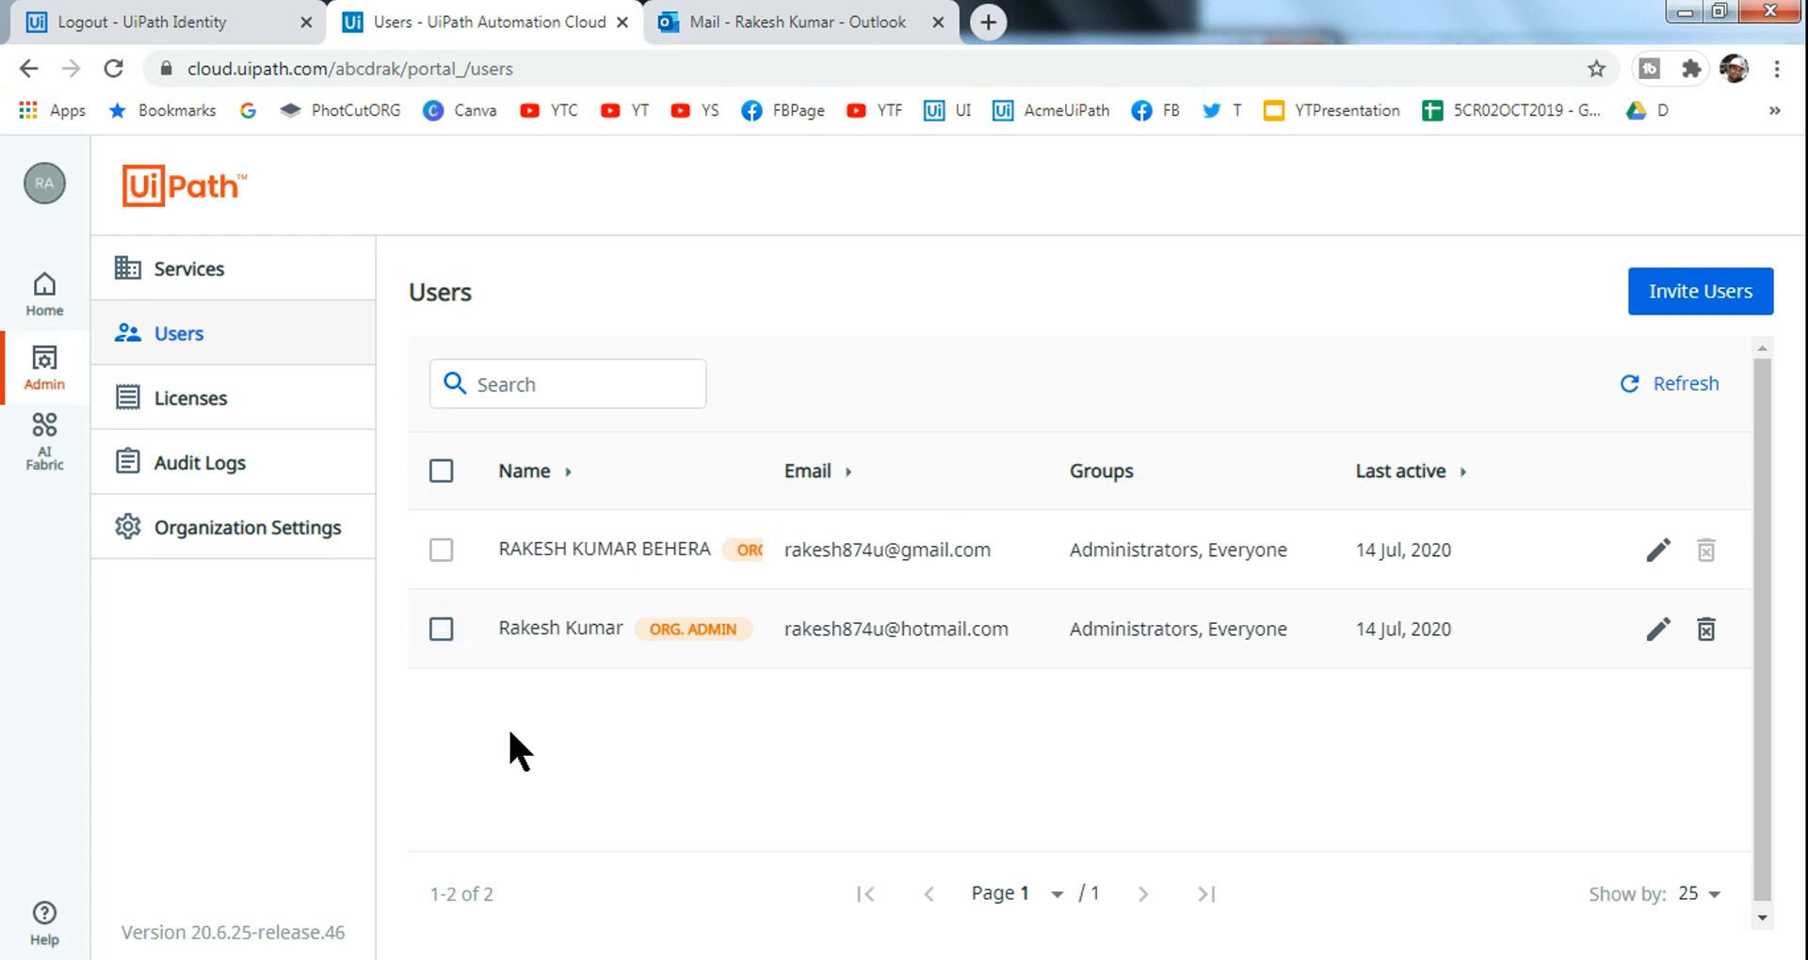
left_click(441, 629)
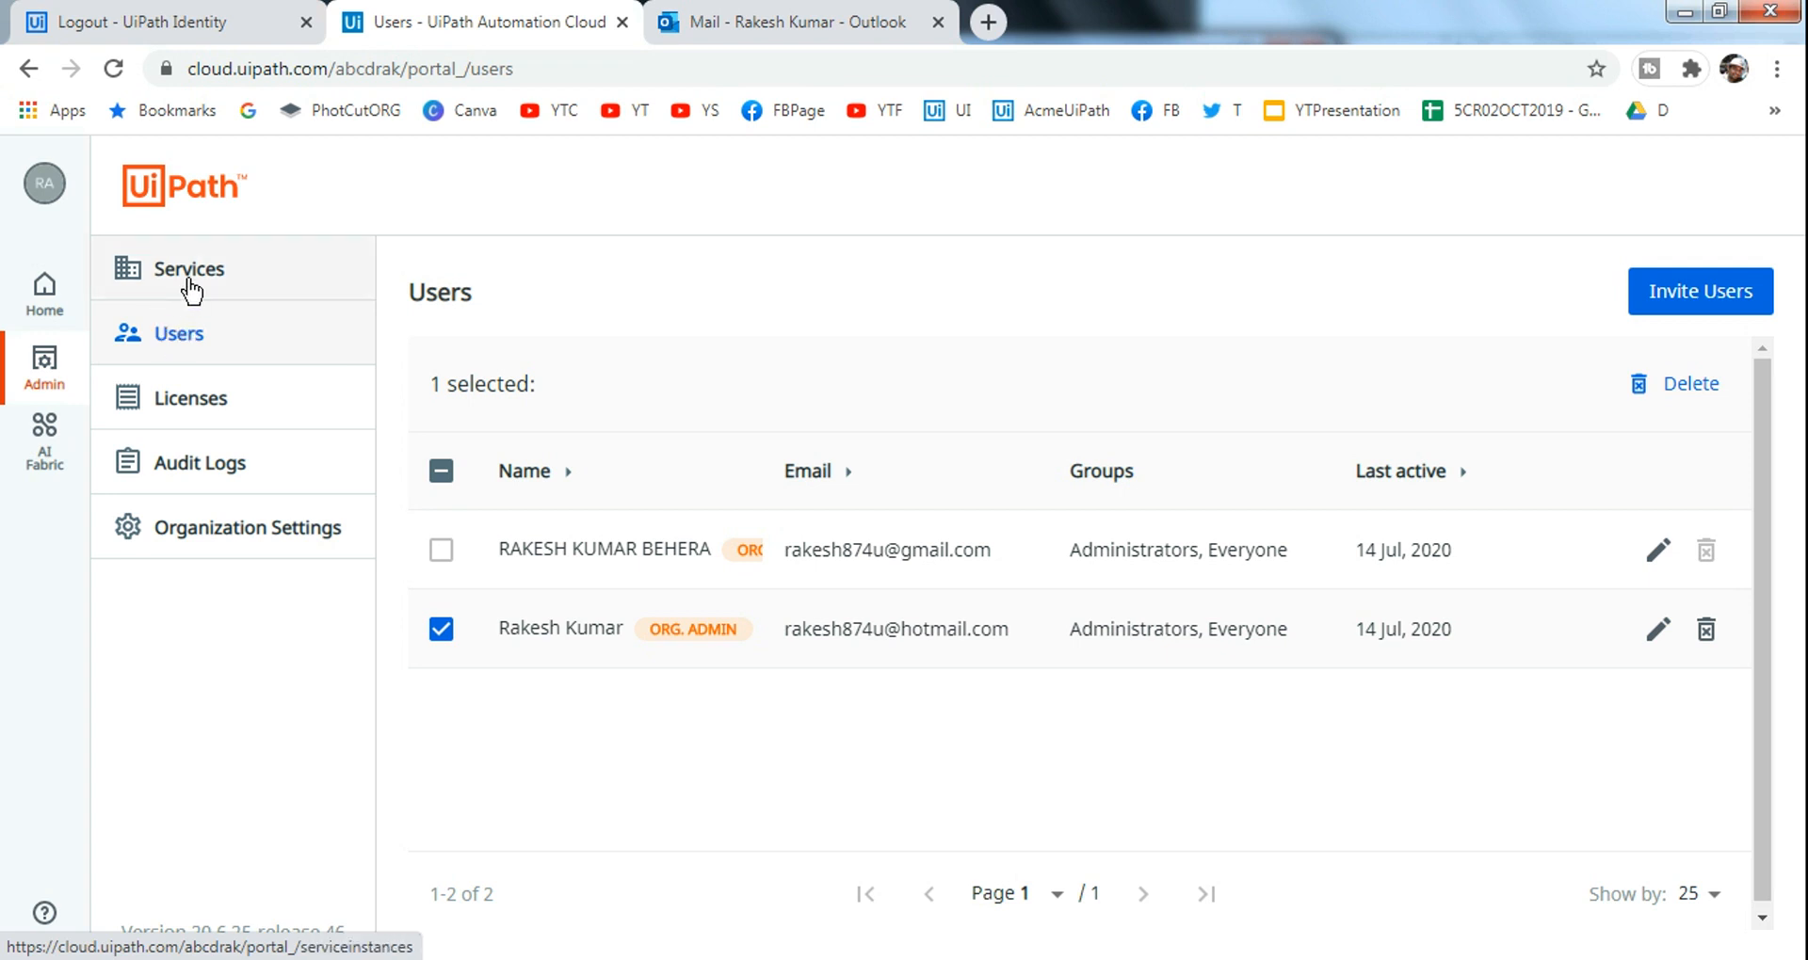
left_click(188, 269)
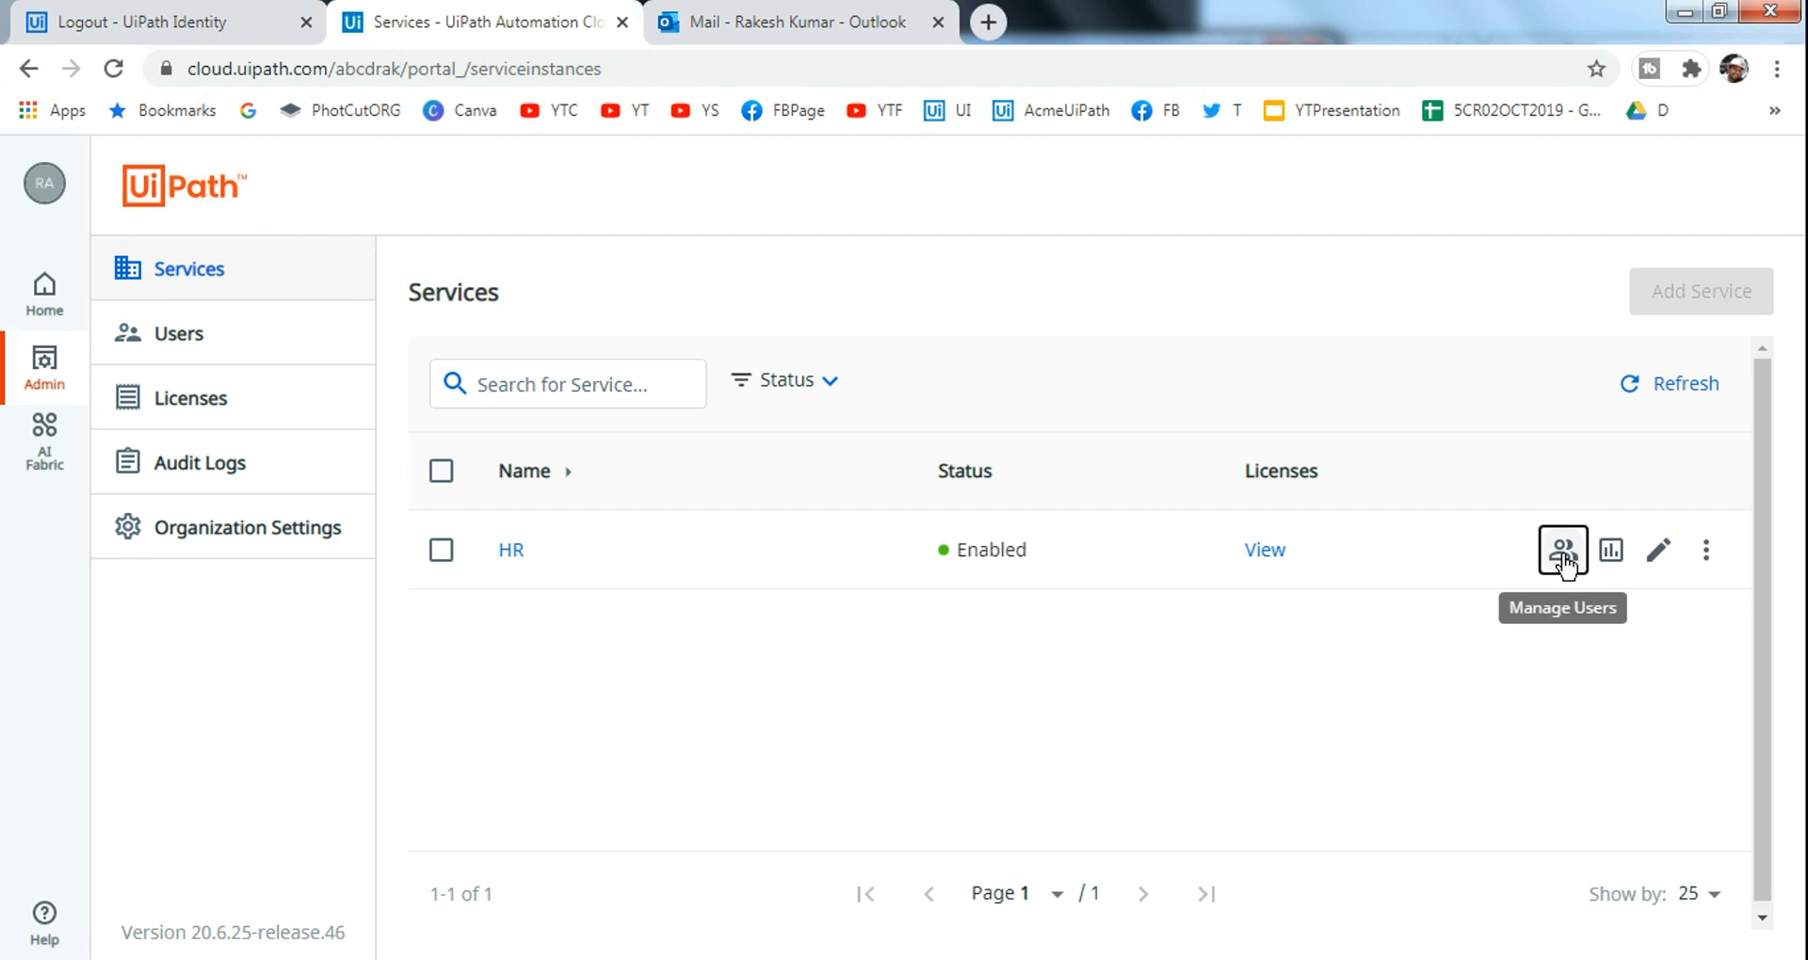
Manage Users for the HR service and select the hotmail user's row with its action menu shown.
left_click(1561, 550)
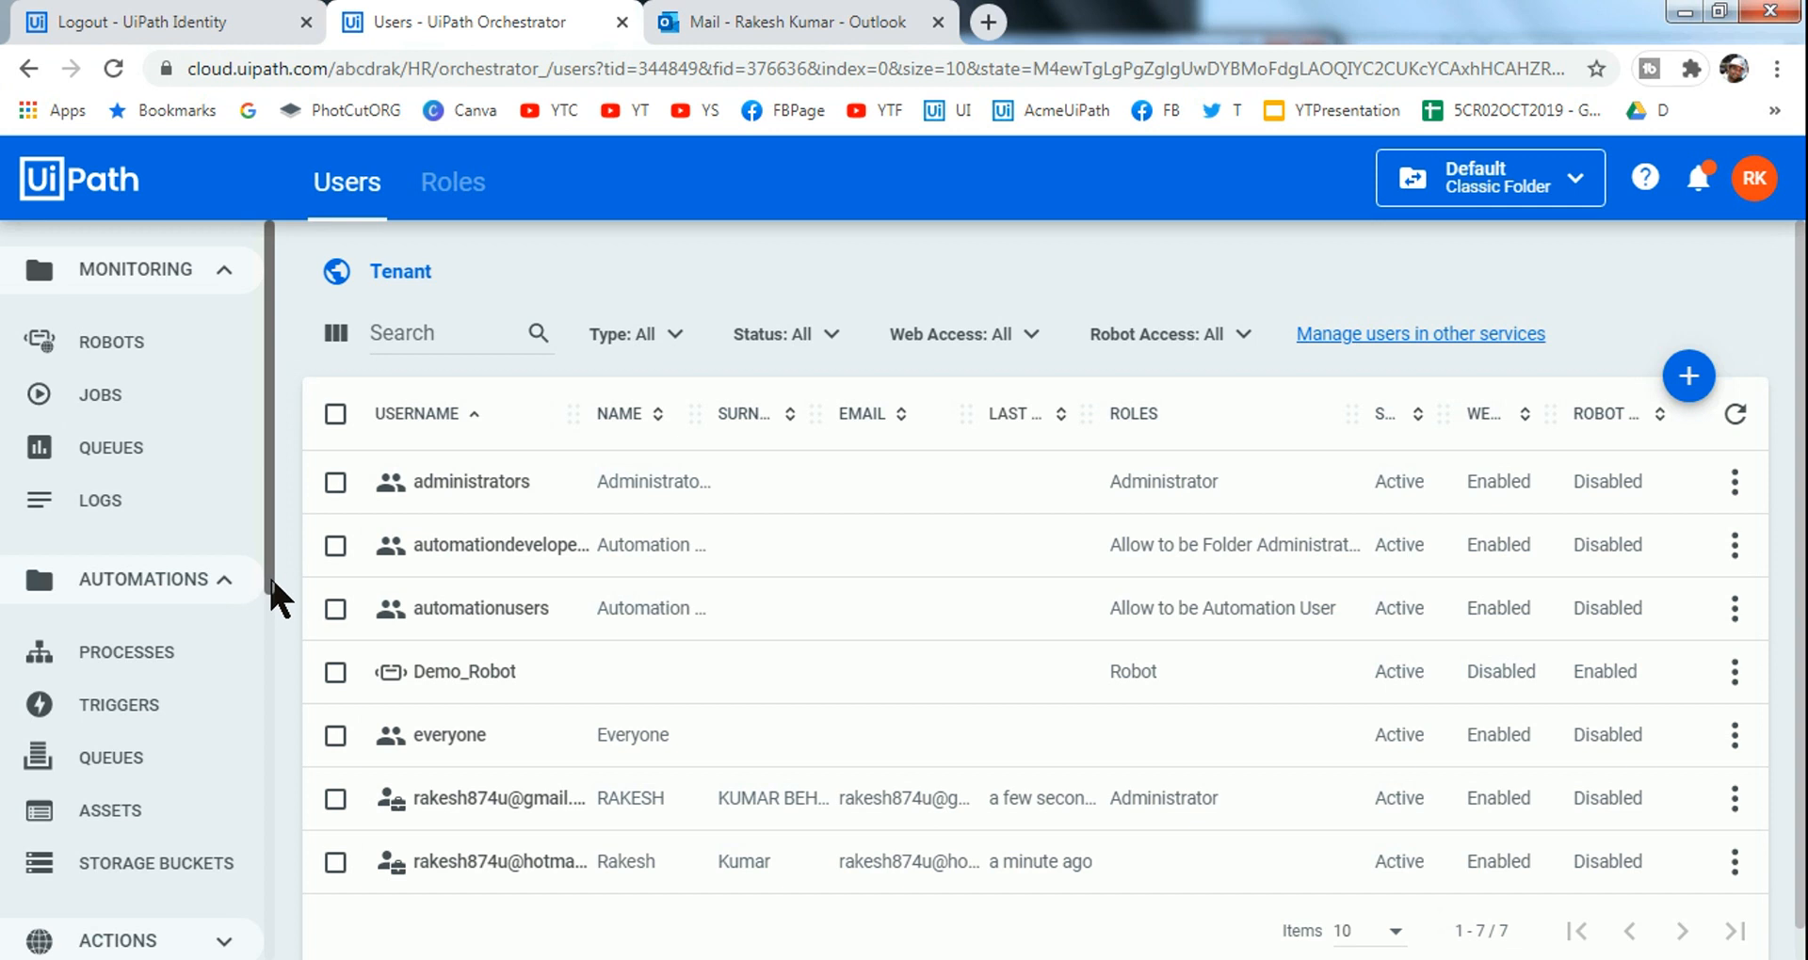
scroll("down", 3)
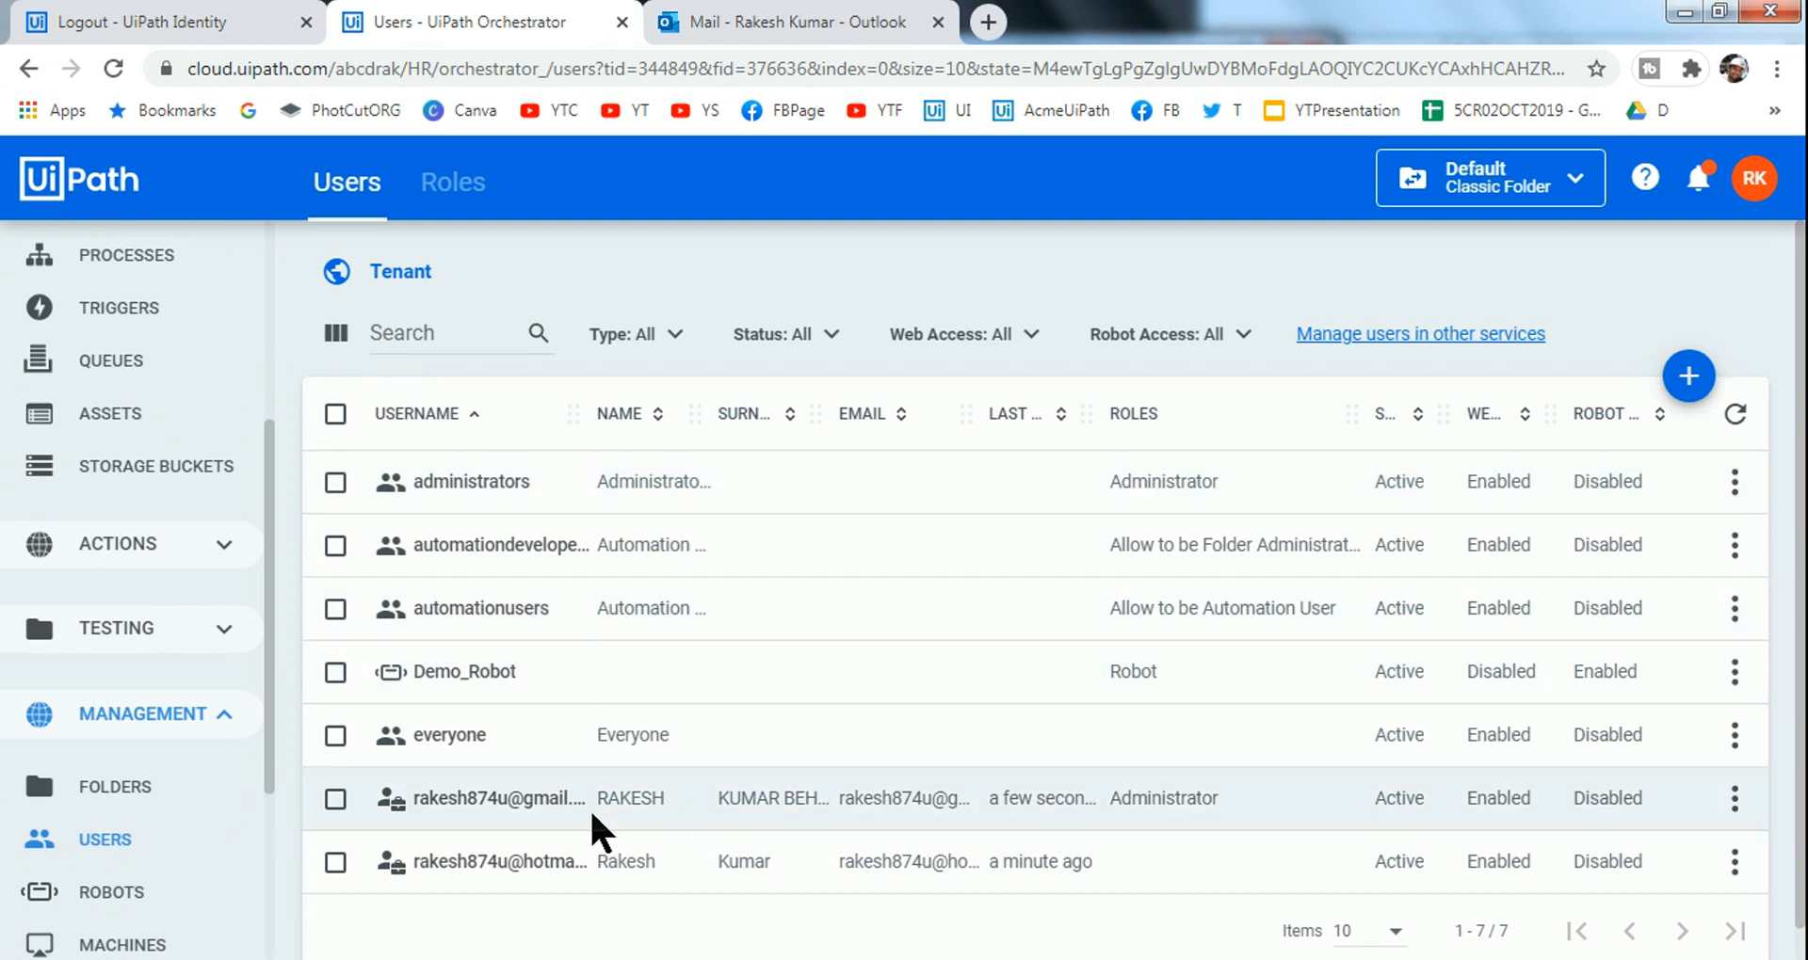
mouse_move(497, 861)
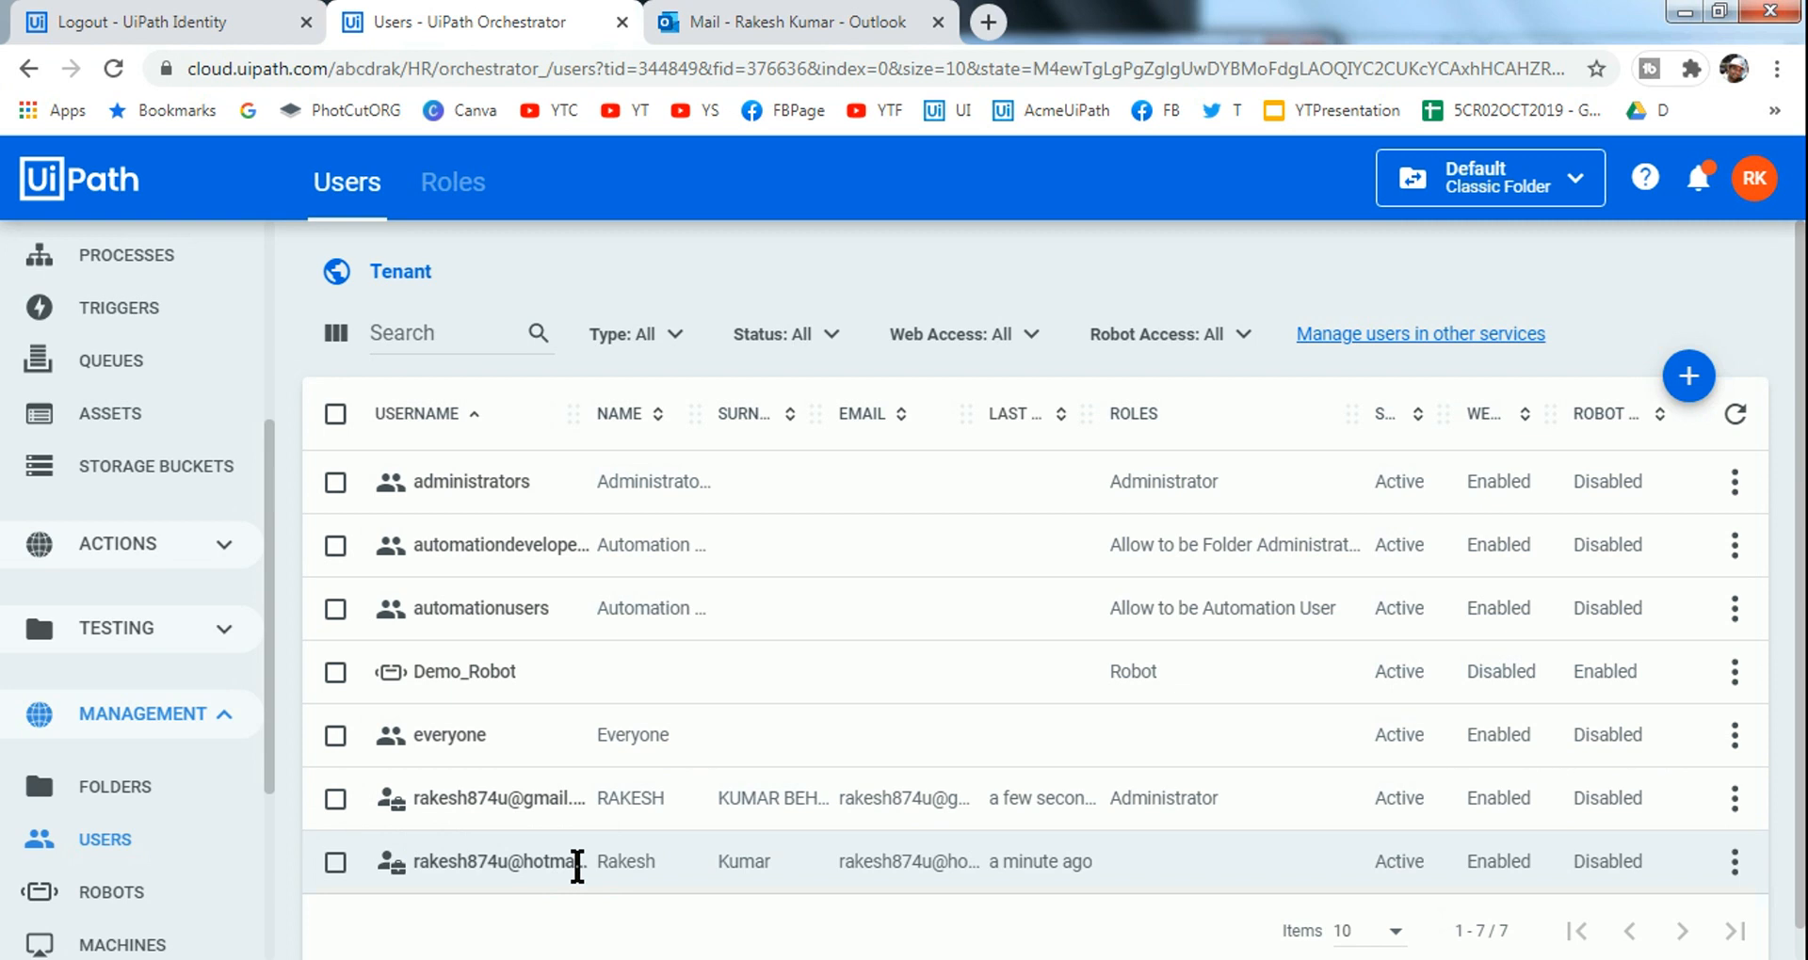
mouse_move(755, 861)
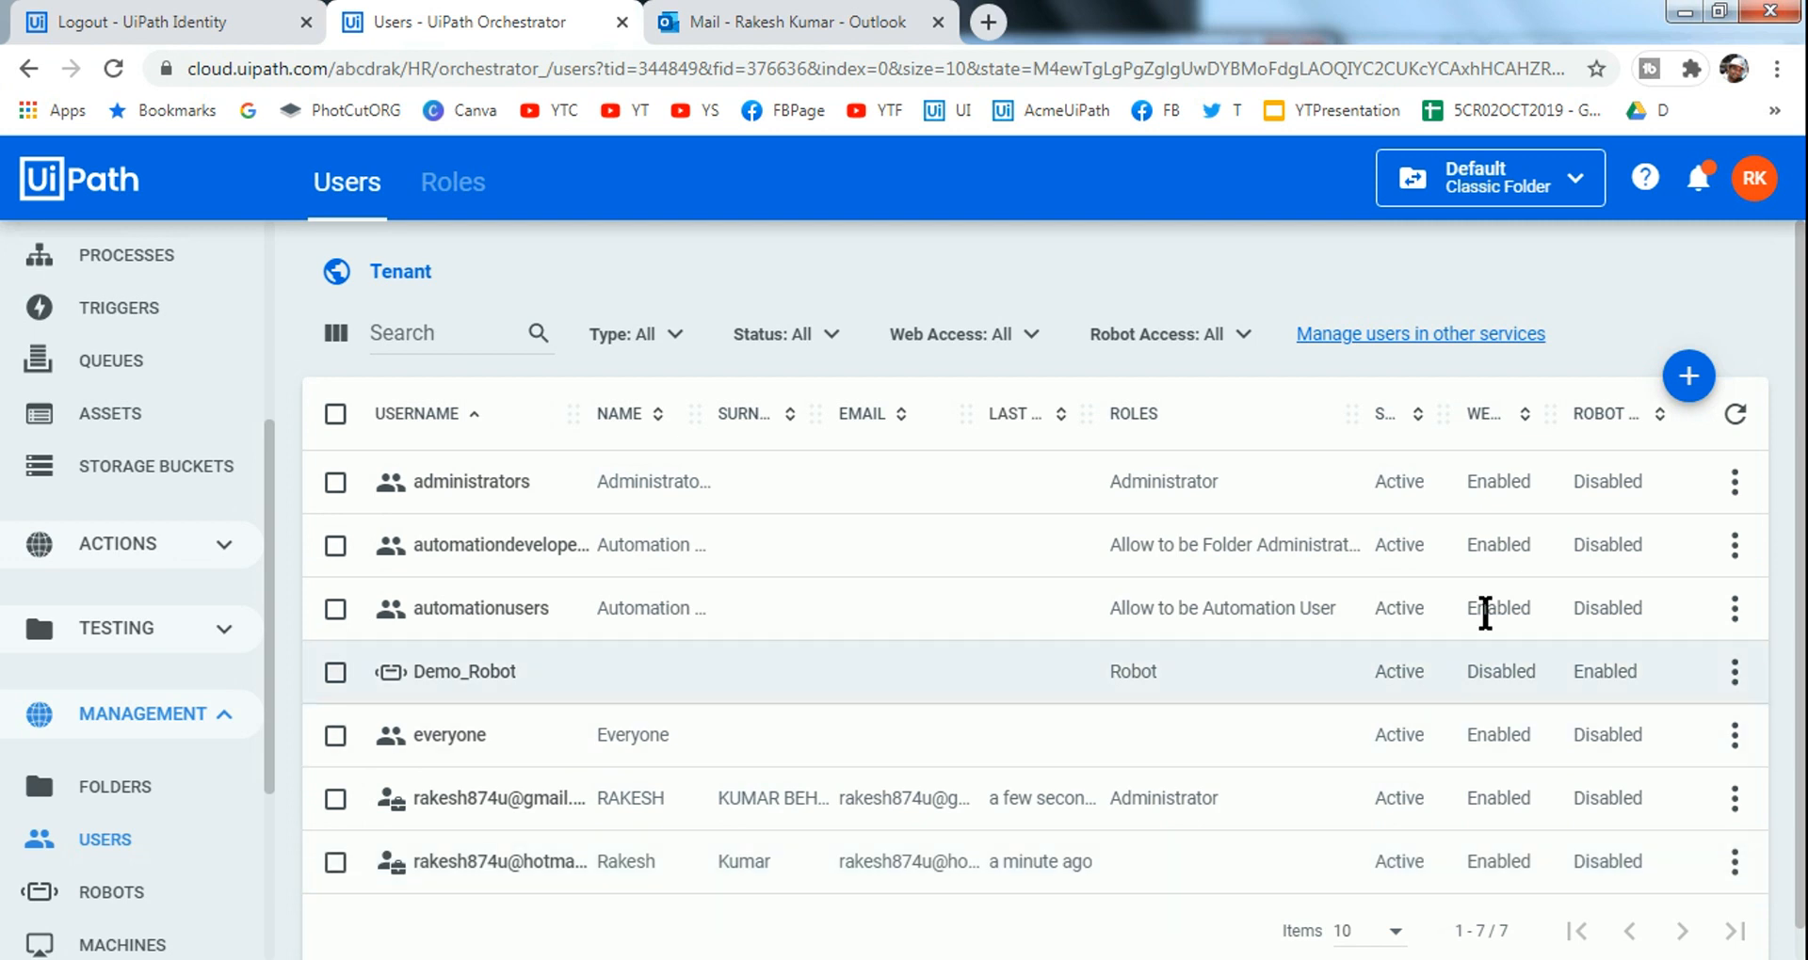
mouse_move(397, 892)
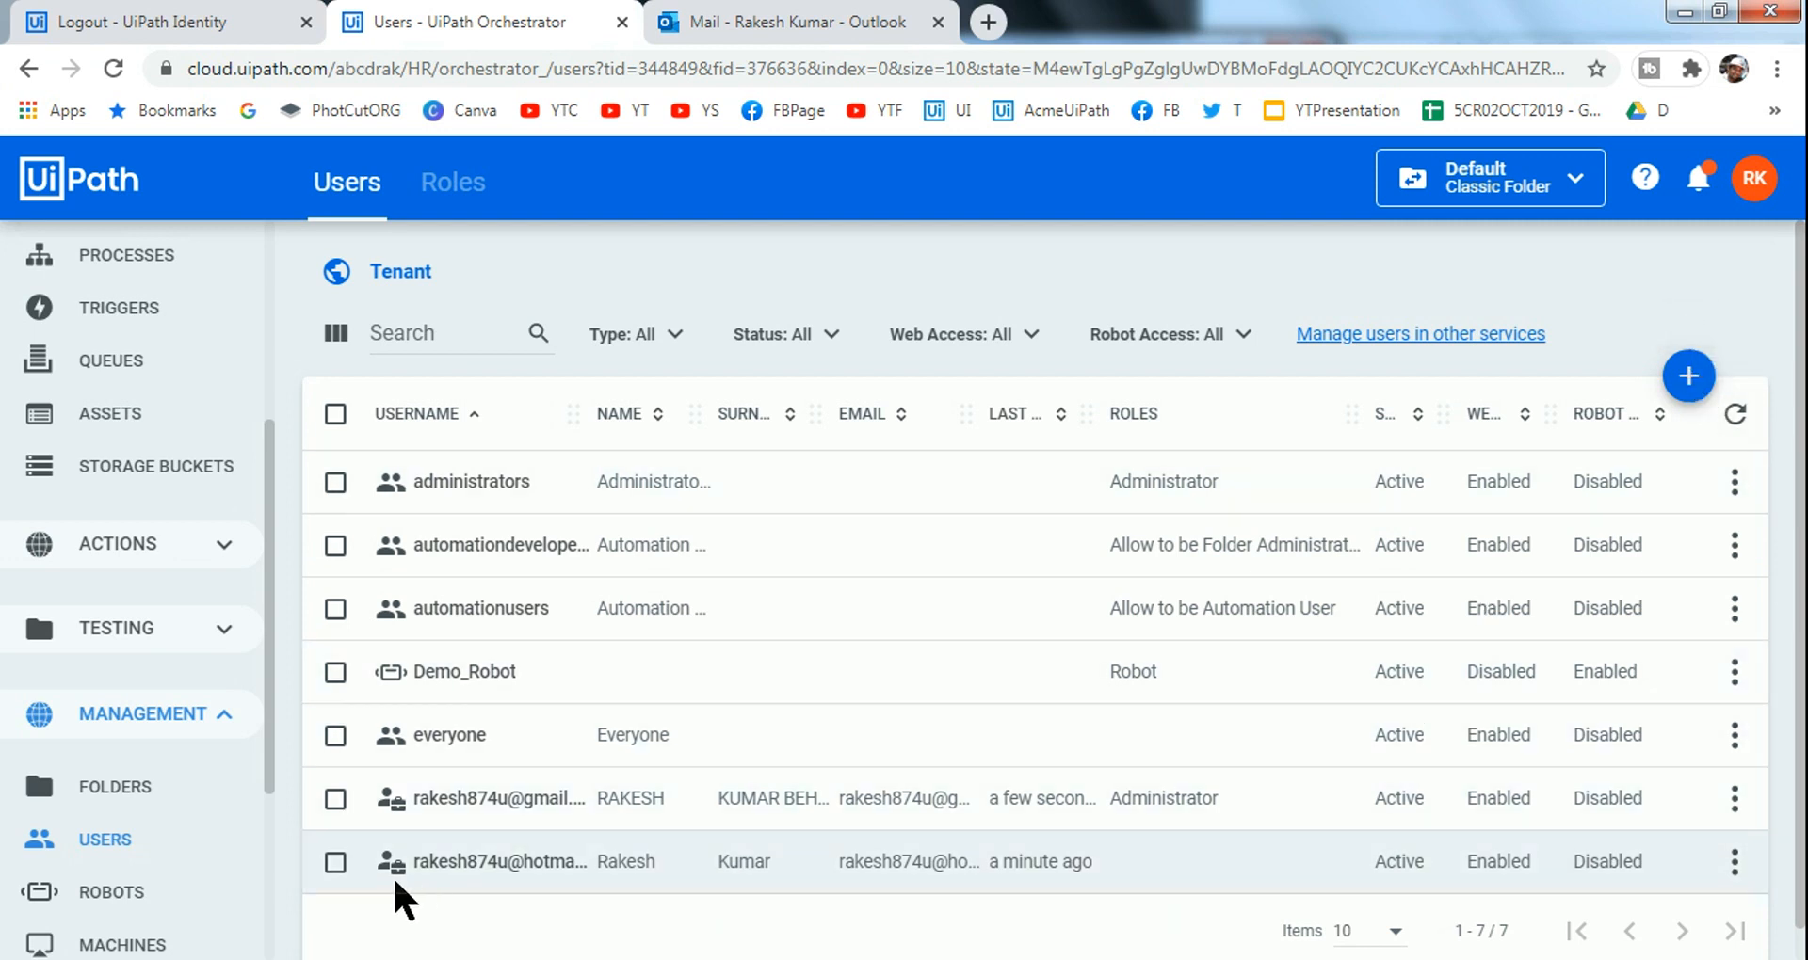
left_click(335, 860)
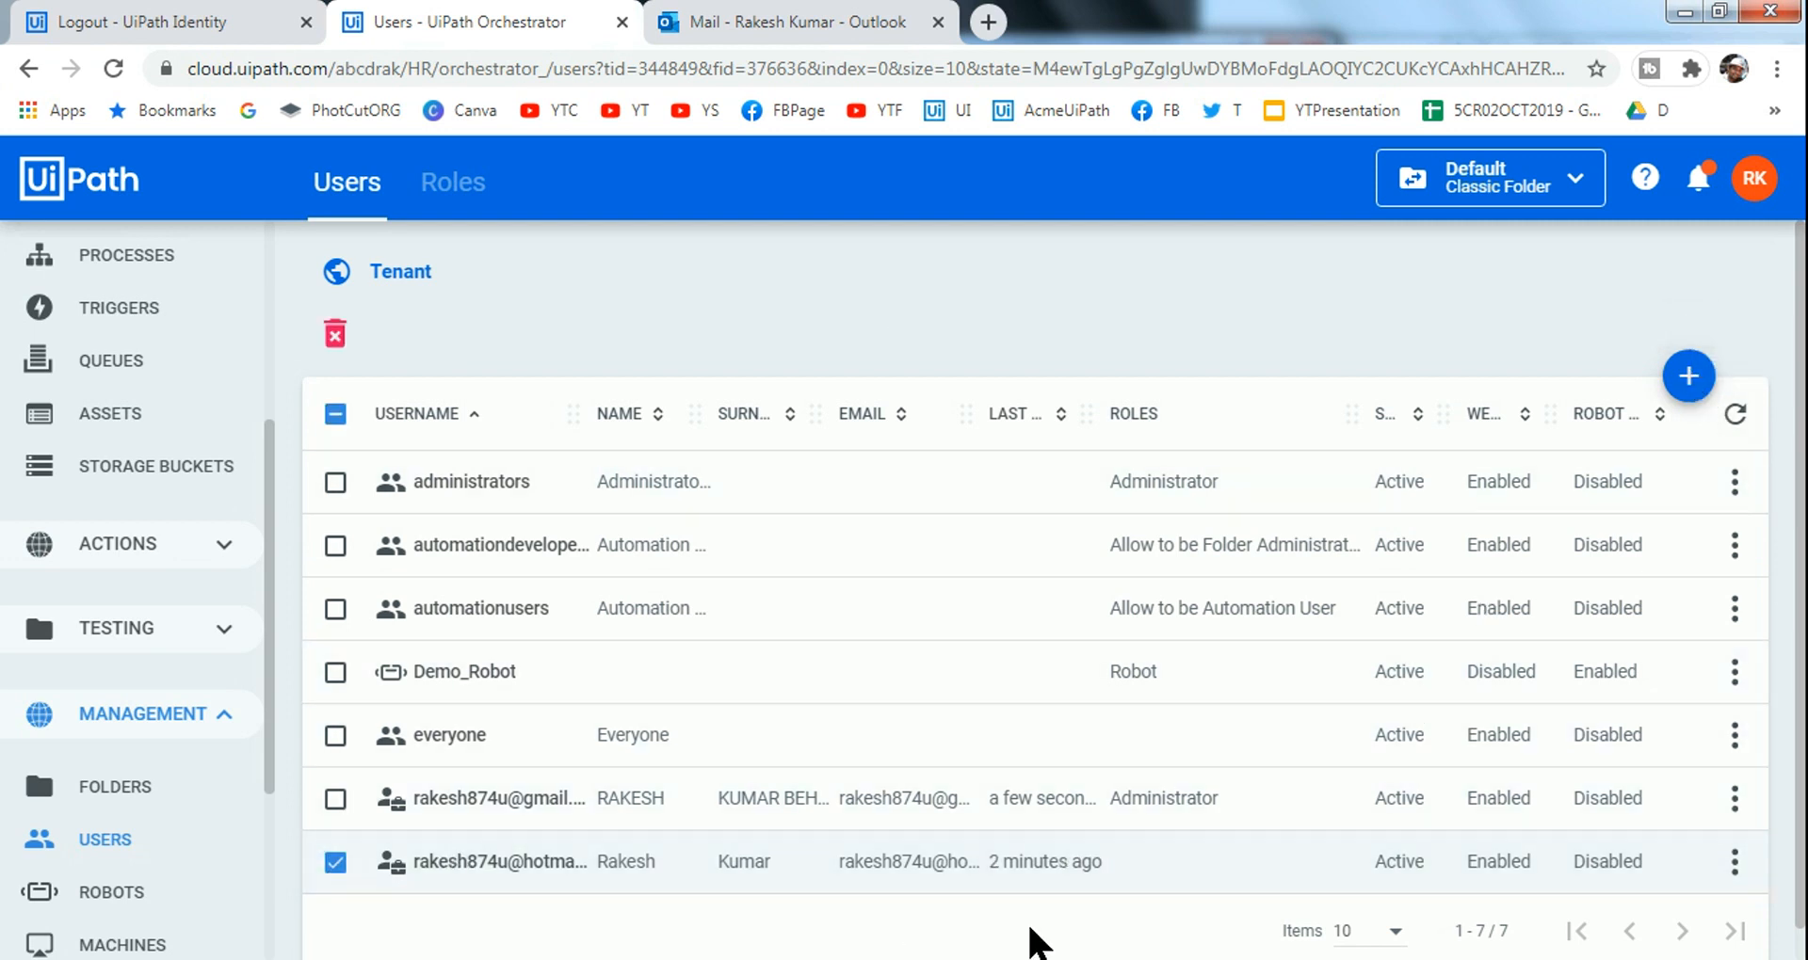
left_click(1734, 861)
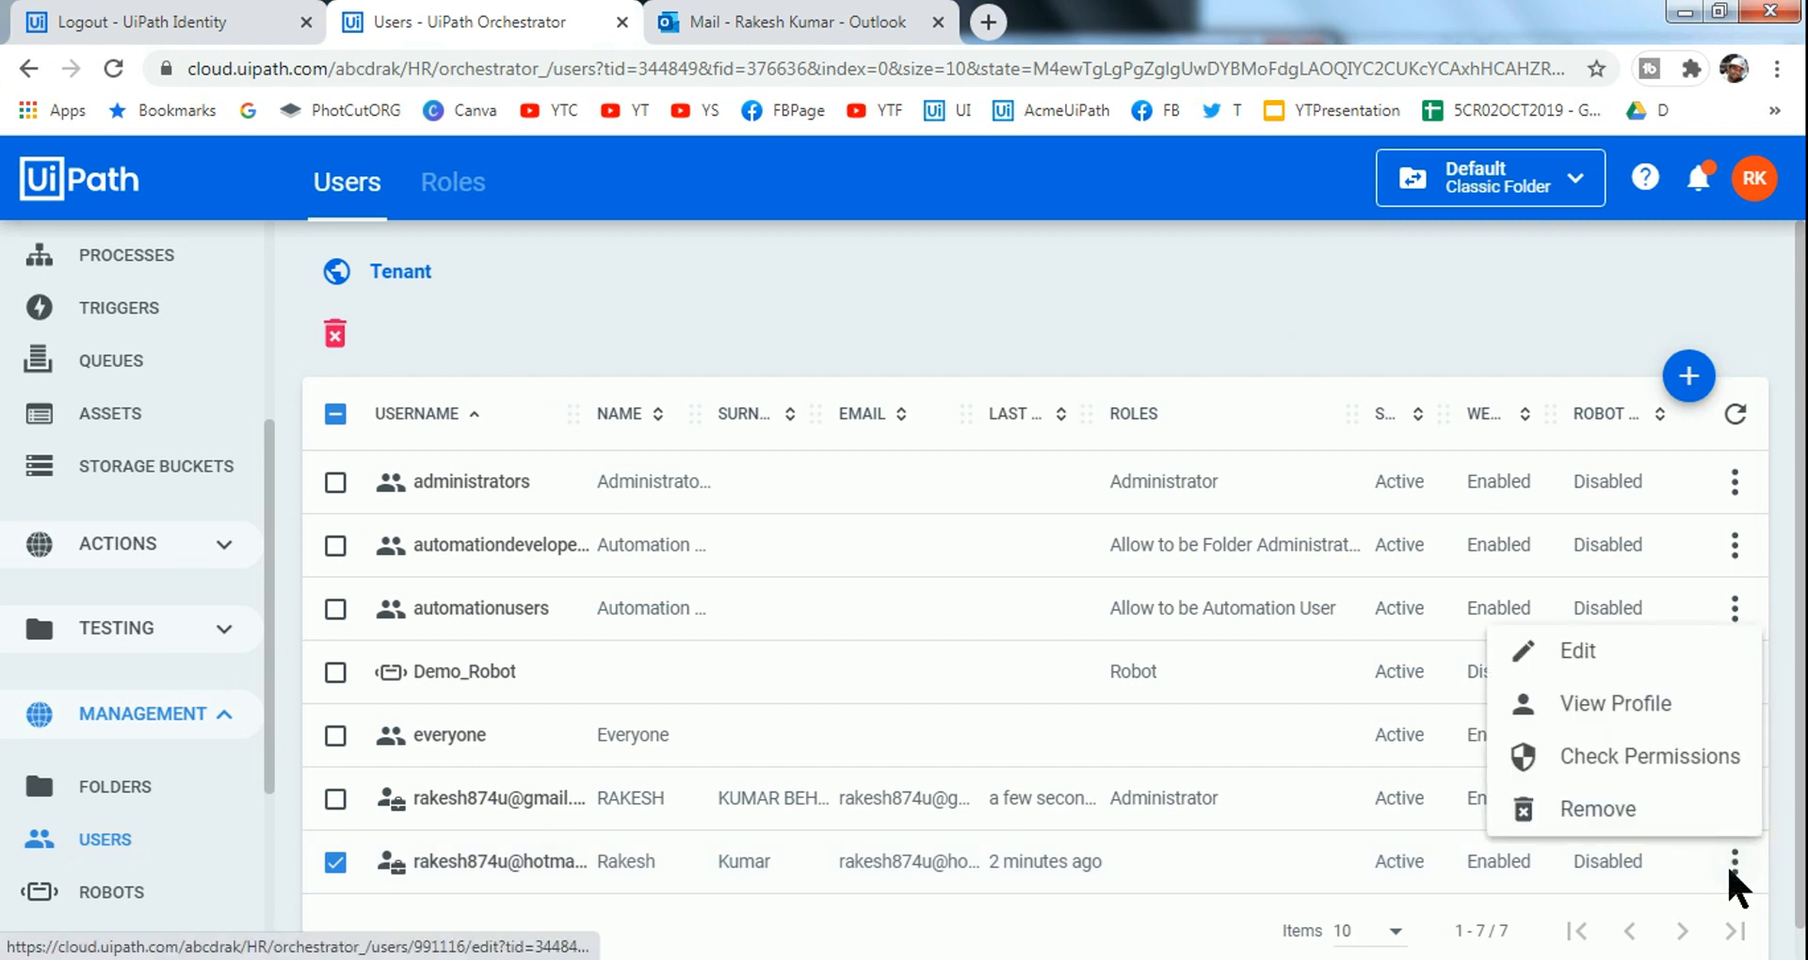
mouse_move(1597, 651)
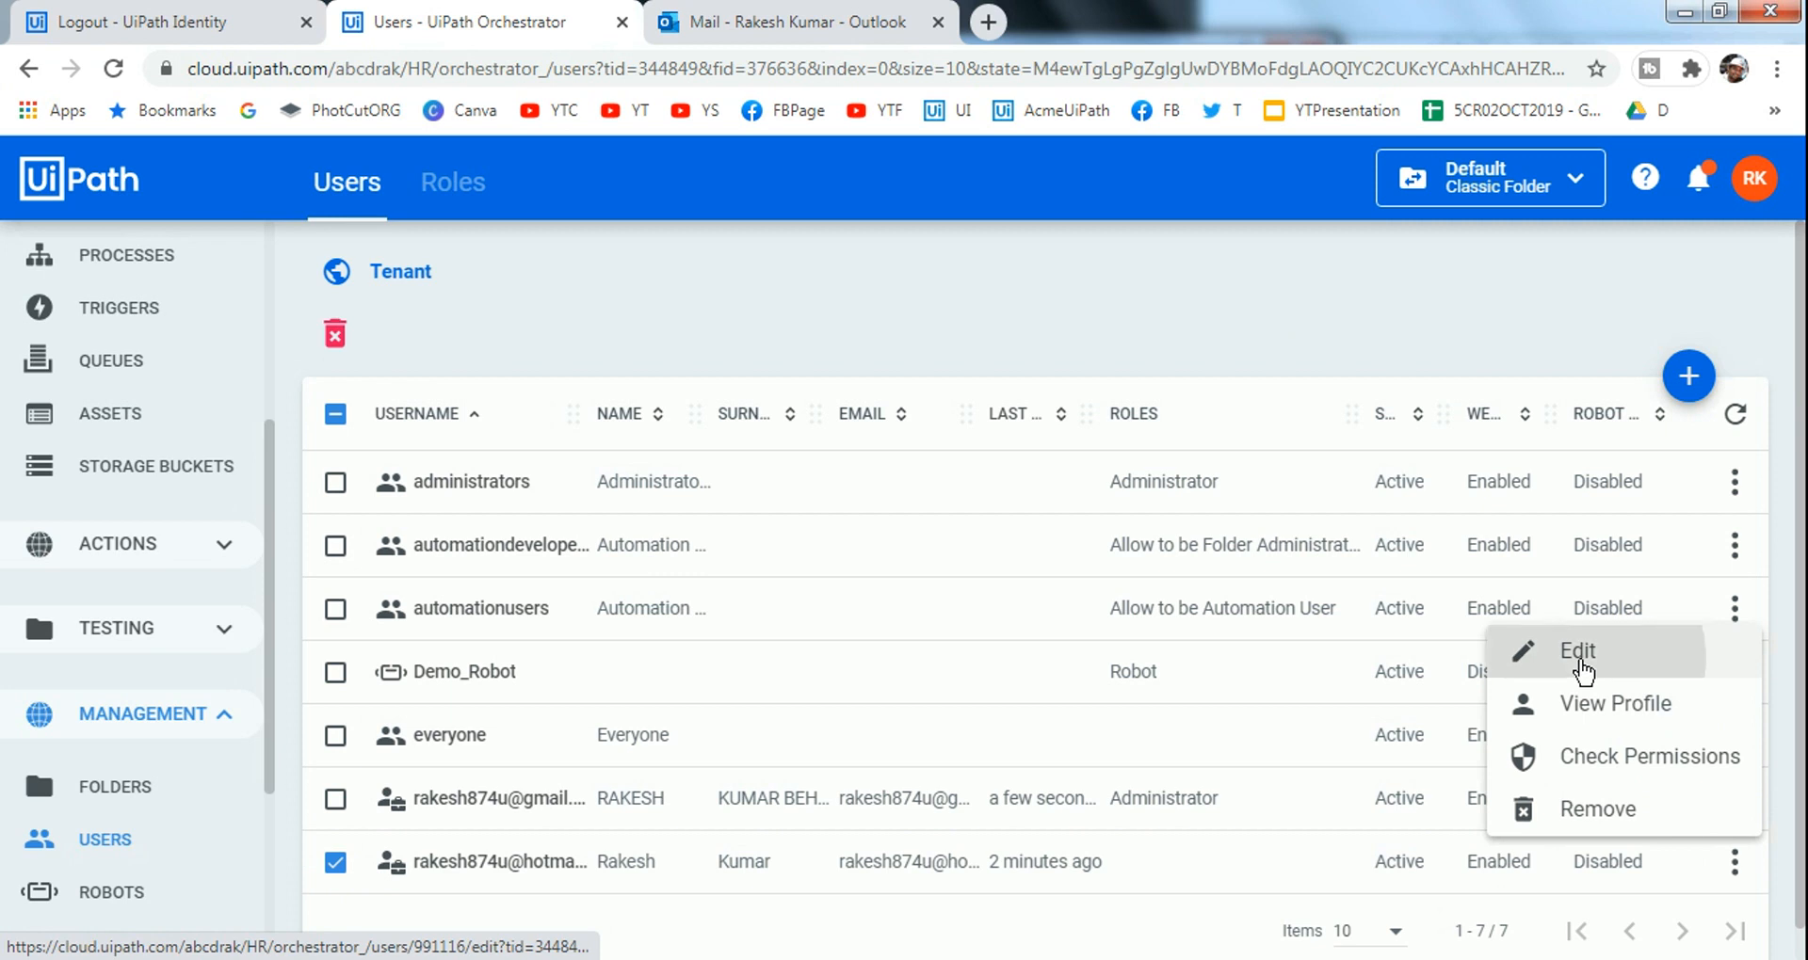
Edit the hotmail user, assign the Custom Admin Role and update to save it.
left_click(1578, 652)
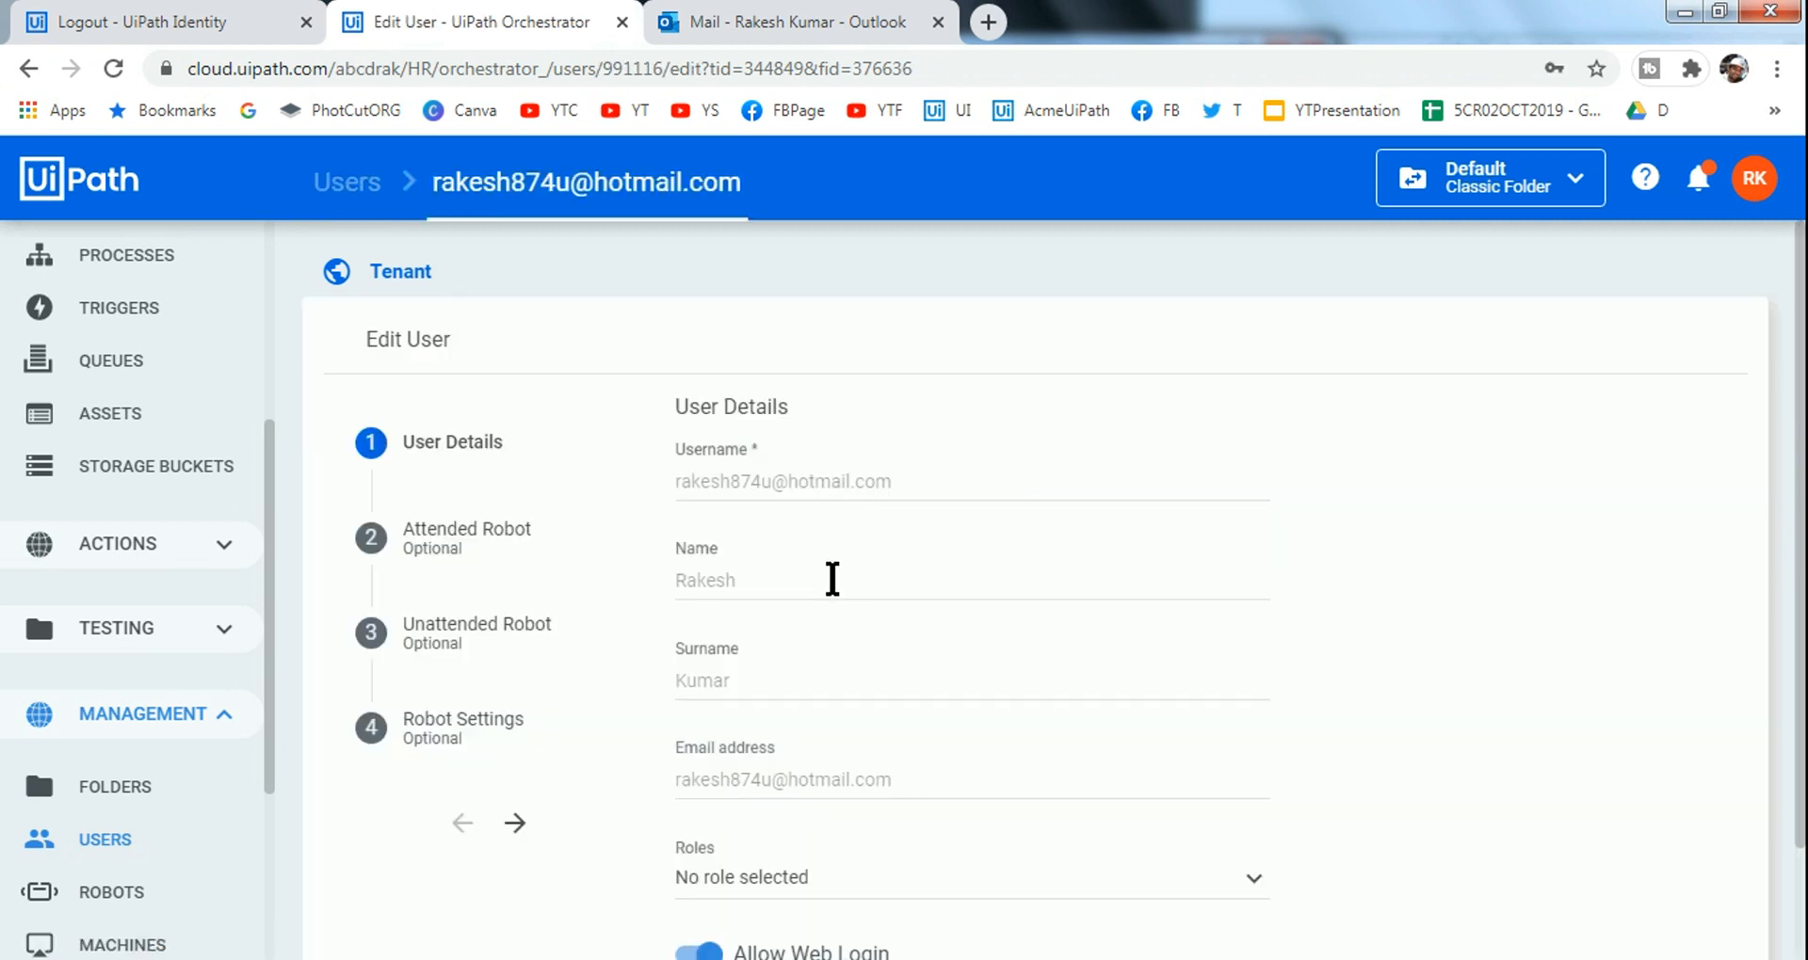
mouse_move(755, 521)
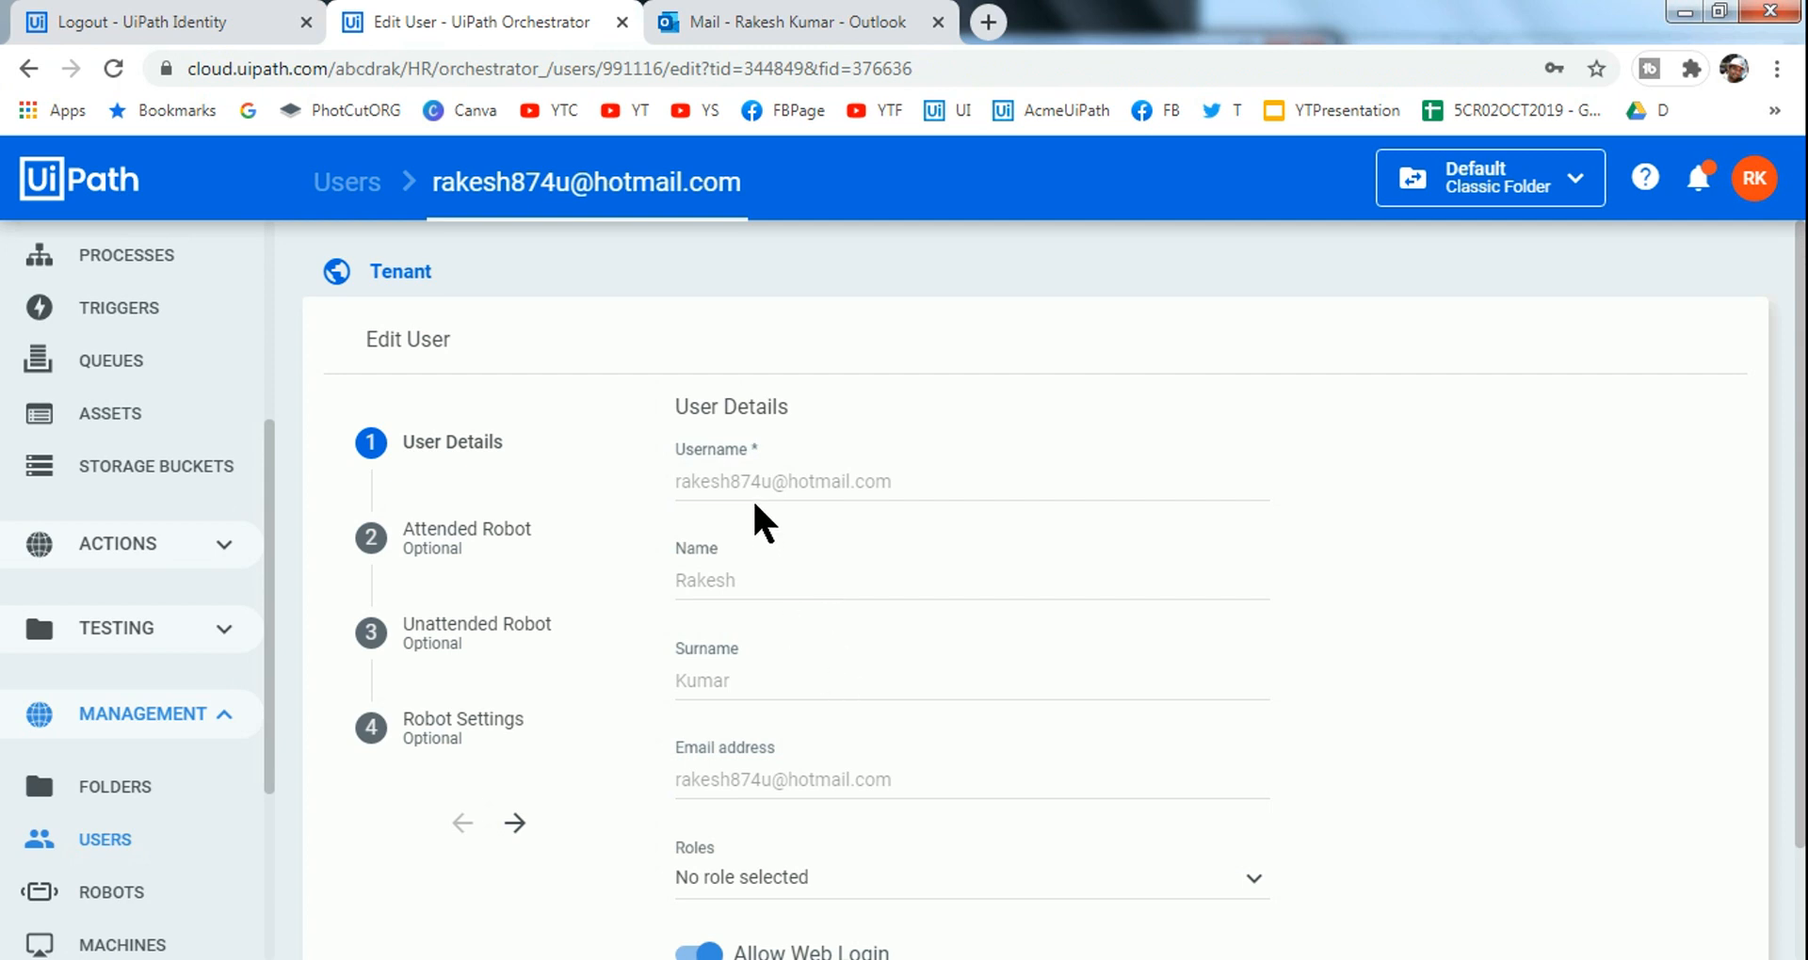
scroll("down", 3)
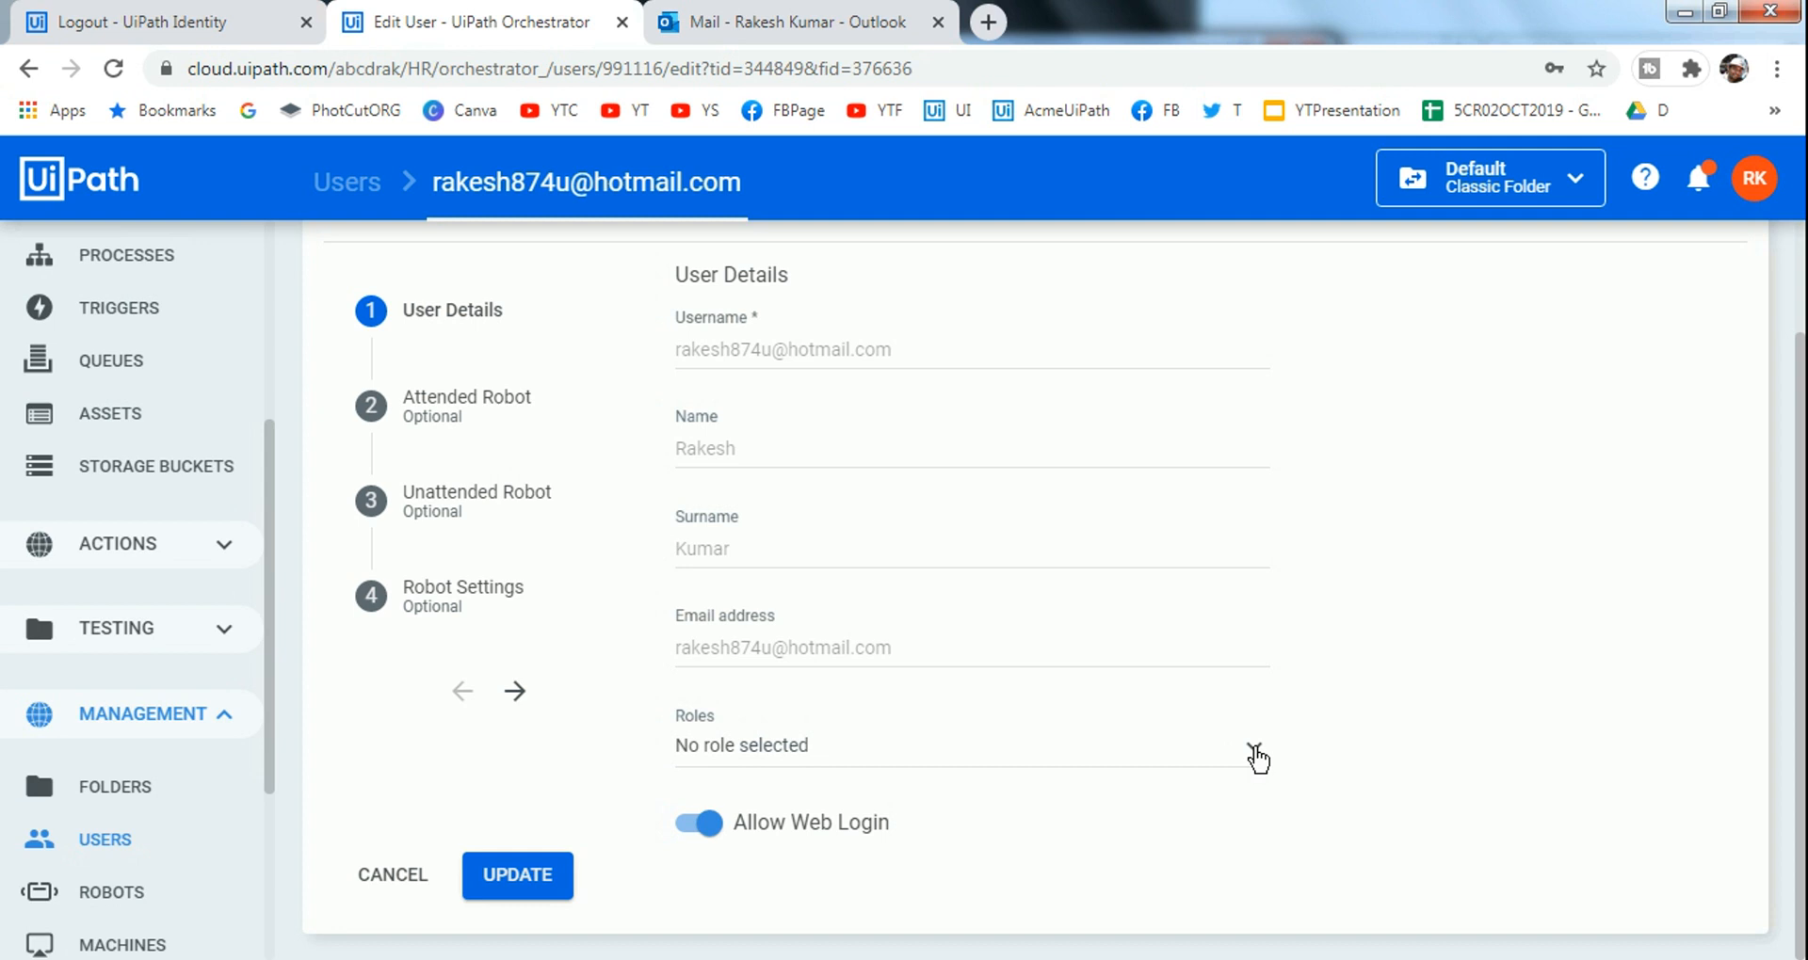
left_click(1256, 746)
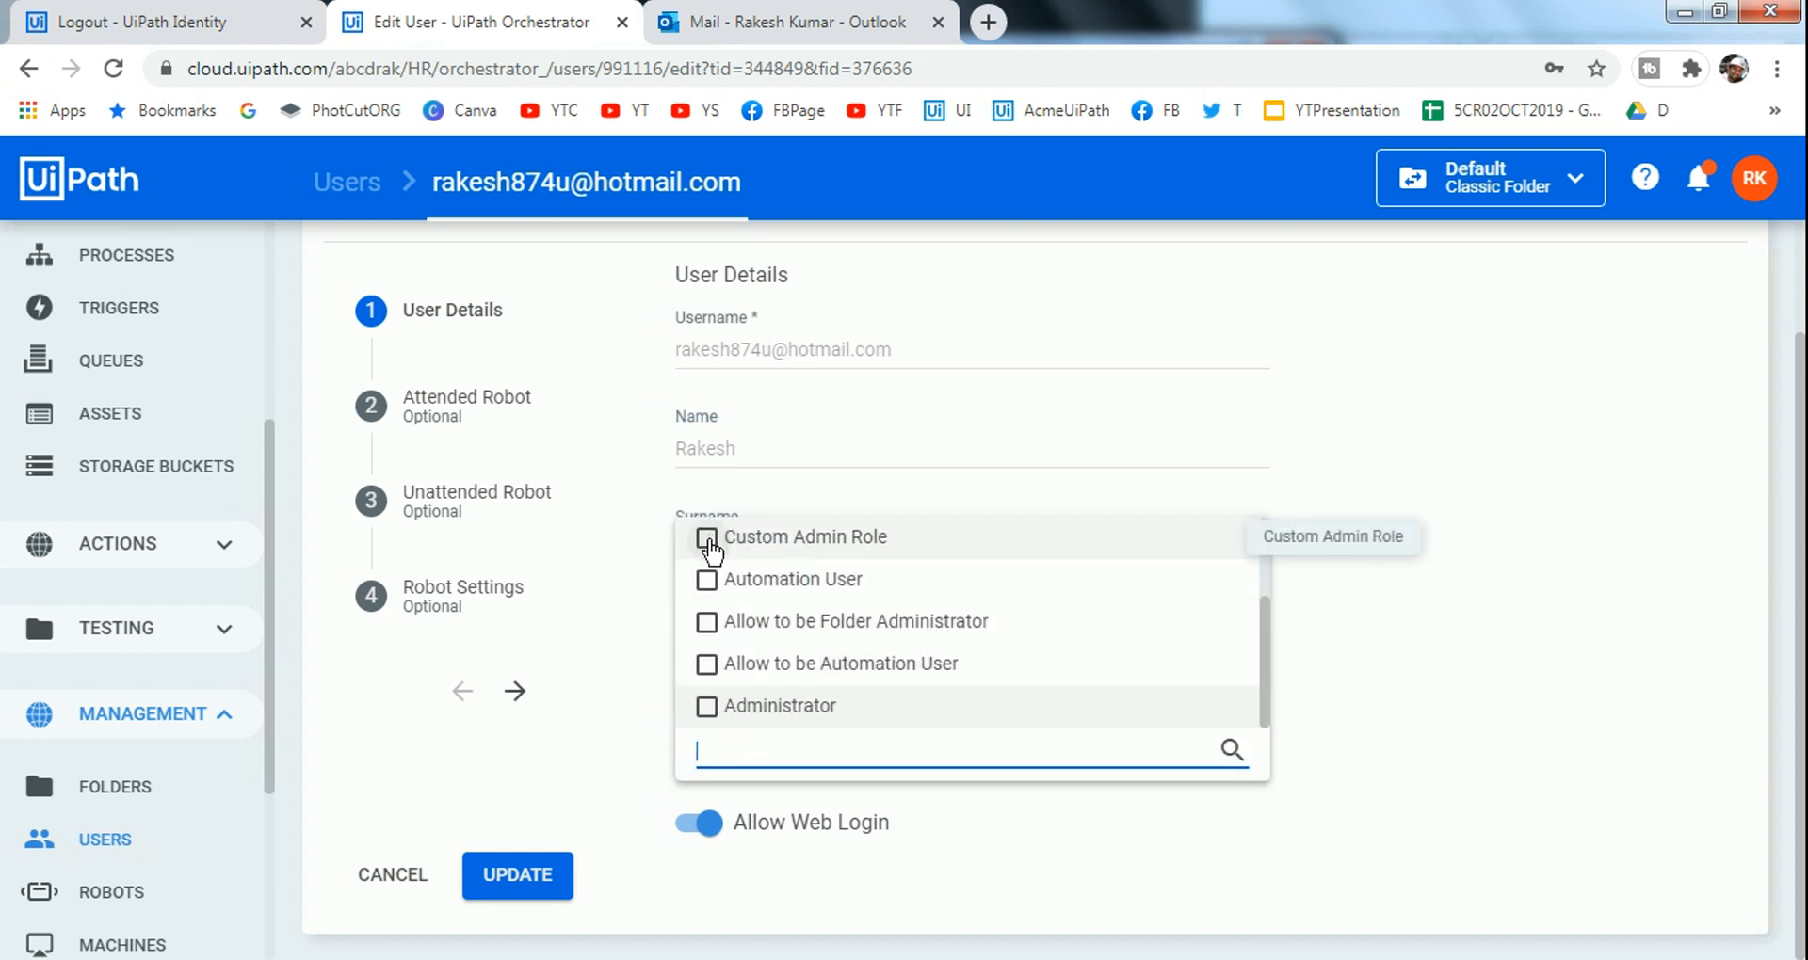
left_click(707, 537)
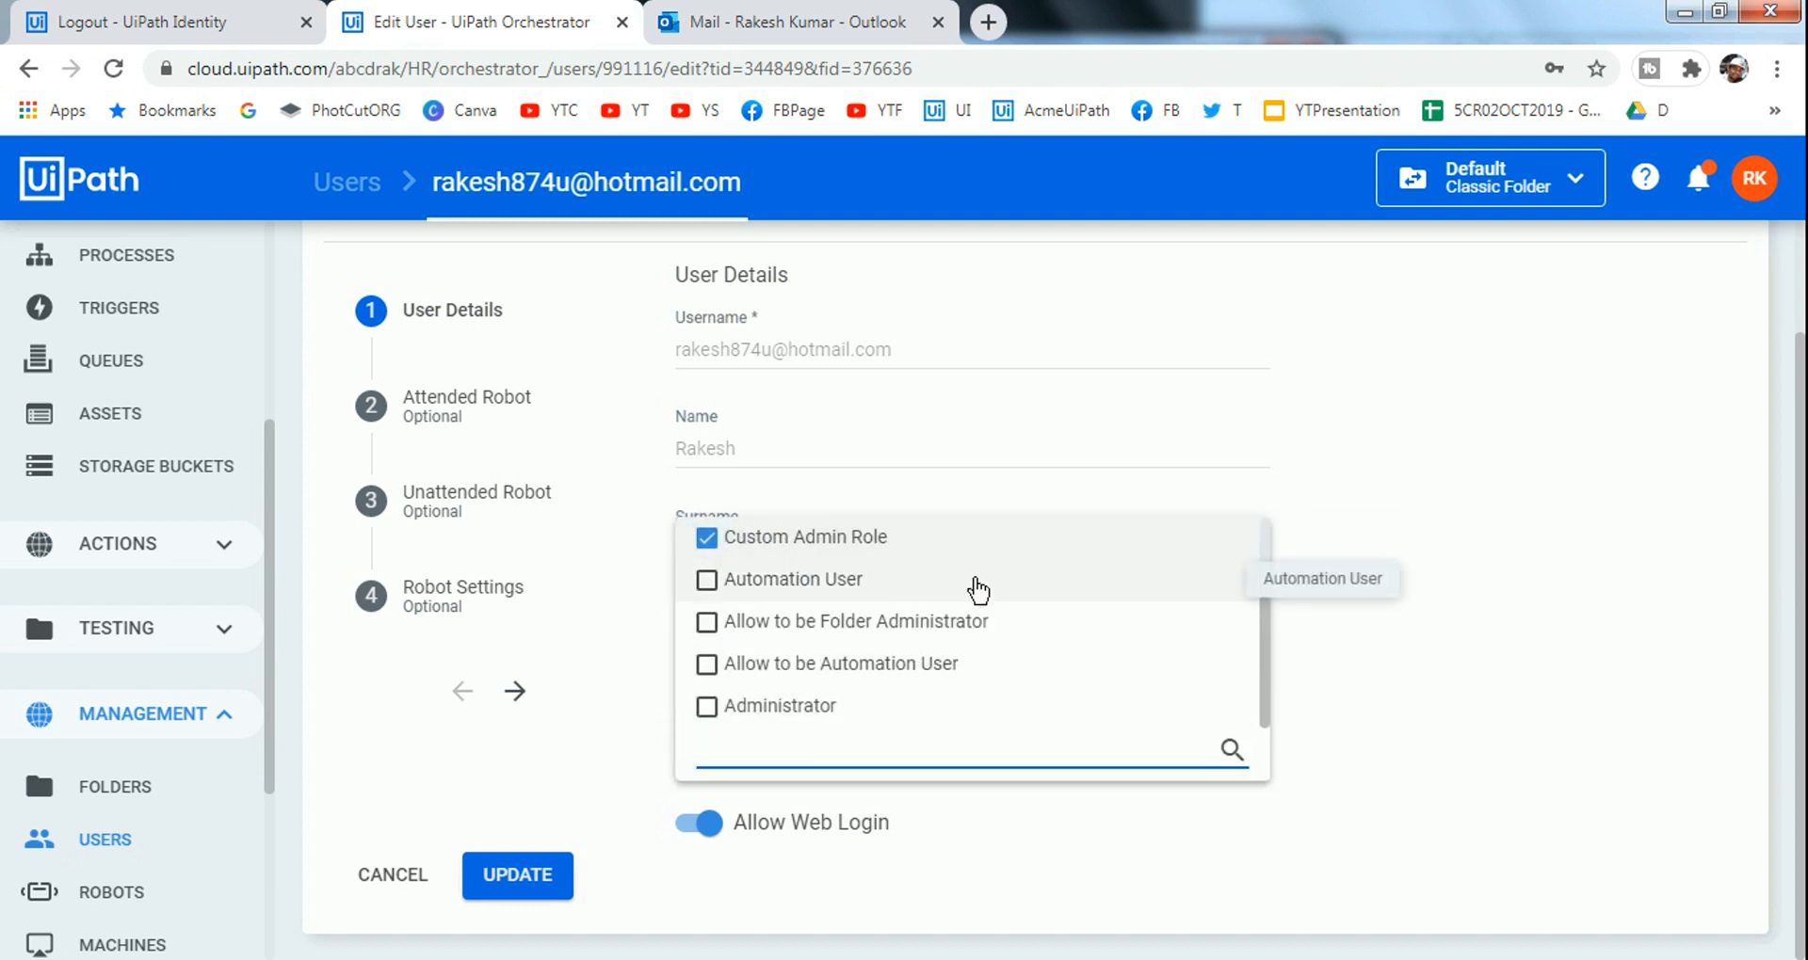
mouse_move(849, 558)
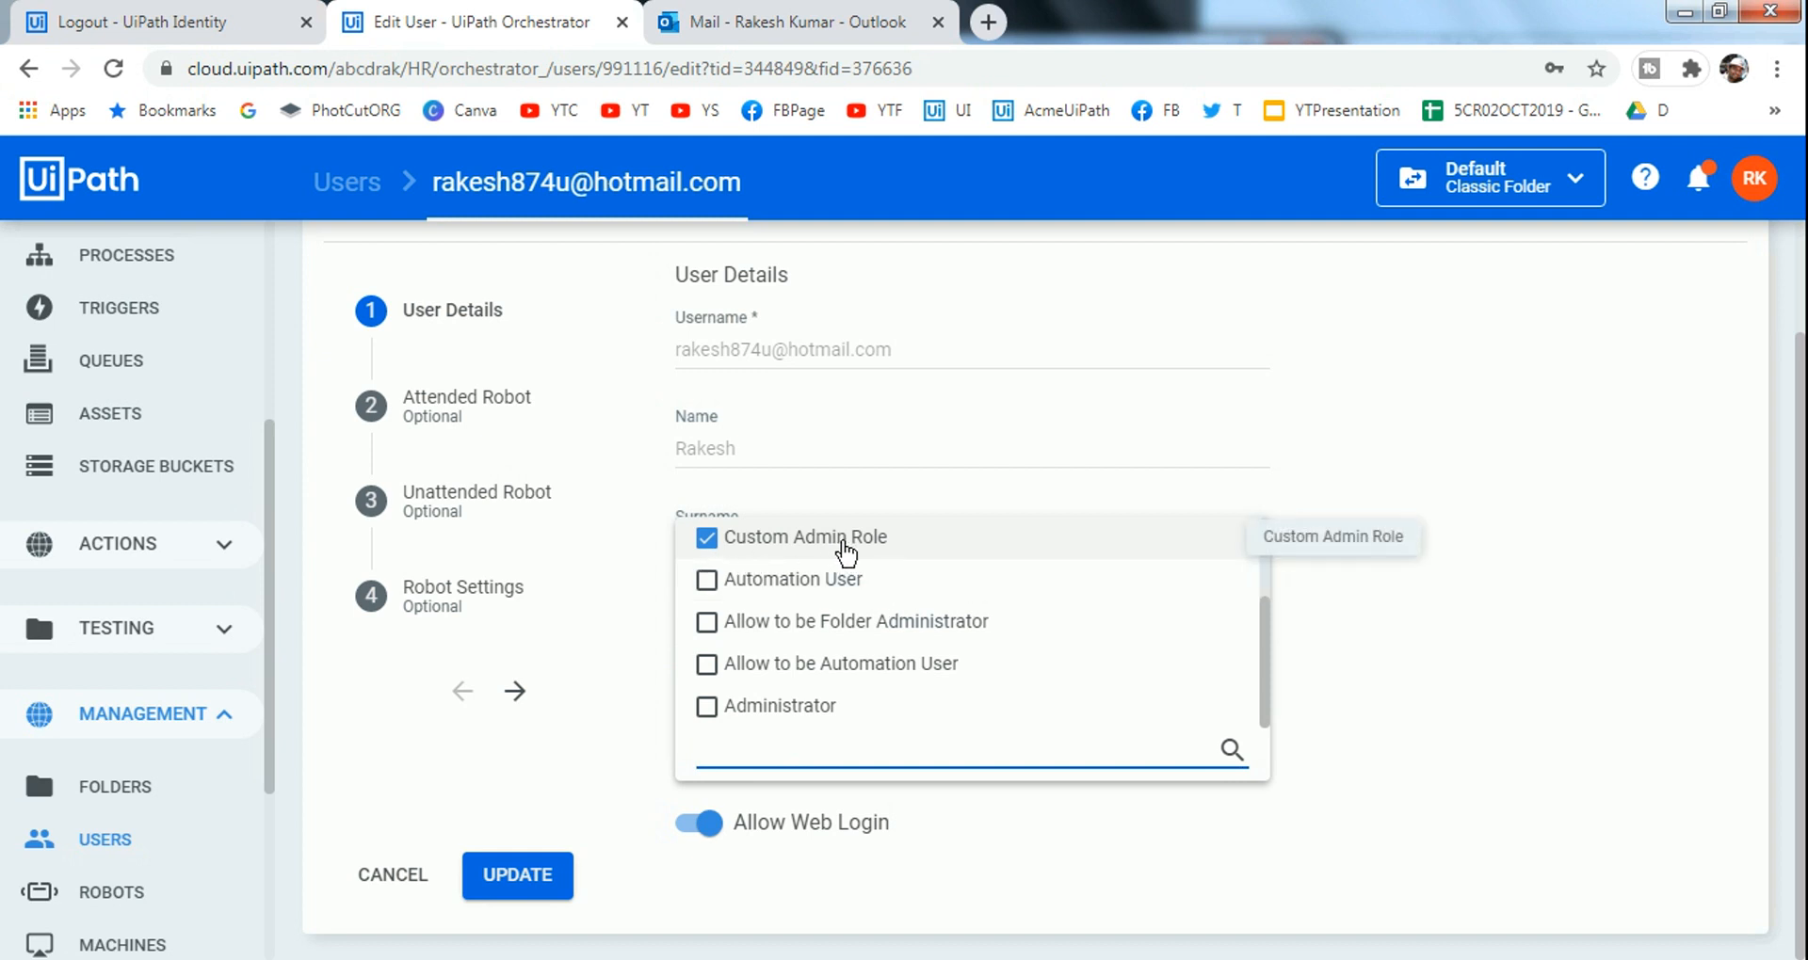
mouse_move(565, 804)
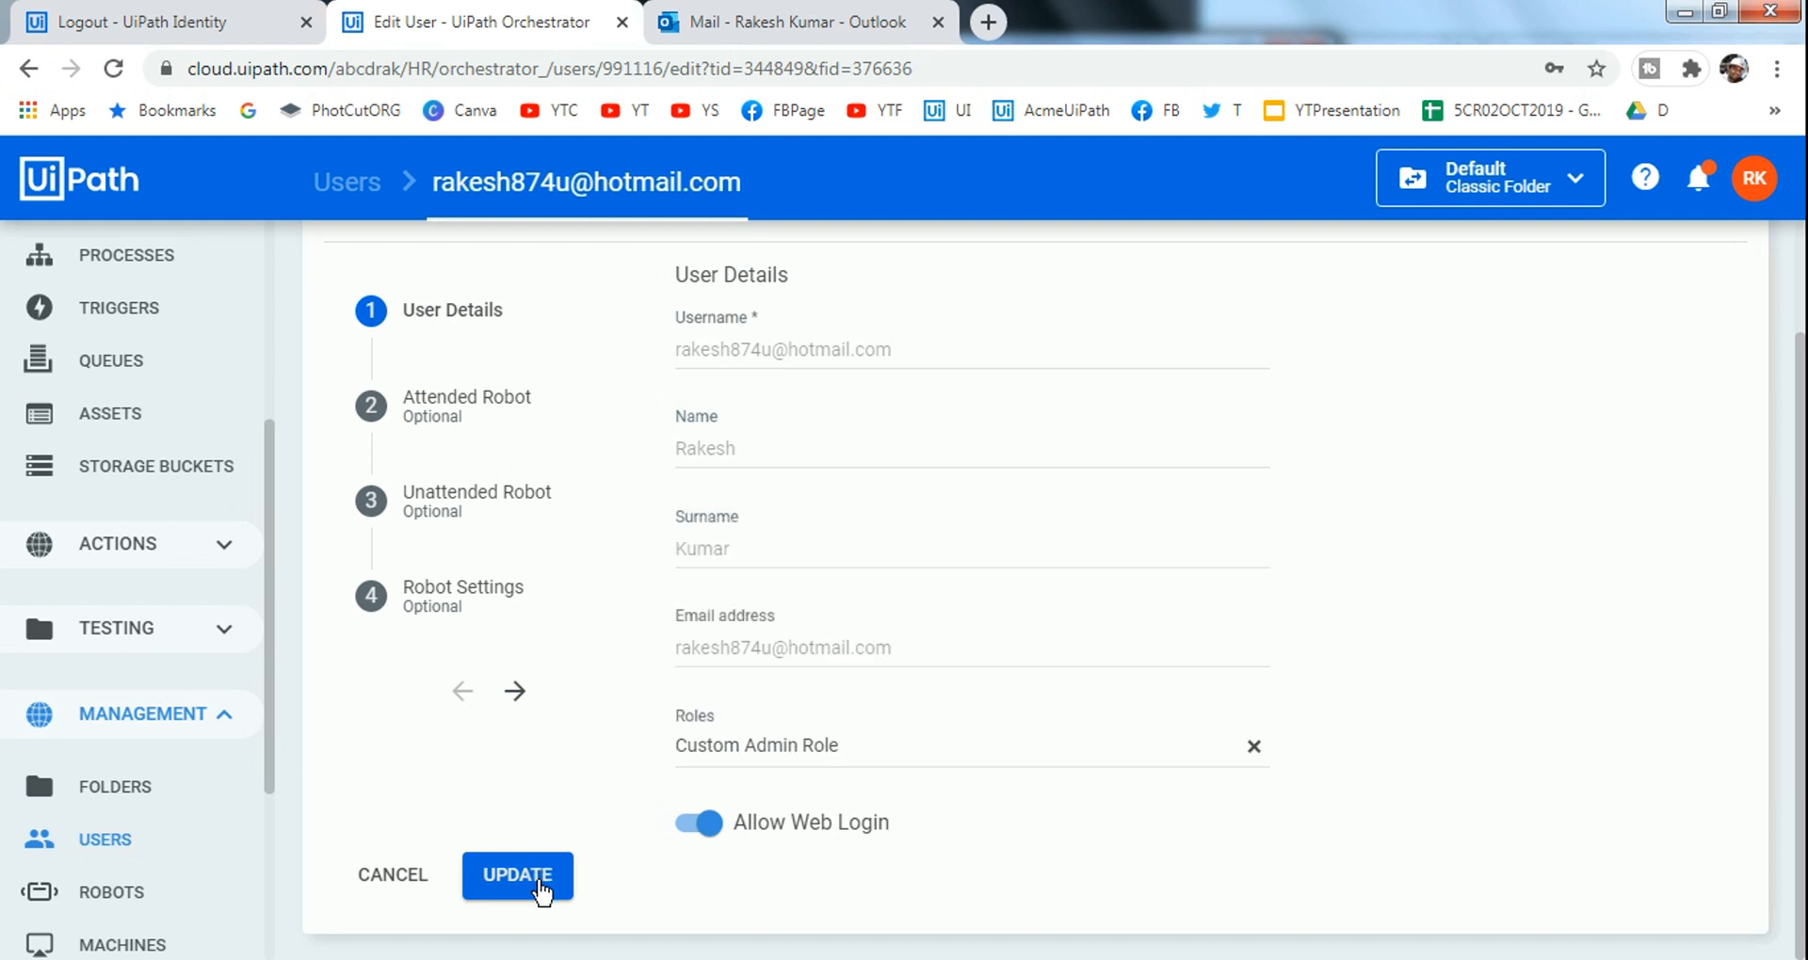
left_click(516, 875)
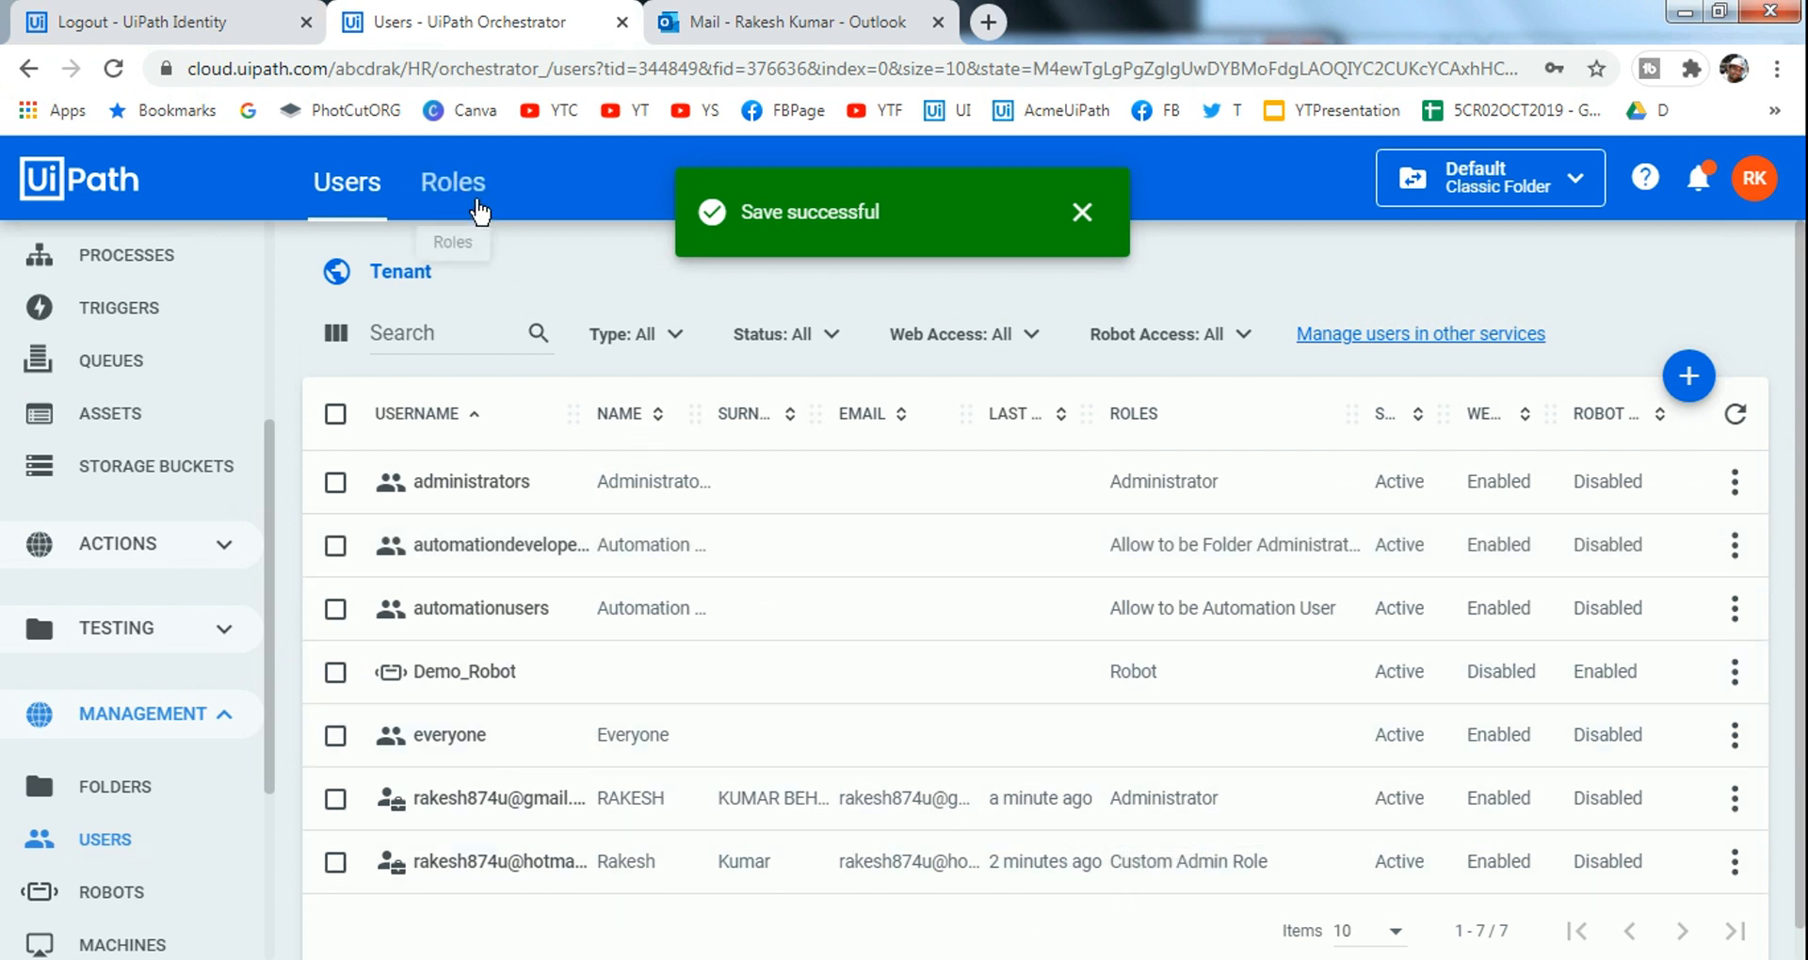
On the Roles tab, edit Custom Admin Role to review its Folder Permissions, then cancel without changes.
left_click(452, 183)
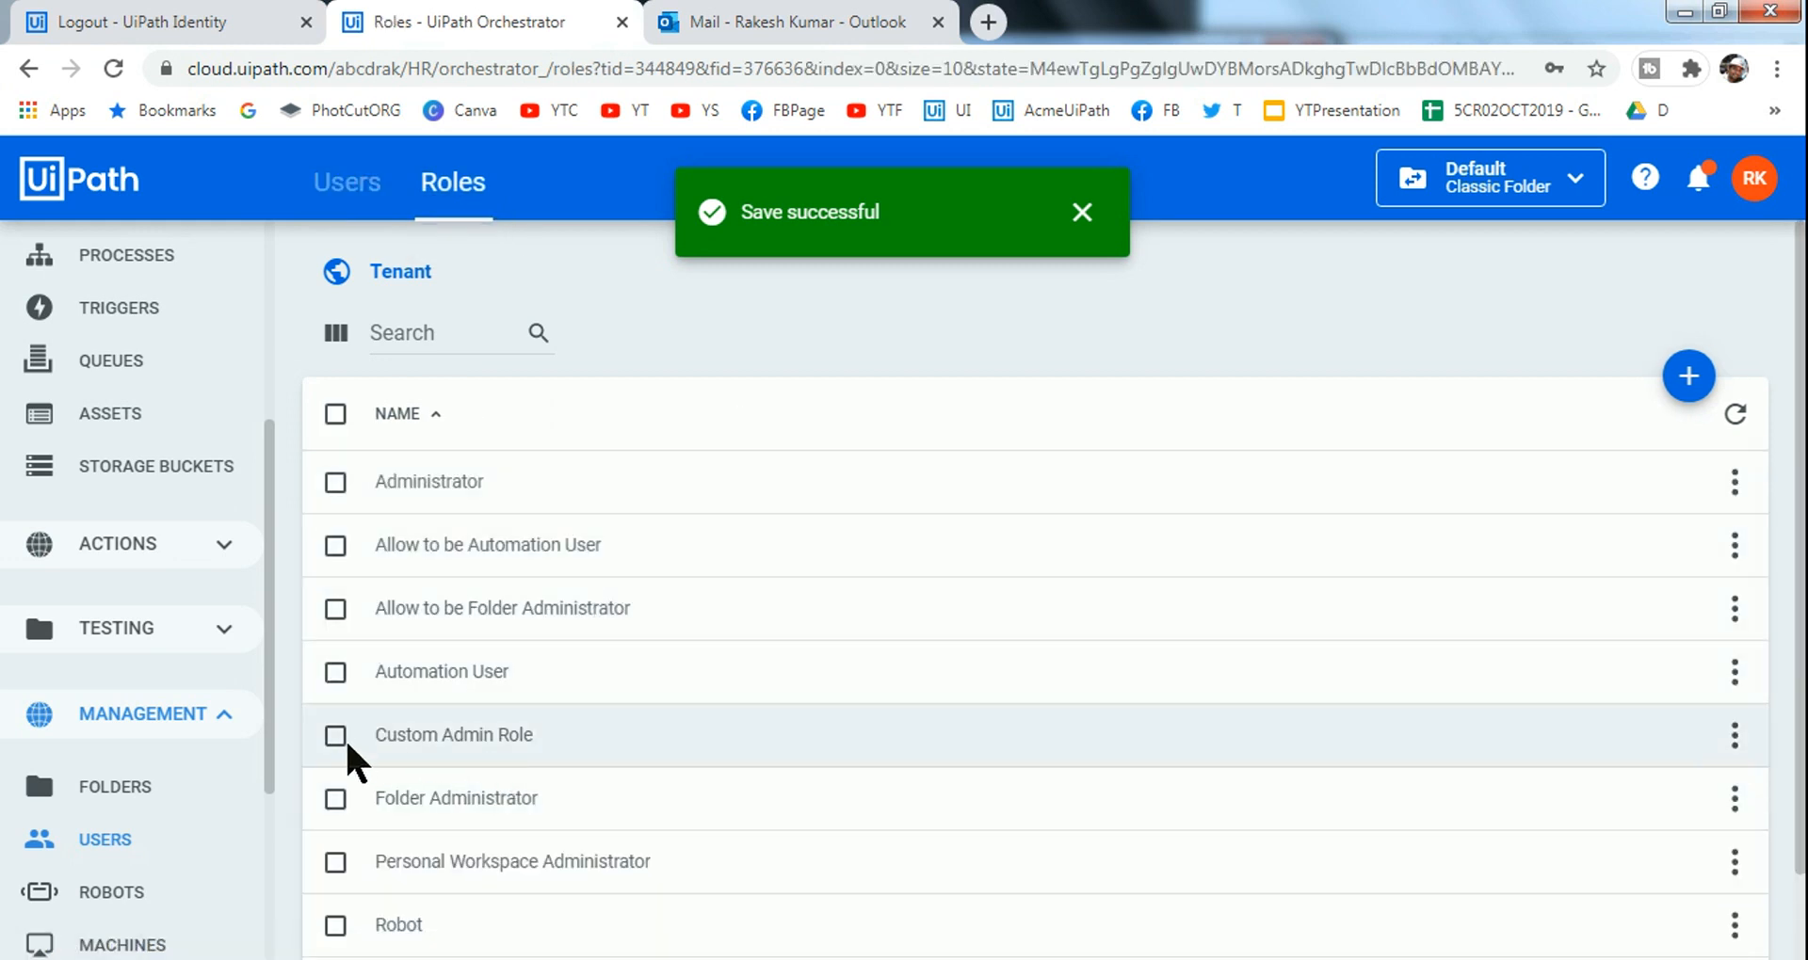
left_click(335, 735)
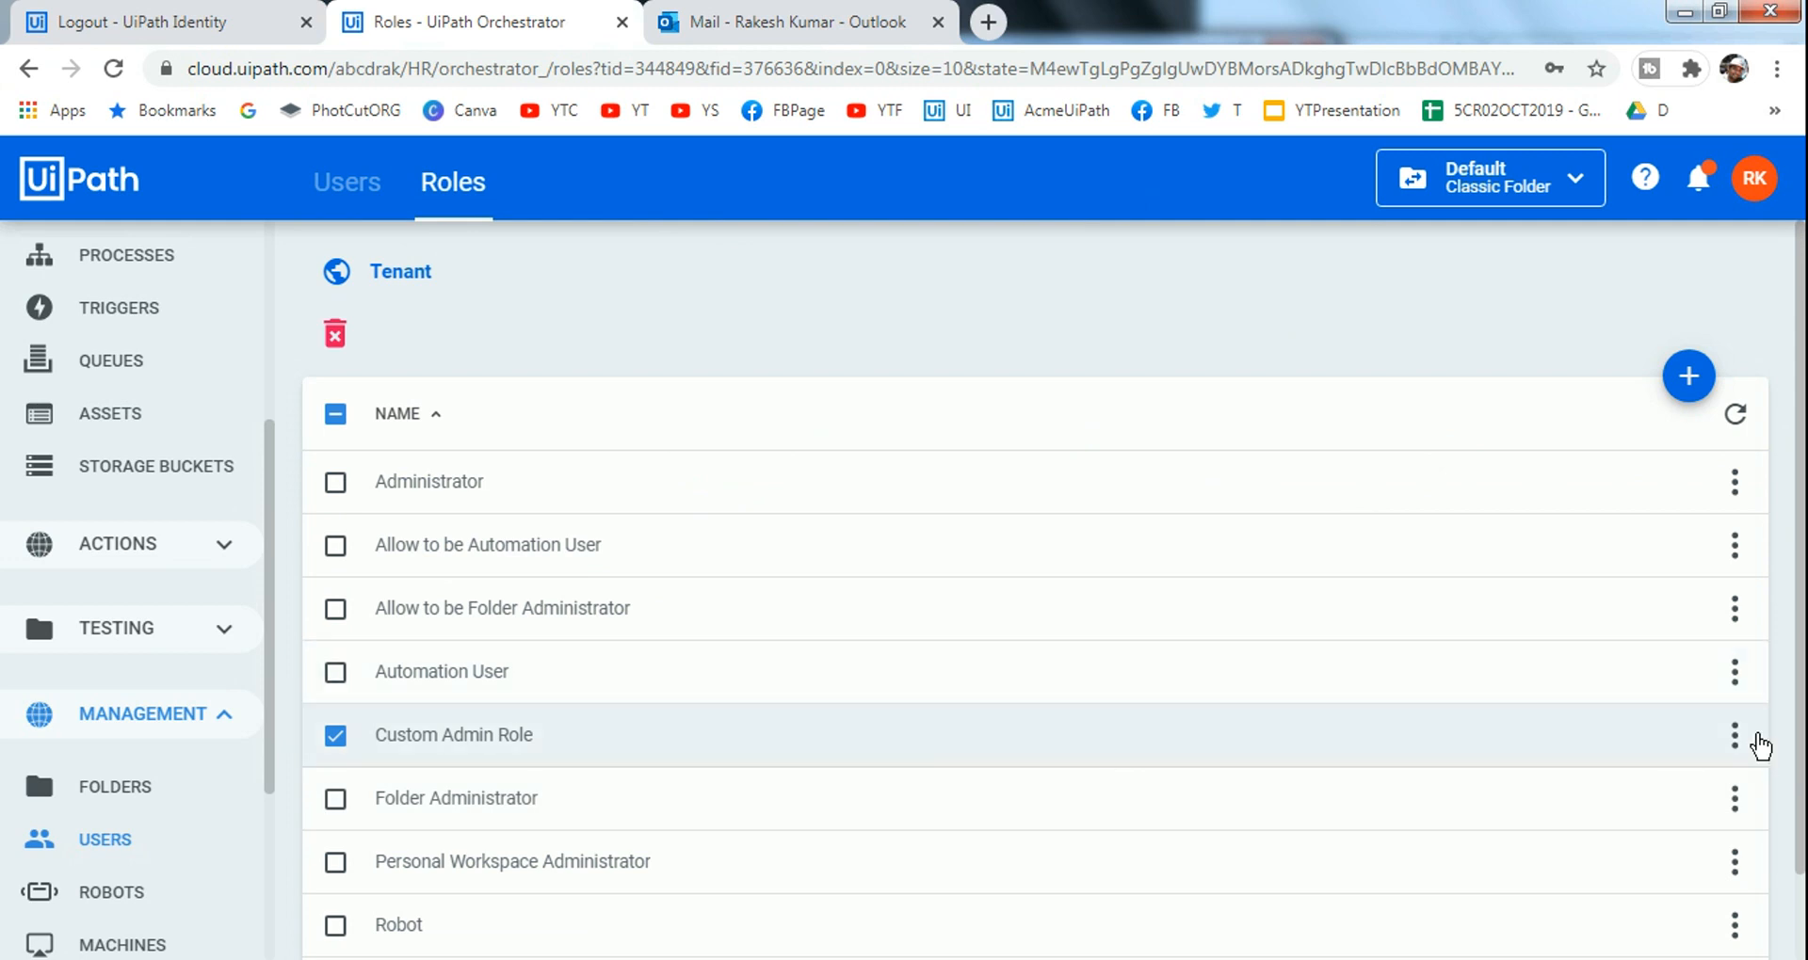
left_click(1734, 736)
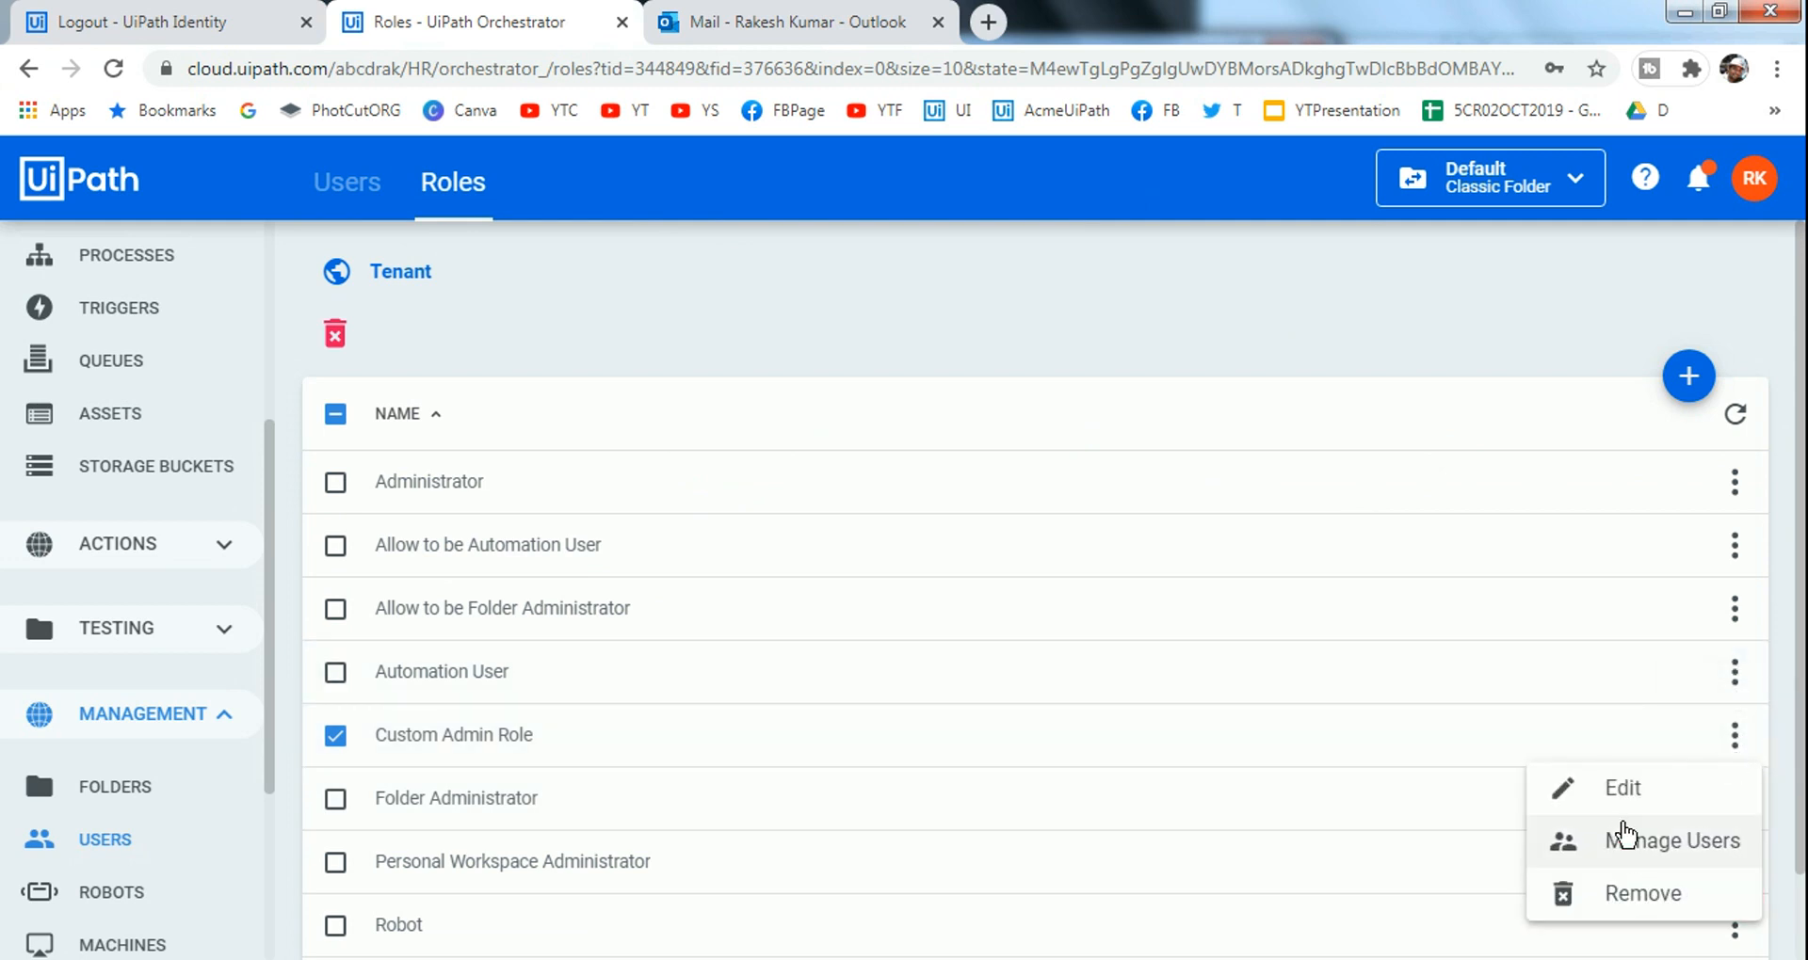
mouse_move(1630, 802)
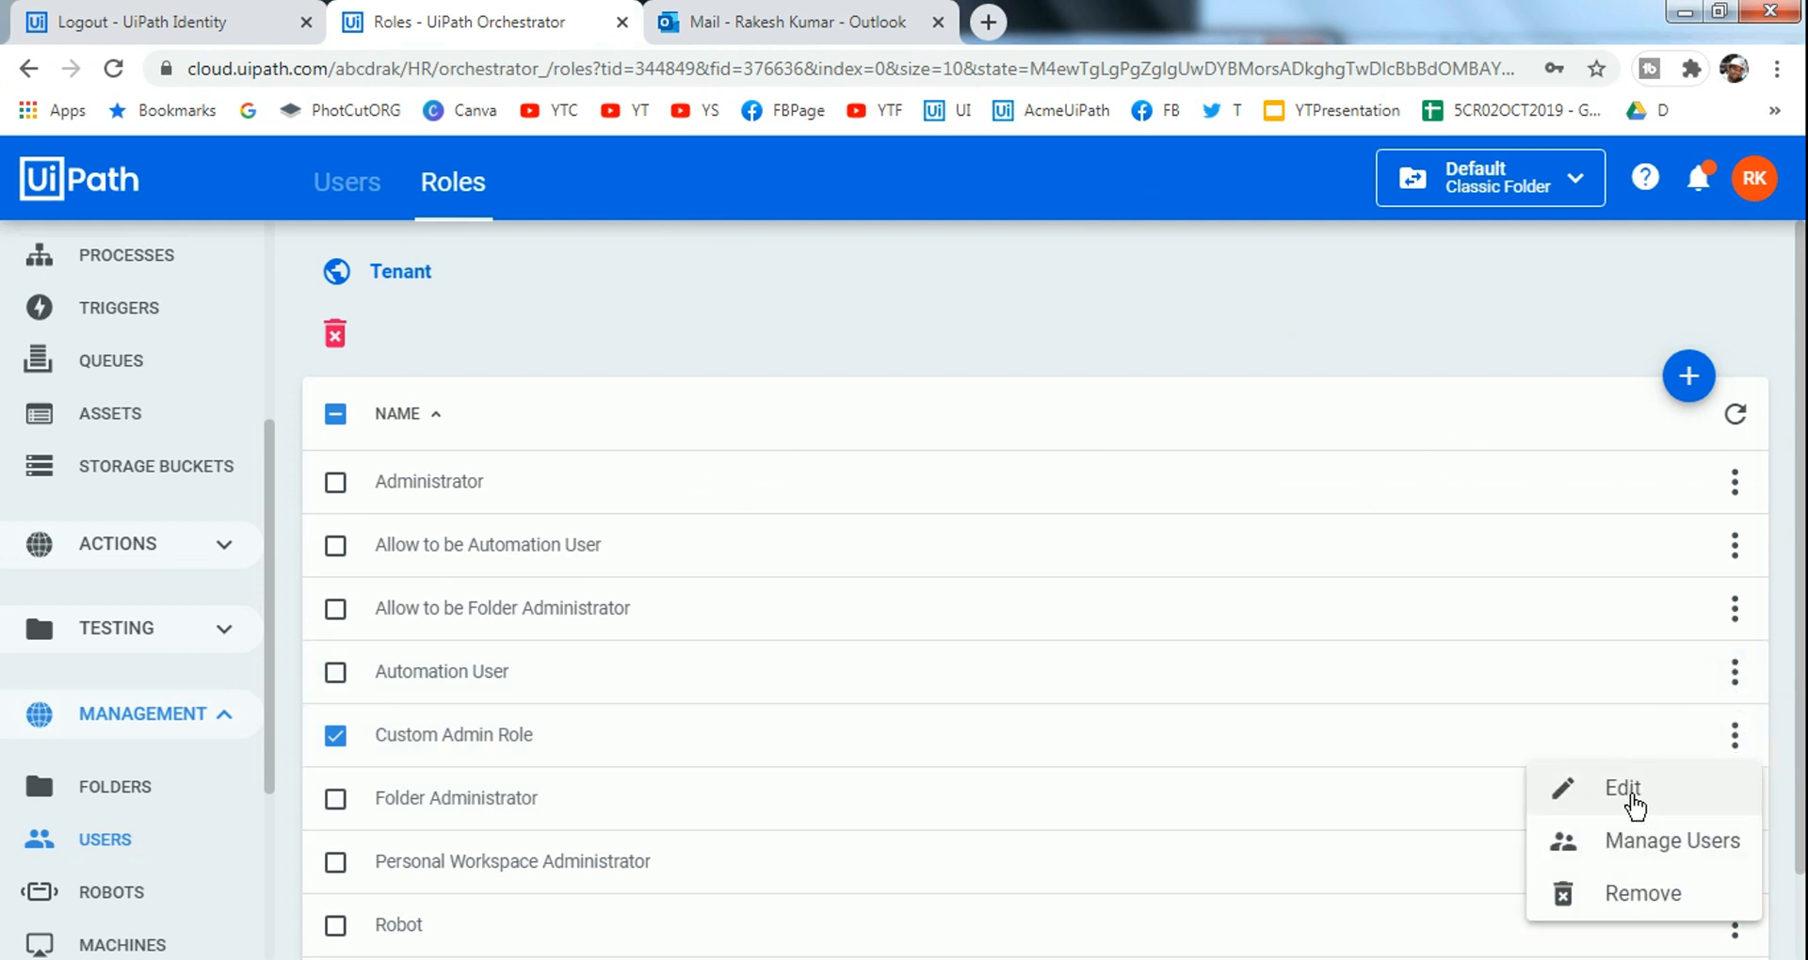
left_click(1622, 789)
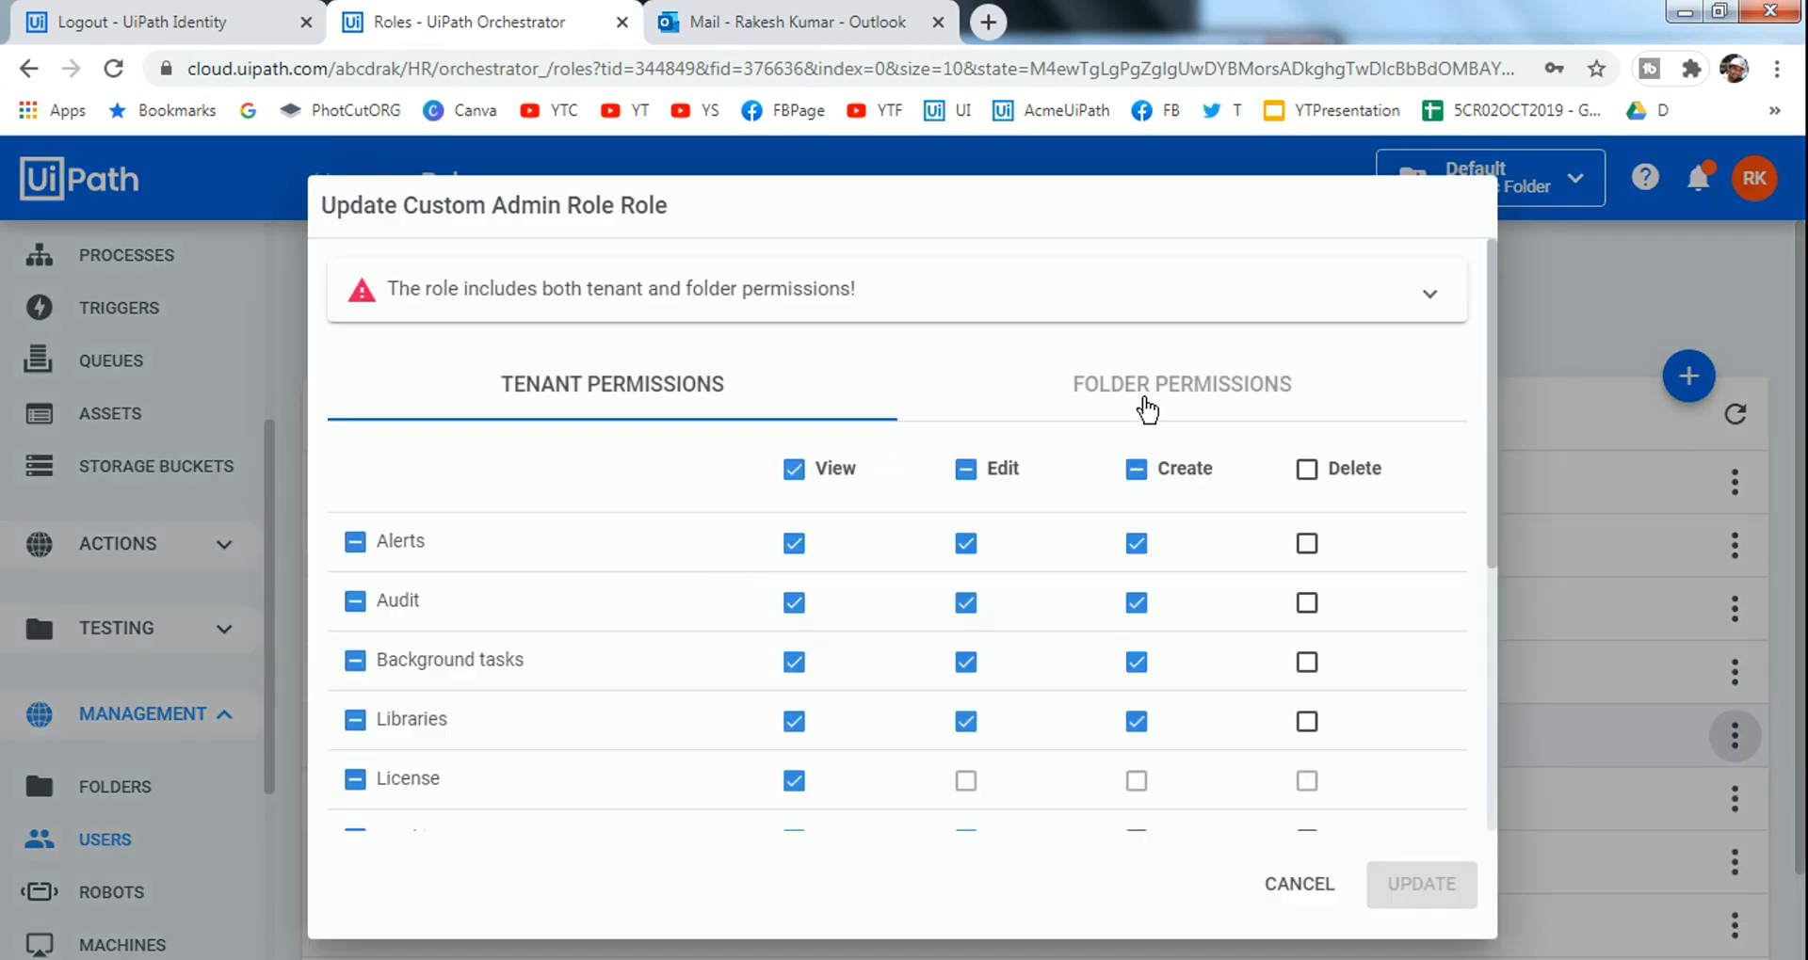
left_click(1181, 385)
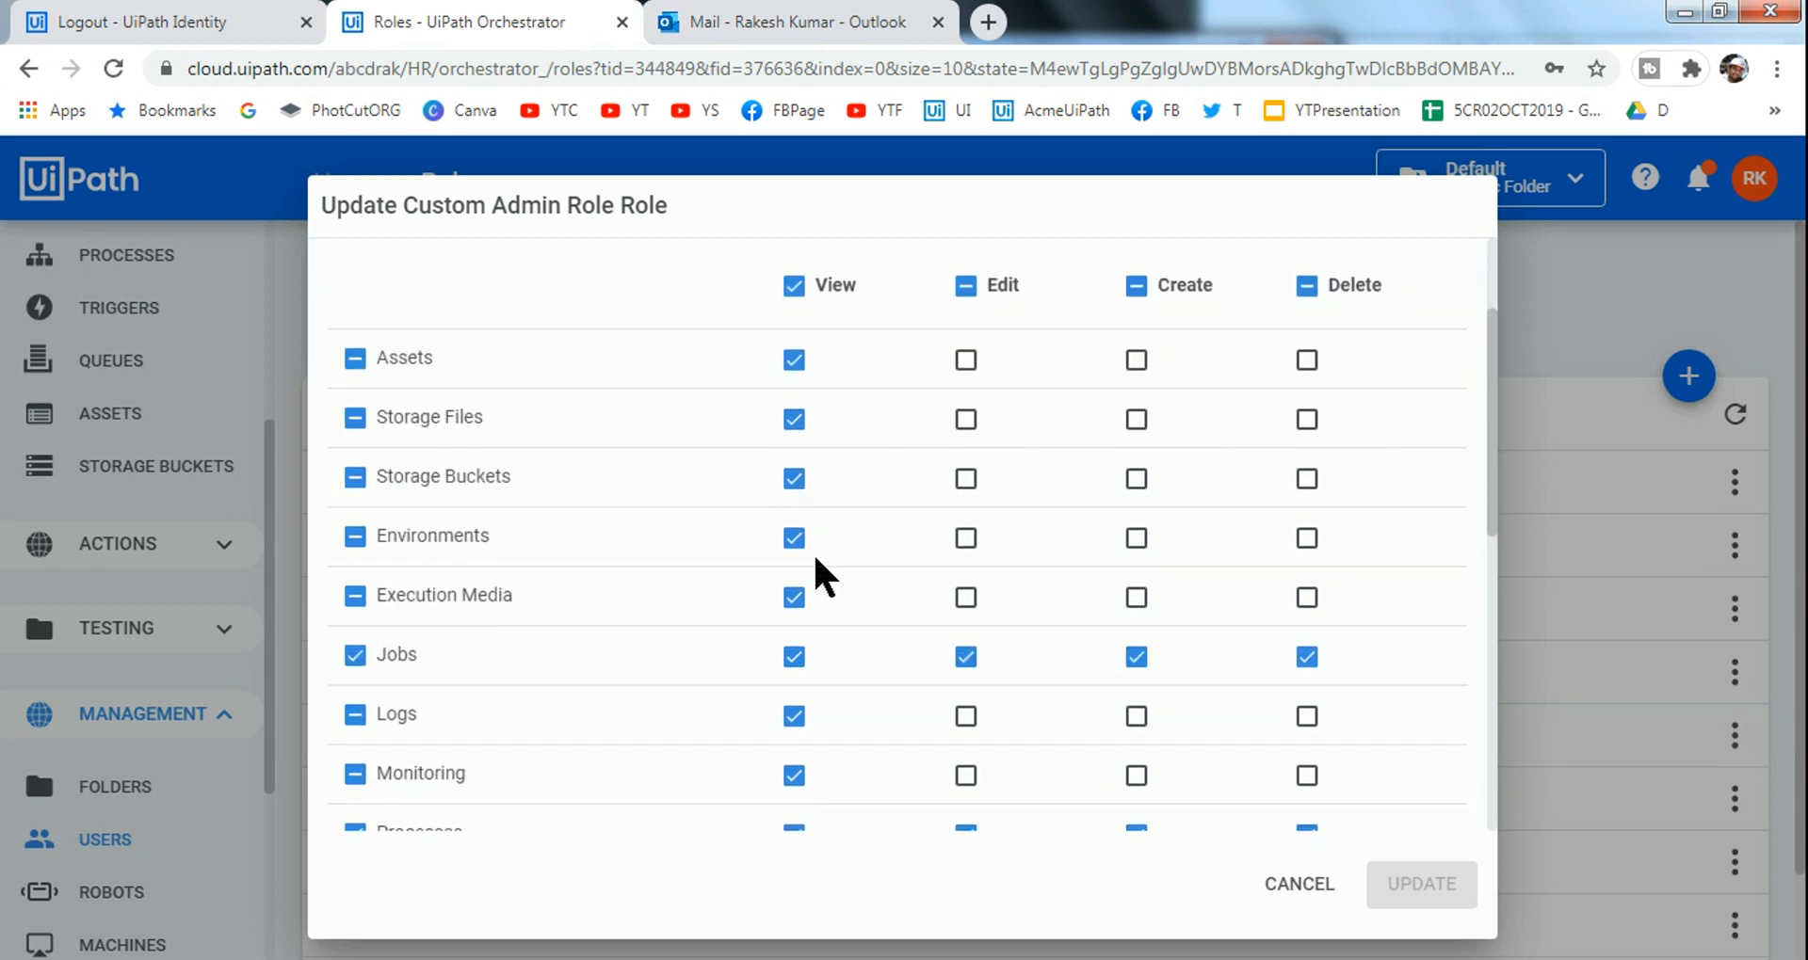
scroll("down", 3)
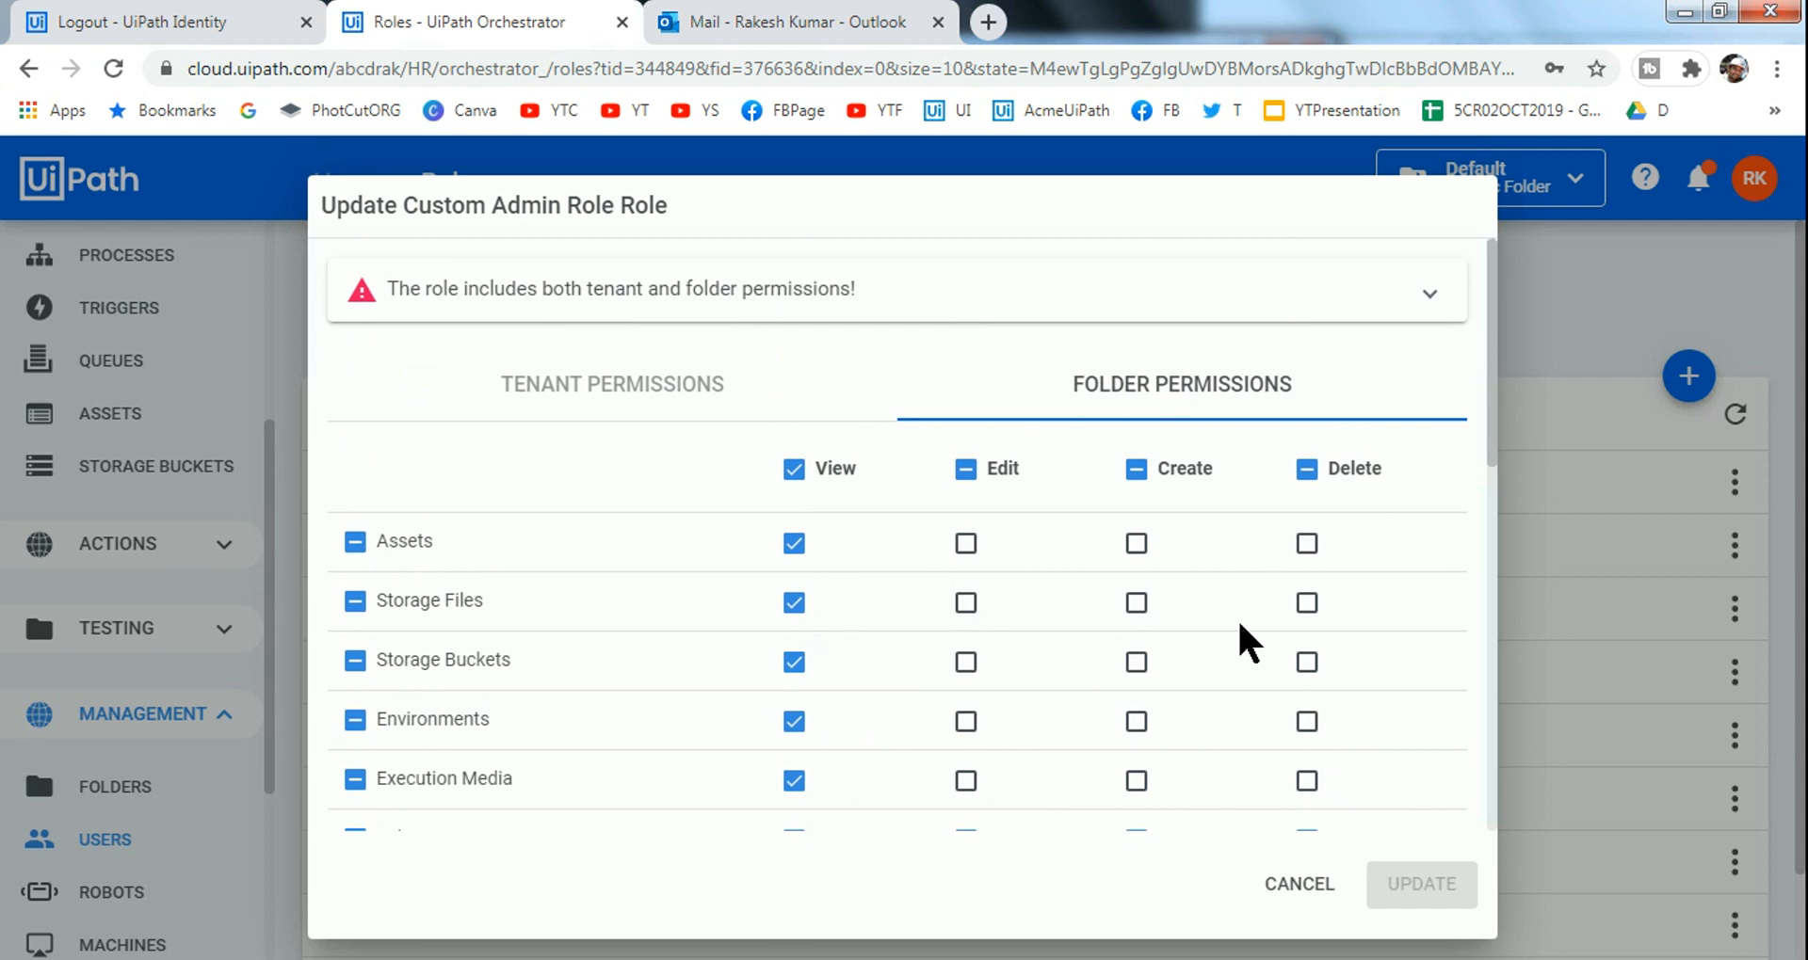
left_click(1297, 885)
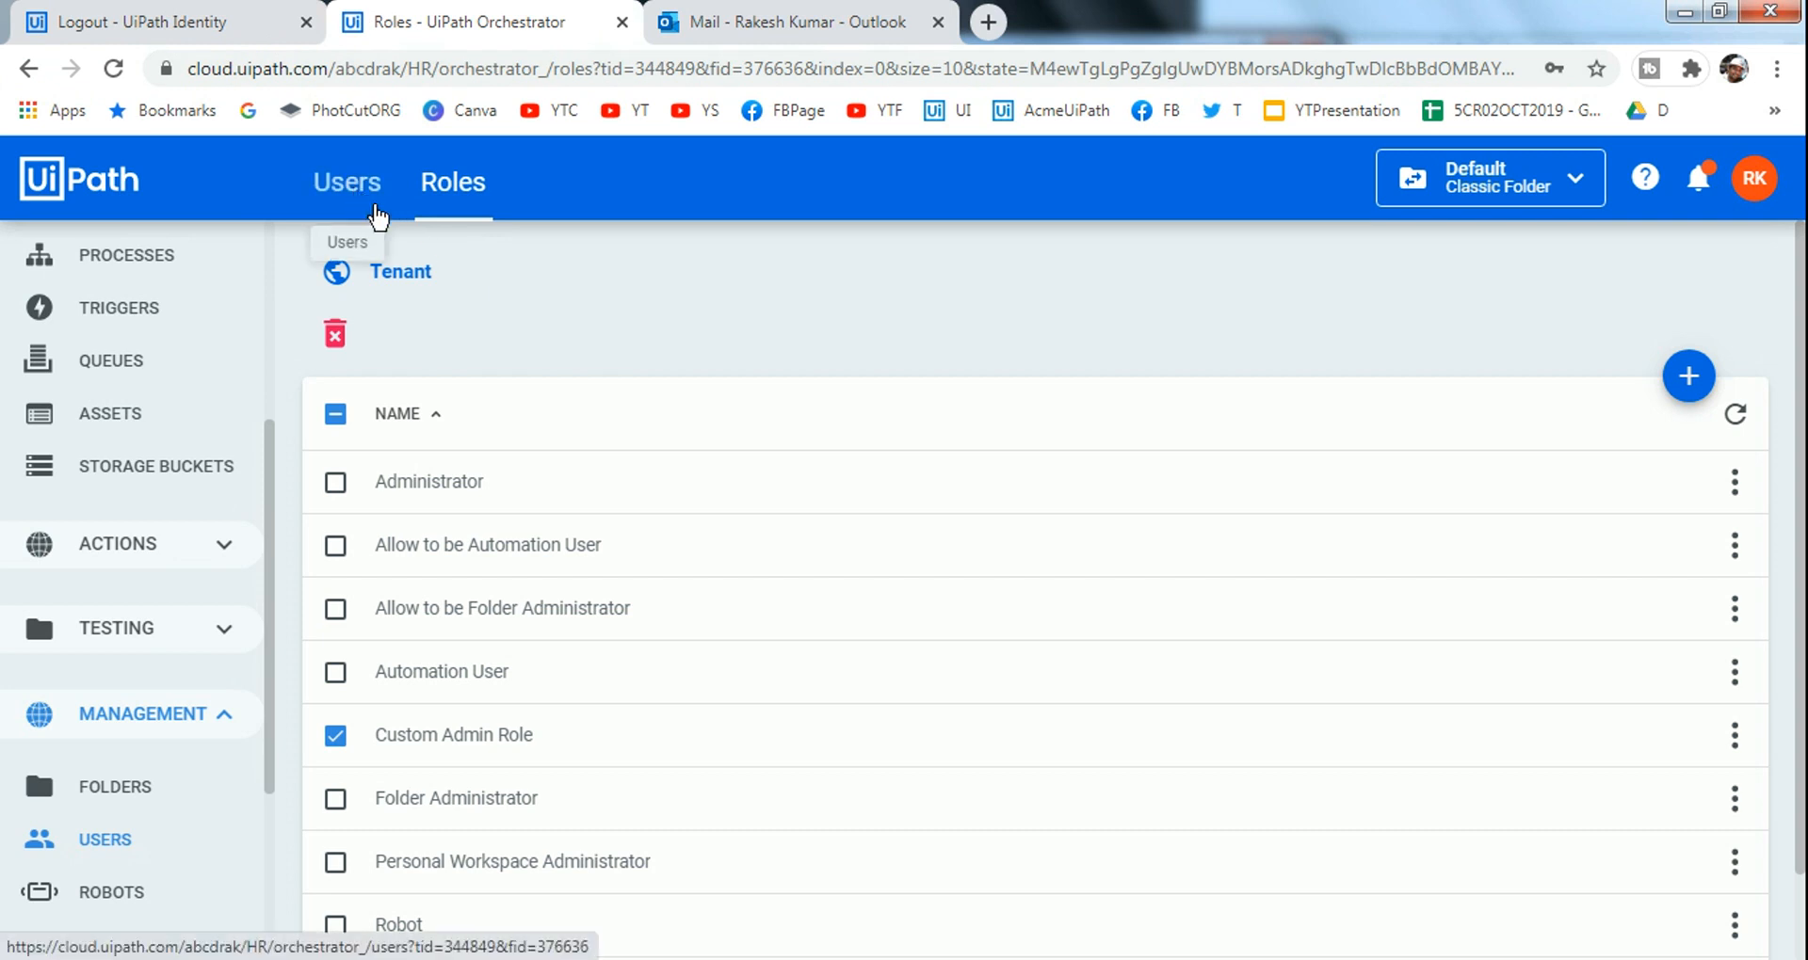
mouse_move(674, 415)
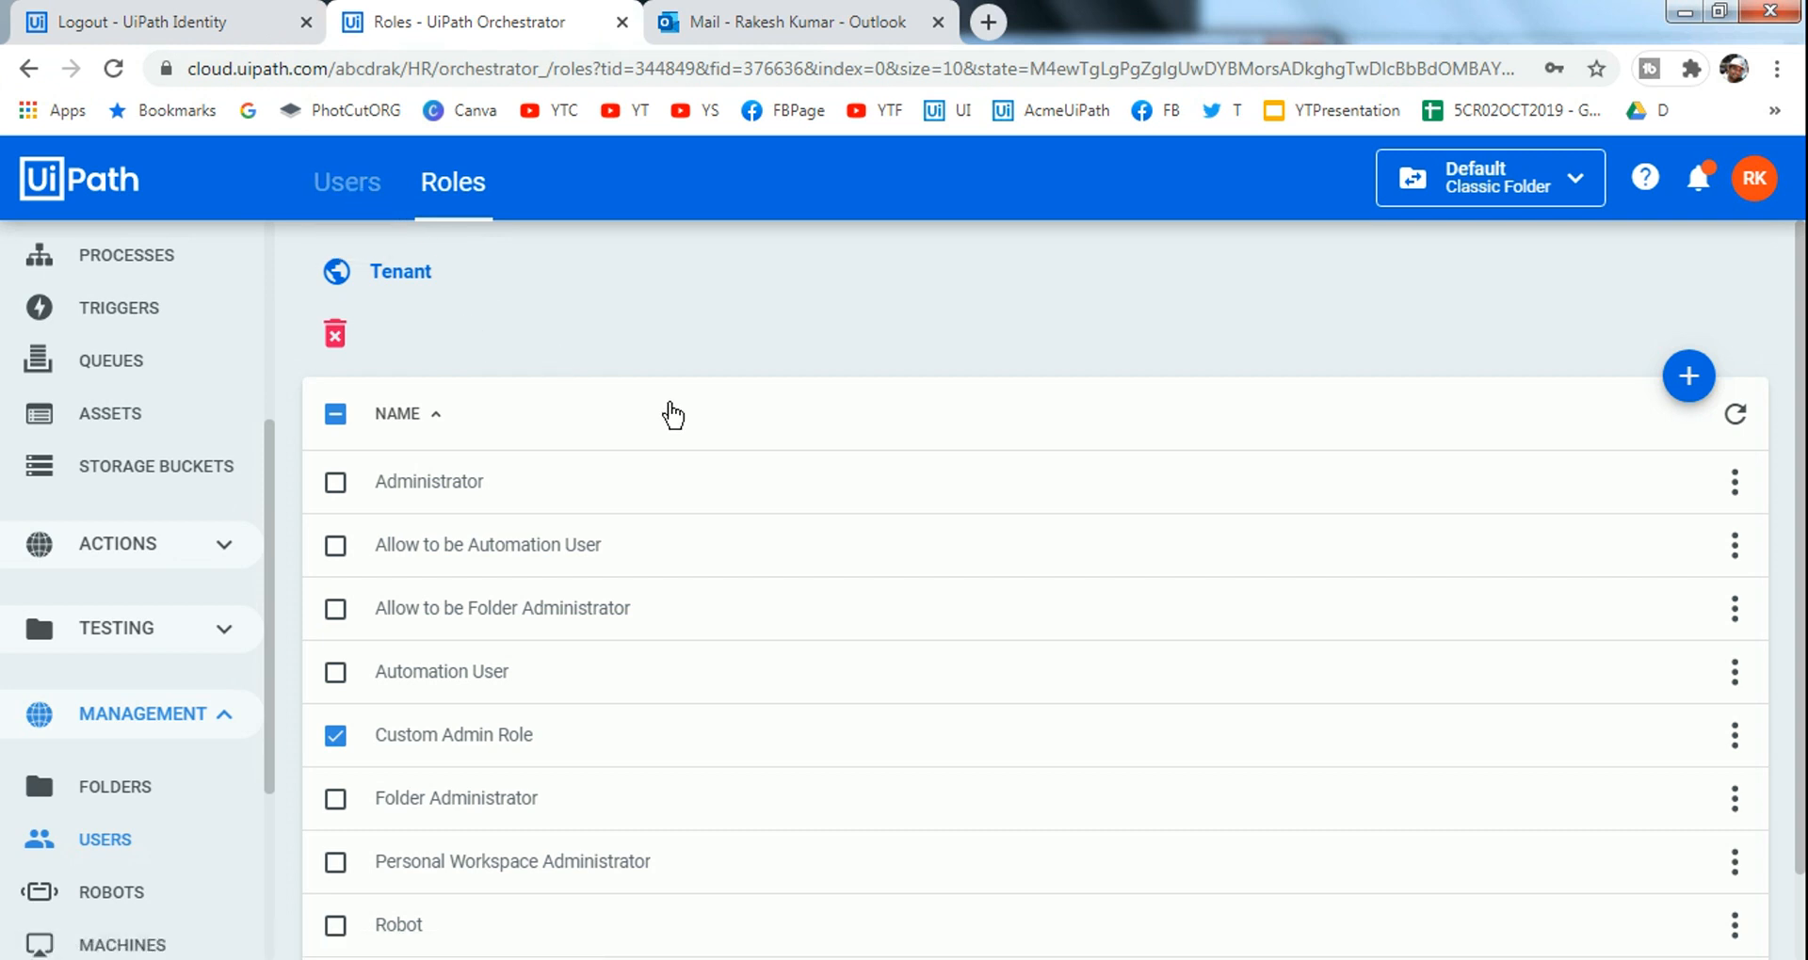